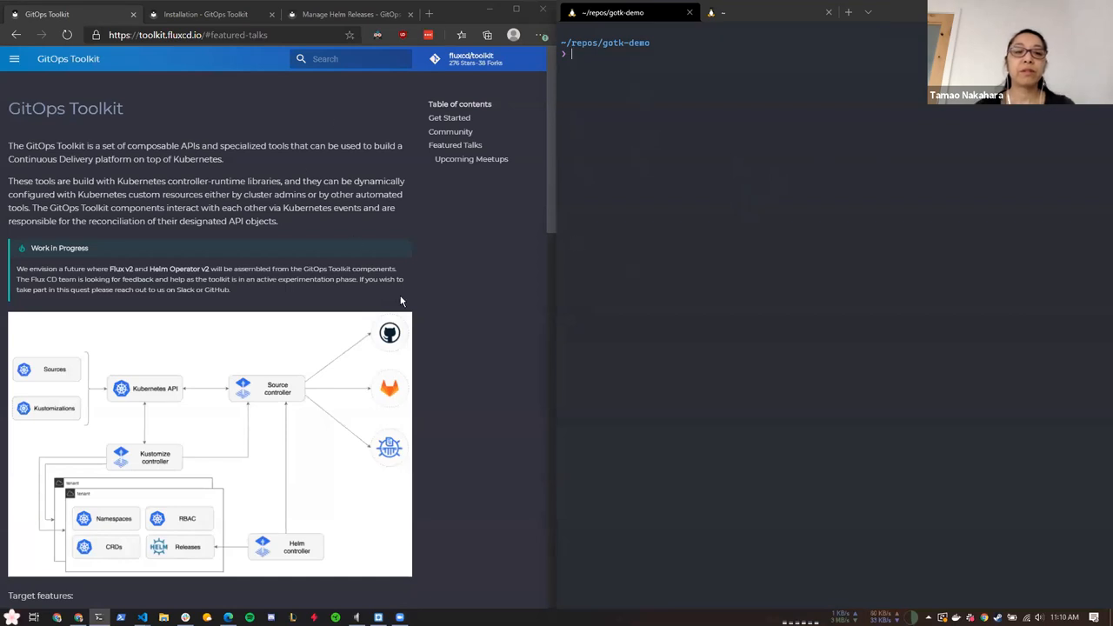
{"action": "mouse_move", "coordinate": [574, 224]}
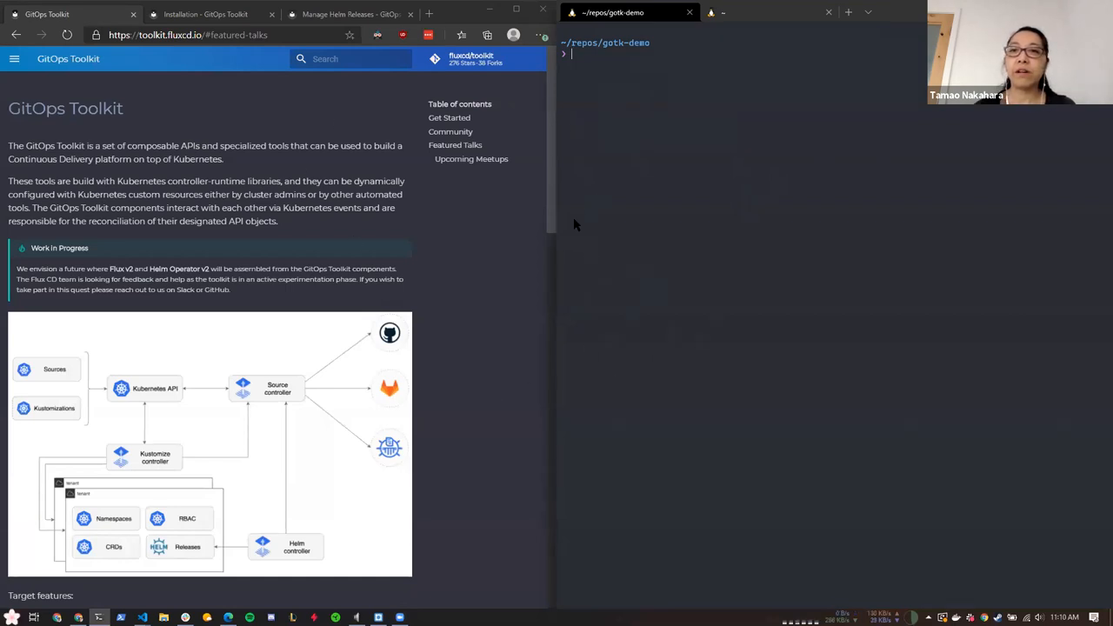
{"action": "mouse_move", "coordinate": [1033, 254]}
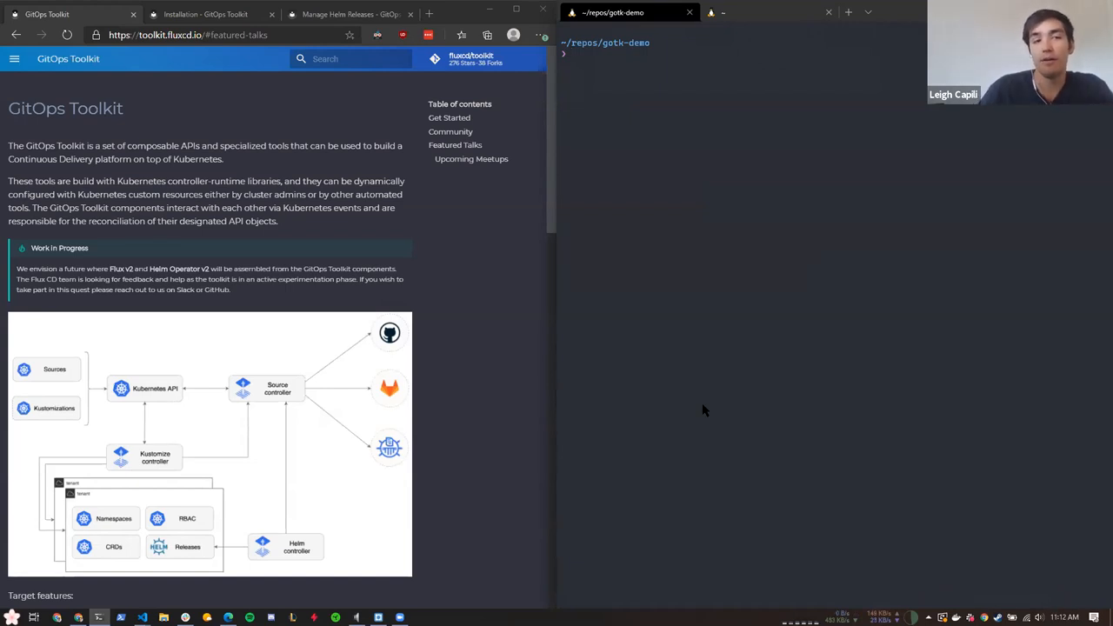
{"action": "mouse_move", "coordinate": [725, 452]}
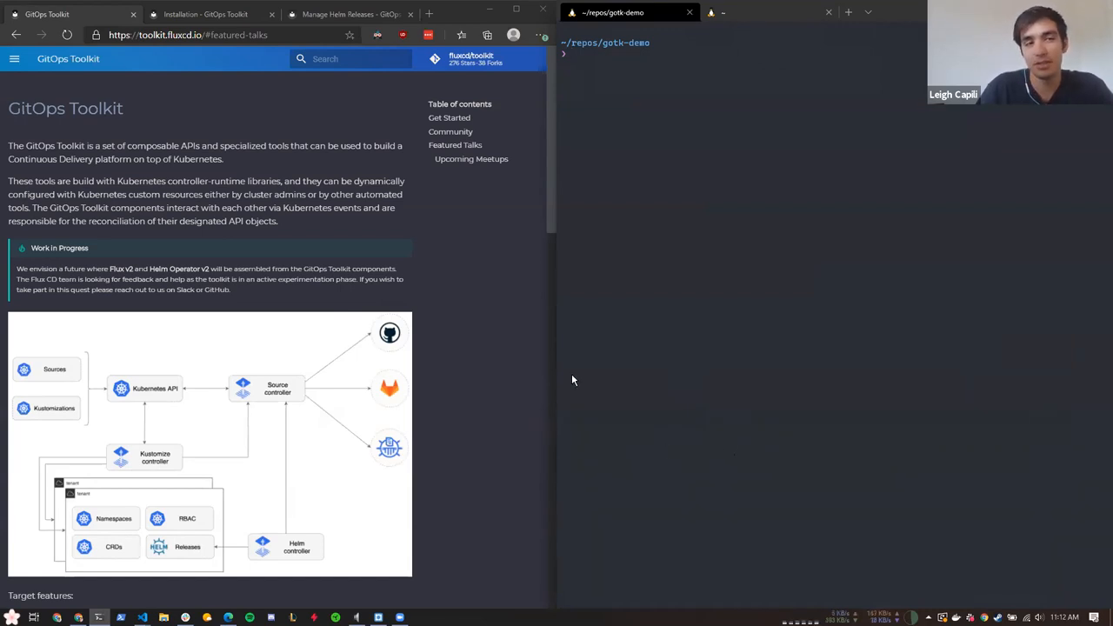
{"action": "mouse_move", "coordinate": [497, 274]}
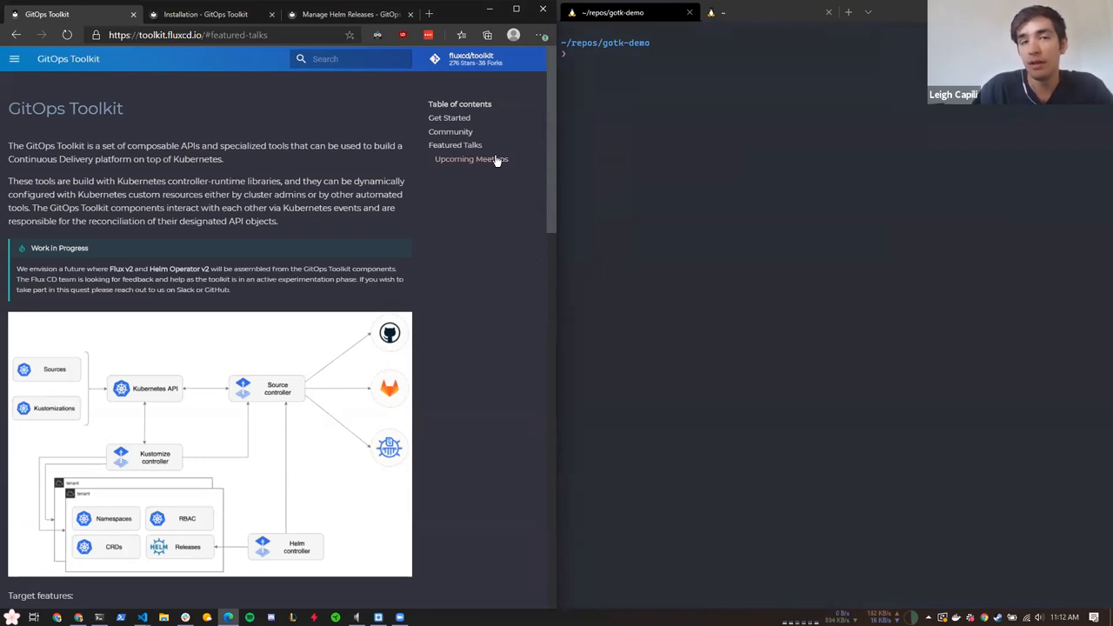
Toggle the dark-mode extension off and back on for the toolkit docs page
{"action": "left_click", "coordinate": [376, 35]}
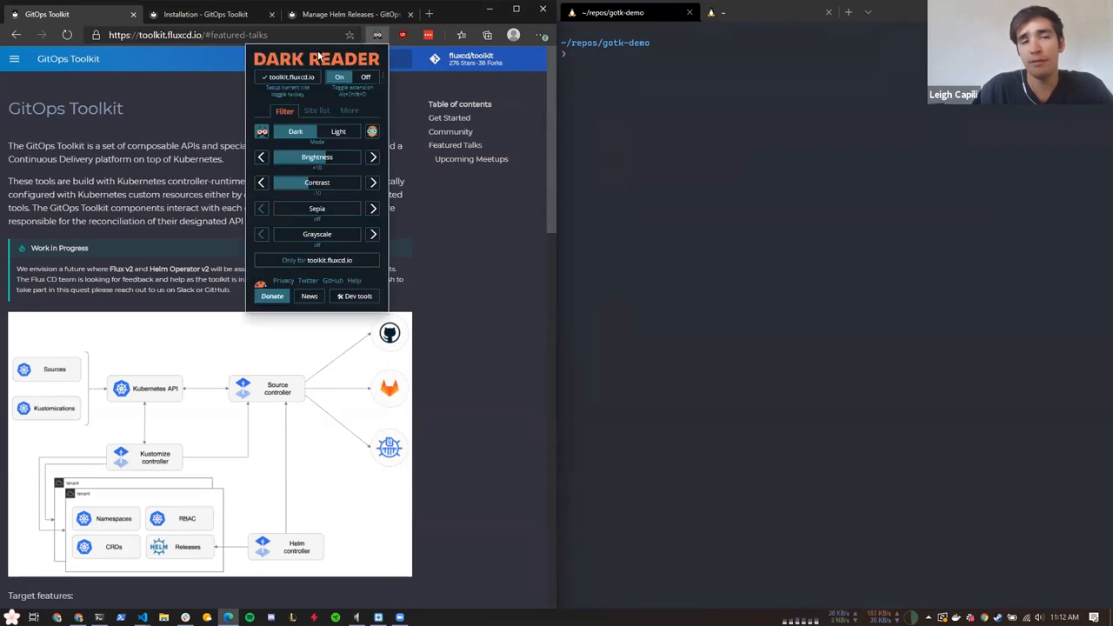
{"action": "left_click", "coordinate": [309, 296]}
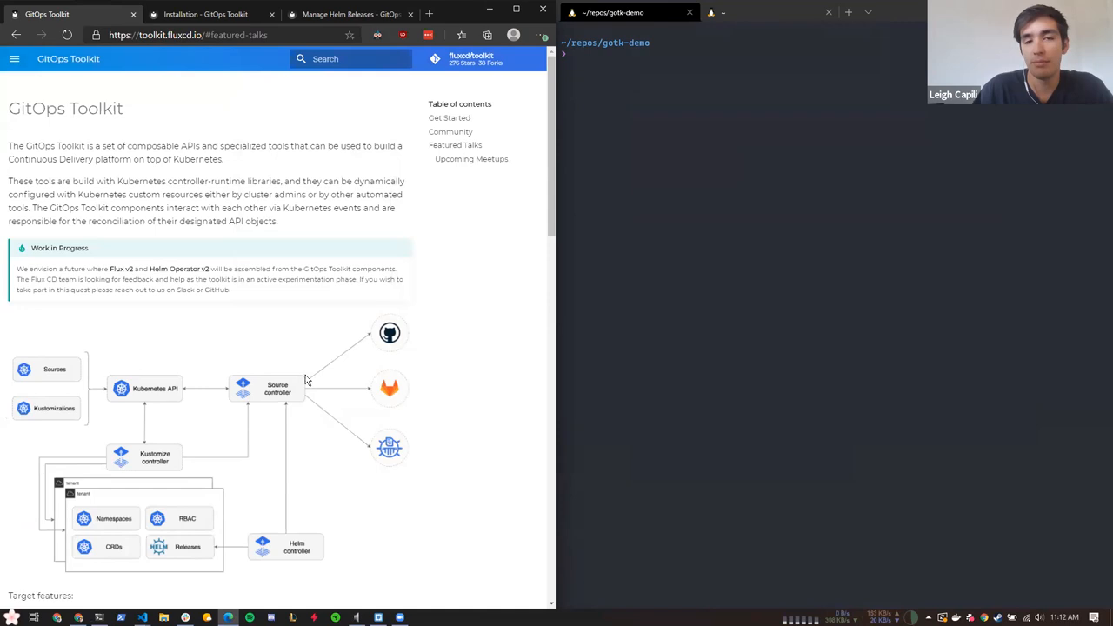
{"action": "mouse_move", "coordinate": [155, 139]}
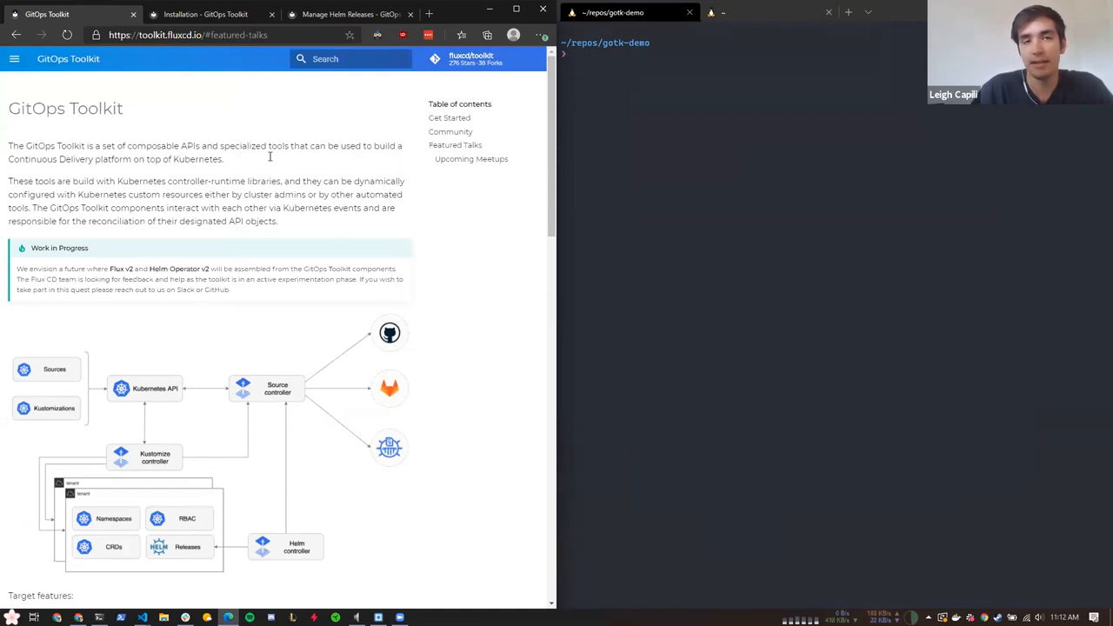
{"action": "left_click", "coordinate": [375, 35]}
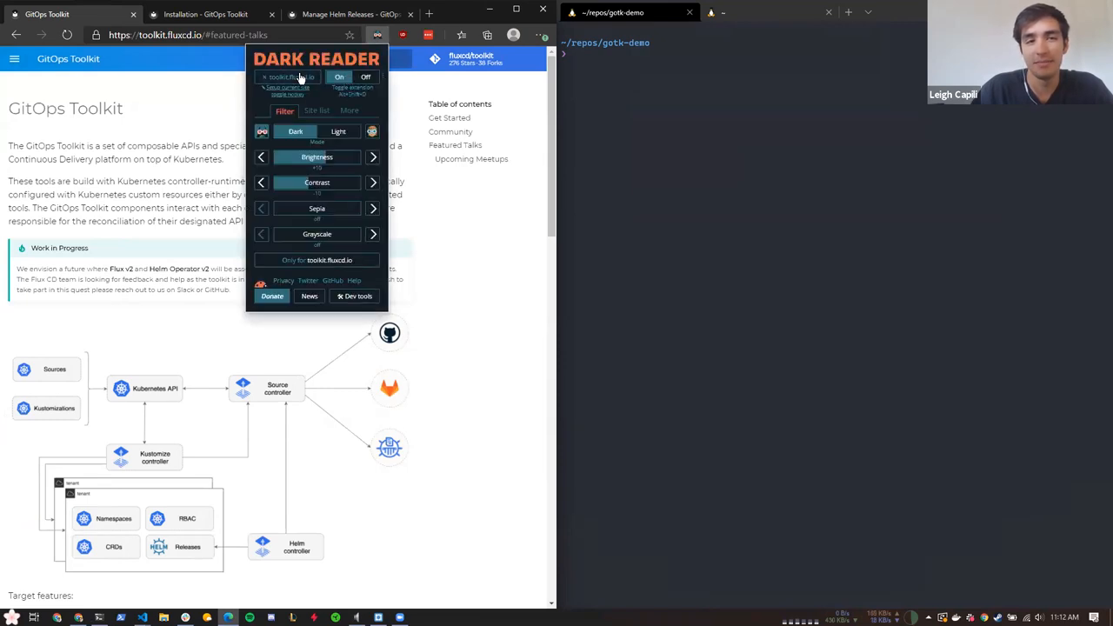
{"action": "left_click", "coordinate": [309, 295]}
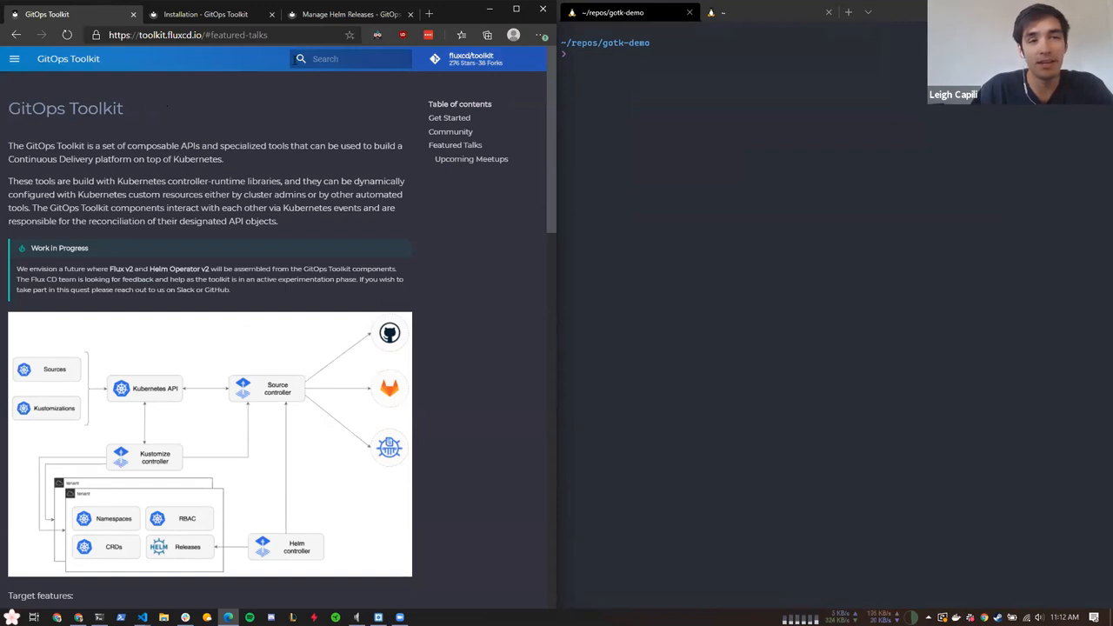
{"action": "scroll", "scroll_direction": "down", "scroll_amount": 3}
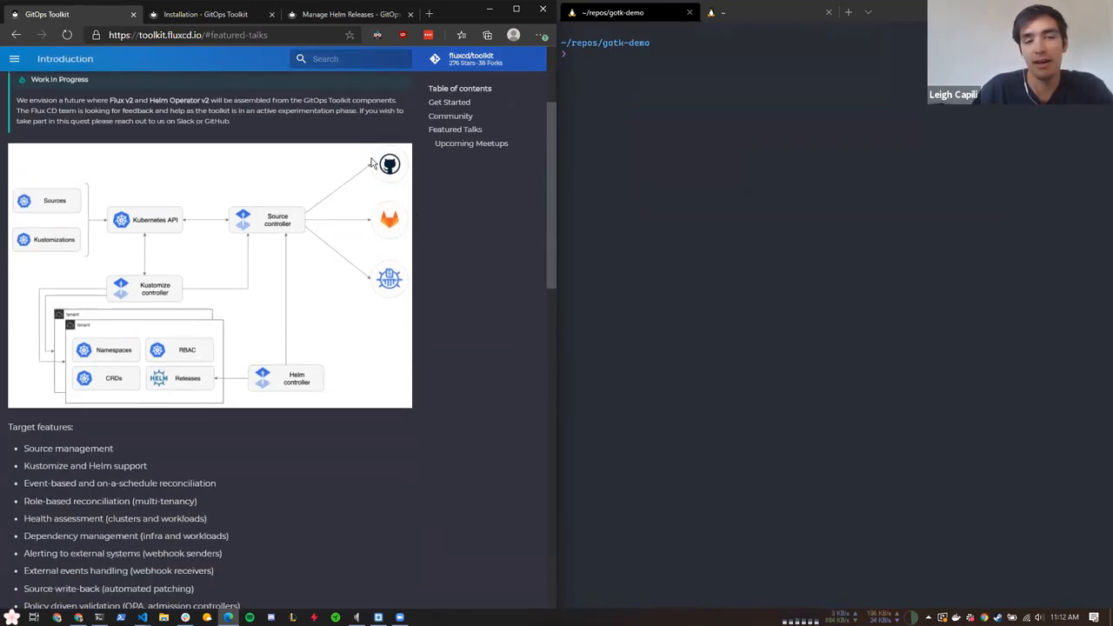
{"action": "mouse_move", "coordinate": [379, 353]}
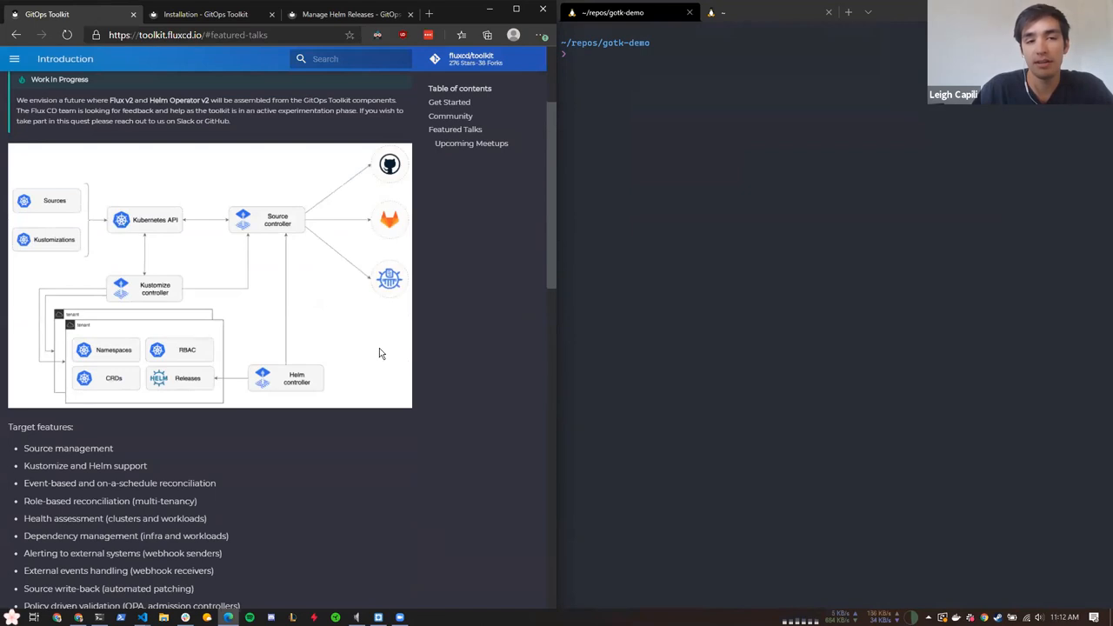
{"action": "mouse_move", "coordinate": [299, 386]}
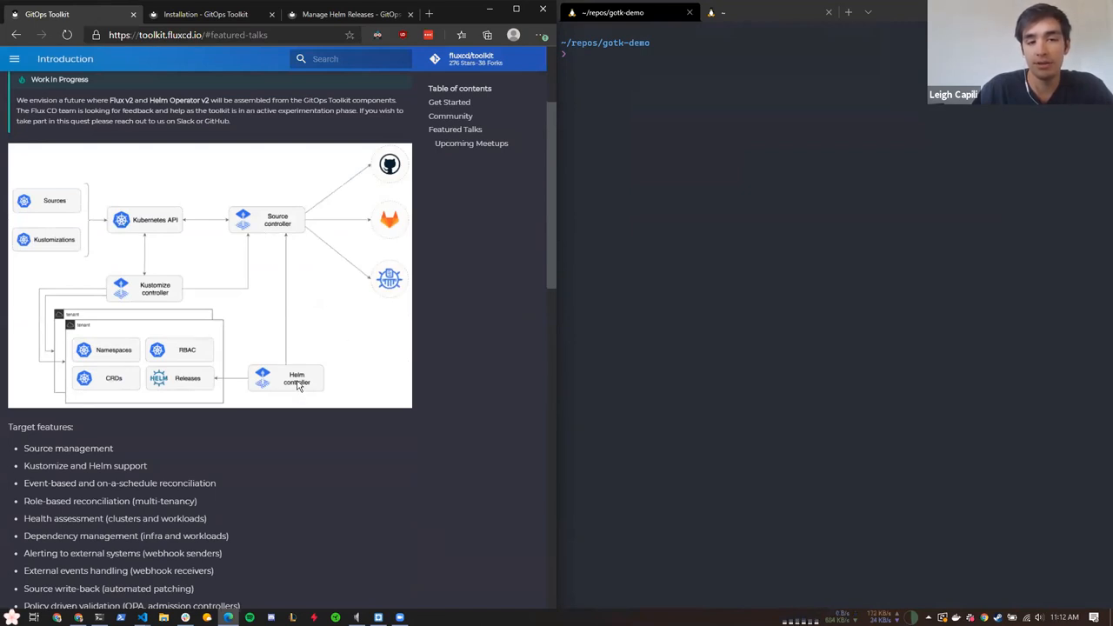
{"action": "mouse_move", "coordinate": [311, 240]}
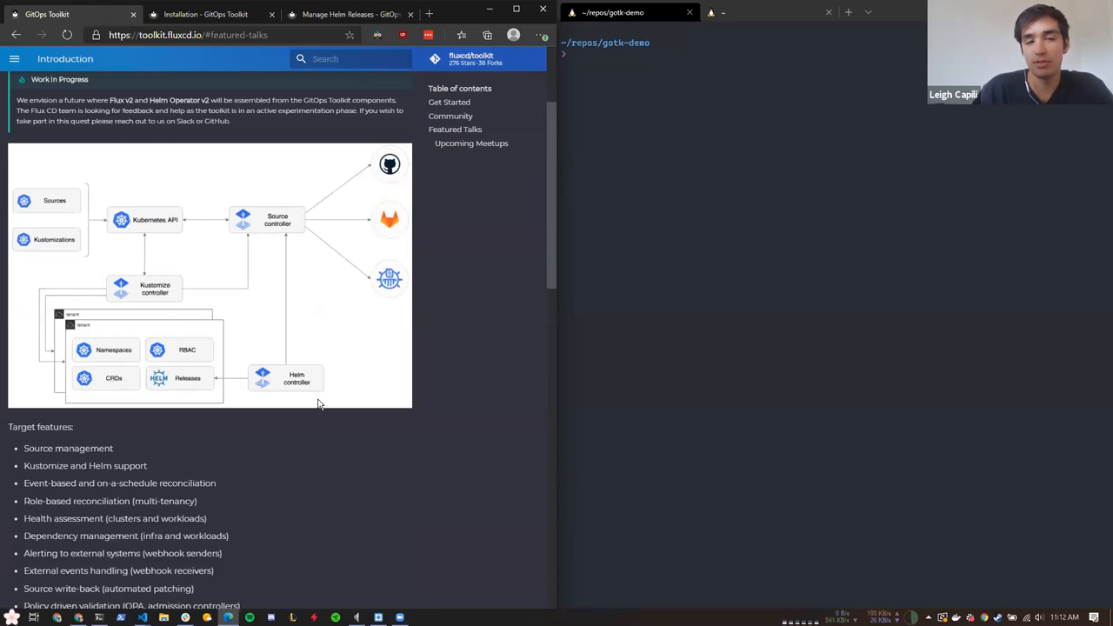
{"action": "mouse_move", "coordinate": [105, 320]}
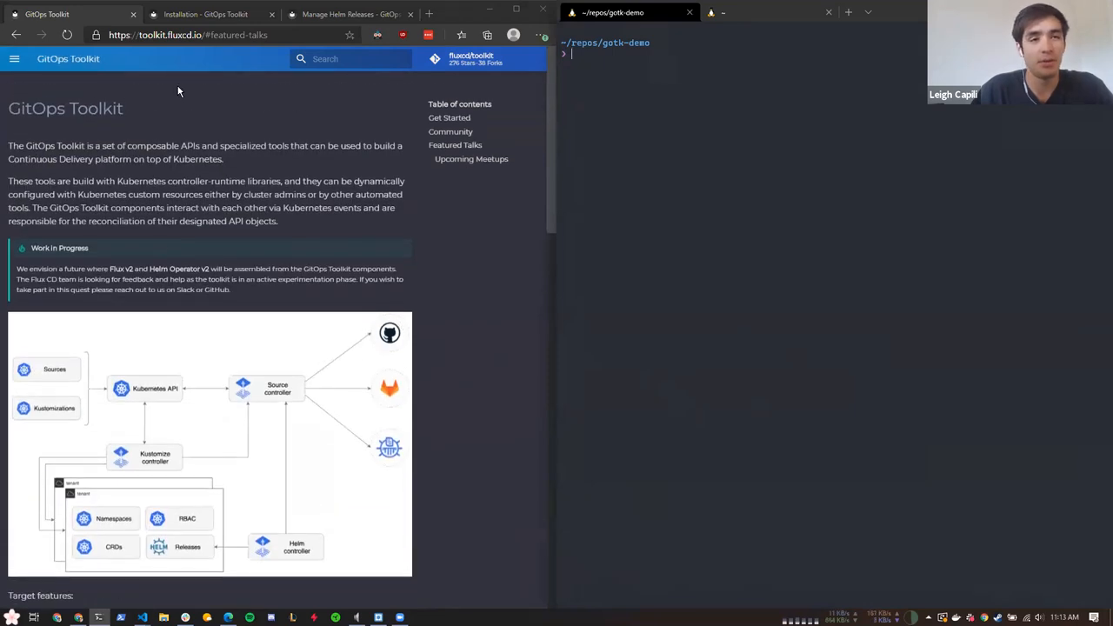
Show the toolkit.fluxcd.io Installation guide at the Install the toolkit CLI section
{"action": "left_click", "coordinate": [205, 14]}
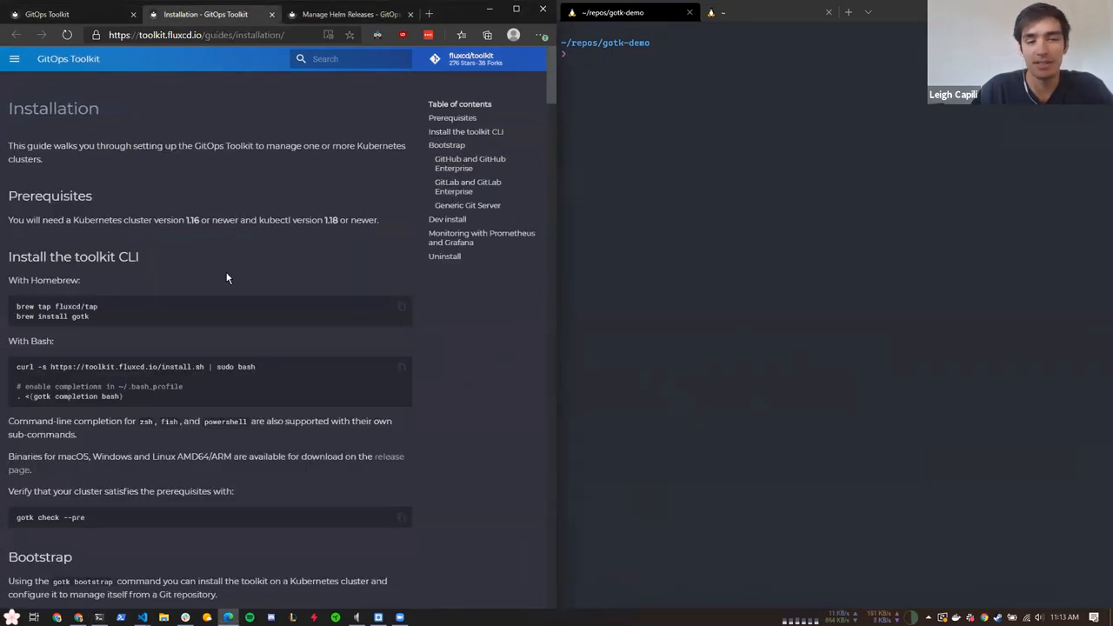
{"action": "mouse_move", "coordinate": [118, 334]}
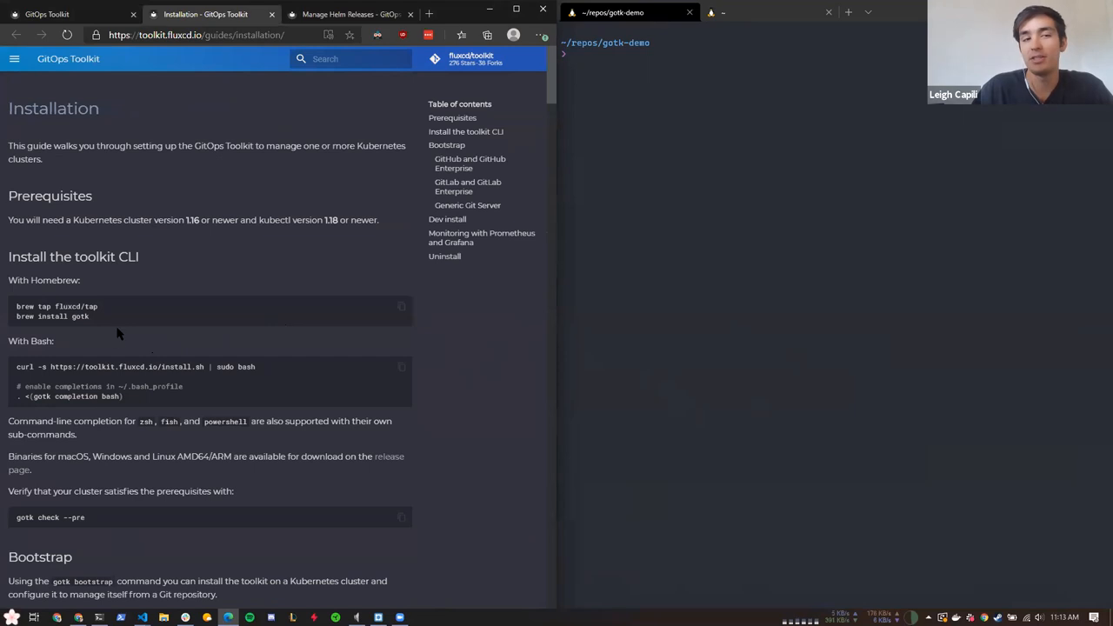
{"action": "mouse_move", "coordinate": [101, 327]}
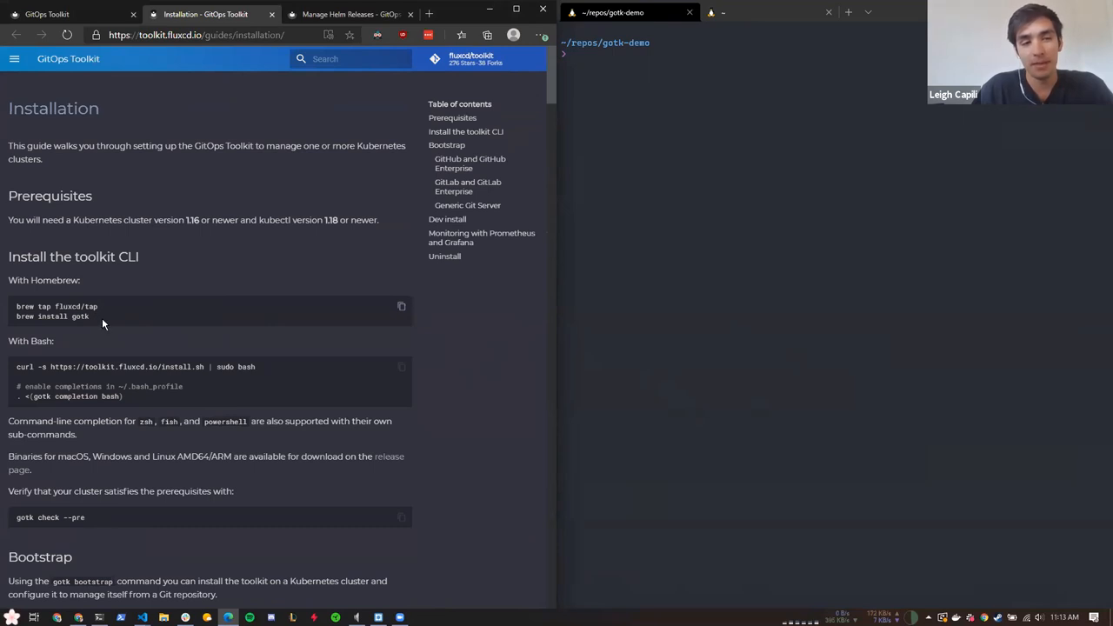
{"action": "mouse_move", "coordinate": [219, 309]}
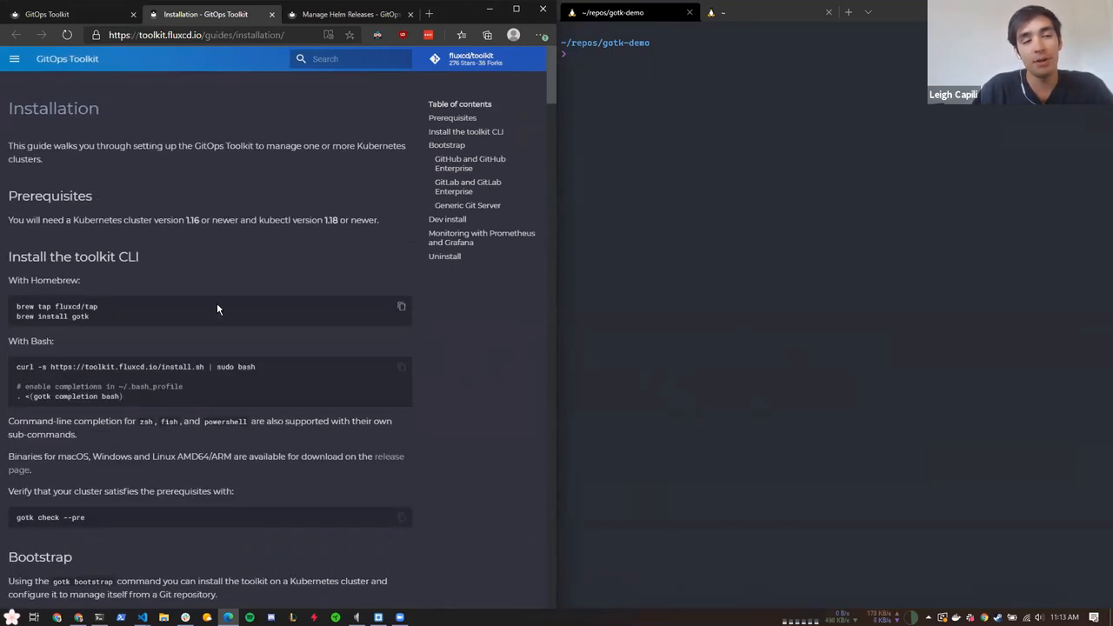
{"action": "left_click", "coordinate": [14, 60]}
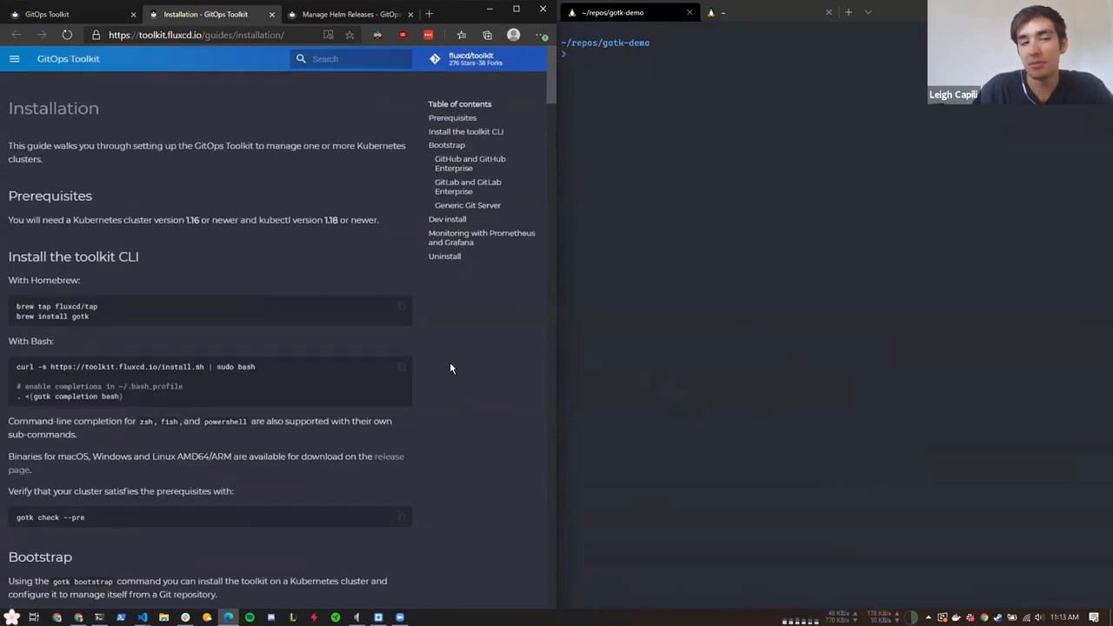
{"action": "mouse_move", "coordinate": [425, 407]}
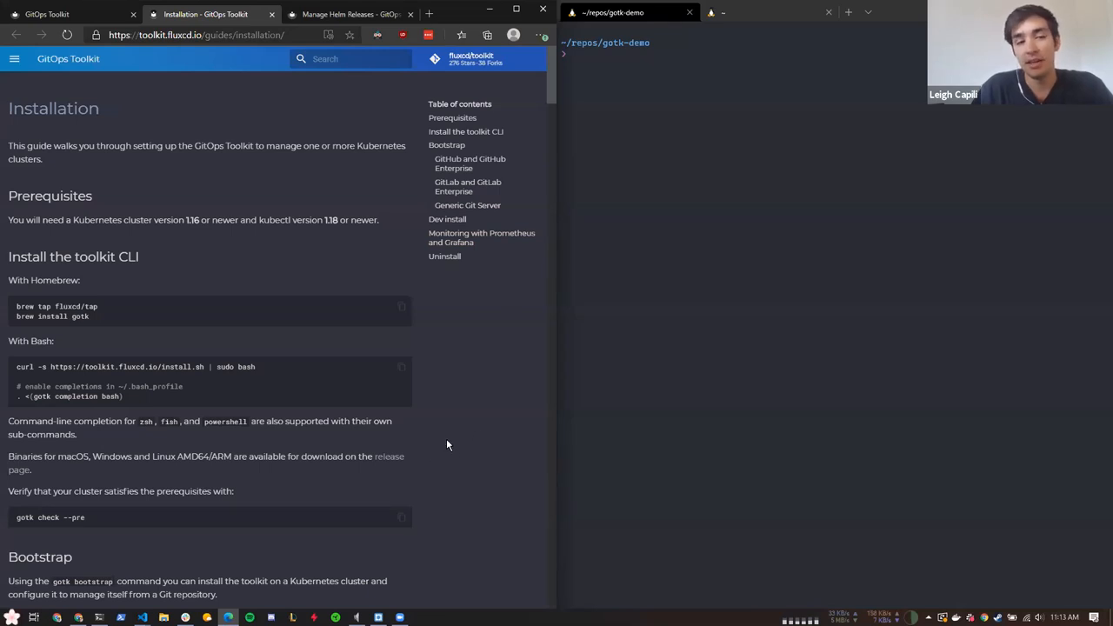
{"action": "mouse_move", "coordinate": [477, 338]}
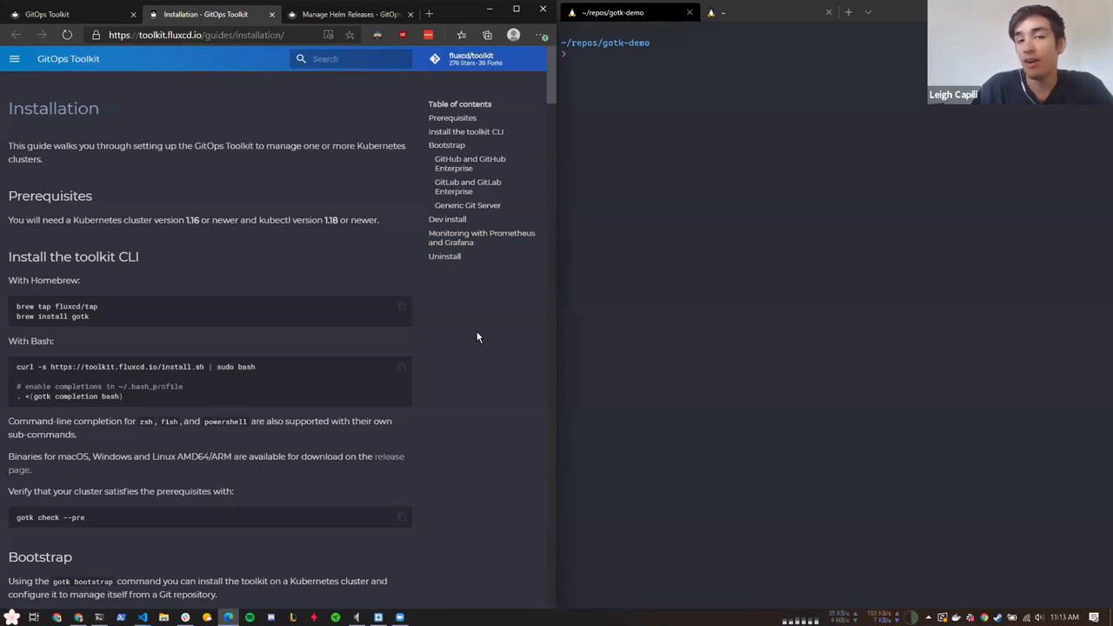
{"action": "mouse_move", "coordinate": [440, 445]}
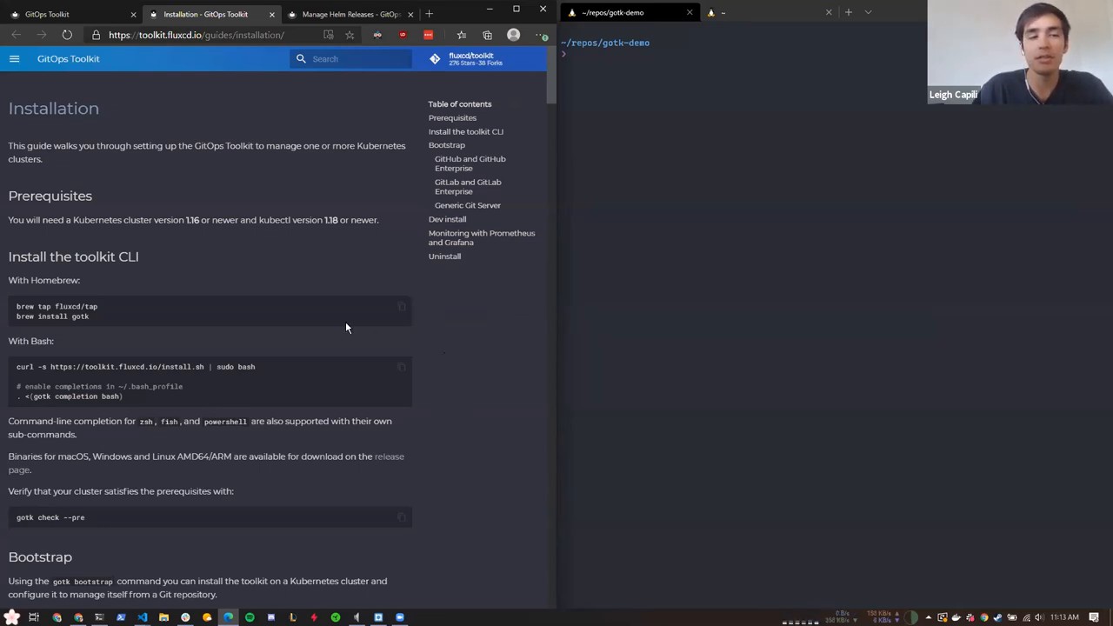
{"action": "scroll", "scroll_direction": "down", "scroll_amount": 3}
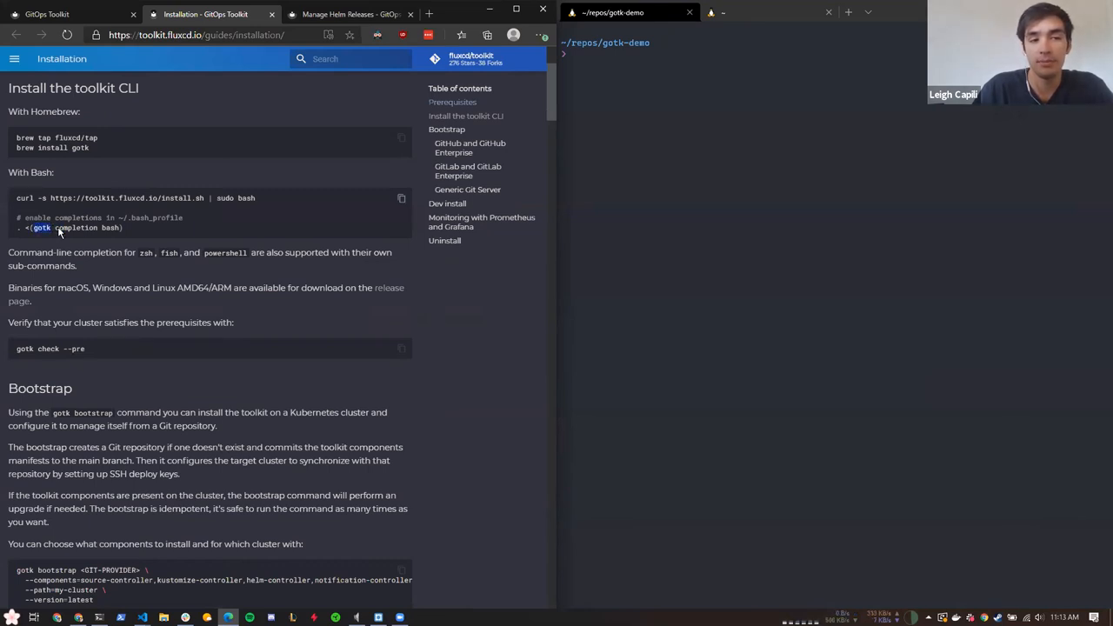
{"action": "mouse_move", "coordinate": [108, 254]}
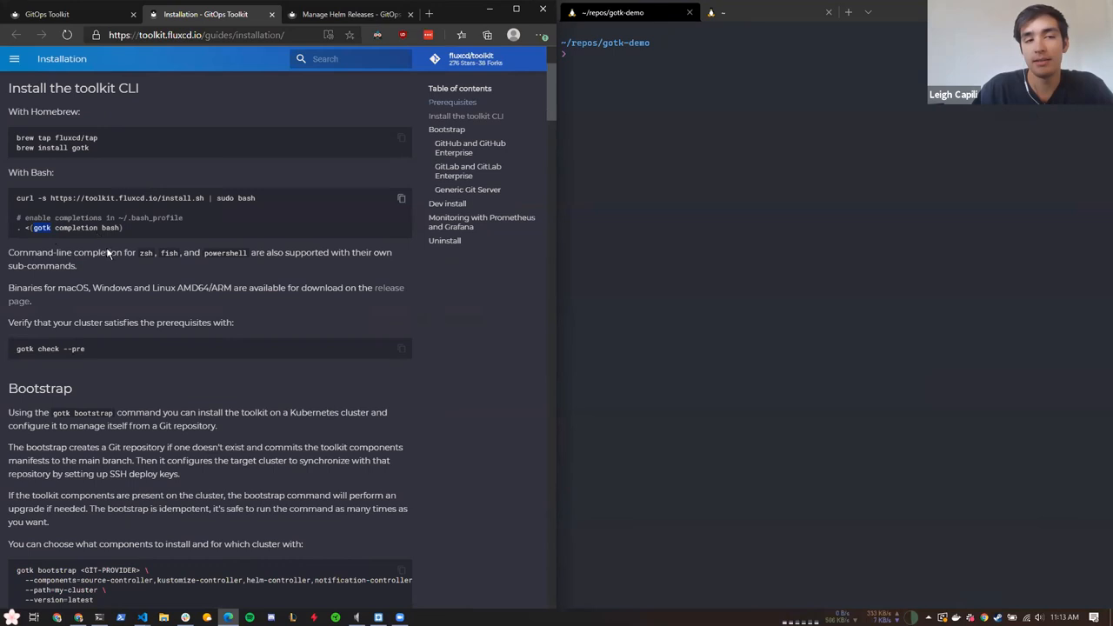
{"action": "scroll", "scroll_direction": "down", "scroll_amount": 3}
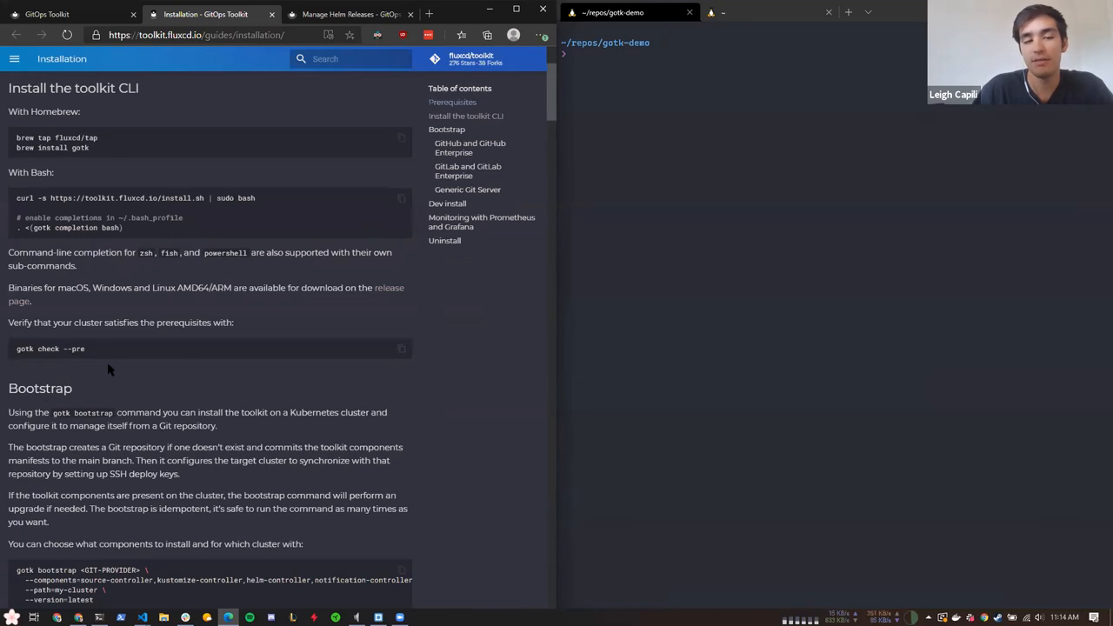
{"action": "scroll", "scroll_direction": "down", "scroll_amount": 3}
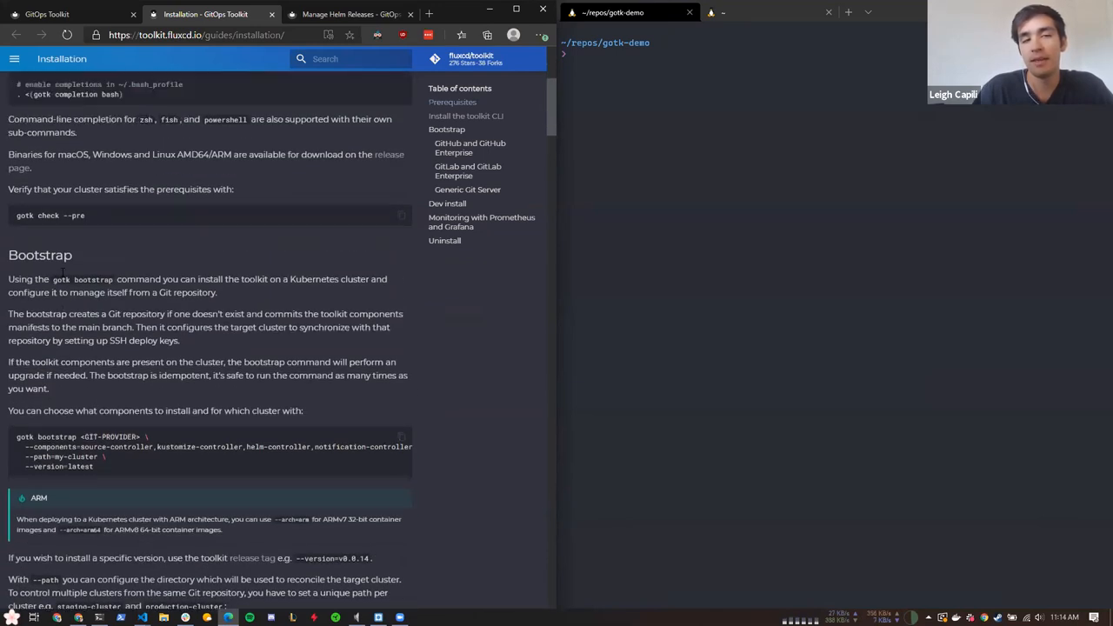
{"action": "scroll", "scroll_direction": "up", "scroll_amount": 3}
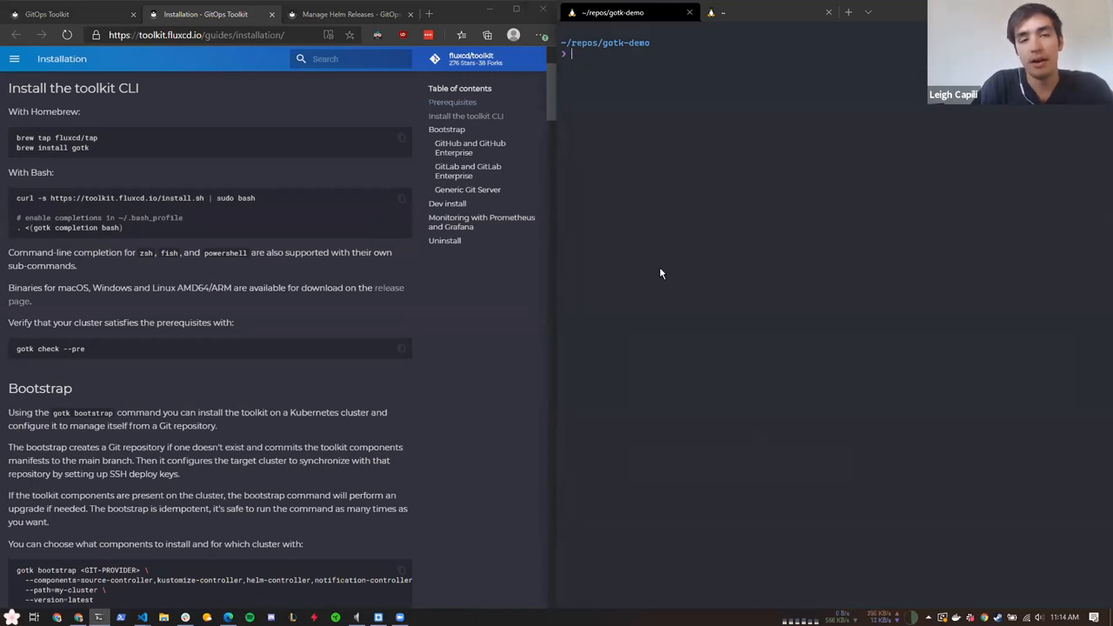
{"action": "mouse_move", "coordinate": [99, 170]}
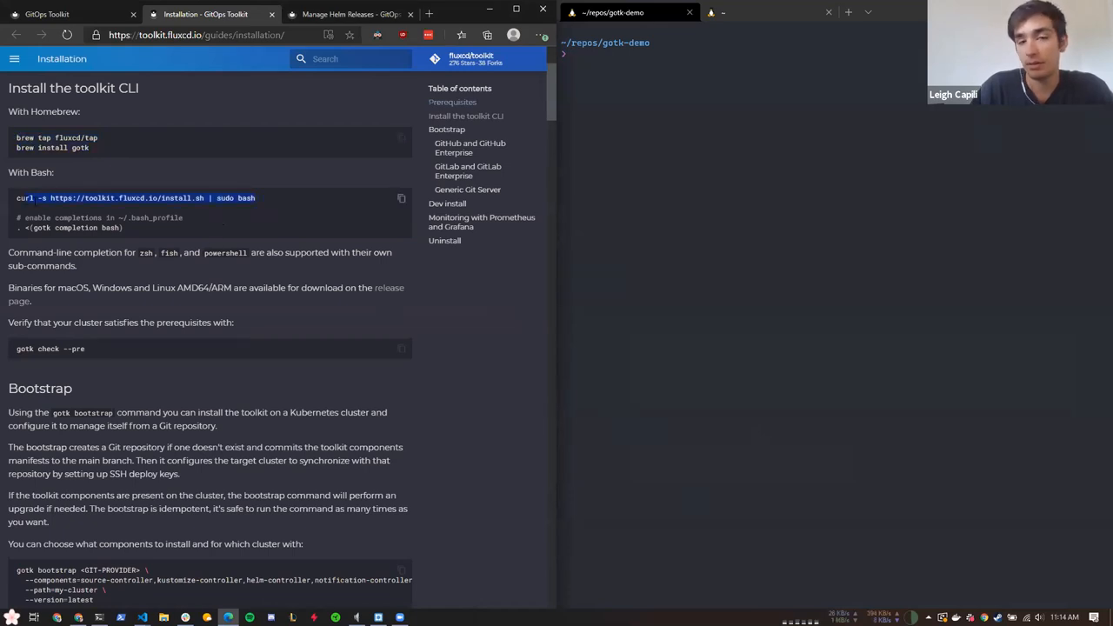
{"action": "type", "text": "gotk"}
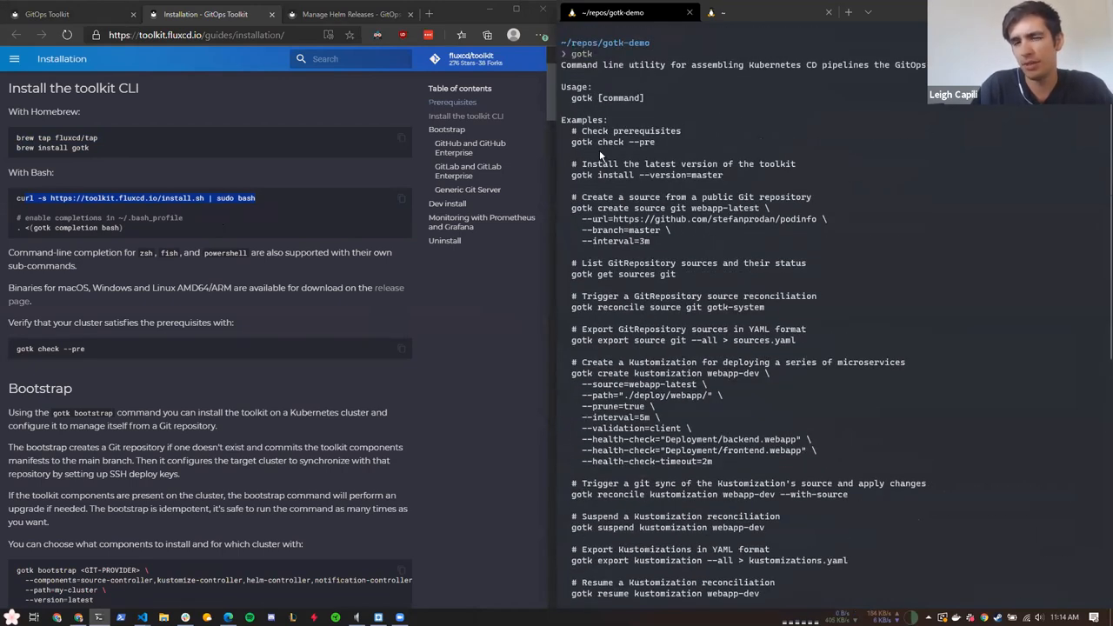
{"action": "scroll", "scroll_direction": "down", "scroll_amount": 3}
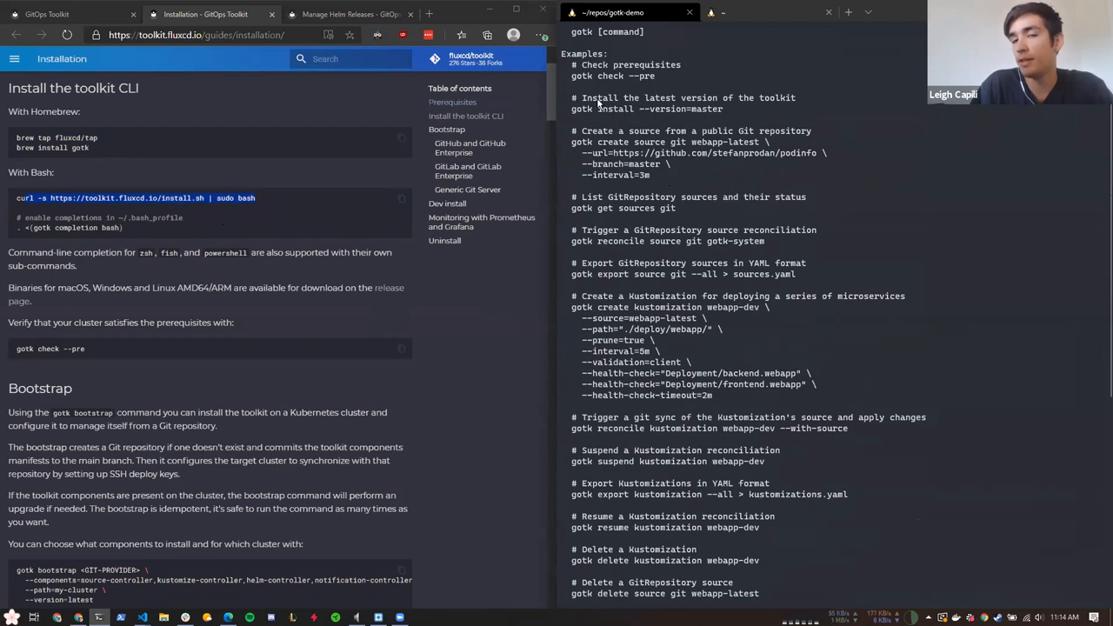
{"action": "scroll", "scroll_direction": "down", "scroll_amount": 3}
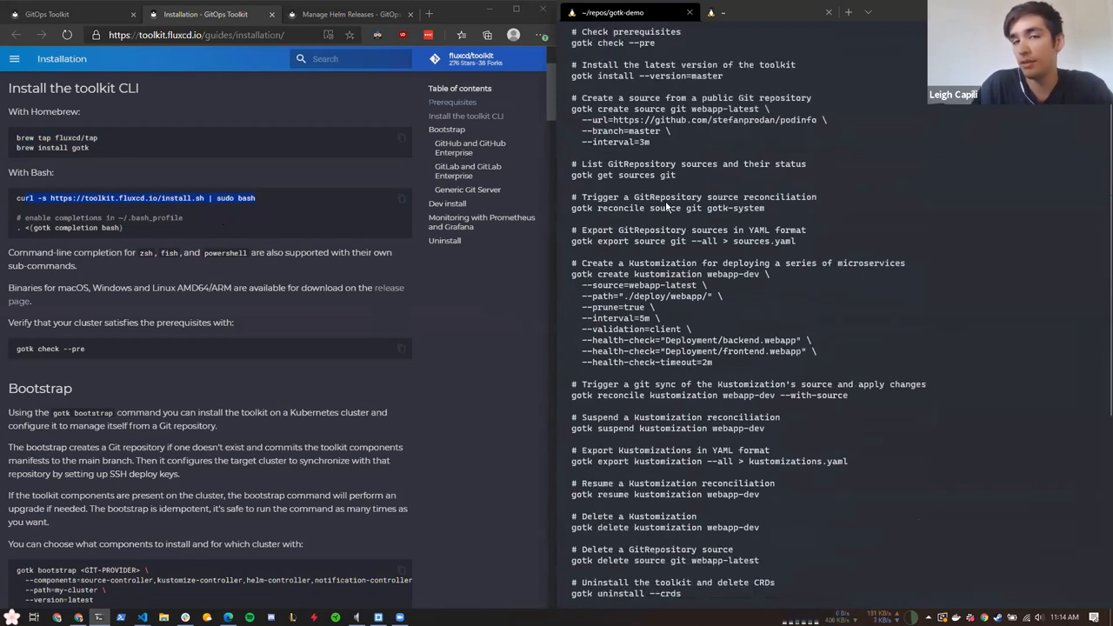
{"action": "scroll", "scroll_direction": "down", "scroll_amount": 3}
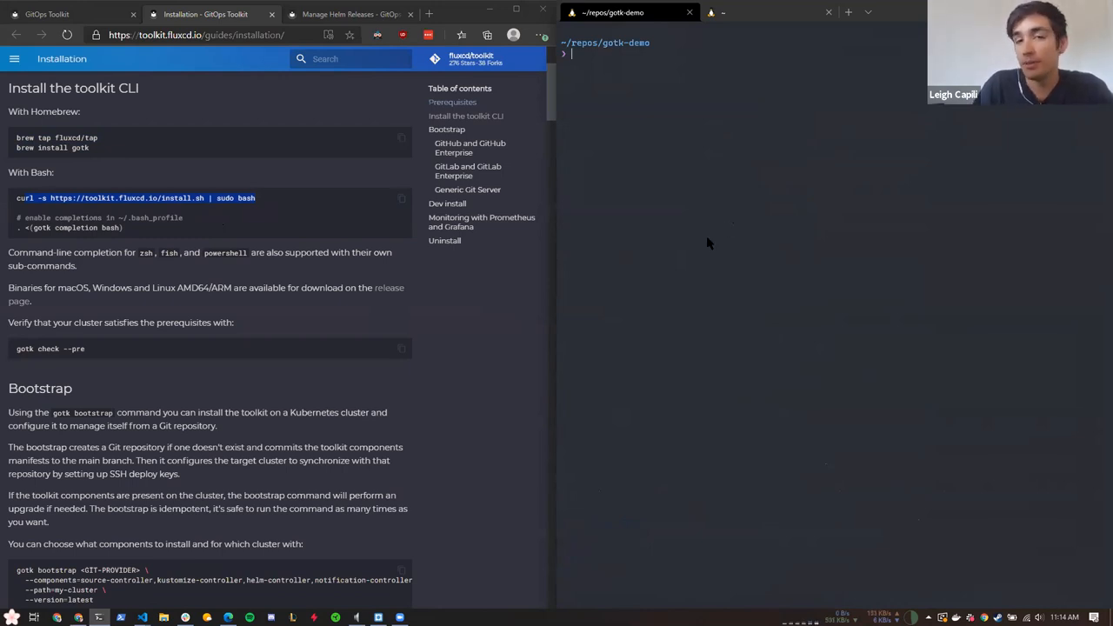
{"action": "mouse_move", "coordinate": [737, 298]}
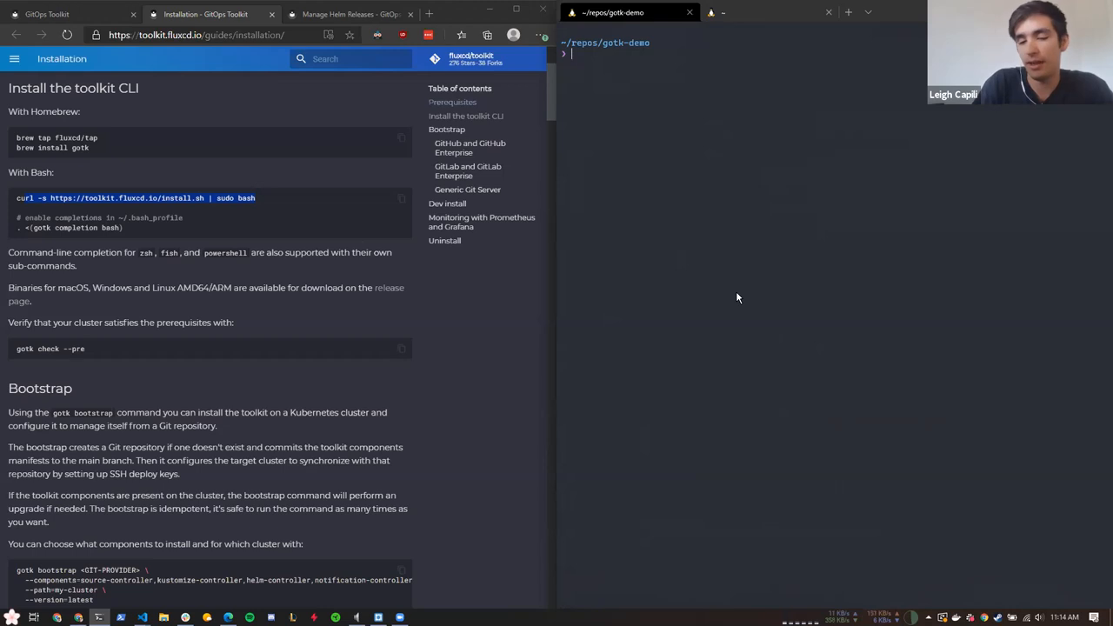
Start creating a kind cluster named flux with 'kind create cluster --name flux'
{"action": "type", "text": "kind create"}
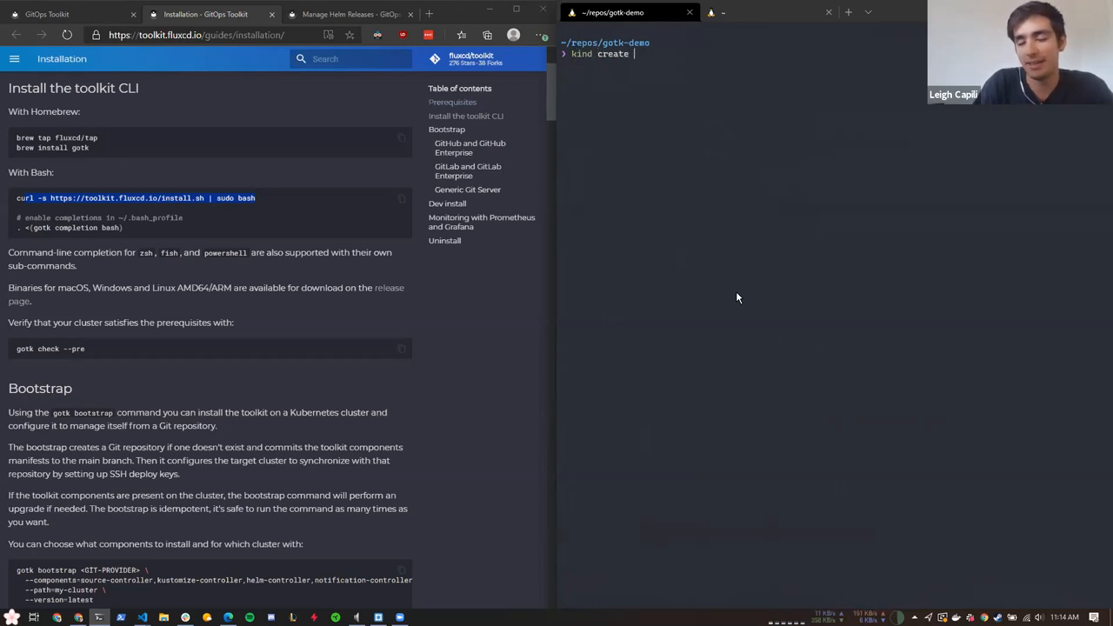
{"action": "type", "text": "cluster --nam"}
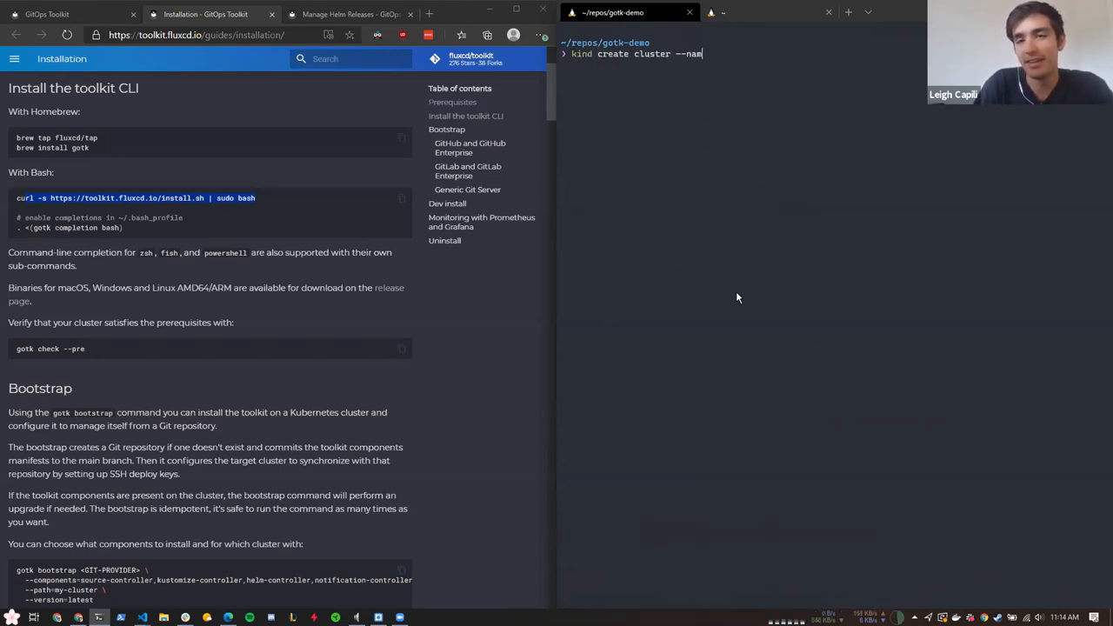
{"action": "type", "text": "e"}
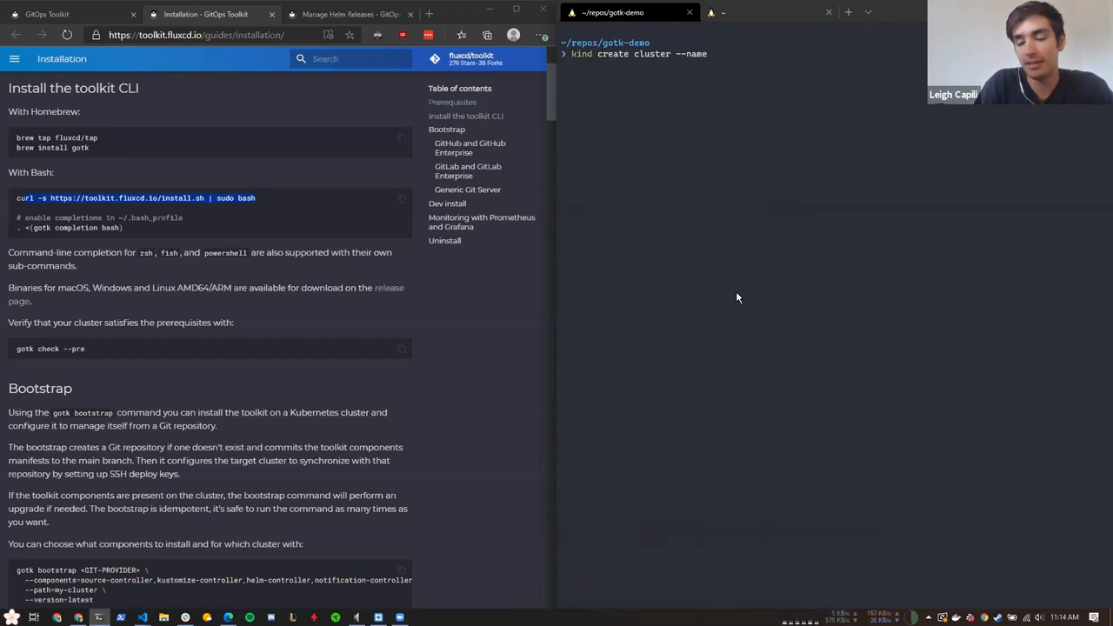
{"action": "type", "text": "flux-"}
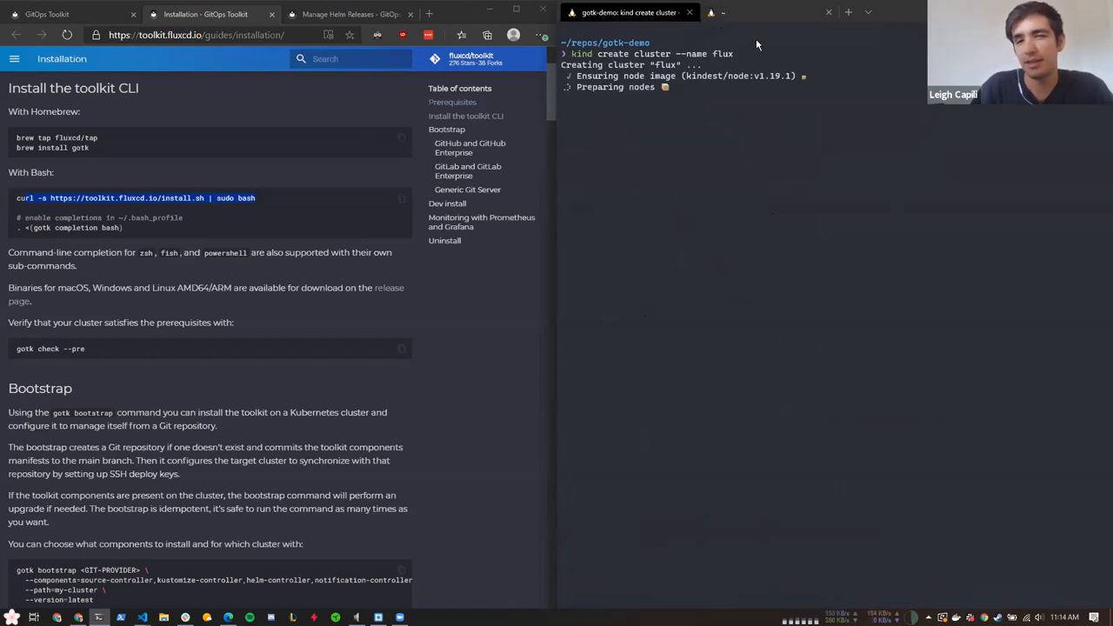
{"action": "key", "text": "alt+tab"}
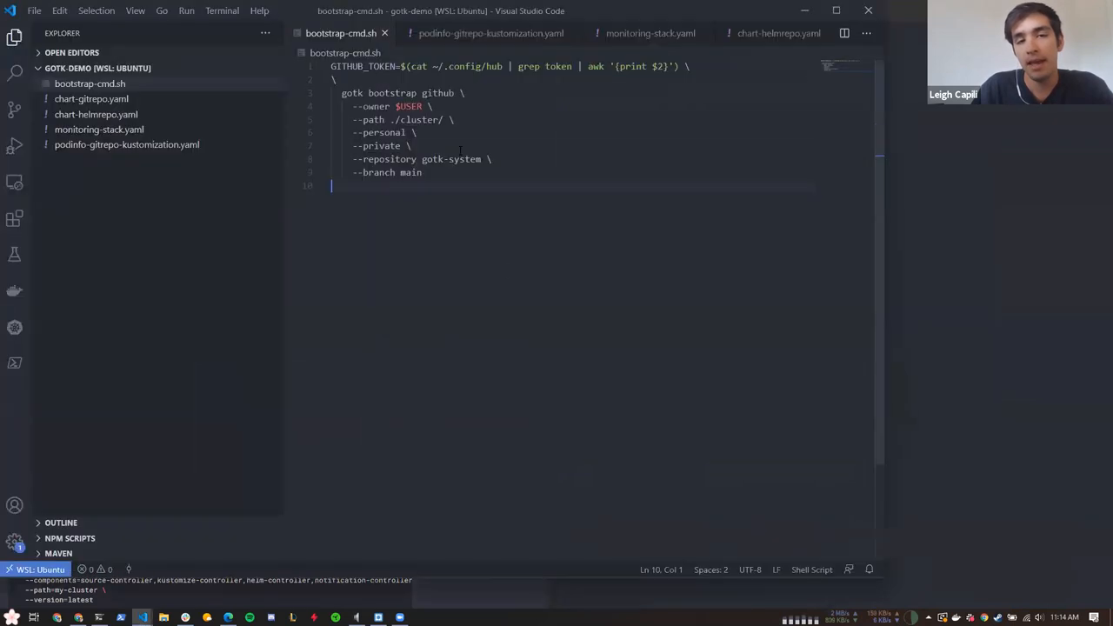
Highlight the --private and --path flags in bootstrap-cmd.sh, then return to the terminal
{"action": "double_click", "coordinate": [379, 147]}
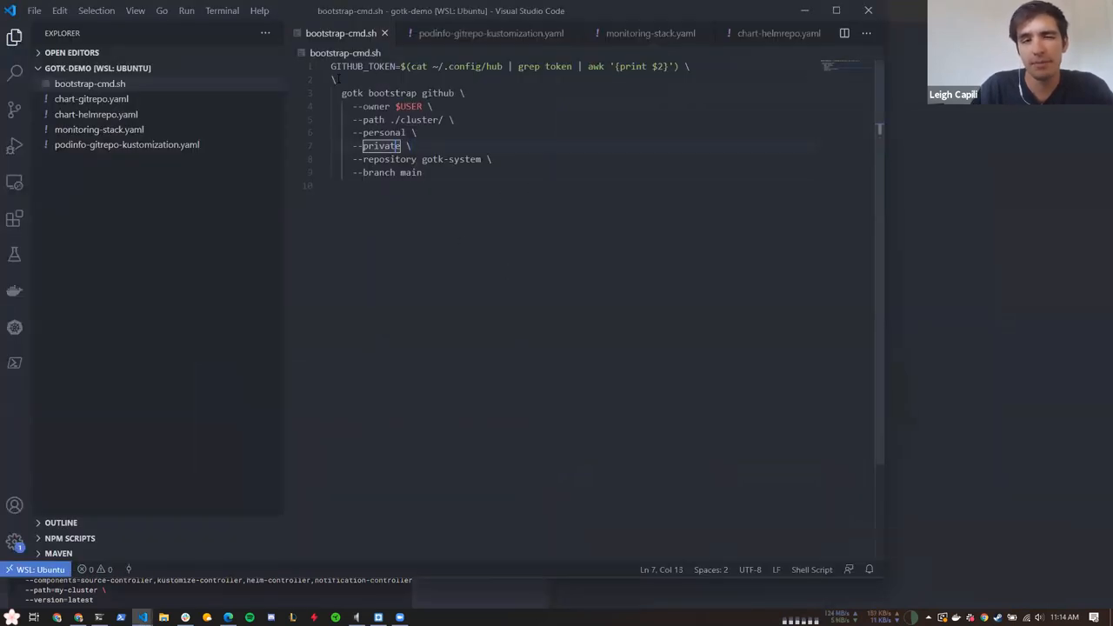
{"action": "double_click", "coordinate": [362, 66]}
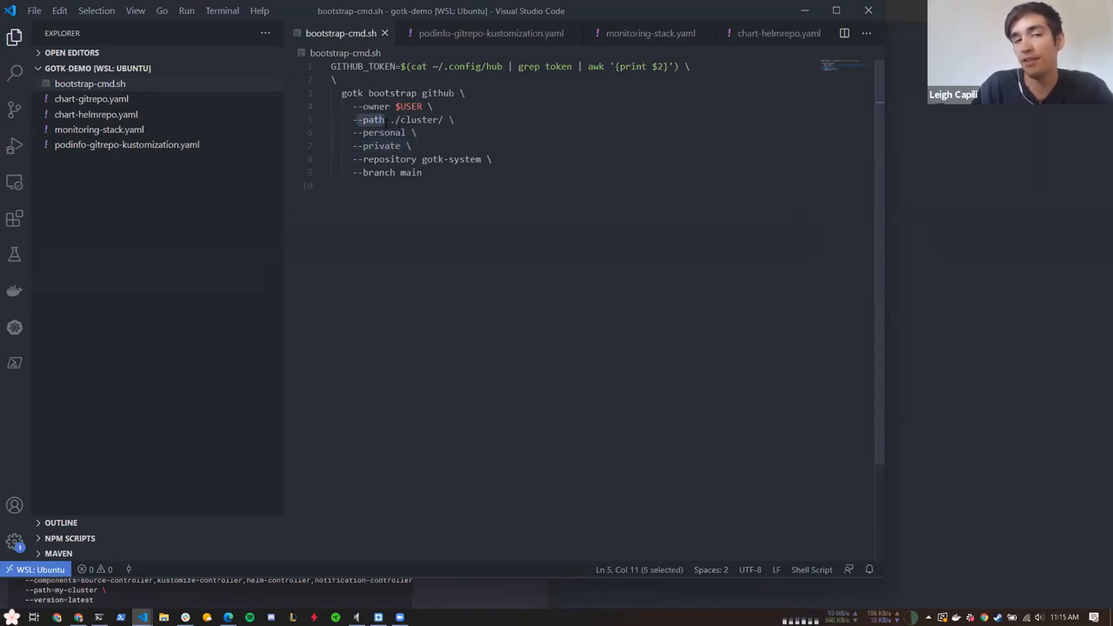
{"action": "left_click_drag", "start_coordinate": [354, 119], "coordinate": [445, 118]}
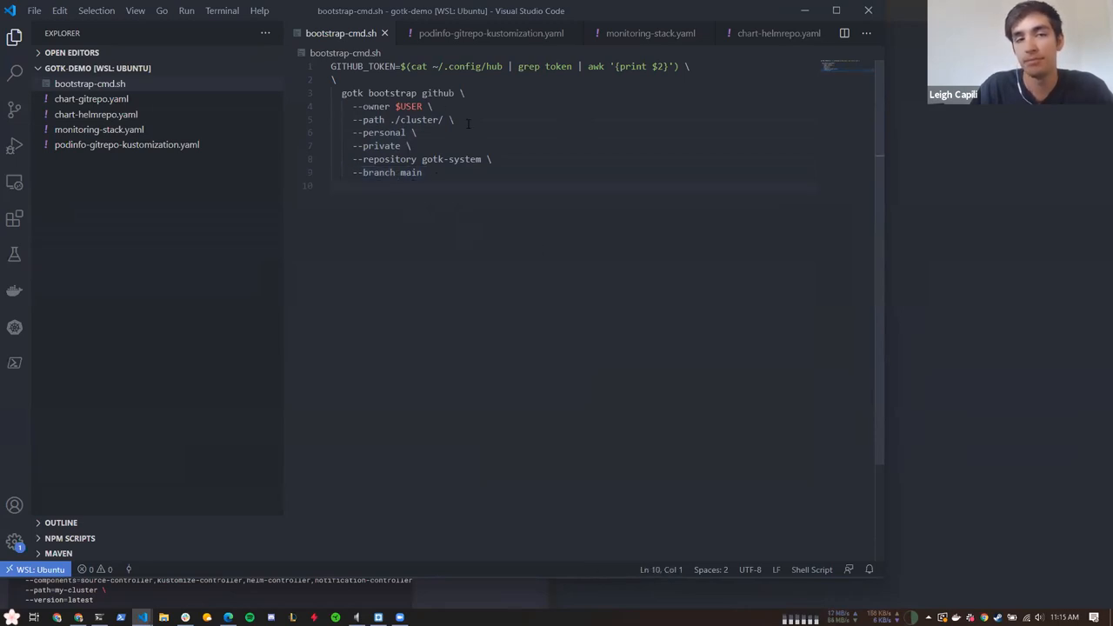
{"action": "key", "text": "ctrl+a"}
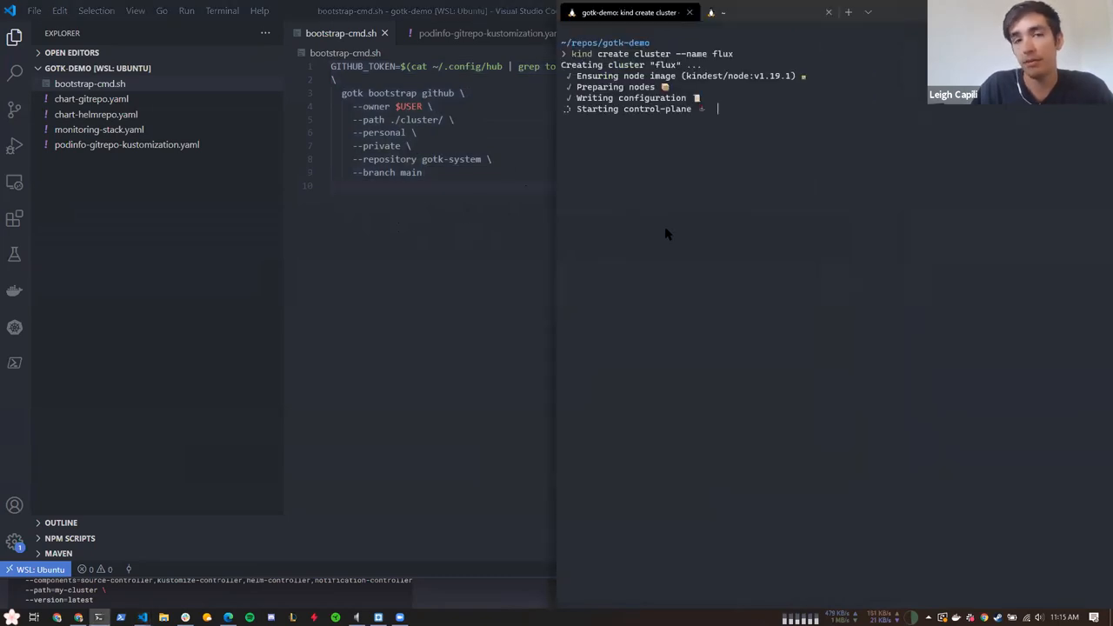
{"action": "mouse_move", "coordinate": [682, 84]}
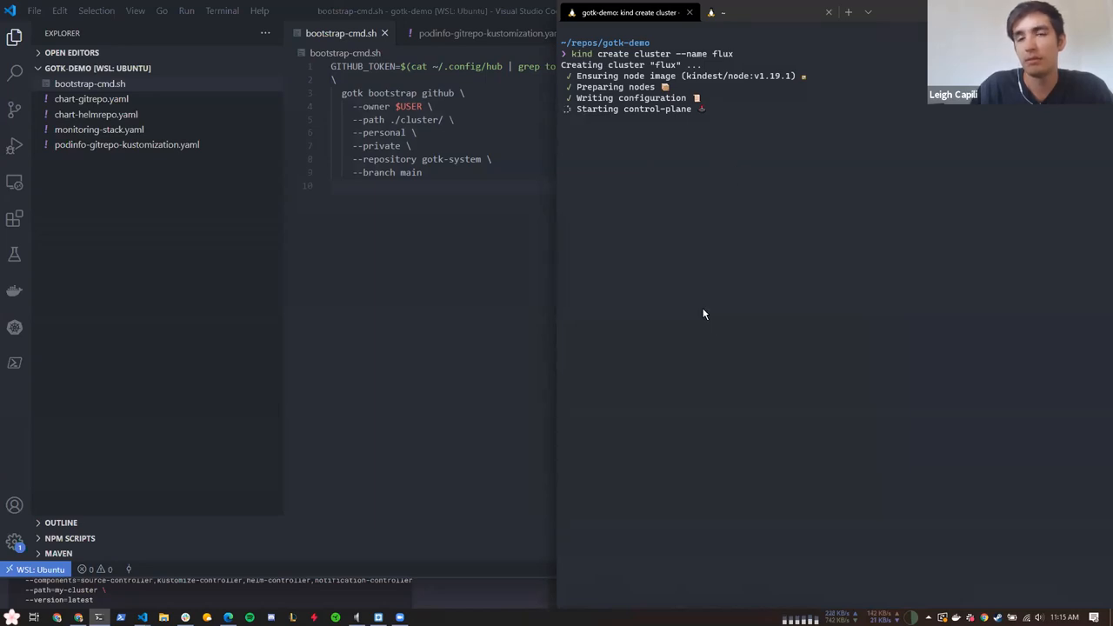
{"action": "mouse_move", "coordinate": [765, 73]}
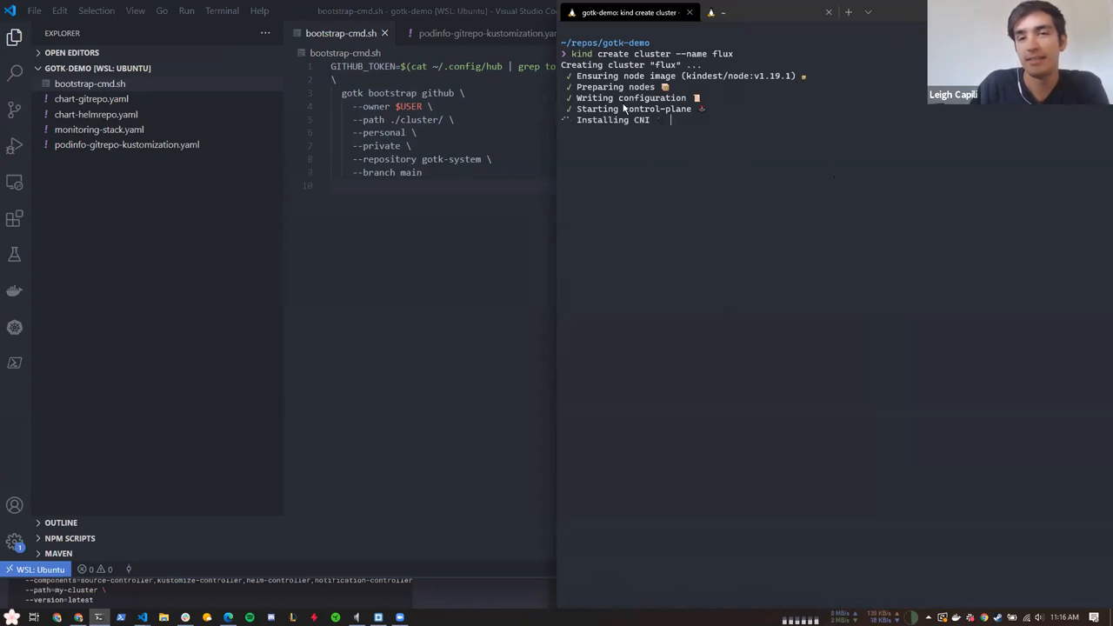
{"action": "mouse_move", "coordinate": [669, 153]}
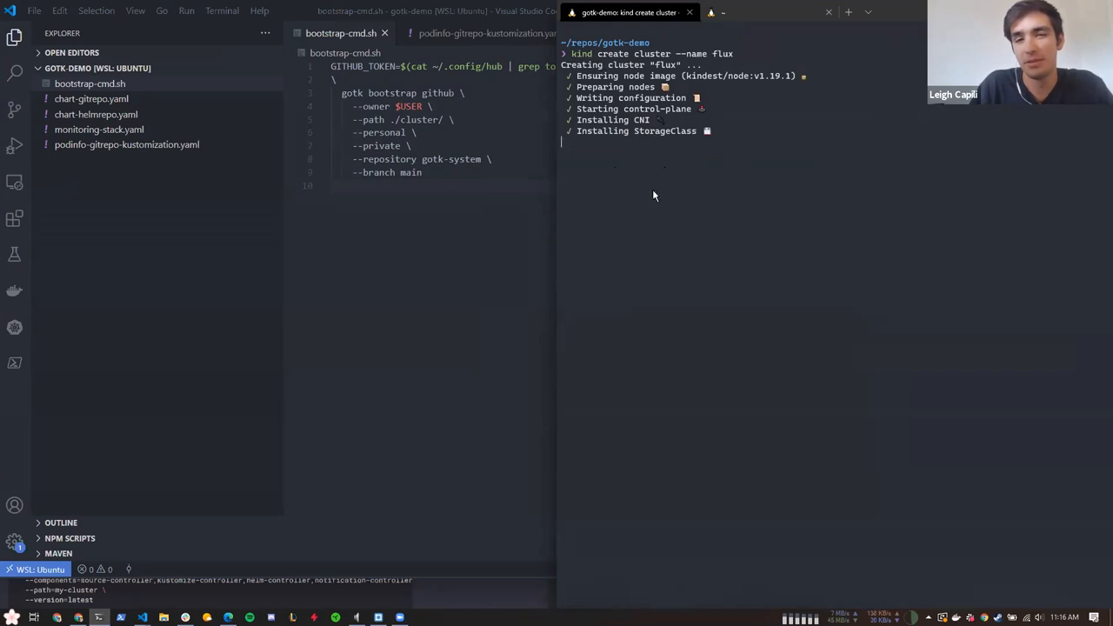
{"action": "mouse_move", "coordinate": [920, 299]}
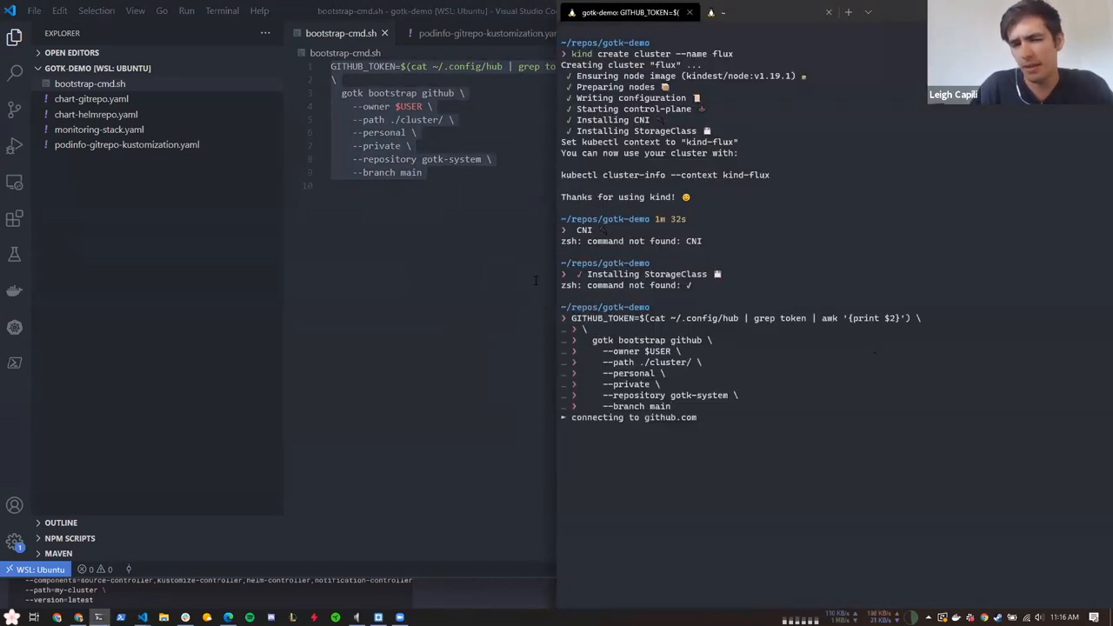
{"action": "mouse_move", "coordinate": [678, 494]}
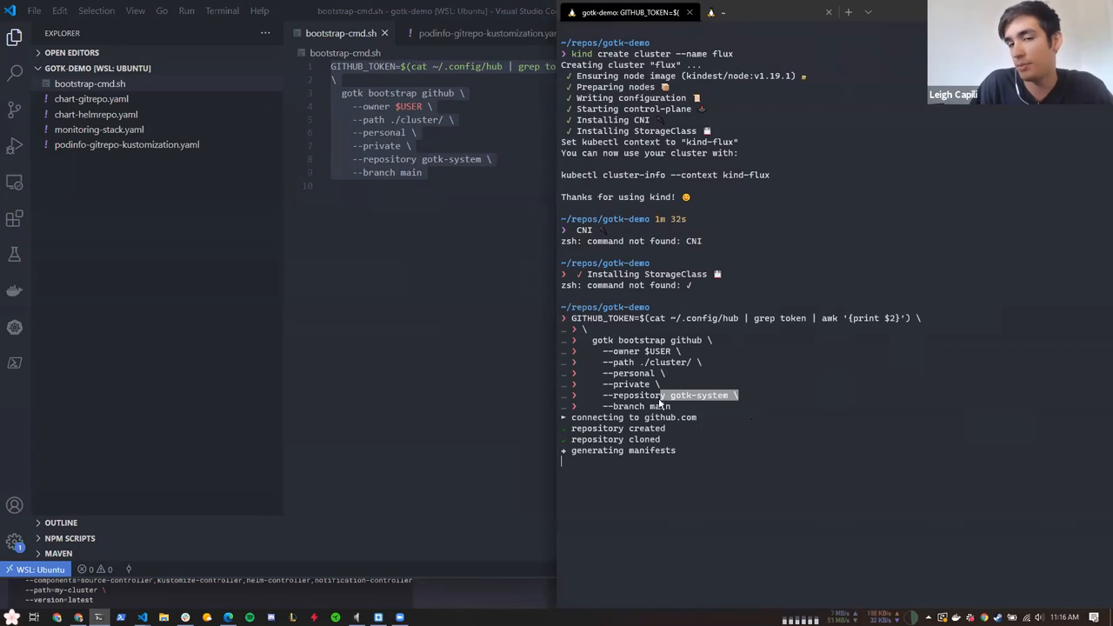
{"action": "mouse_move", "coordinate": [703, 424]}
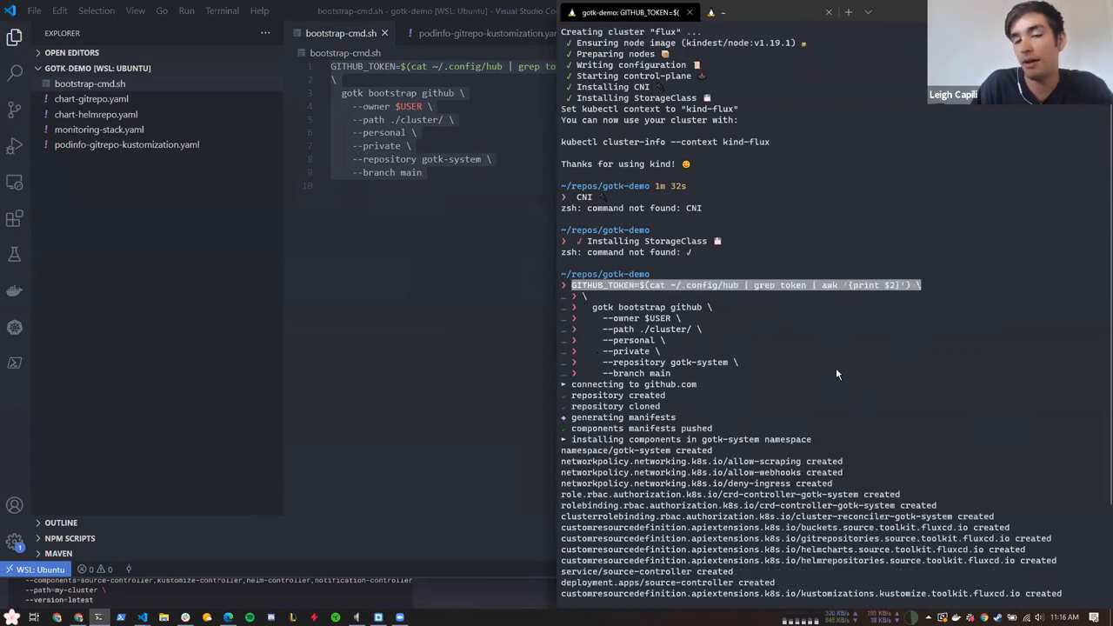
Follow the gotk bootstrap output and point out the source-controller rollout waiting message
{"action": "scroll", "scroll_direction": "down", "scroll_amount": 3}
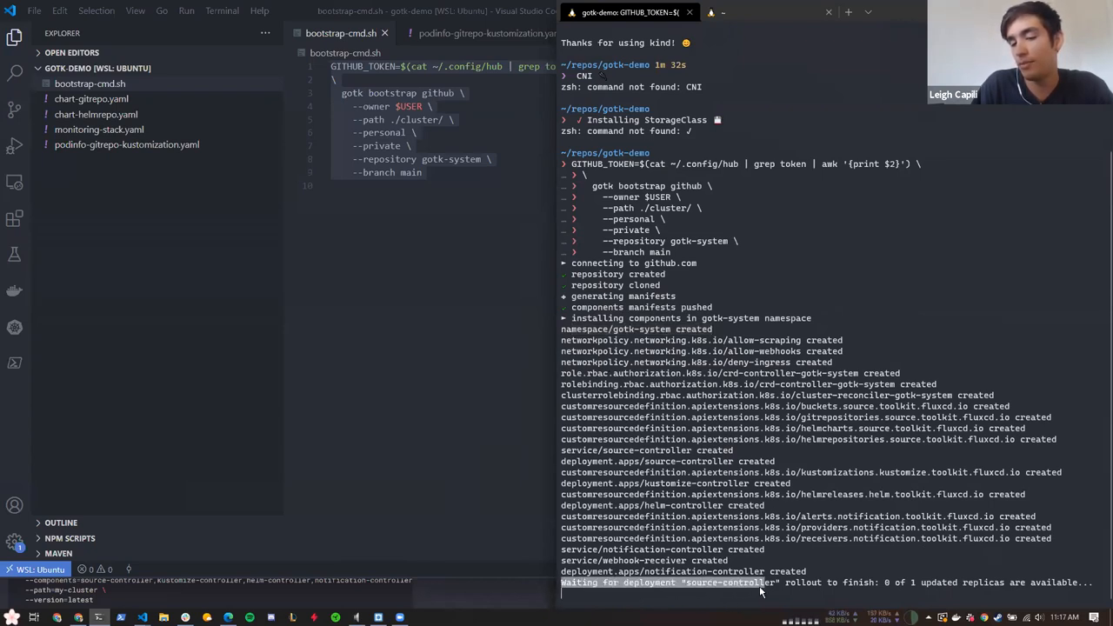
{"action": "double_click", "coordinate": [730, 582]}
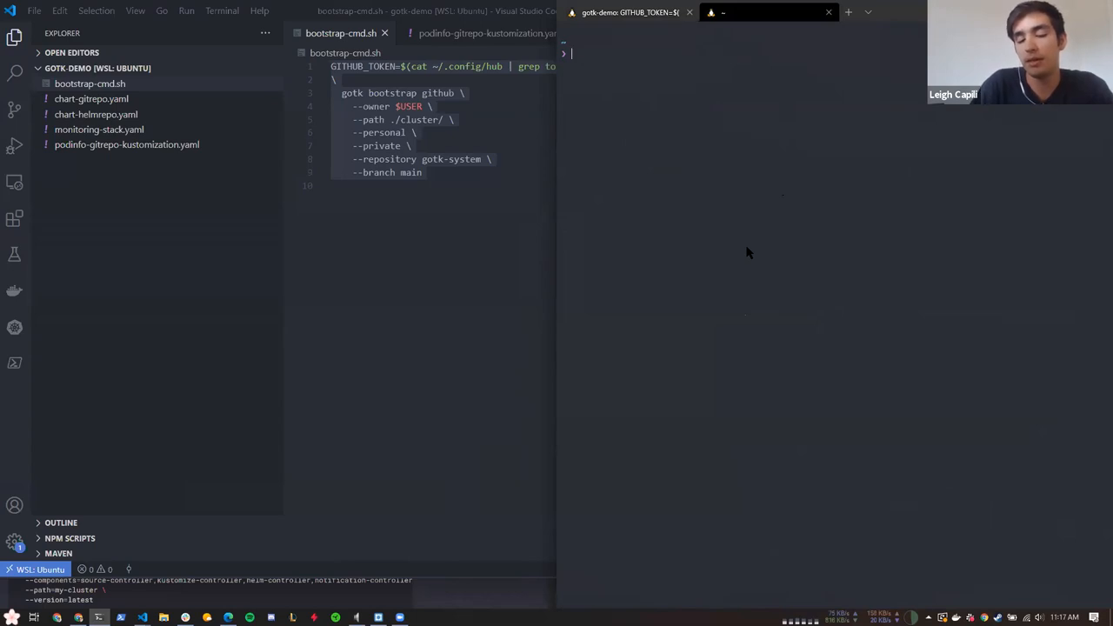
Clone stealthybox/gotk-system into the repos folder with hub clone
{"action": "type", "text": "cd repos"}
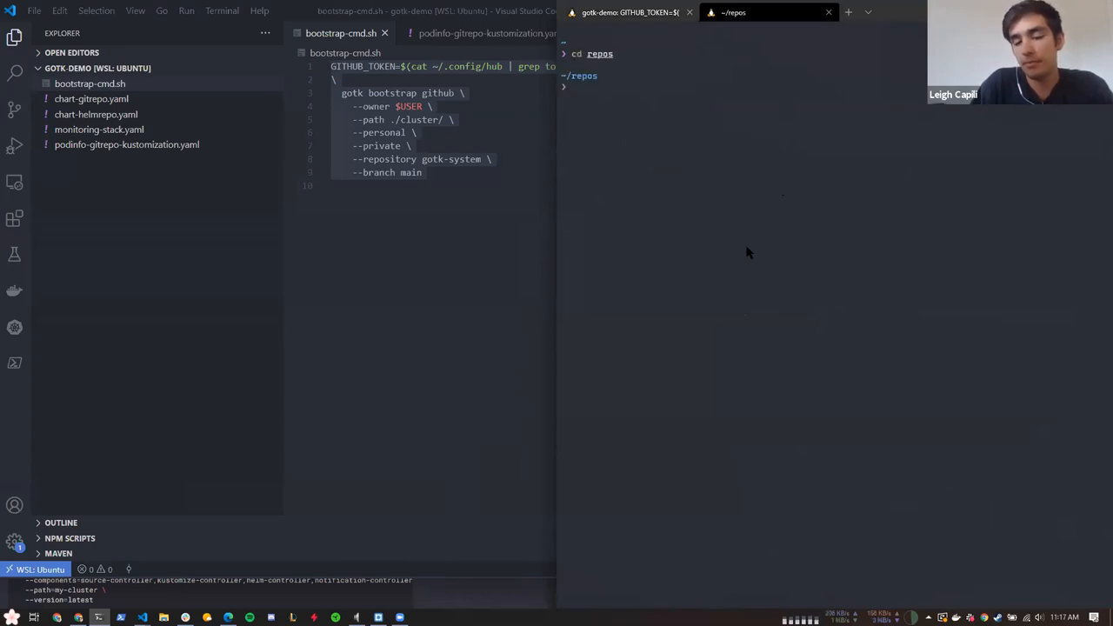
{"action": "type", "text": "hub clone"}
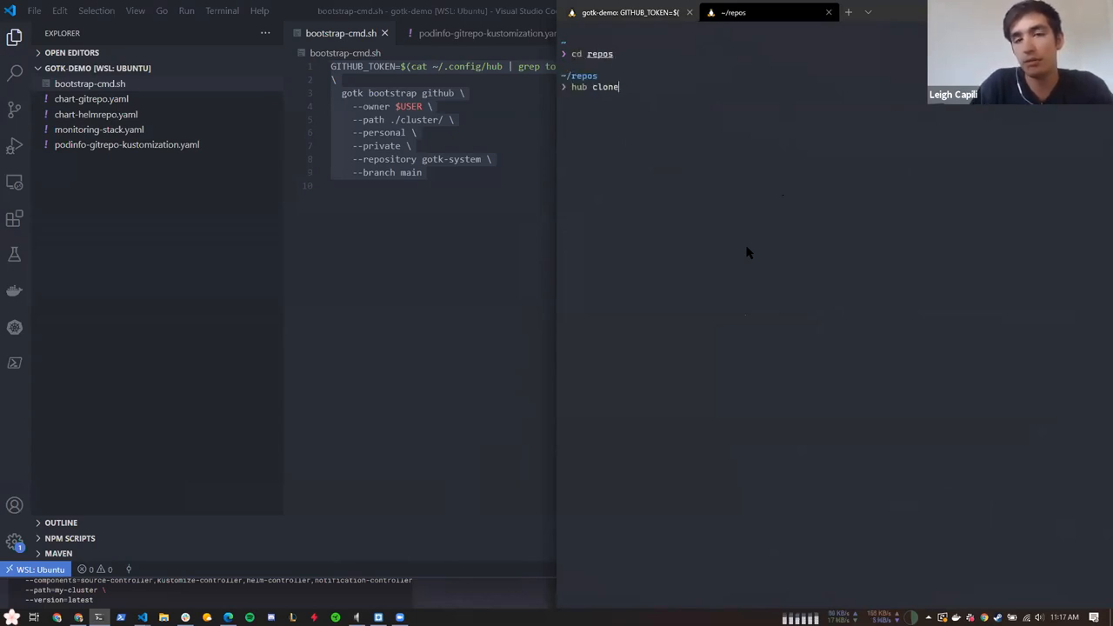
{"action": "type", "text": "stealthybox"}
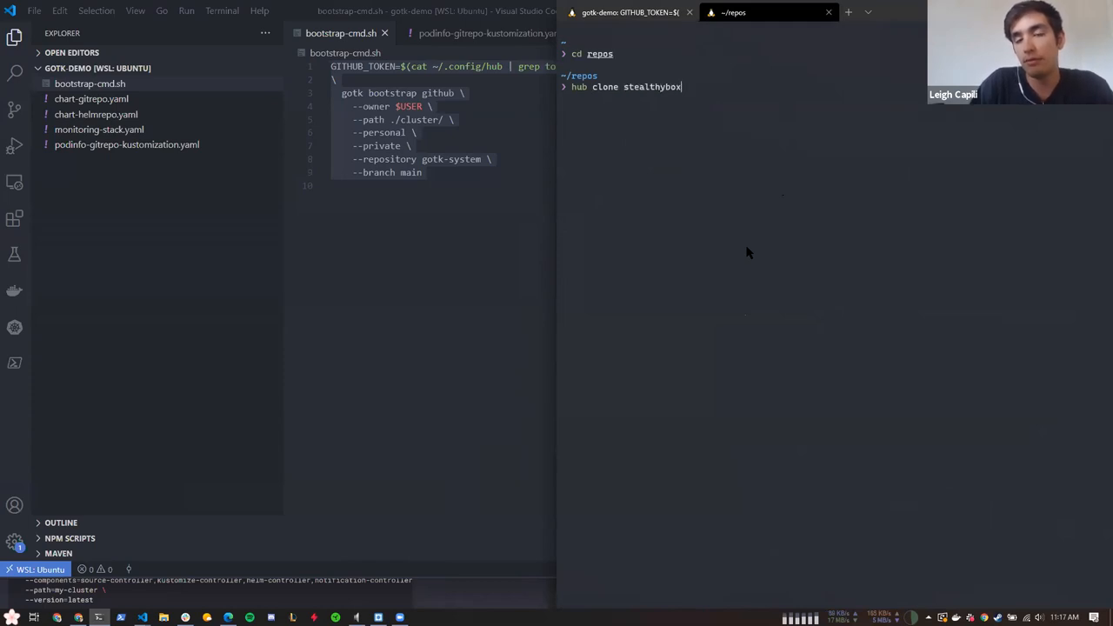
{"action": "type", "text": "/go"}
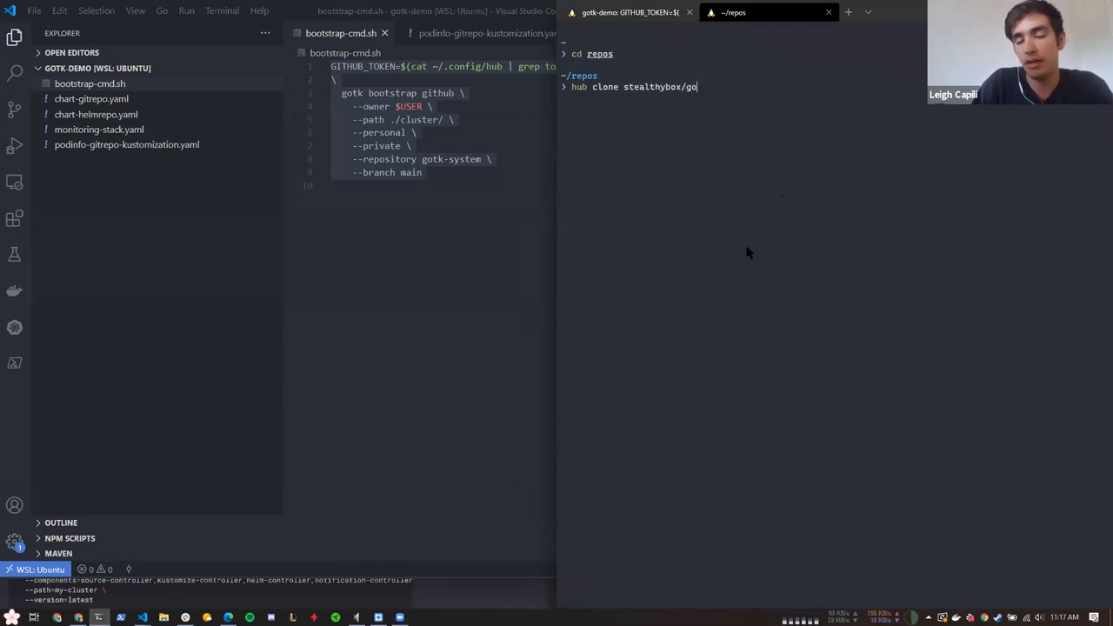
{"action": "type", "text": "tk-system"}
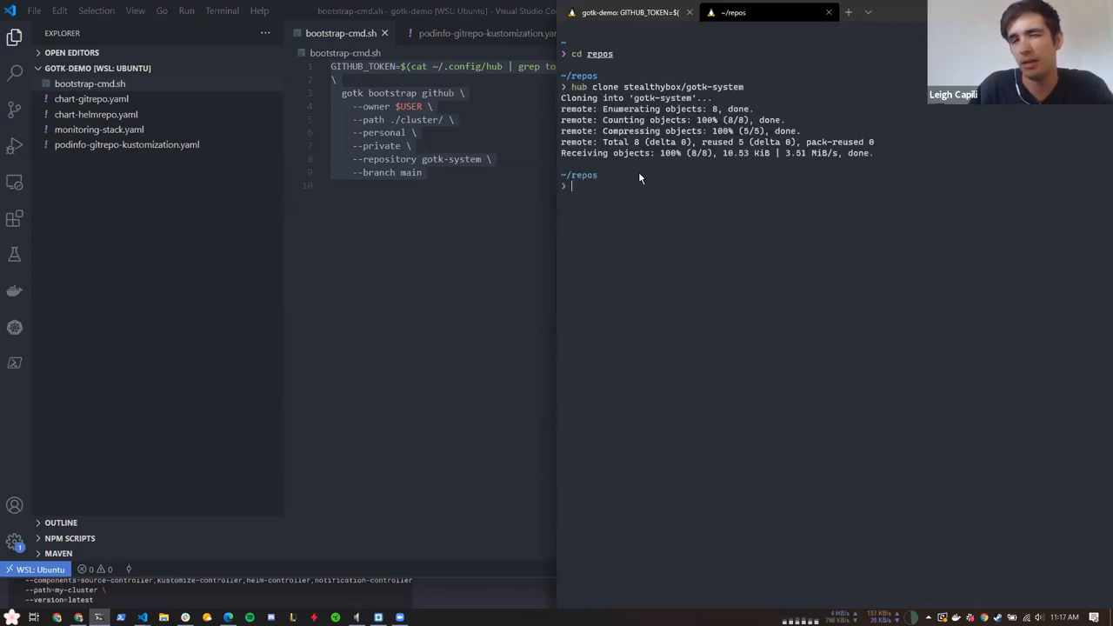
Enter the gotk-system directory and add it to the VS Code workspace with 'code -a'
{"action": "type", "text": "cd goto"}
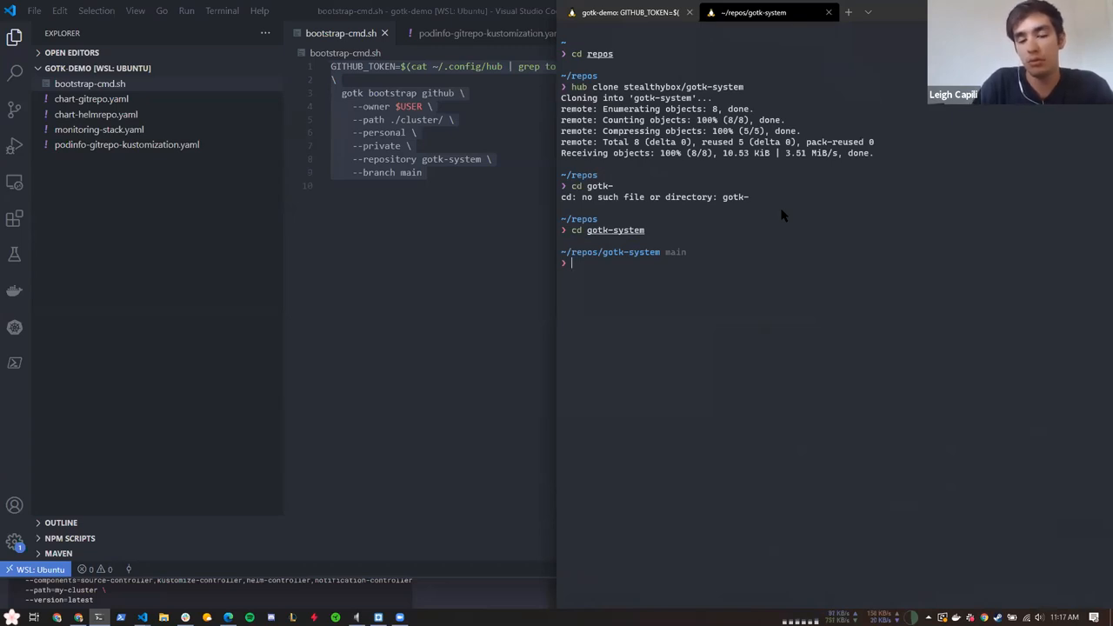
{"action": "type", "text": "code -a"}
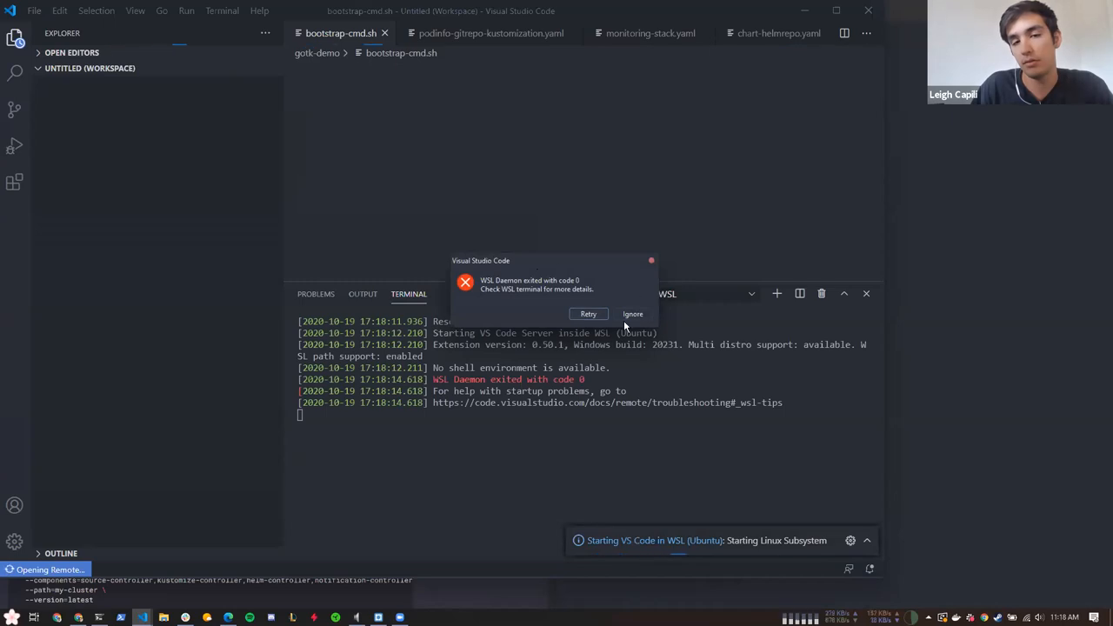
{"action": "mouse_move", "coordinate": [556, 268]}
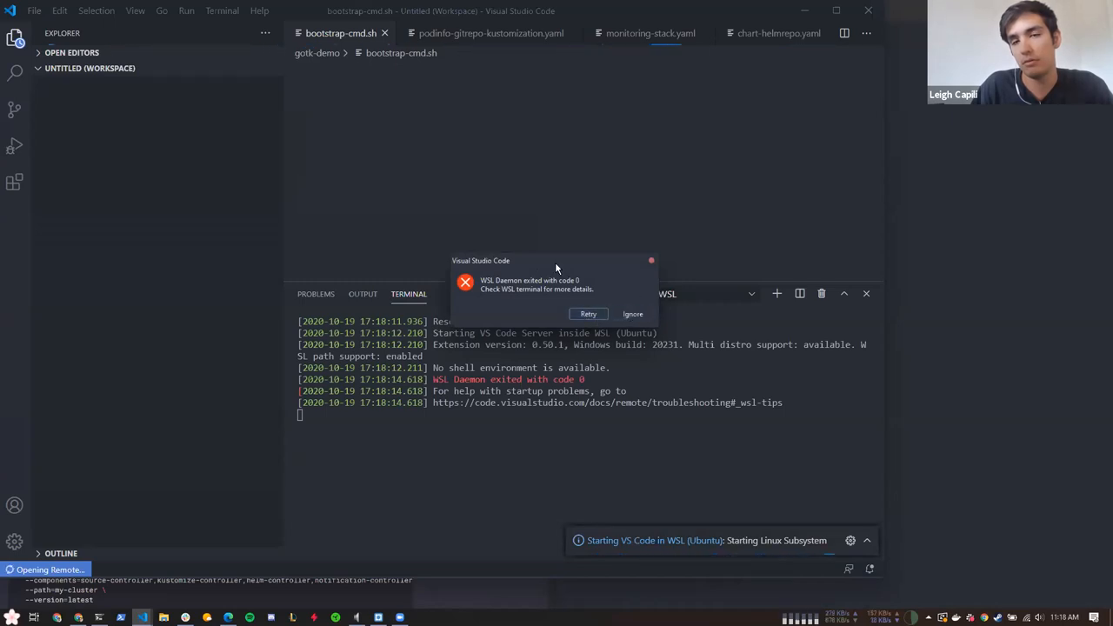
{"action": "mouse_move", "coordinate": [574, 310]}
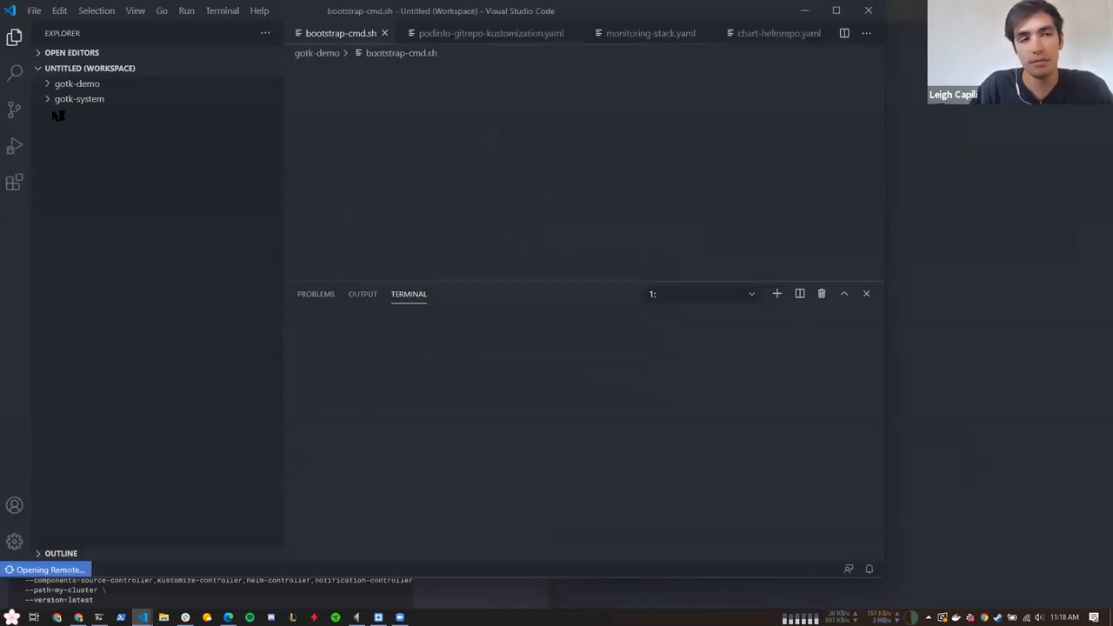
Expand gotk-system and its cluster folder in the Explorer to reveal toolkit-components.yaml
{"action": "left_click", "coordinate": [80, 97]}
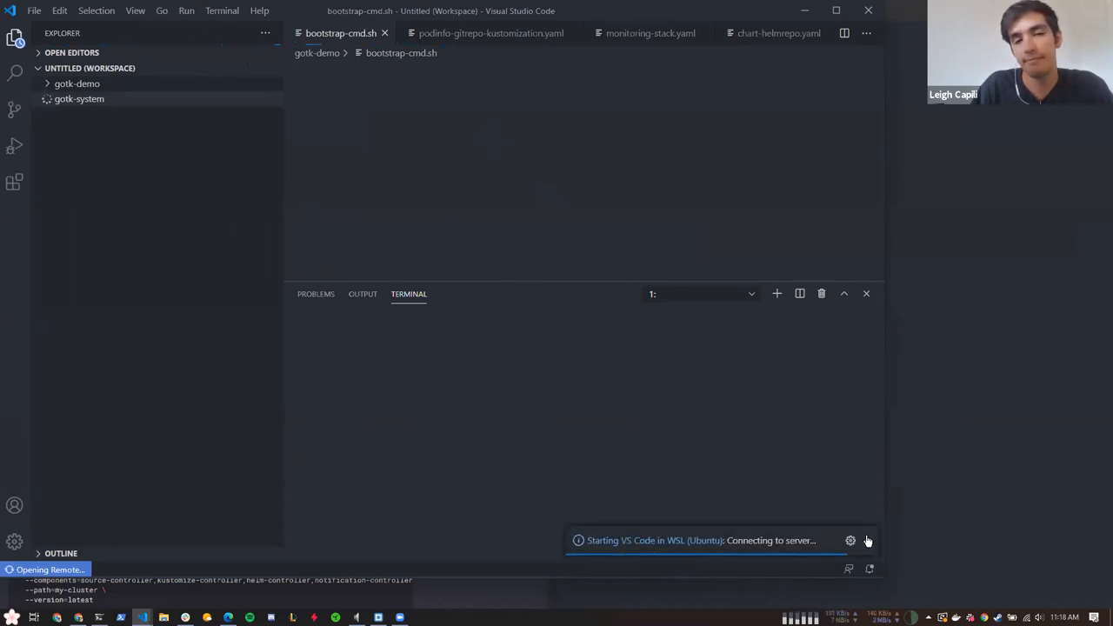
{"action": "key", "text": "alt+tab"}
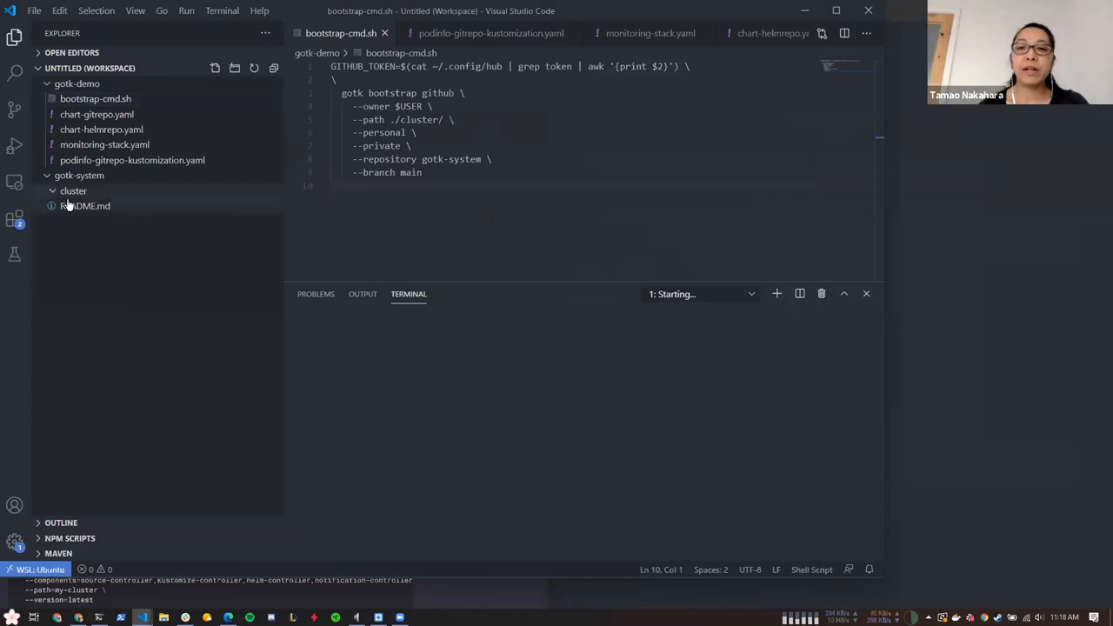
{"action": "left_click", "coordinate": [74, 190]}
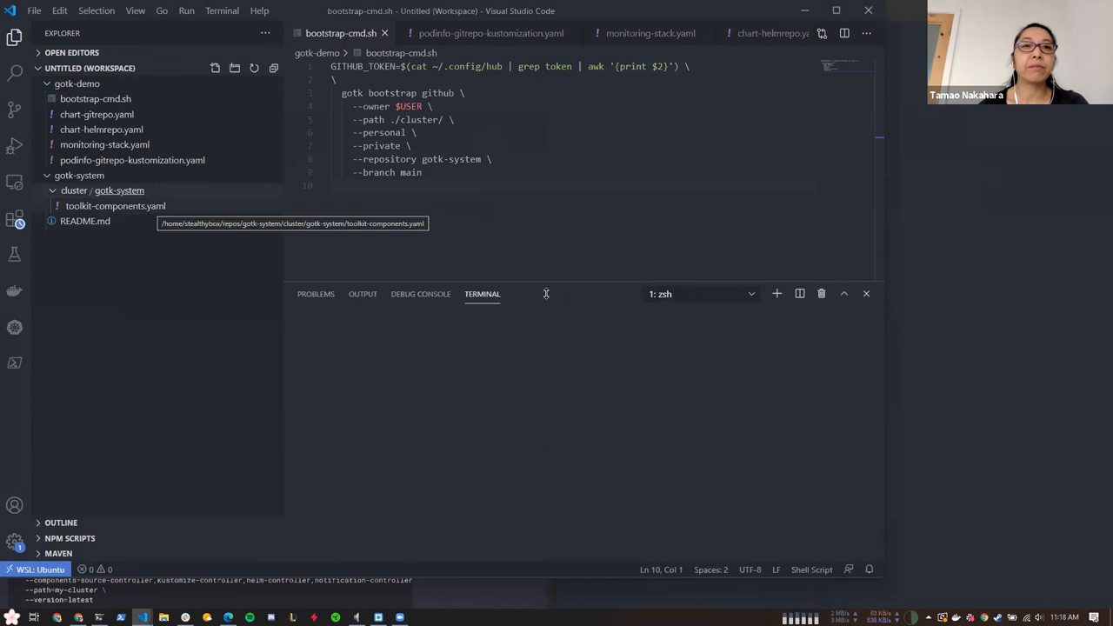
{"action": "key", "text": "alt+tab"}
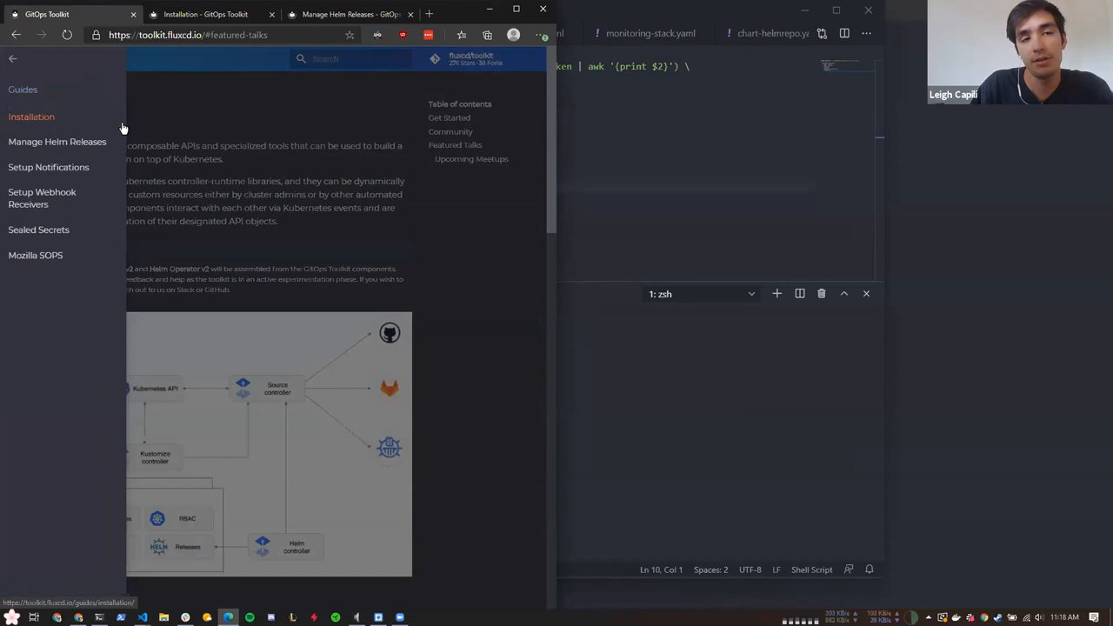
Show the Installation guide and select the Homebrew install commands for the toolkit CLI
{"action": "left_click", "coordinate": [32, 116]}
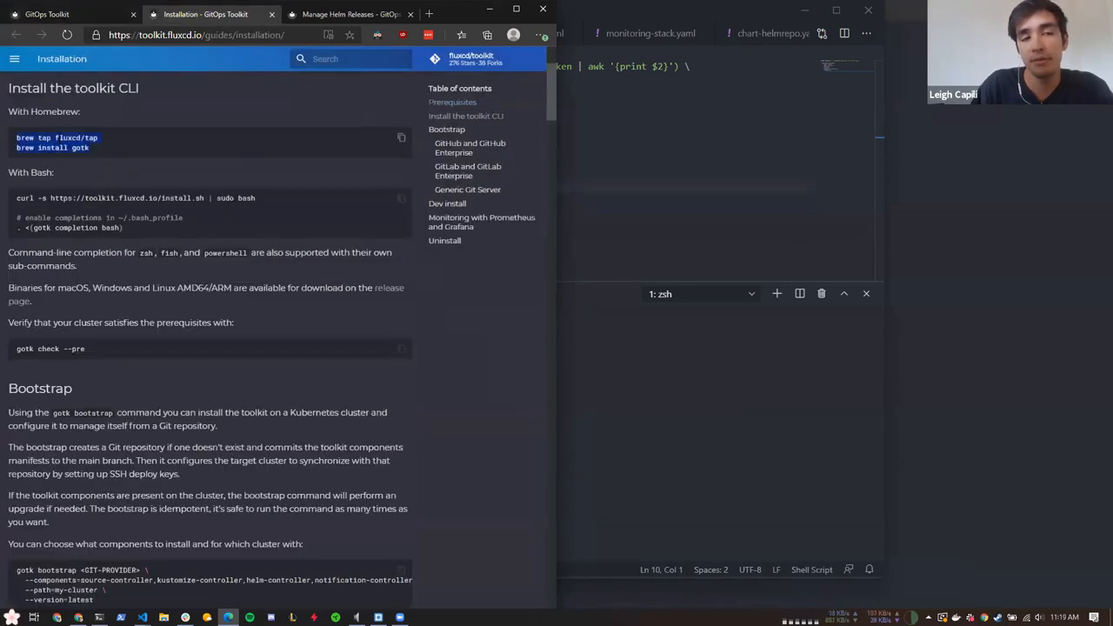
{"action": "double_click", "coordinate": [67, 138]}
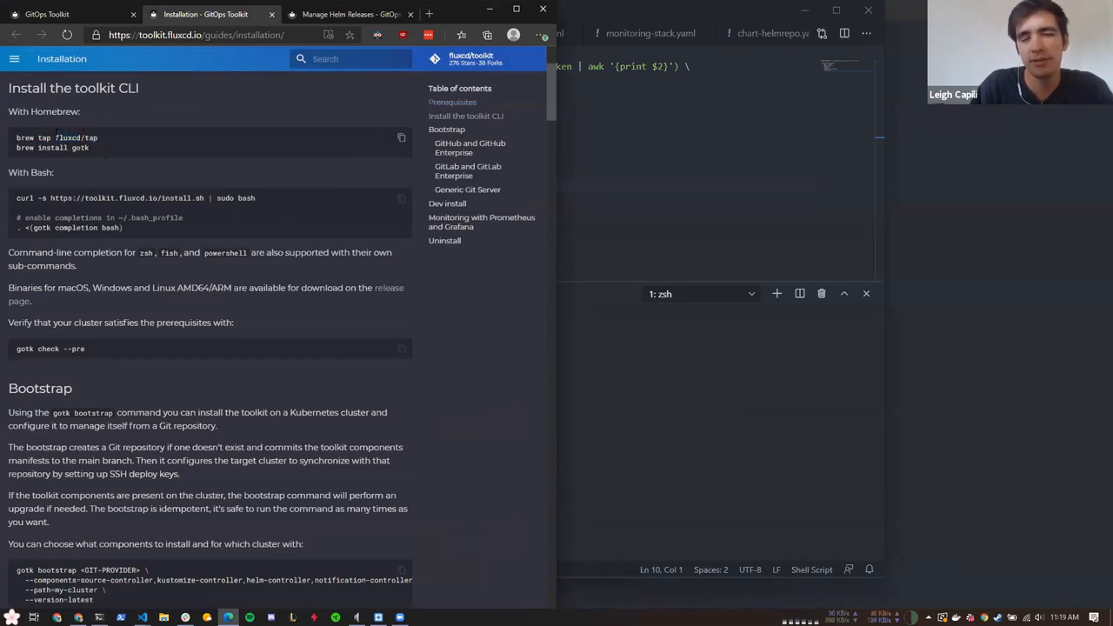
{"action": "double_click", "coordinate": [80, 146]}
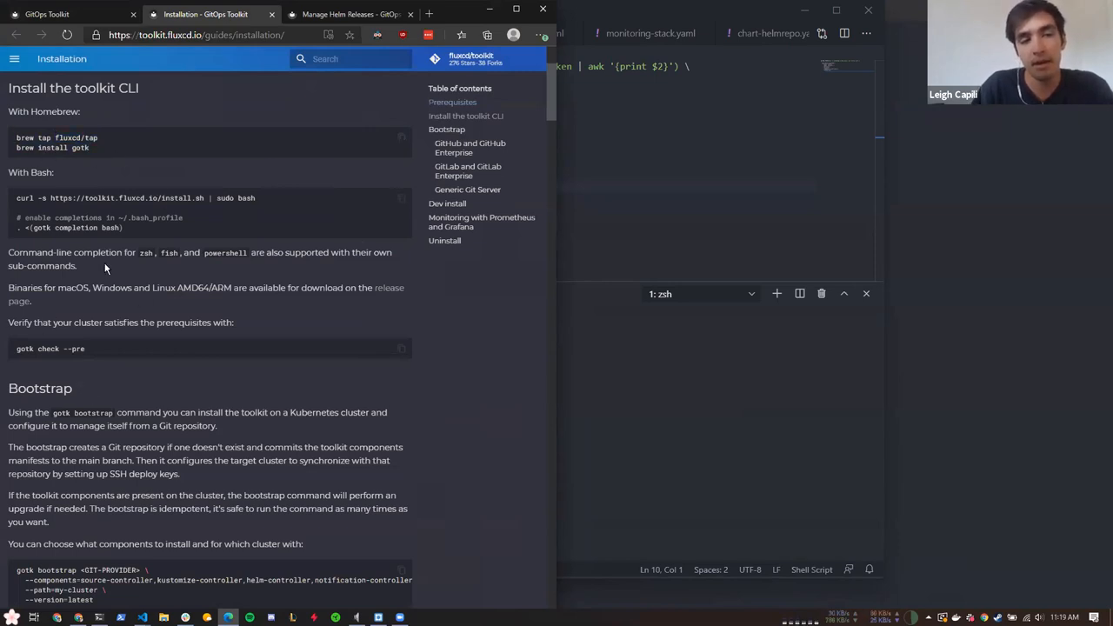
{"action": "left_click_drag", "start_coordinate": [17, 137], "coordinate": [90, 148]}
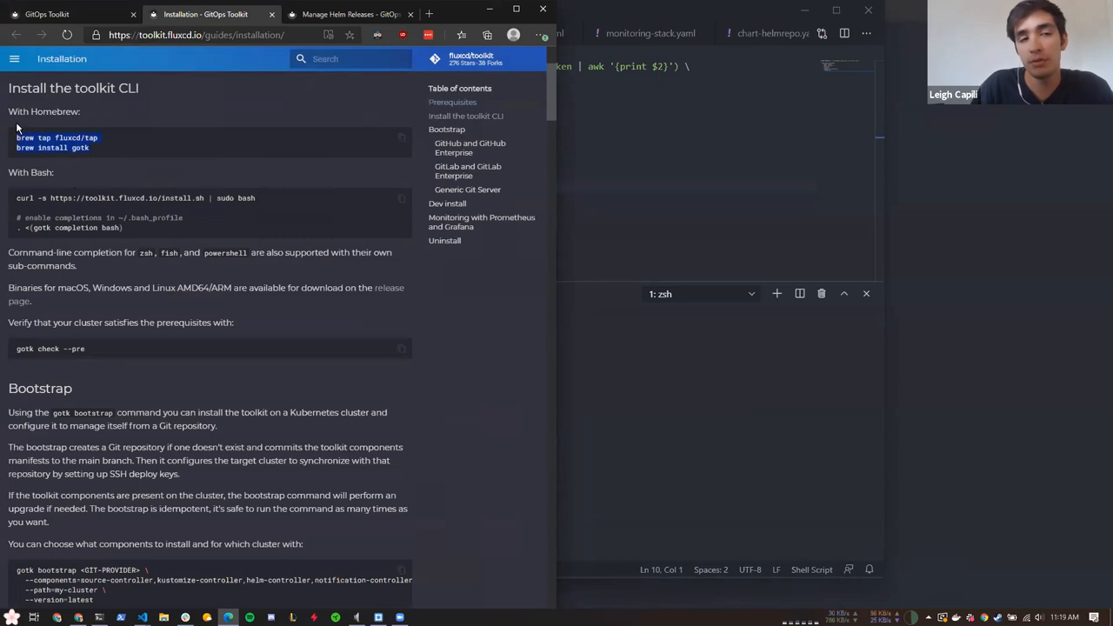
{"action": "mouse_move", "coordinate": [93, 181]}
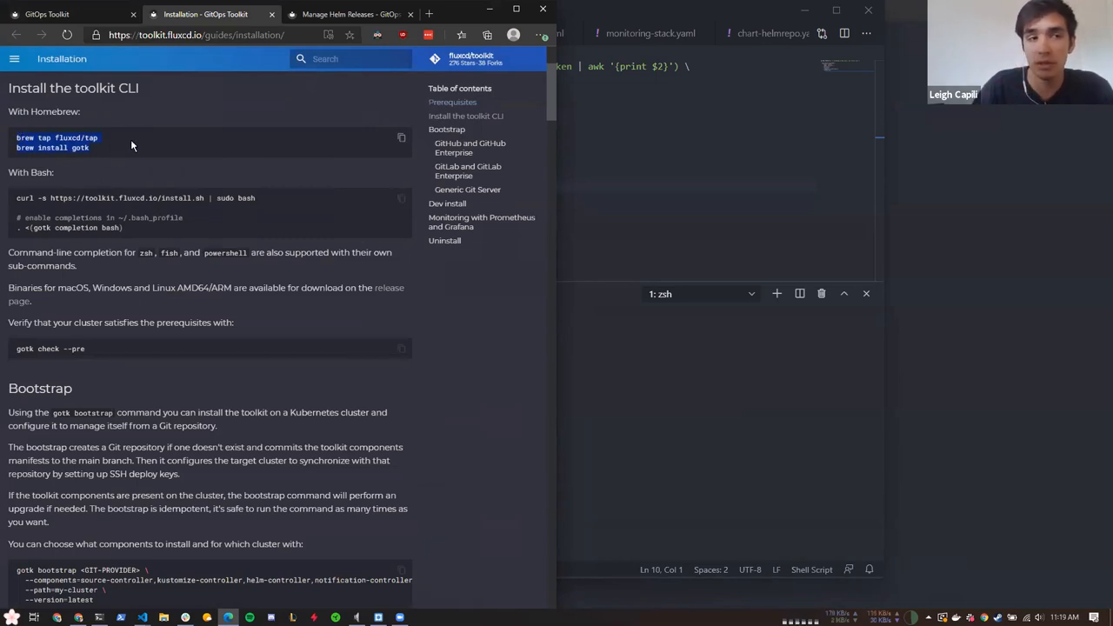
{"action": "mouse_move", "coordinate": [111, 164]}
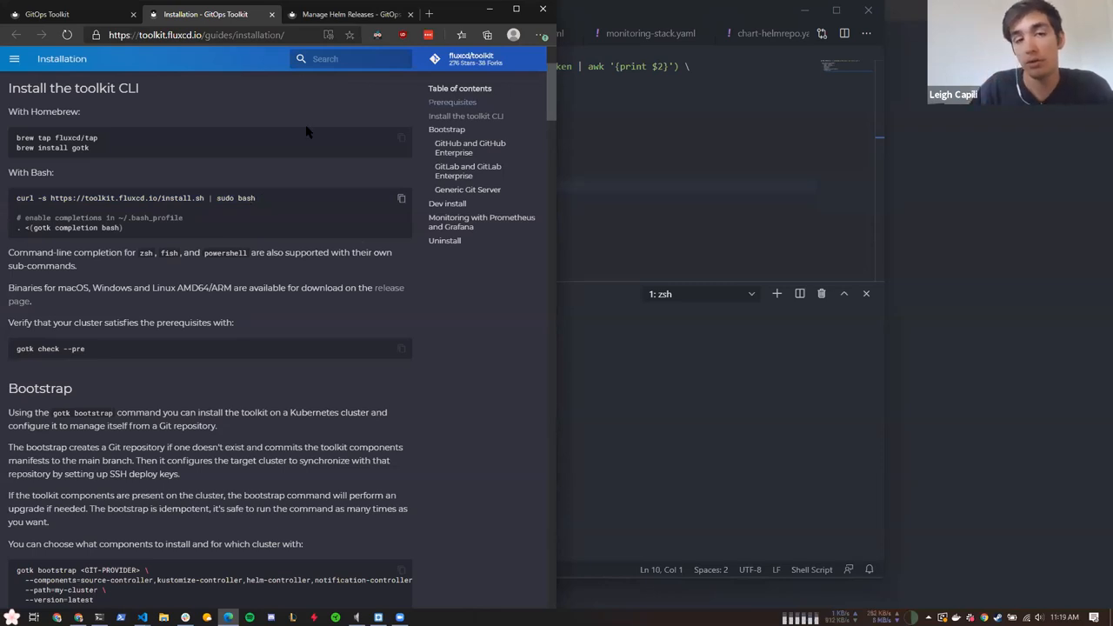
Navigate a new tab to github.com/fluxcd/toolkit/releases showing release v0.1.8
{"action": "left_click", "coordinate": [428, 14]}
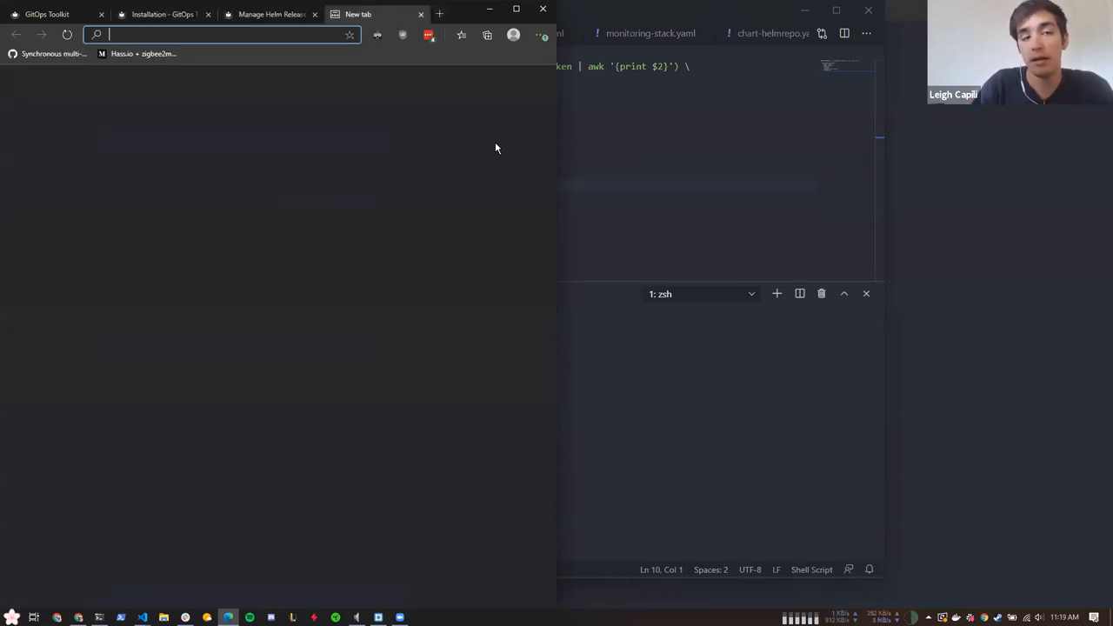
{"action": "type", "text": "github.com/"}
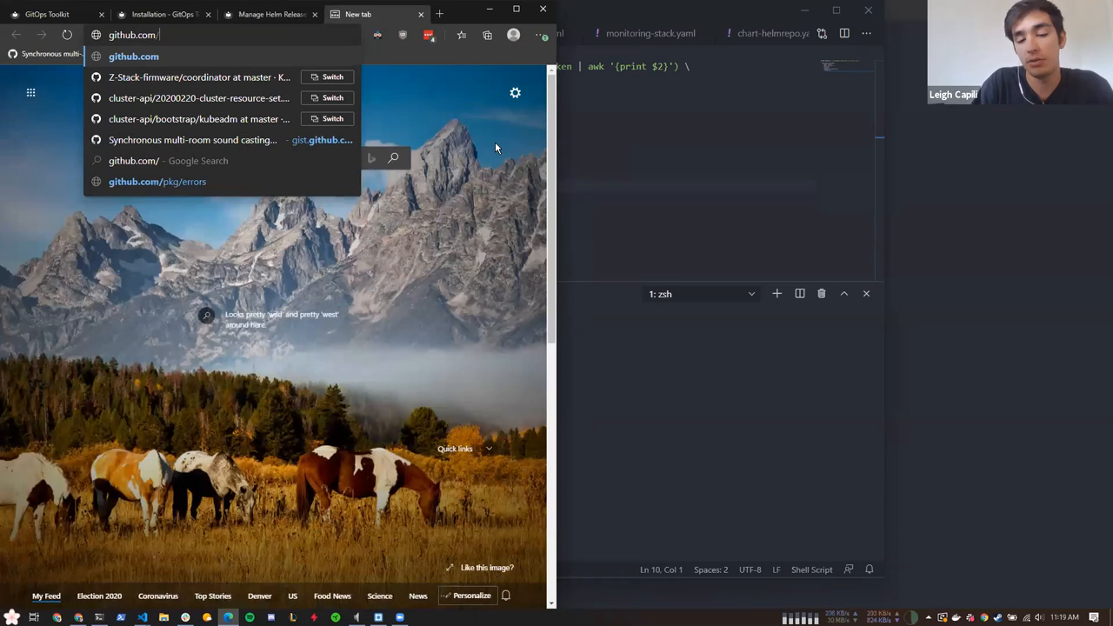
{"action": "type", "text": "/fluxcd/toolkit"}
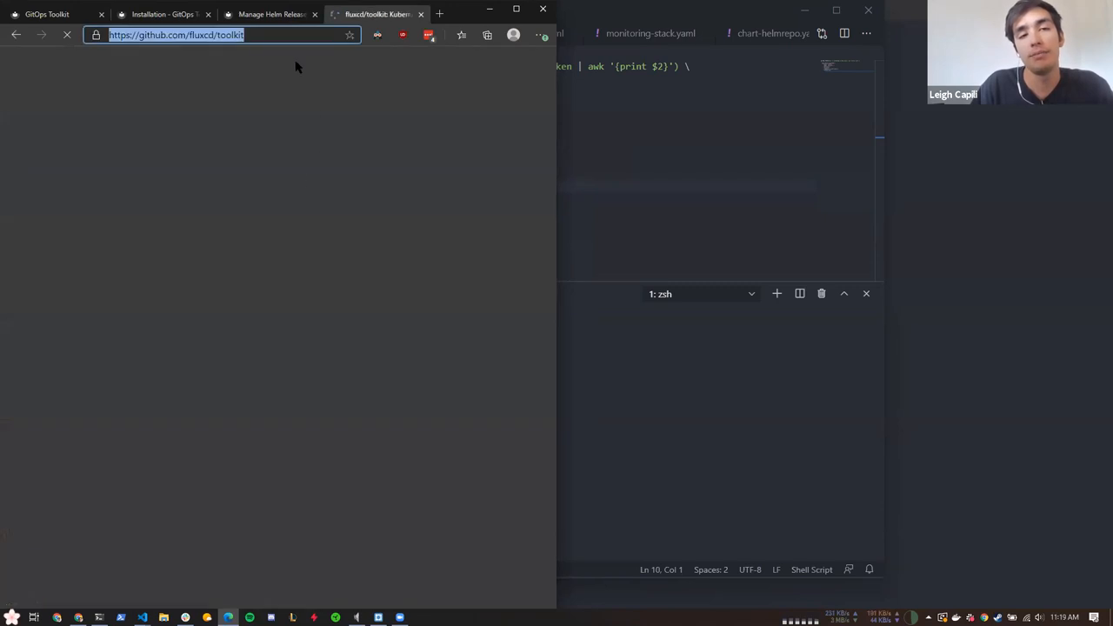
{"action": "type", "text": "/releases"}
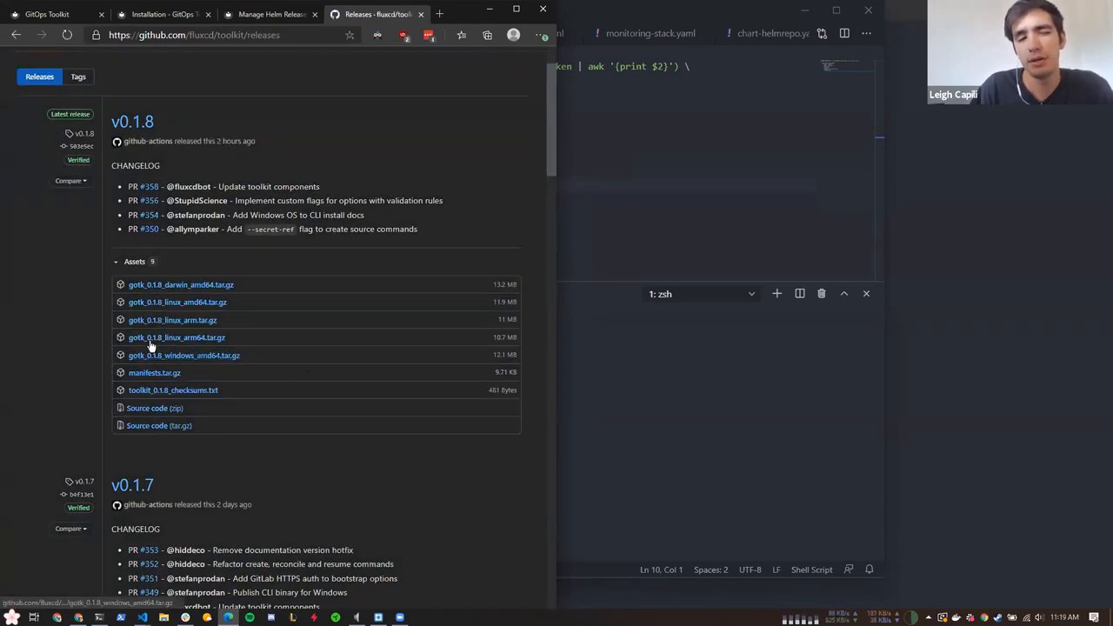
{"action": "mouse_move", "coordinate": [140, 438]}
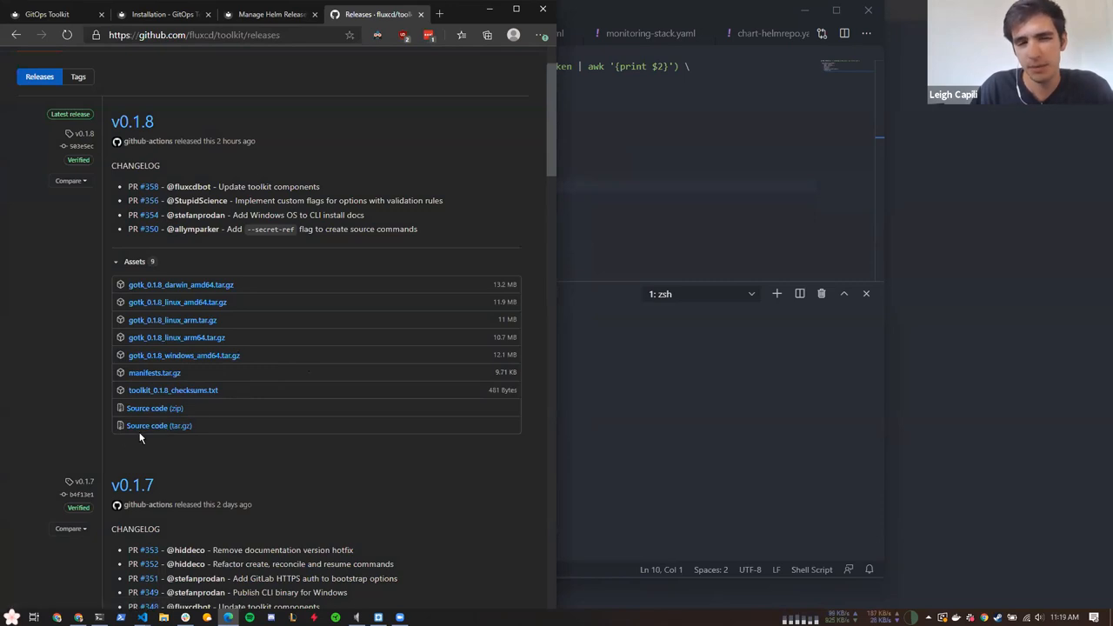
{"action": "mouse_move", "coordinate": [242, 308]}
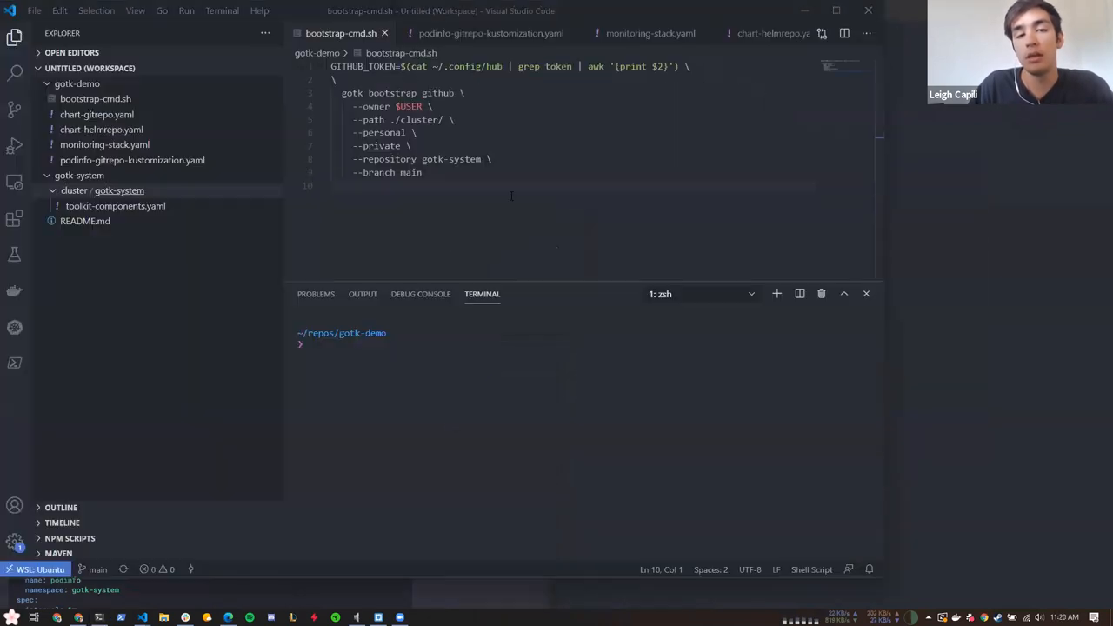
Show toolkit-components.yaml and scroll through its NetworkPolicy and RBAC manifests
{"action": "double_click", "coordinate": [411, 172]}
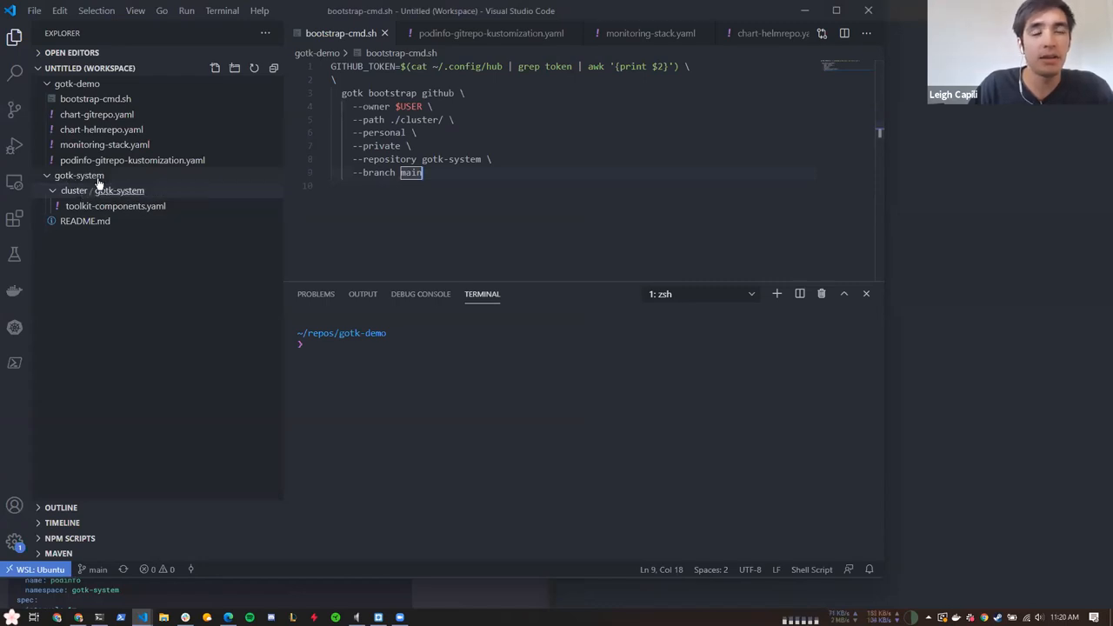
{"action": "mouse_move", "coordinate": [103, 189]}
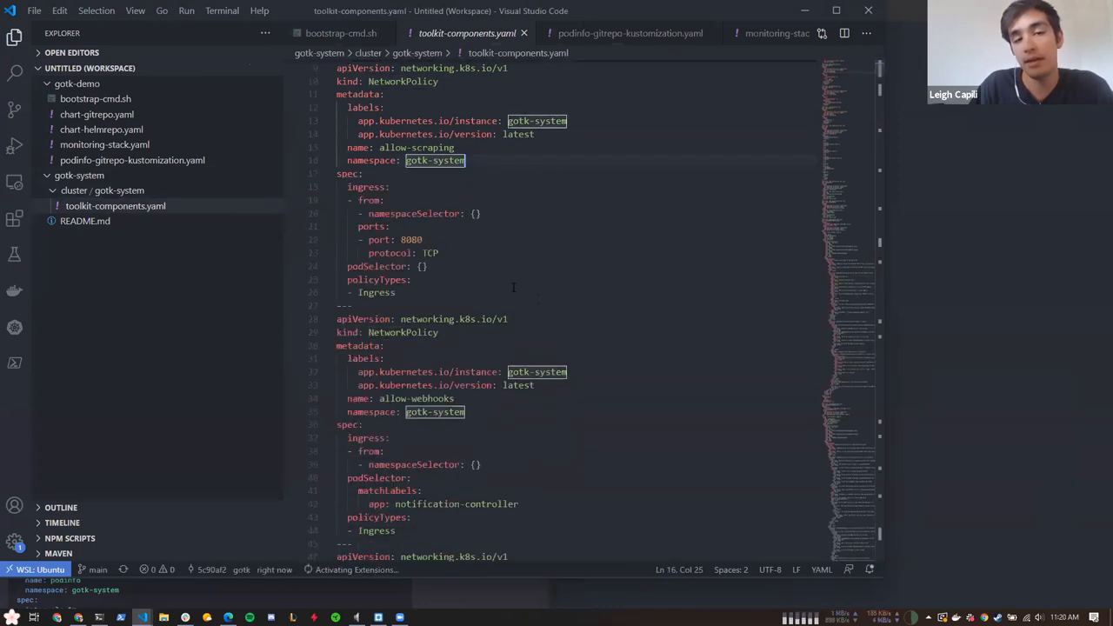
{"action": "scroll", "scroll_direction": "down", "scroll_amount": 3}
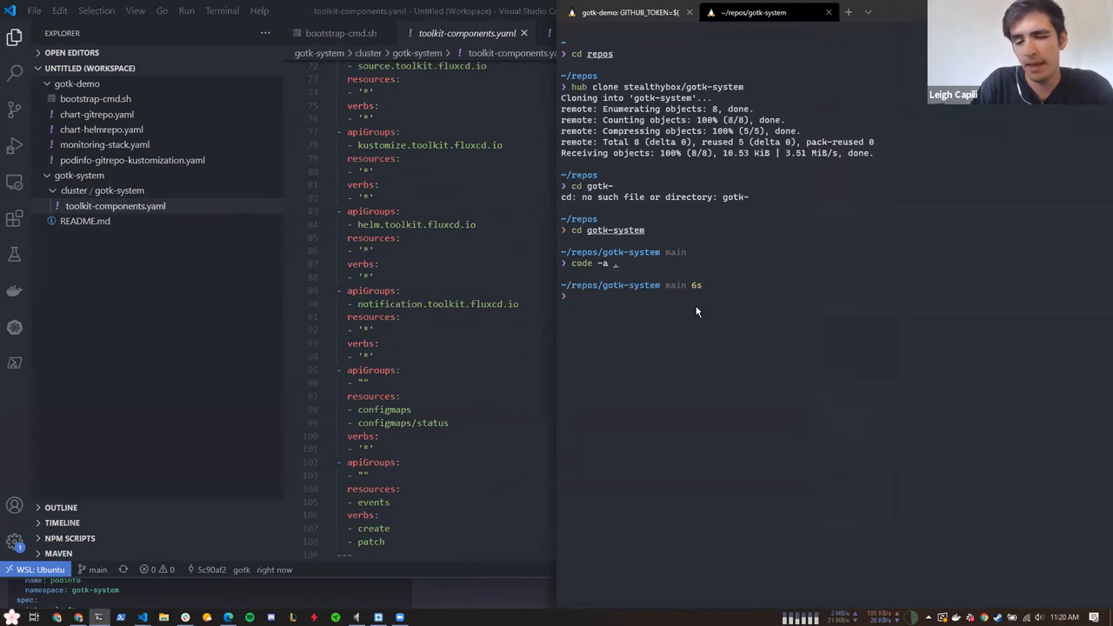
List the cluster namespaces with 'k get ns' to confirm gotk-system is active, then switch to the browser
{"action": "type", "text": "k get ns"}
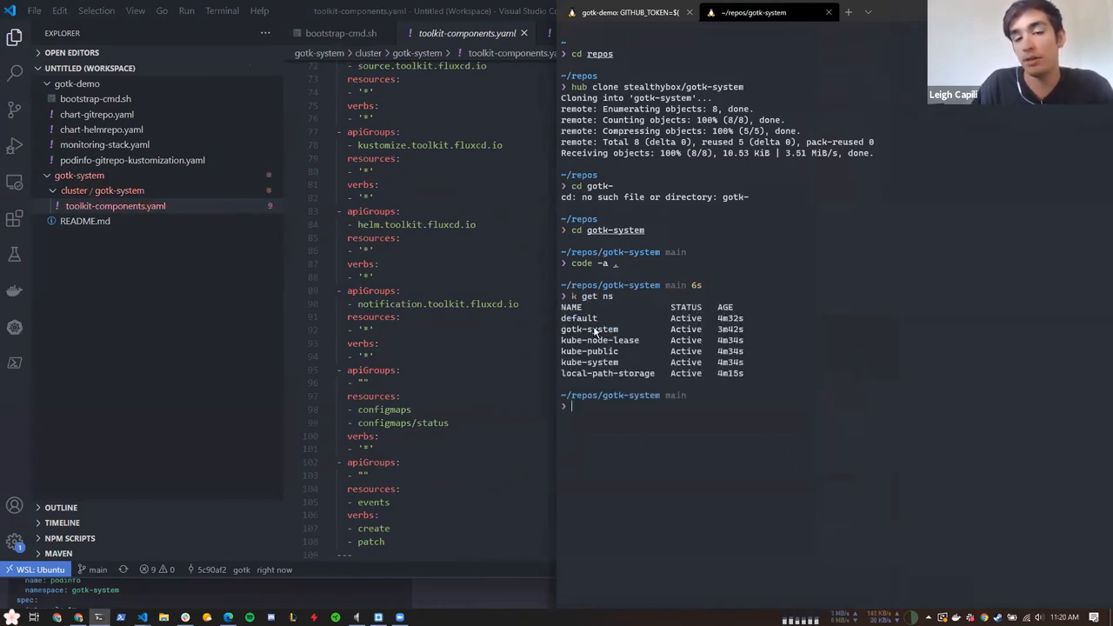
{"action": "type", "text": "k get ns"}
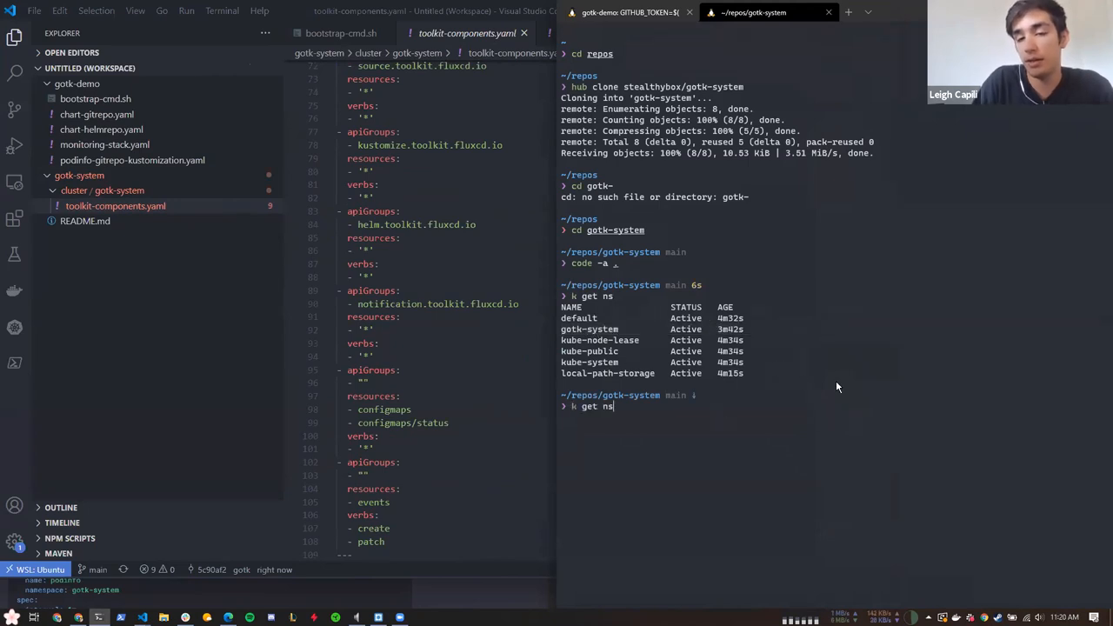
{"action": "type", "text": "al"}
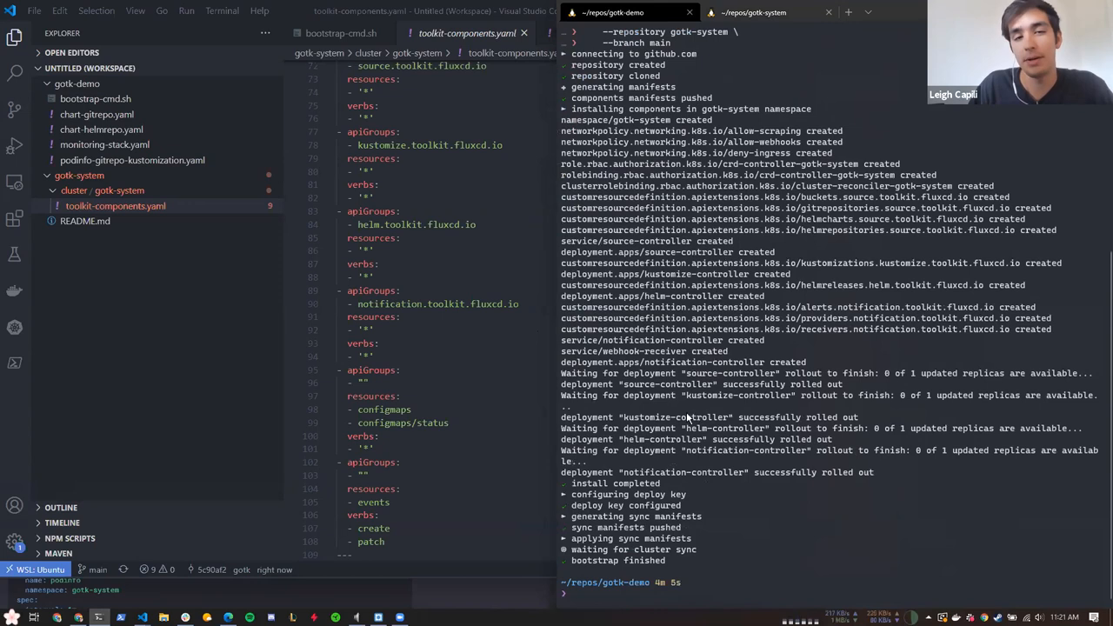
{"action": "key", "text": "alt+tab"}
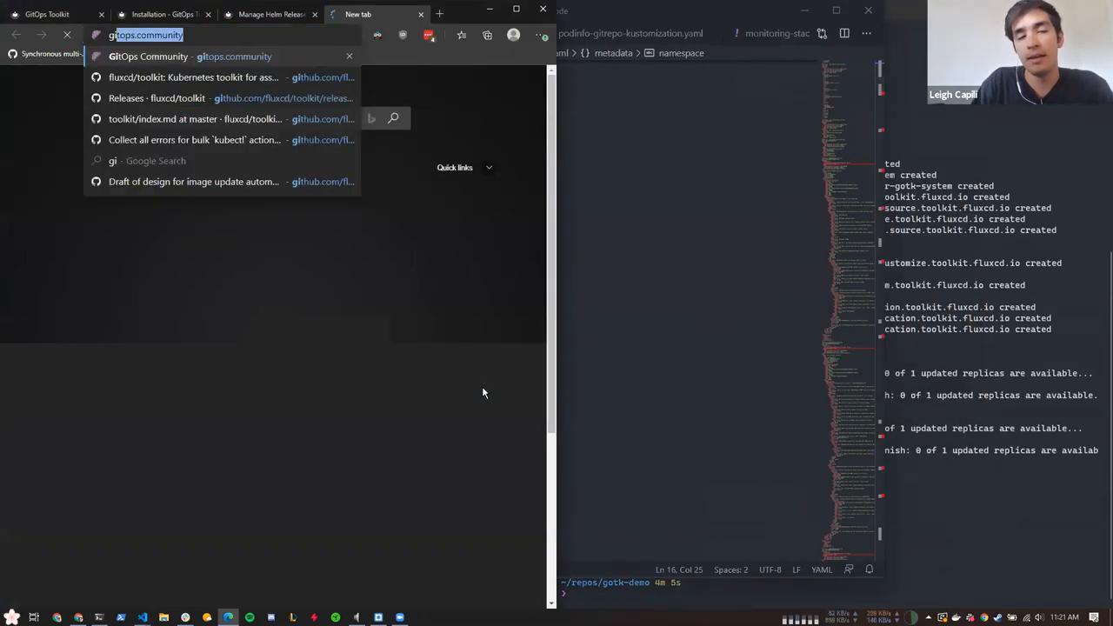
Navigate to the stealthybox/gotk-system repository on github.com in a new tab
{"action": "type", "text": "github.com/stealthybox/"}
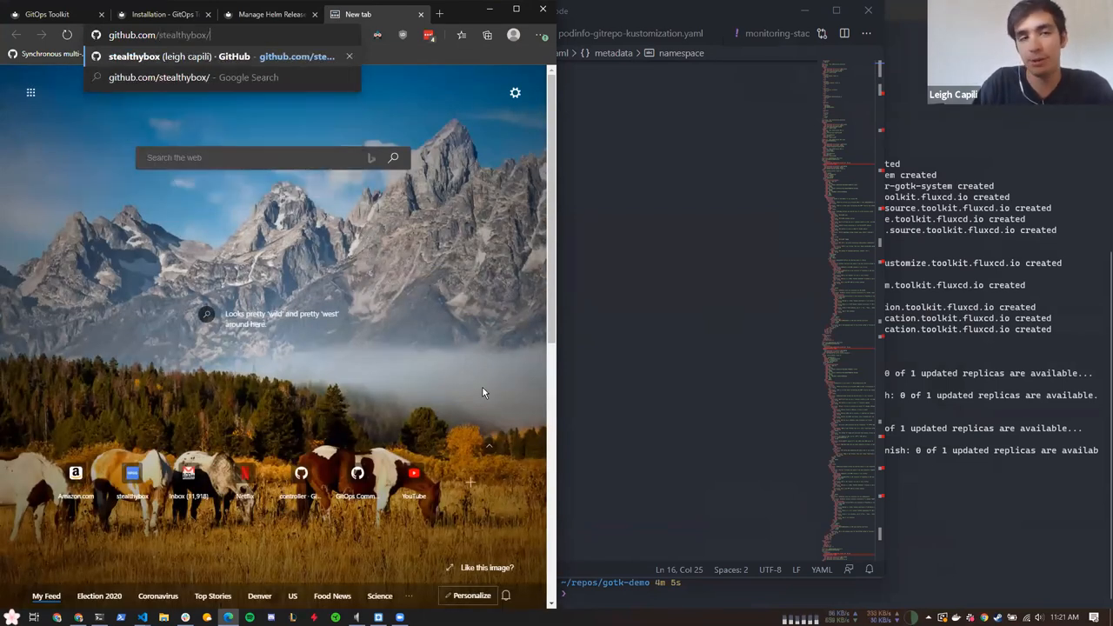
{"action": "type", "text": "gotk-system"}
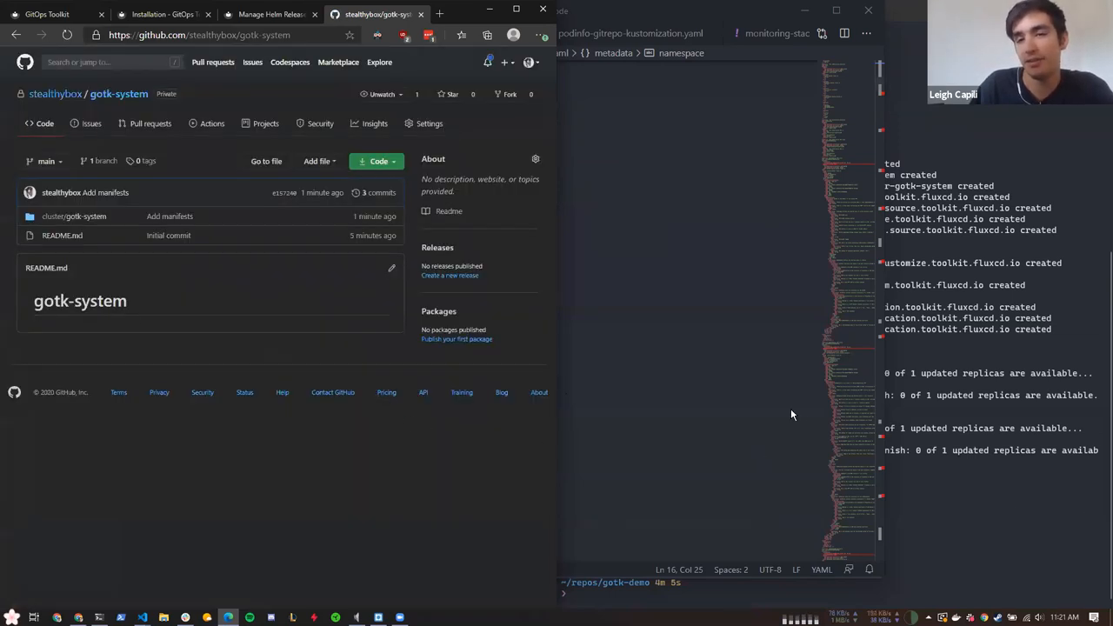
{"action": "mouse_move", "coordinate": [157, 309]}
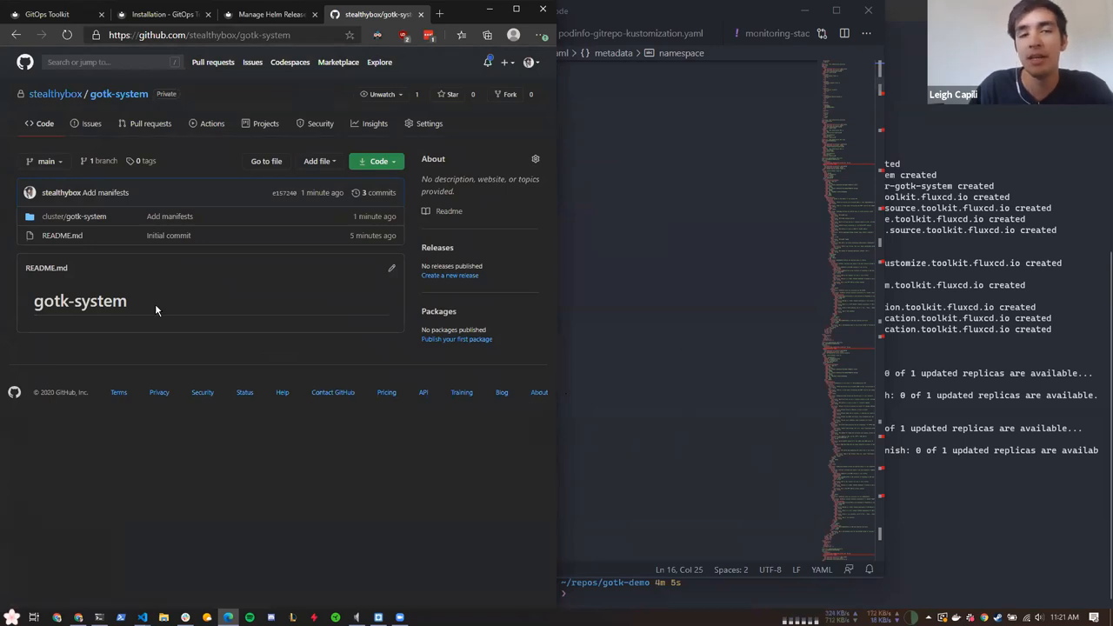
{"action": "mouse_move", "coordinate": [334, 473]}
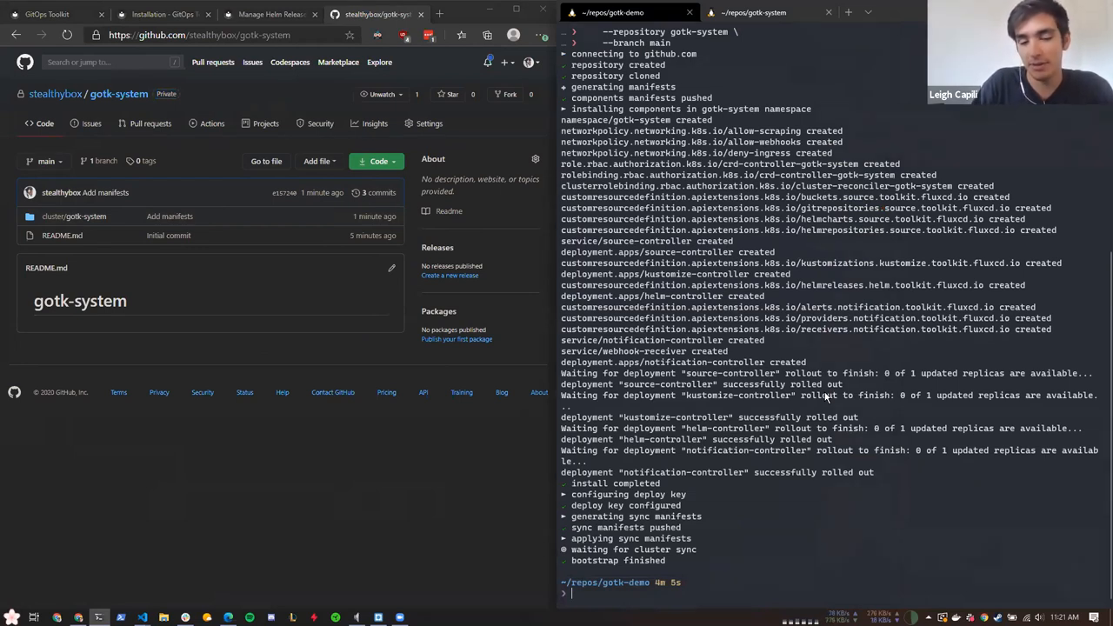
List gitrepositories.source.toolkit.fluxcd.io across all namespaces and highlight the gotk-system source name
{"action": "type", "text": "k get gite"}
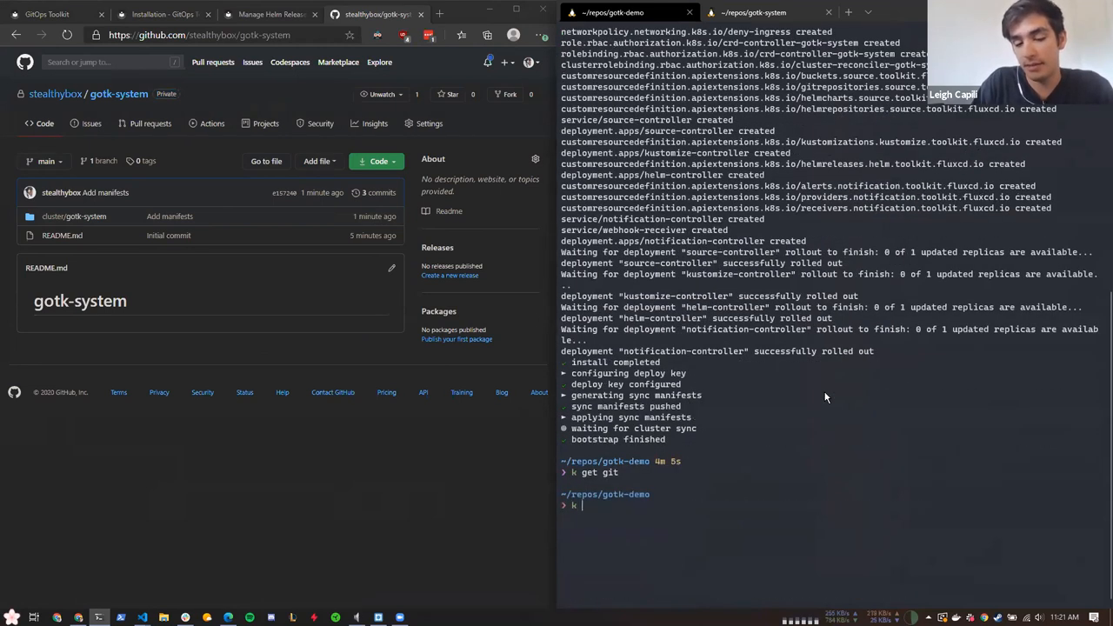
{"action": "type", "text": "get gitrepositories.source.toolkit.fluxcd.io"}
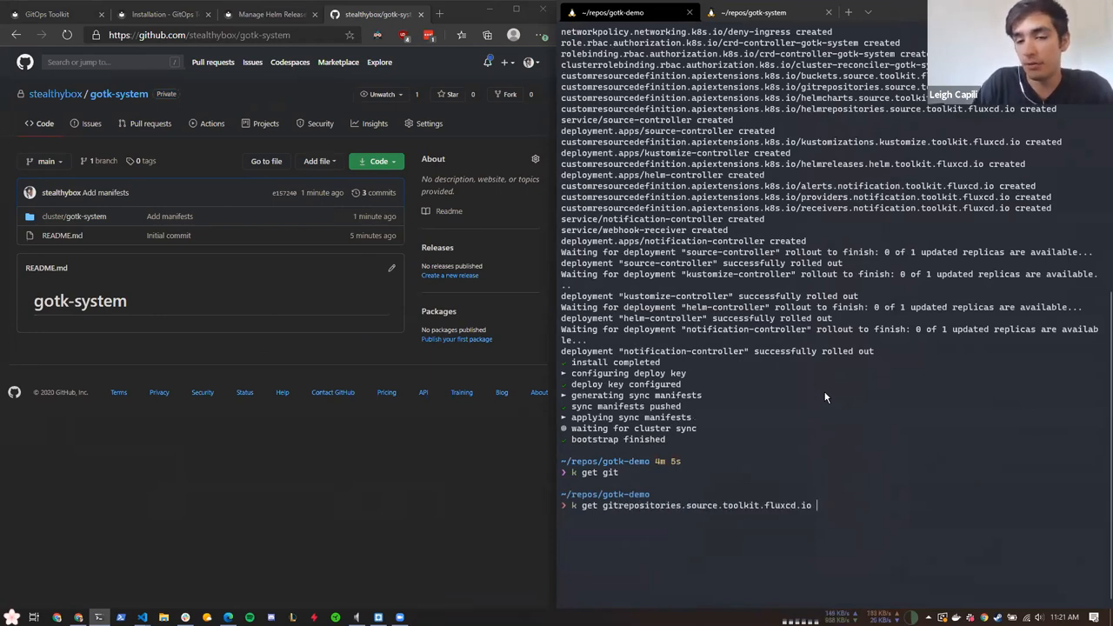
{"action": "type", "text": "-A"}
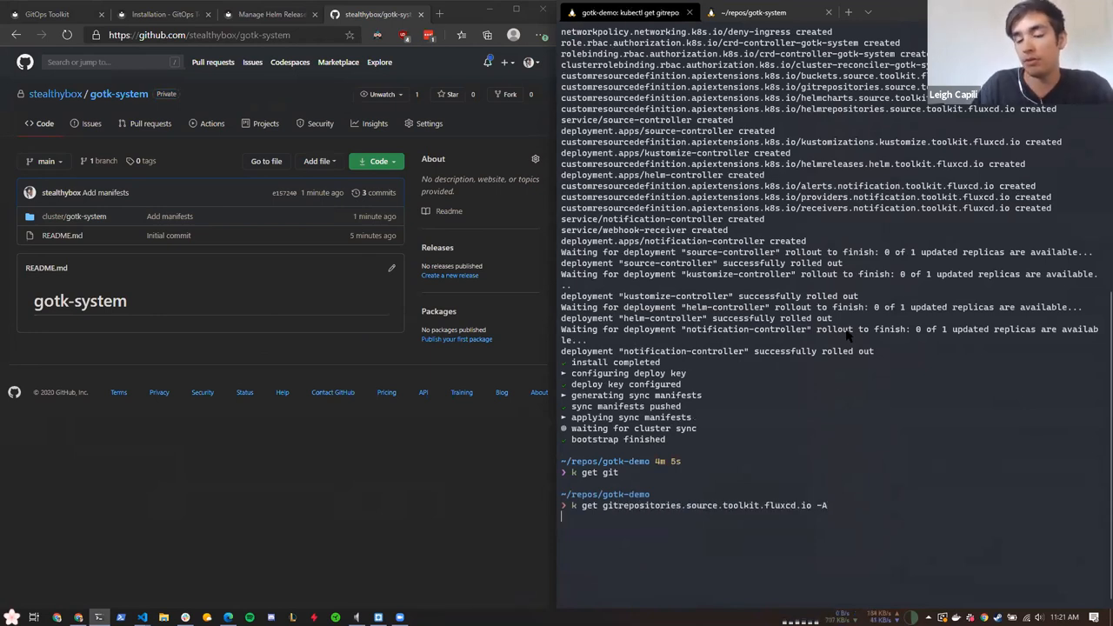
{"action": "key", "text": "Return"}
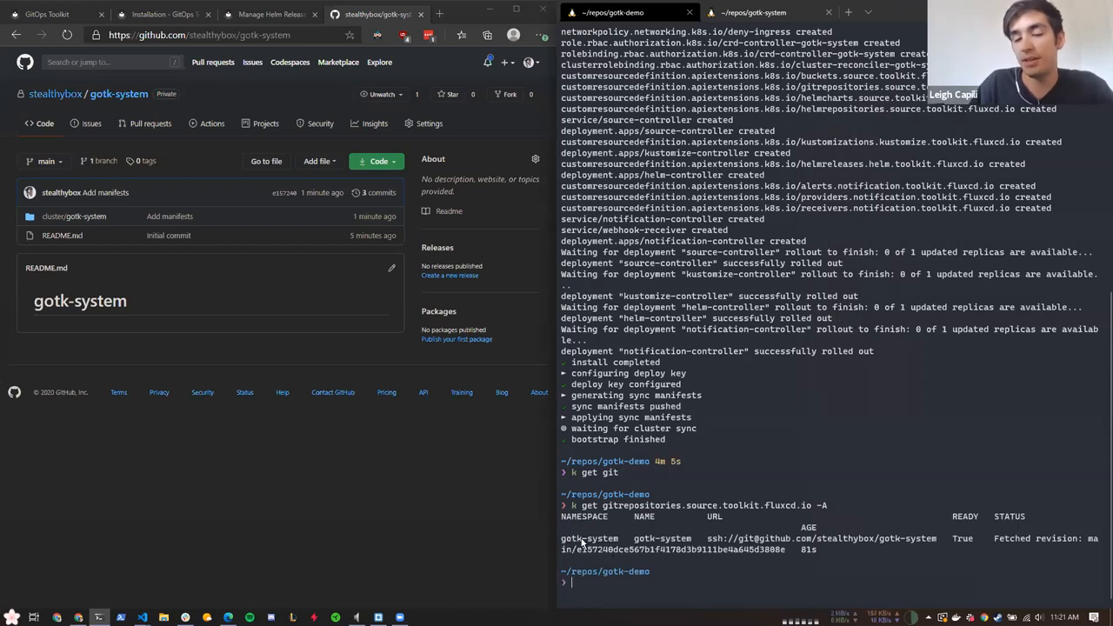
{"action": "mouse_move", "coordinate": [631, 546]}
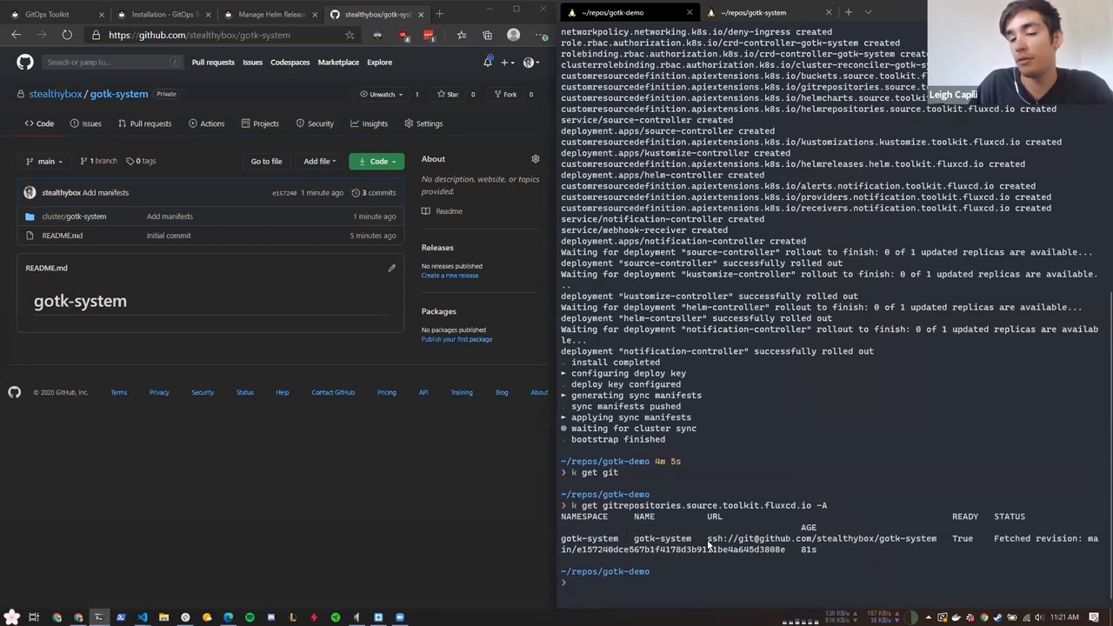
{"action": "double_click", "coordinate": [640, 504]}
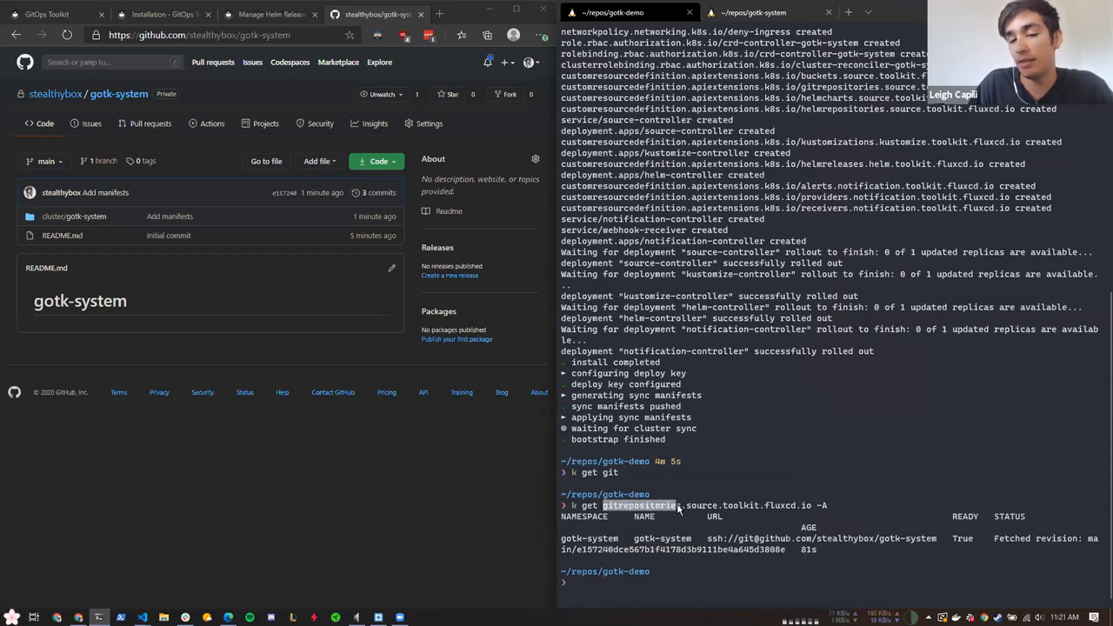
{"action": "mouse_move", "coordinate": [783, 506]}
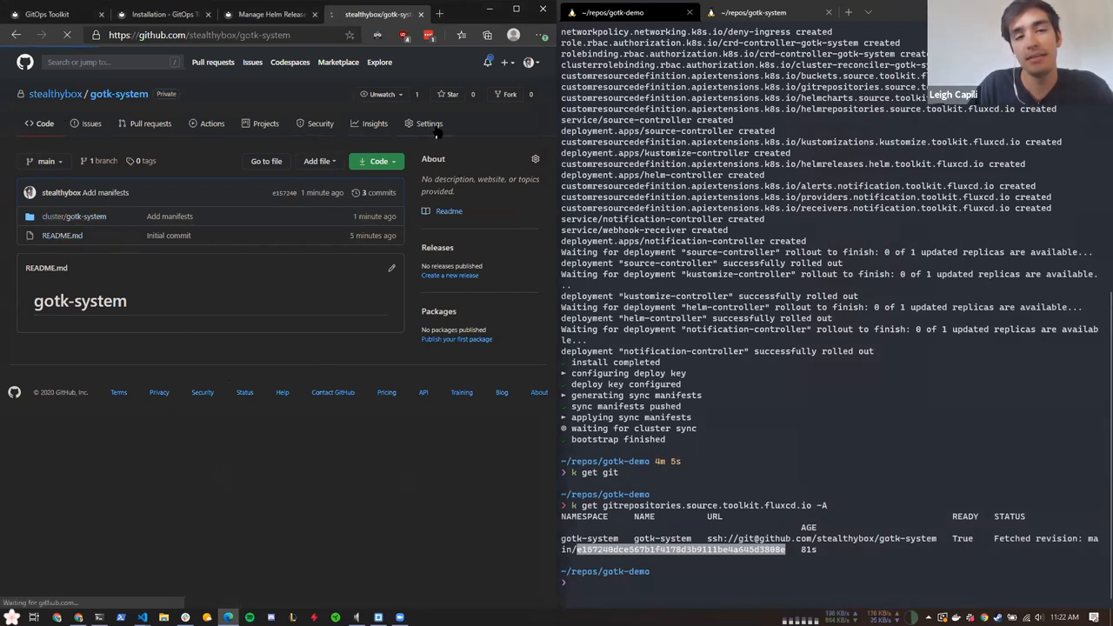
Show the gotk-system repository's Deploy keys settings with its read-only flux cluster key
{"action": "left_click", "coordinate": [428, 122]}
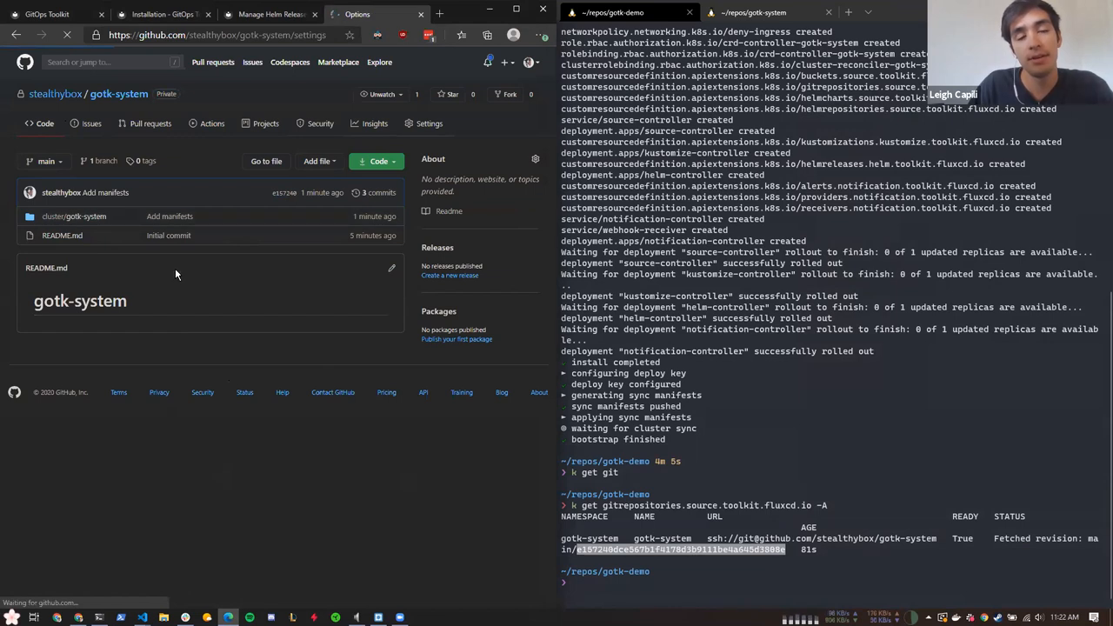
{"action": "left_click", "coordinate": [428, 122]}
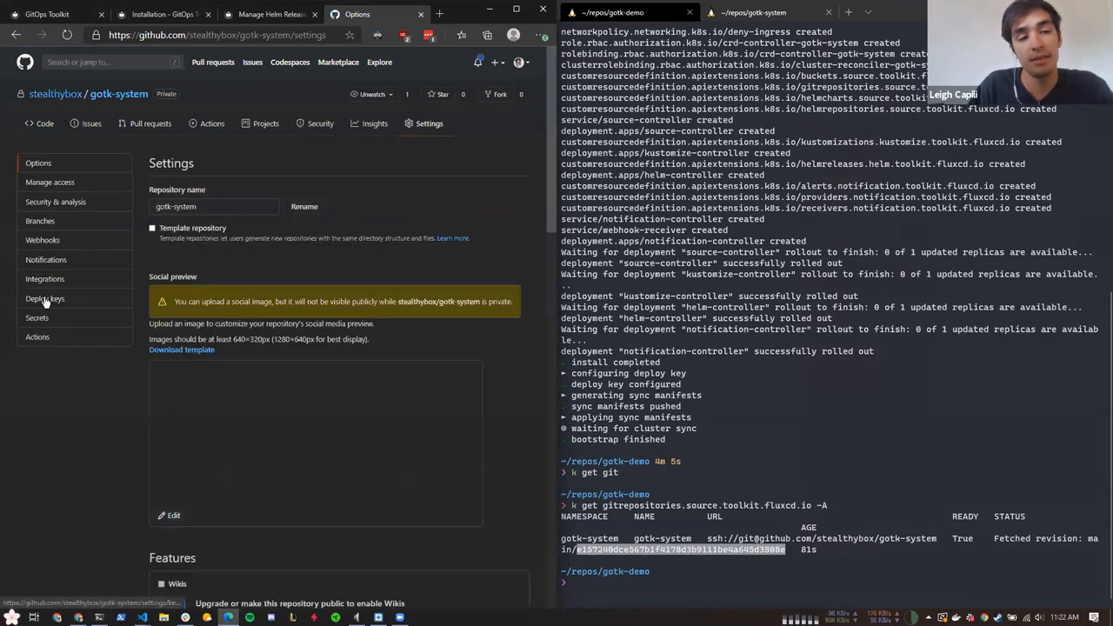
{"action": "left_click", "coordinate": [45, 299]}
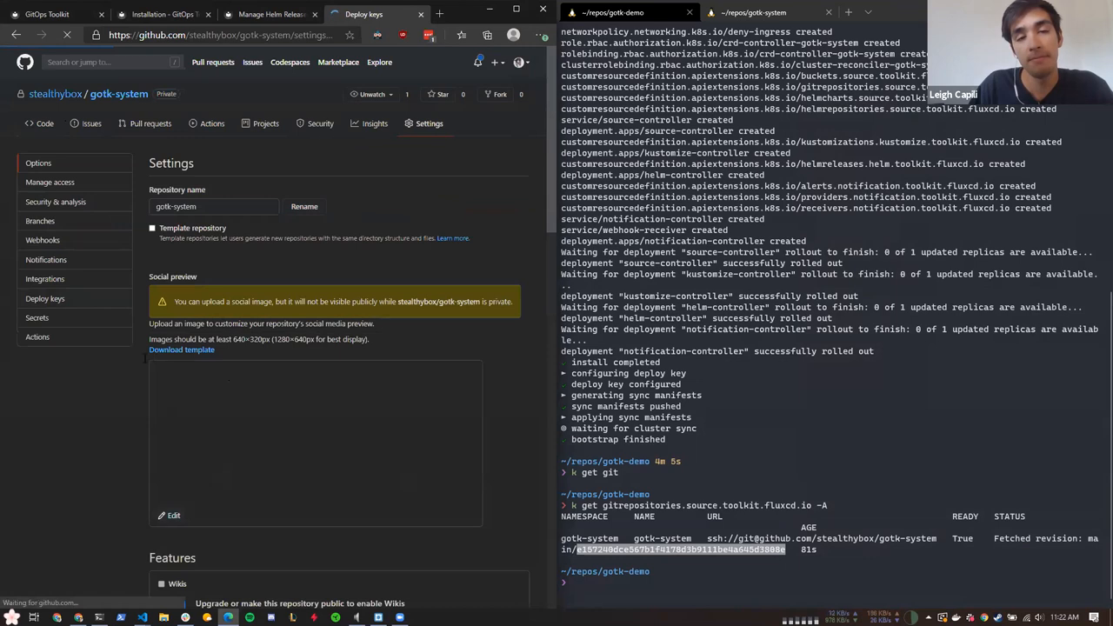
{"action": "left_click", "coordinate": [45, 299]}
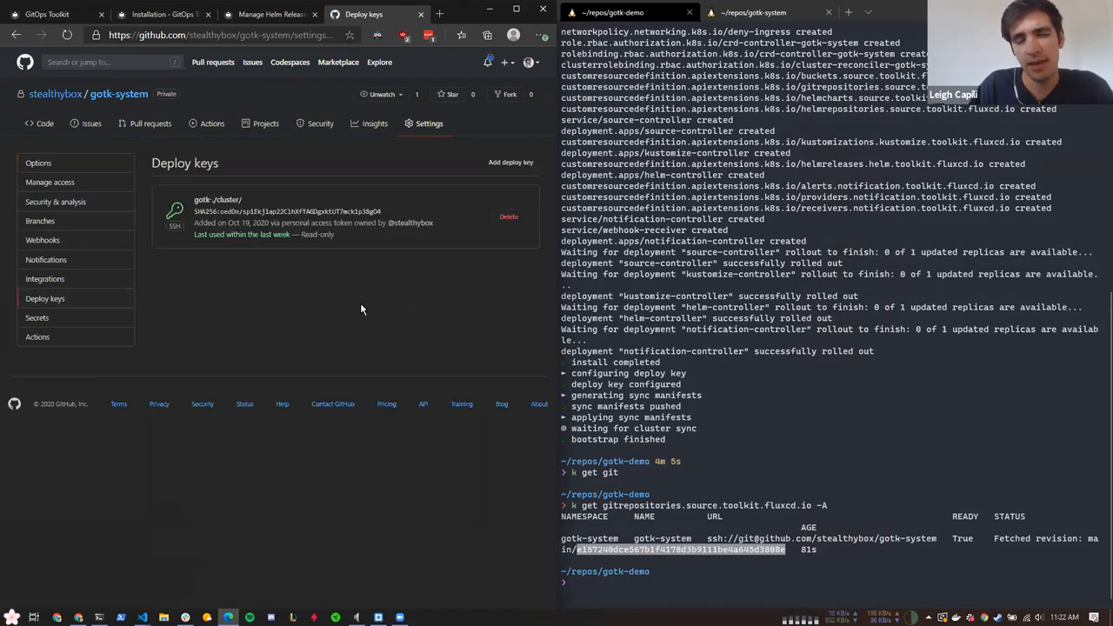
{"action": "mouse_move", "coordinate": [146, 155]}
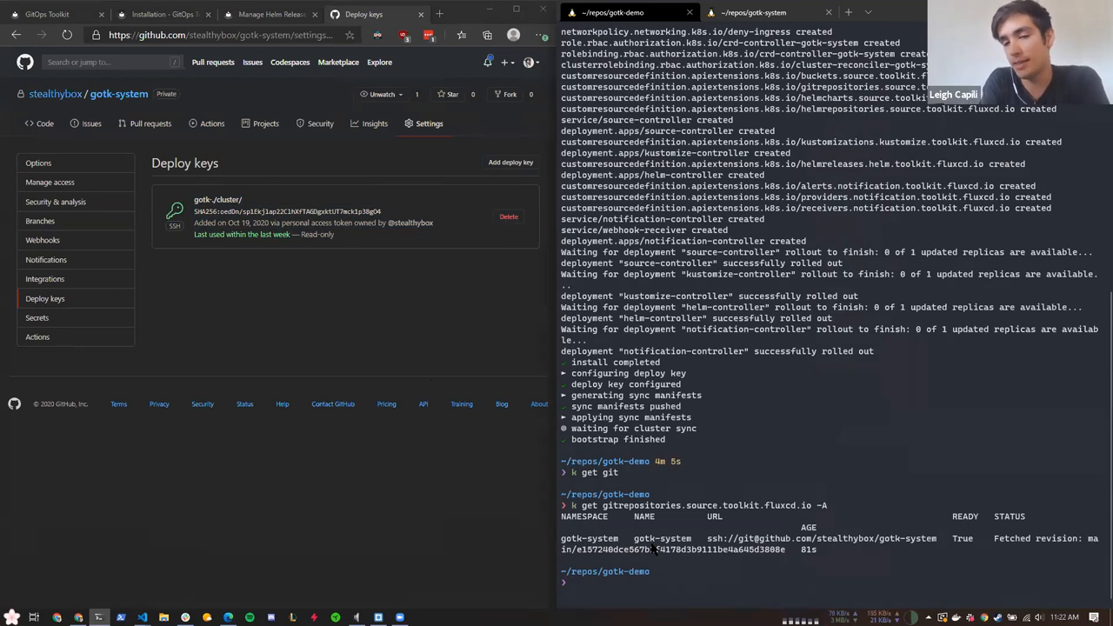
{"action": "mouse_move", "coordinate": [676, 339]}
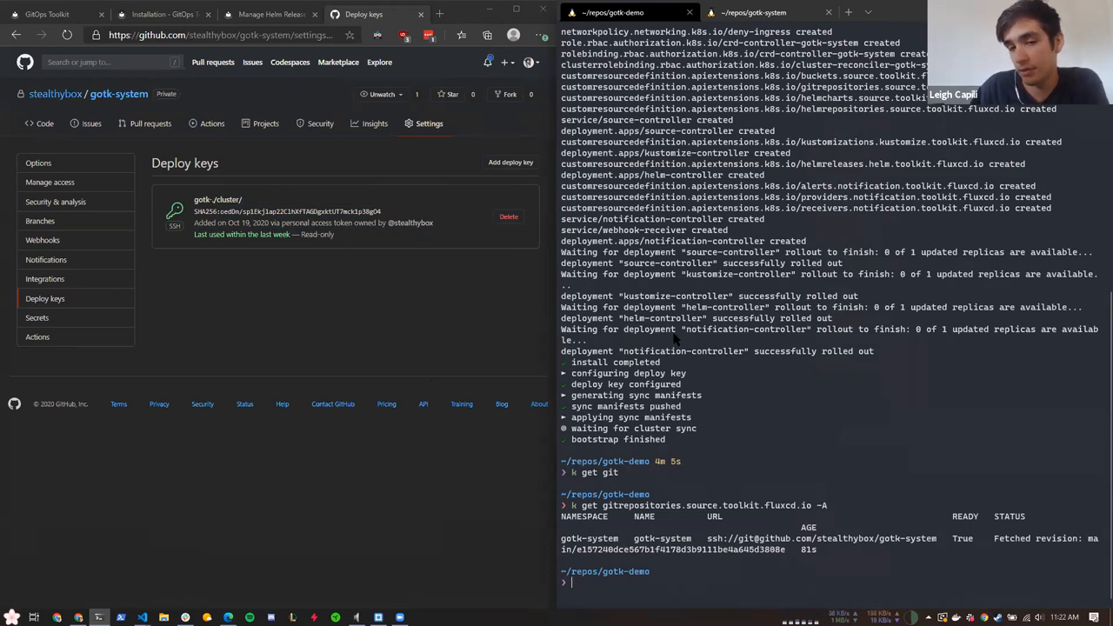
{"action": "mouse_move", "coordinate": [723, 483]}
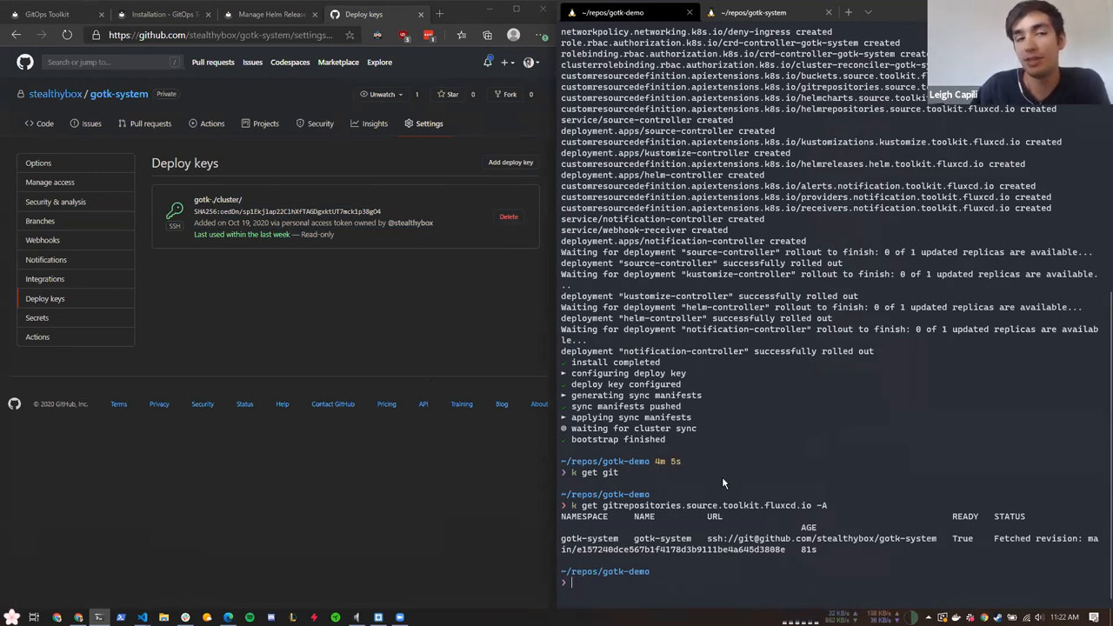
{"action": "mouse_move", "coordinate": [49, 174]}
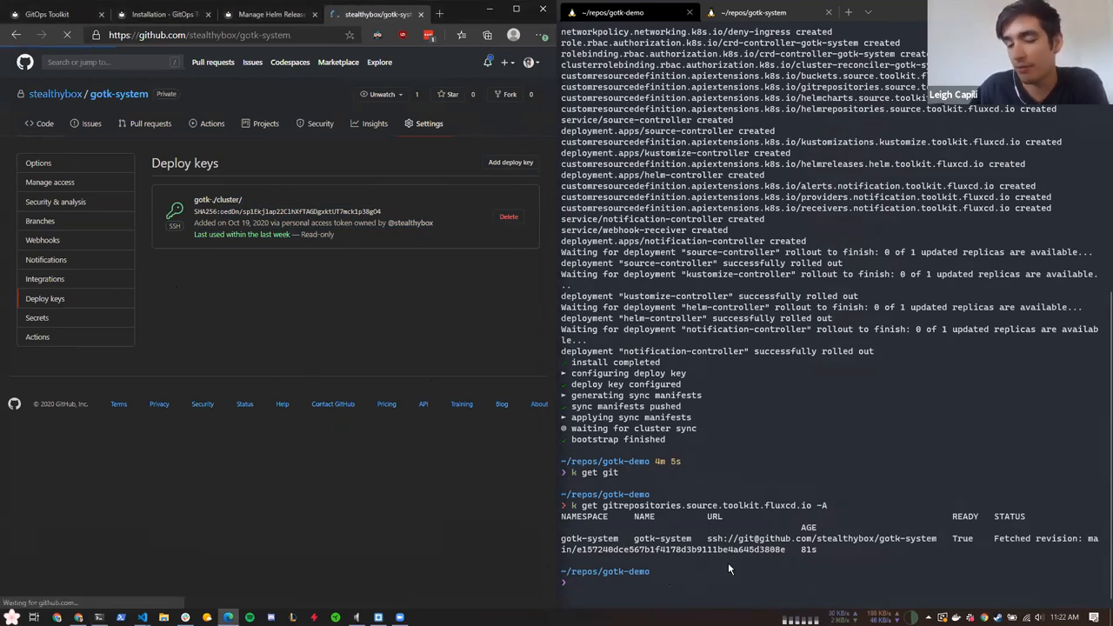
Return to the gotk-system repository's Code view with the cluster folder and README
{"action": "left_click", "coordinate": [45, 123]}
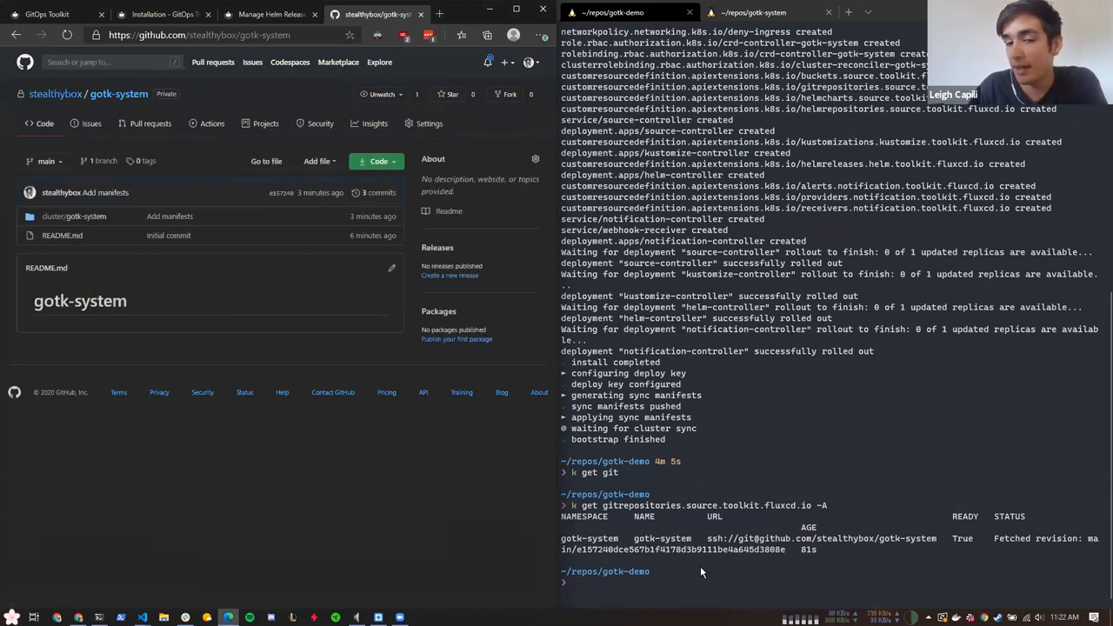
{"action": "mouse_move", "coordinate": [704, 563]}
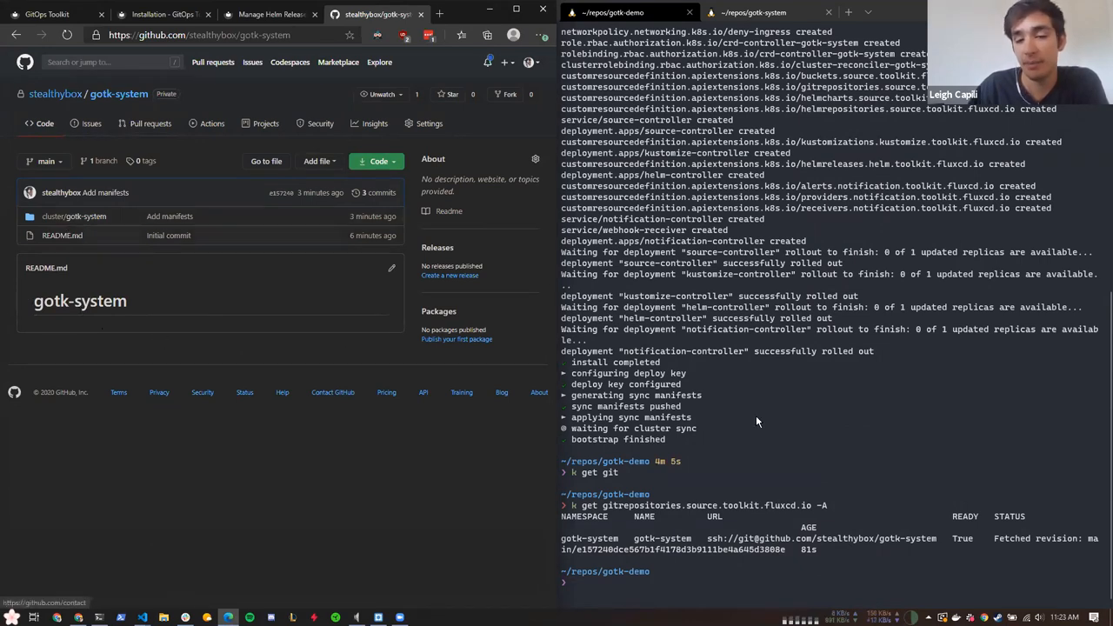
{"action": "mouse_move", "coordinate": [573, 511]}
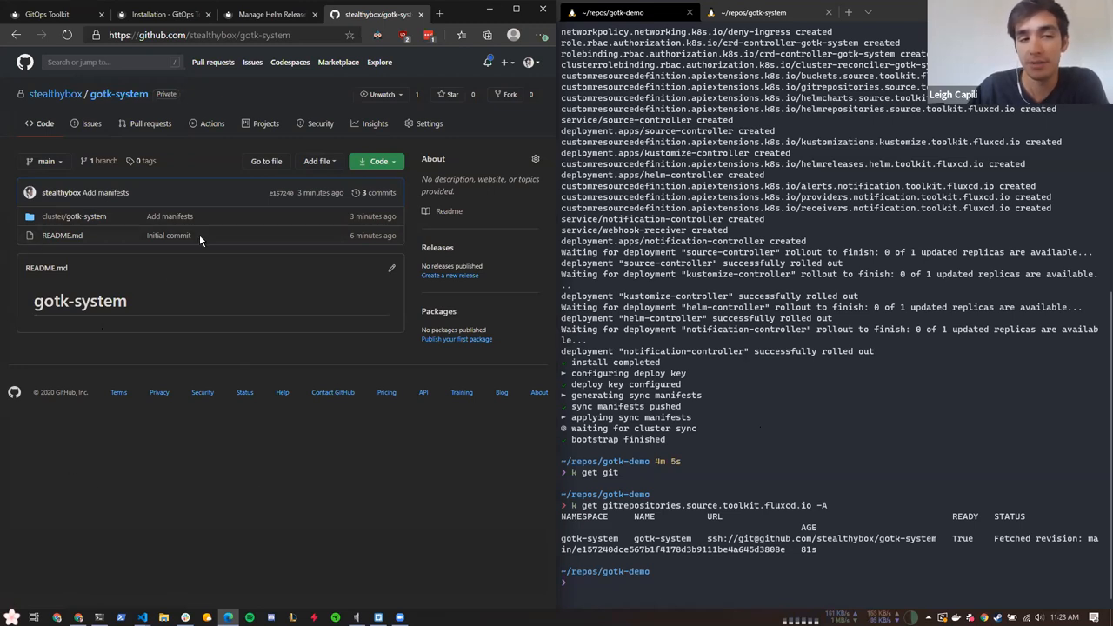
{"action": "mouse_move", "coordinate": [790, 546]}
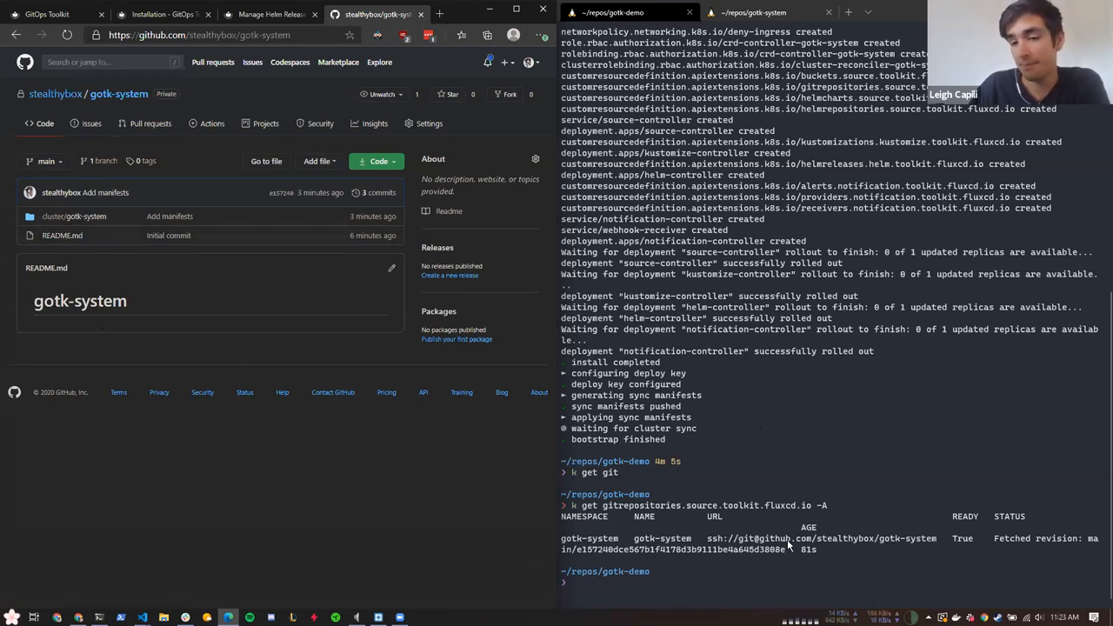
{"action": "mouse_move", "coordinate": [756, 367]}
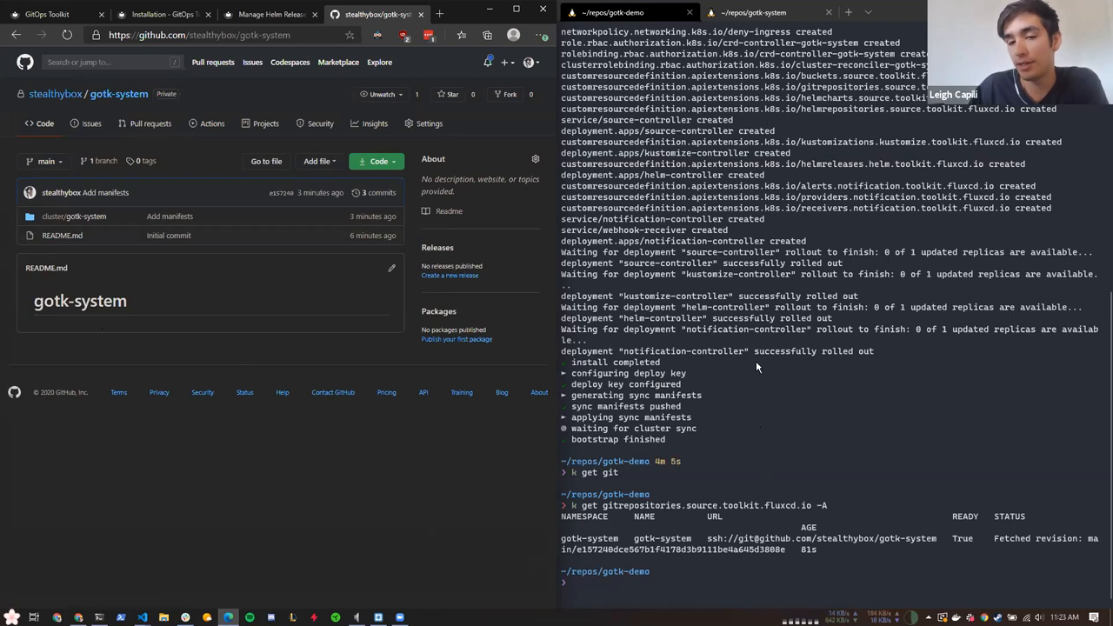
{"action": "mouse_move", "coordinate": [781, 356]}
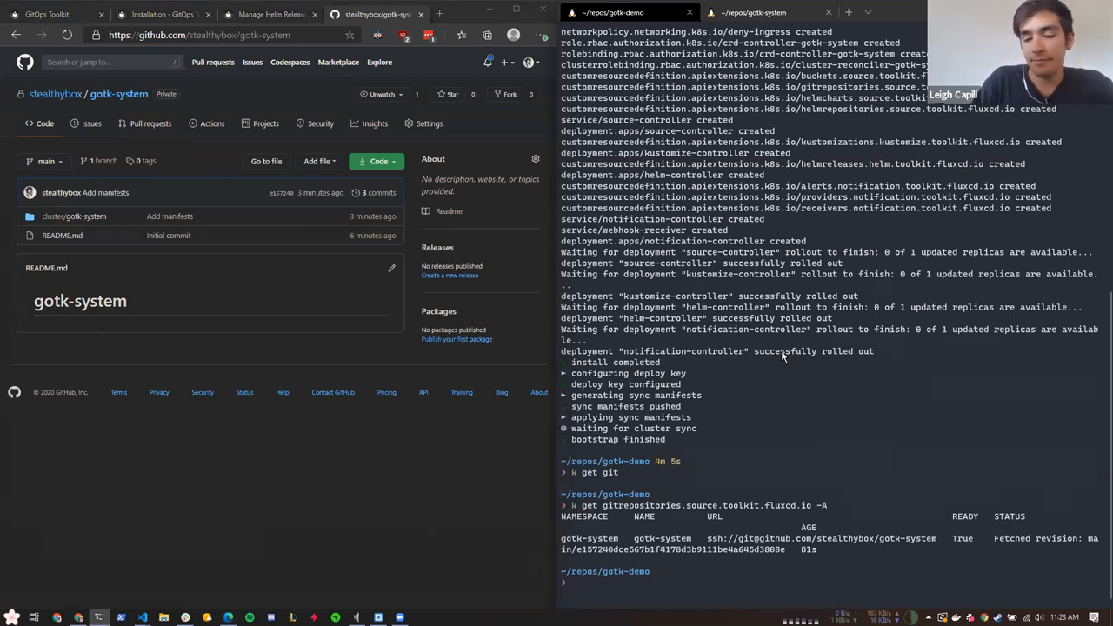
Grep kustomize build and kustomization descriptions for frontend, then start a cp of podinfo's deployment.yaml
{"action": "type", "text": "c"}
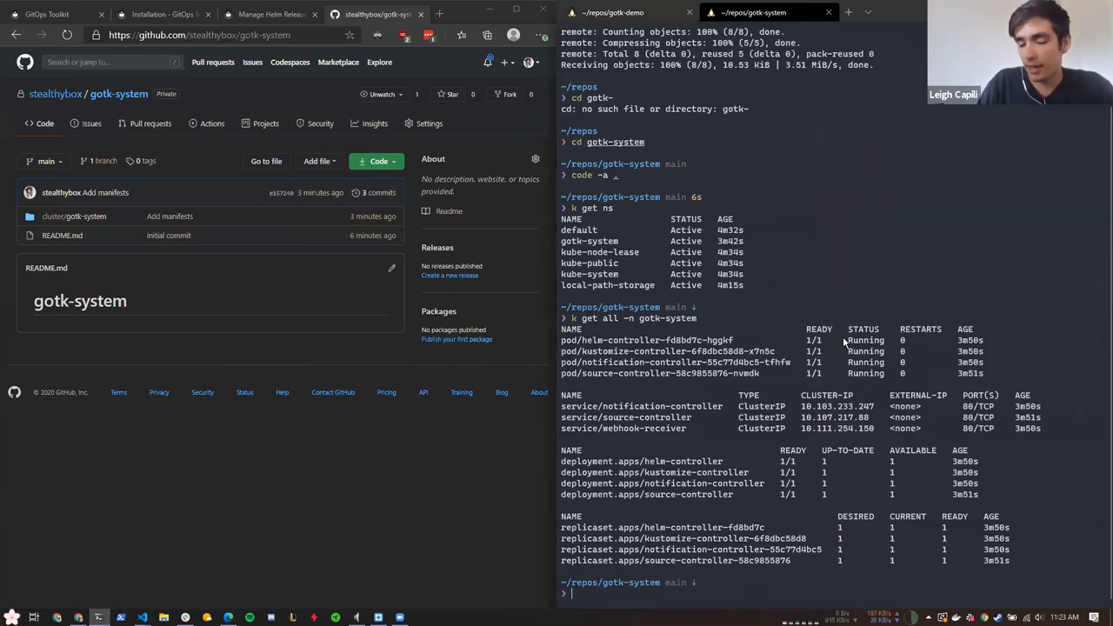
{"action": "type", "text": "cp"}
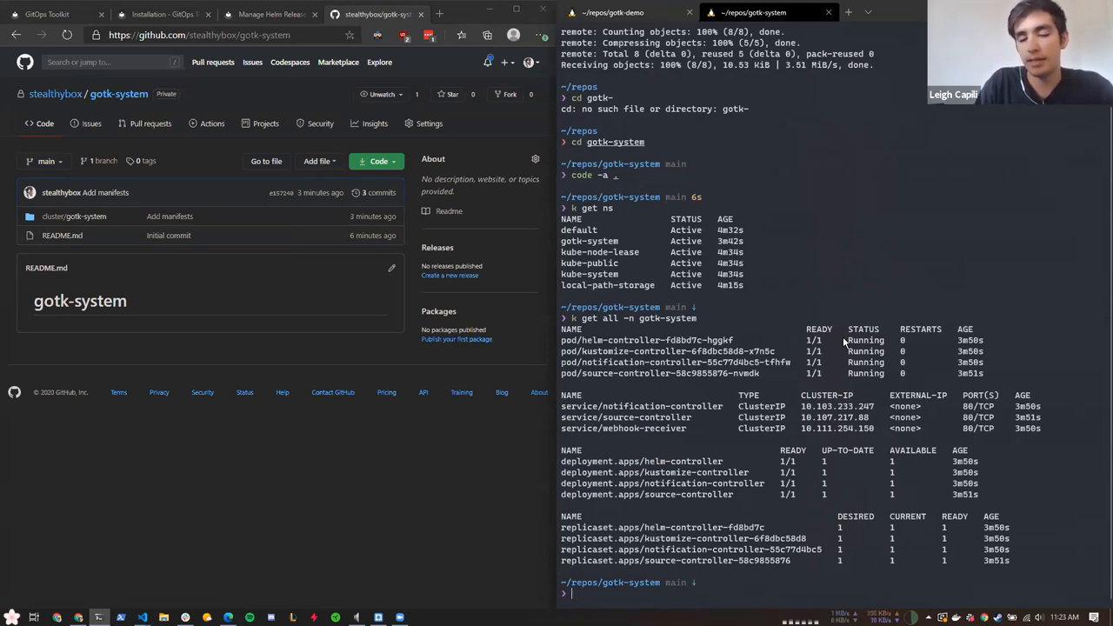
{"action": "type", "text": "kustomize build | grep Frontend"}
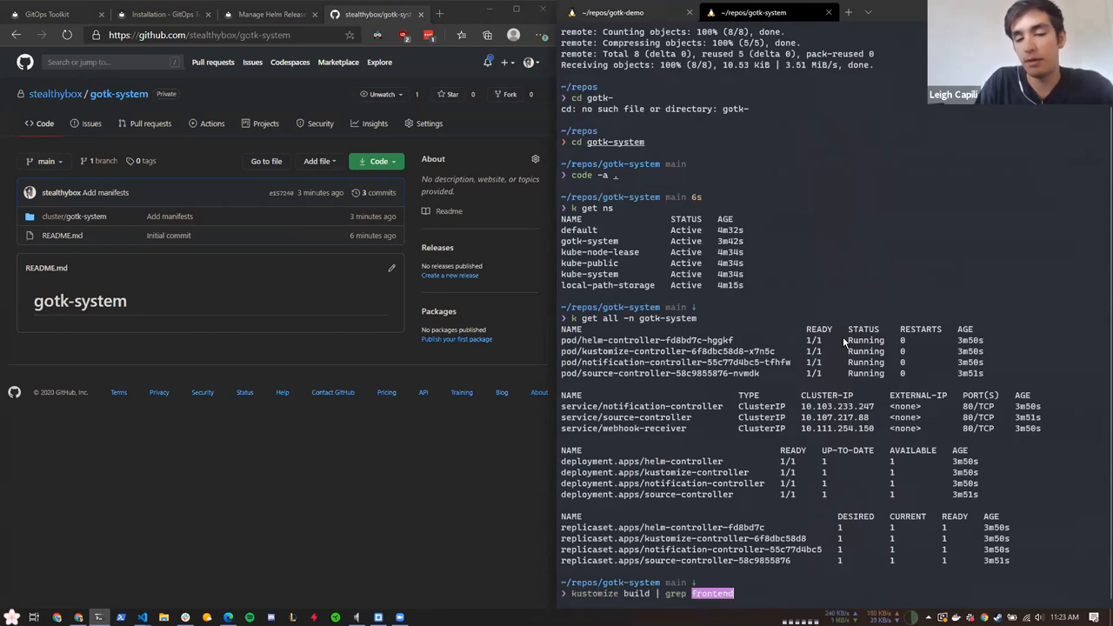
{"action": "type", "text": "k describe -A kustomization | grep frontend"}
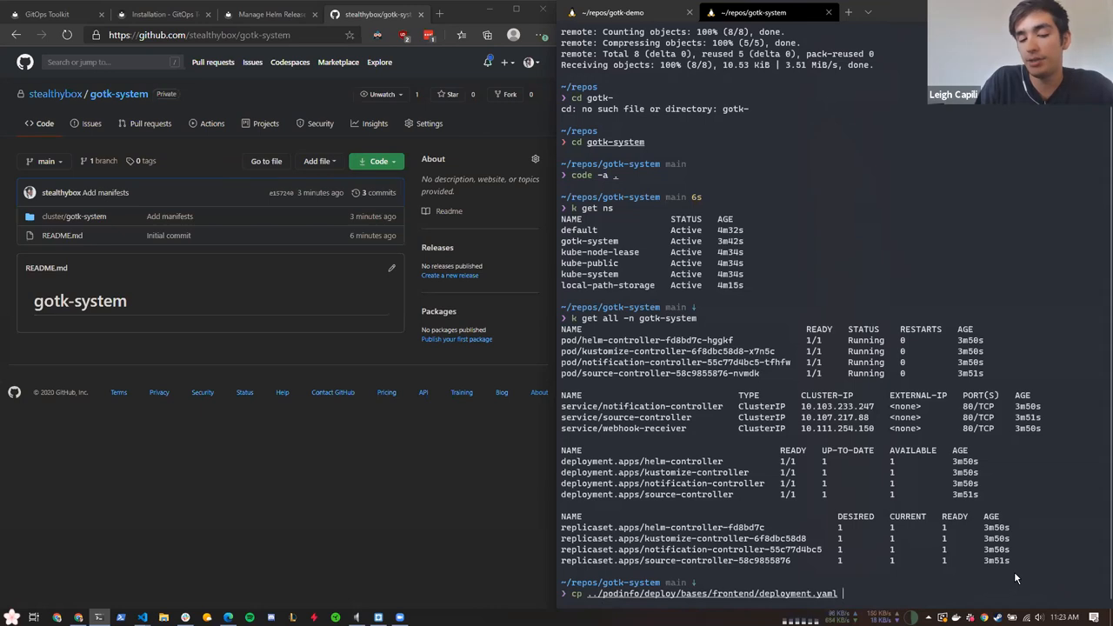
Copy deployment.yaml into cluster/default, move folders into place and rm -rf the stray conf folder
{"action": "type", "text": "cluster/"}
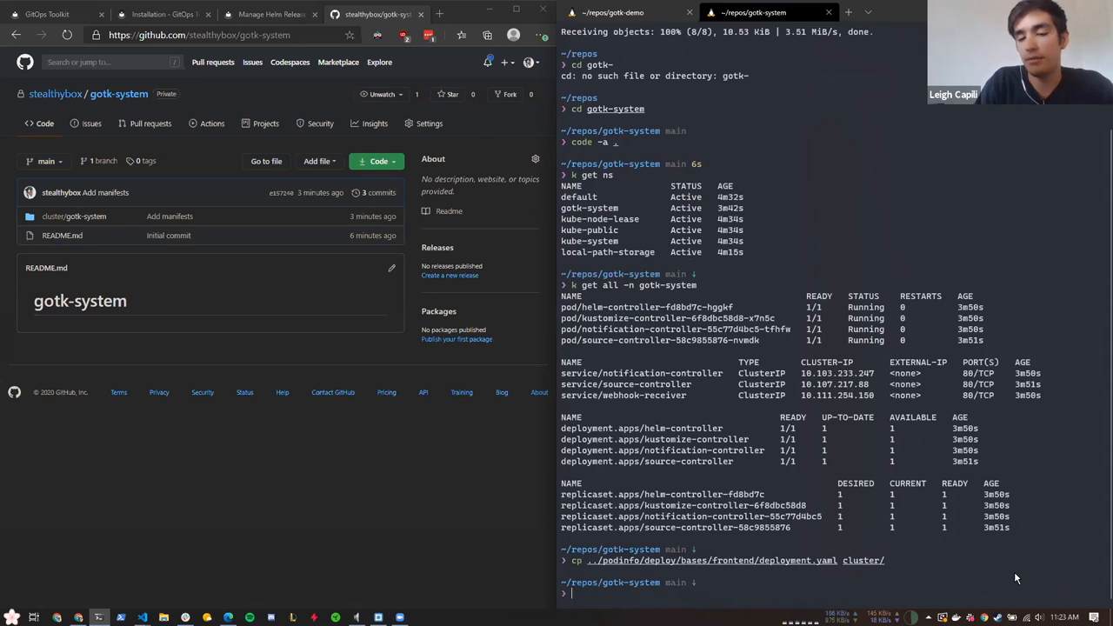
{"action": "type", "text": "mkdir"}
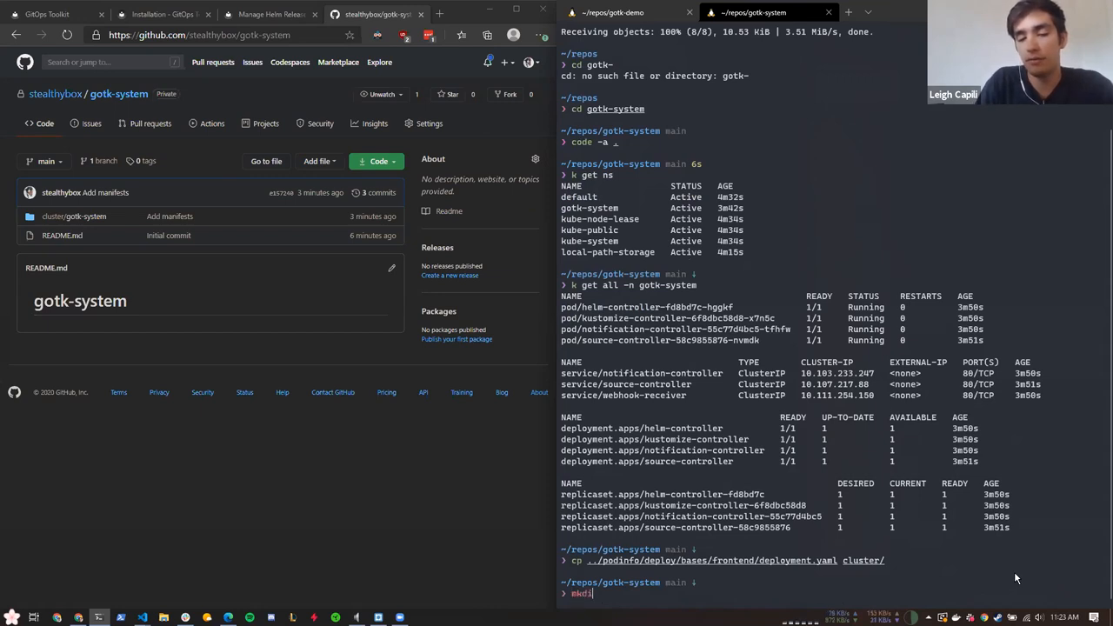
{"action": "type", "text": "default"}
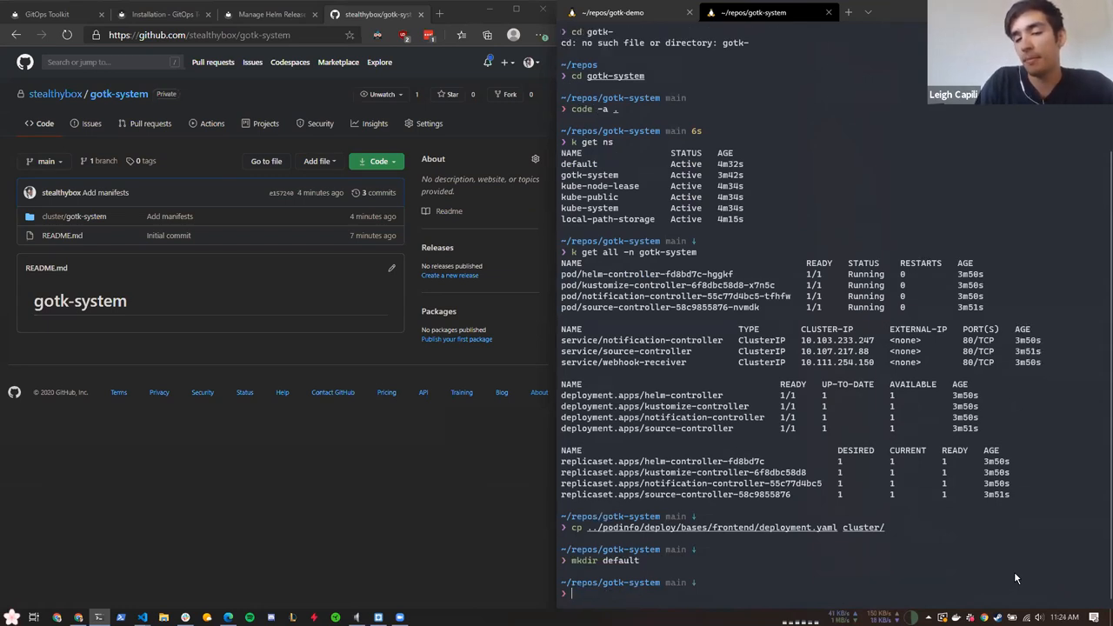
{"action": "type", "text": "mv default/"}
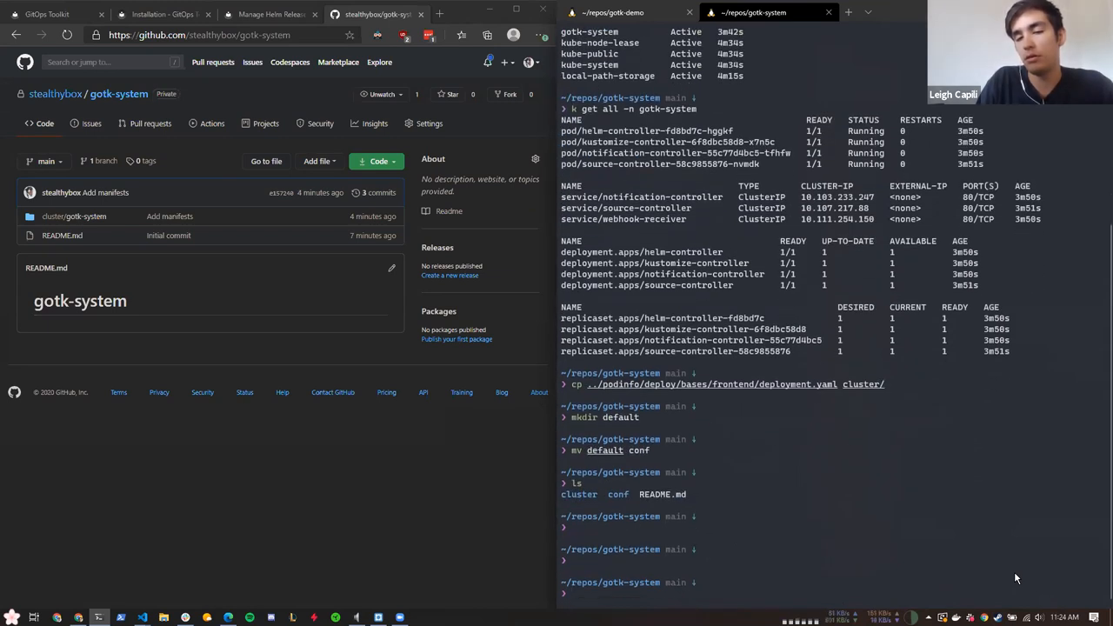
{"action": "type", "text": "mv default cluste"}
{"action": "type", "text": "ls"}
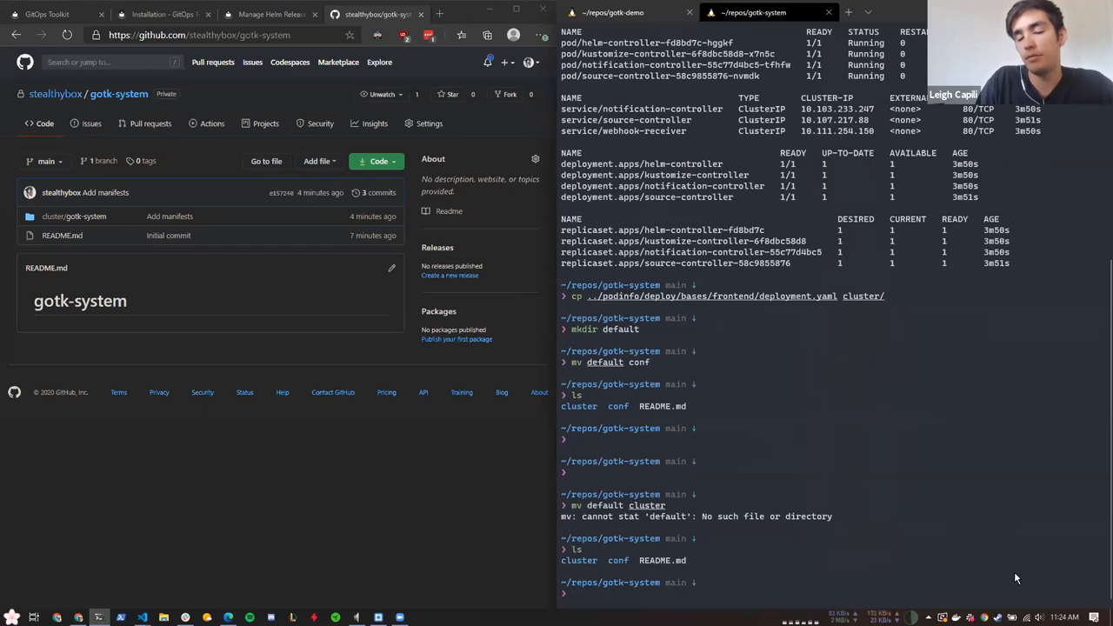
{"action": "type", "text": "rm -rf conf"}
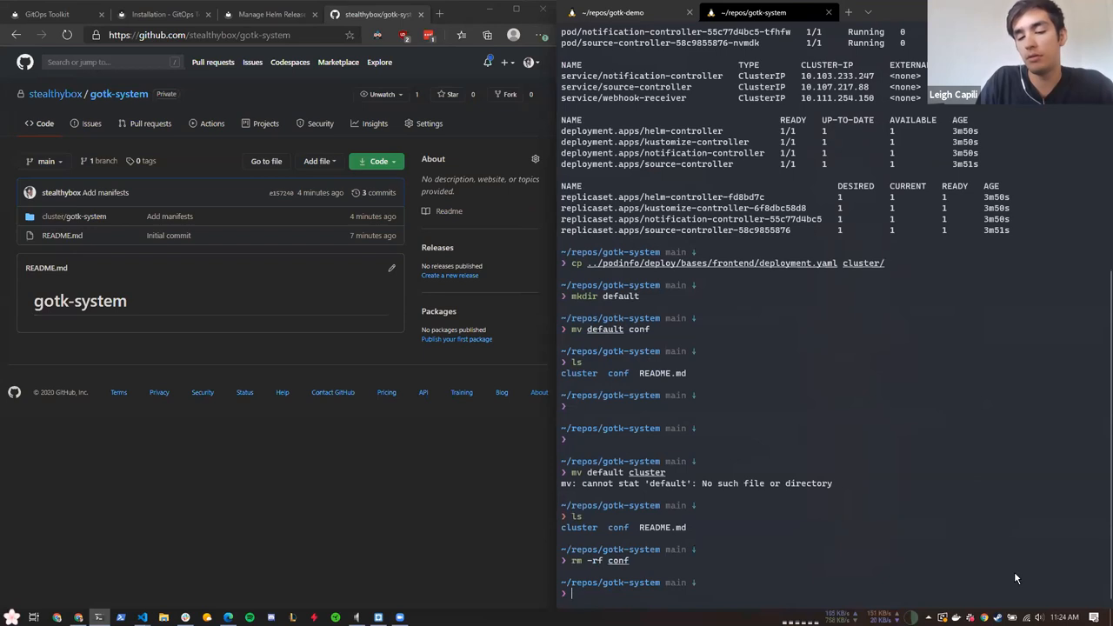
{"action": "type", "text": "mkdir -p"}
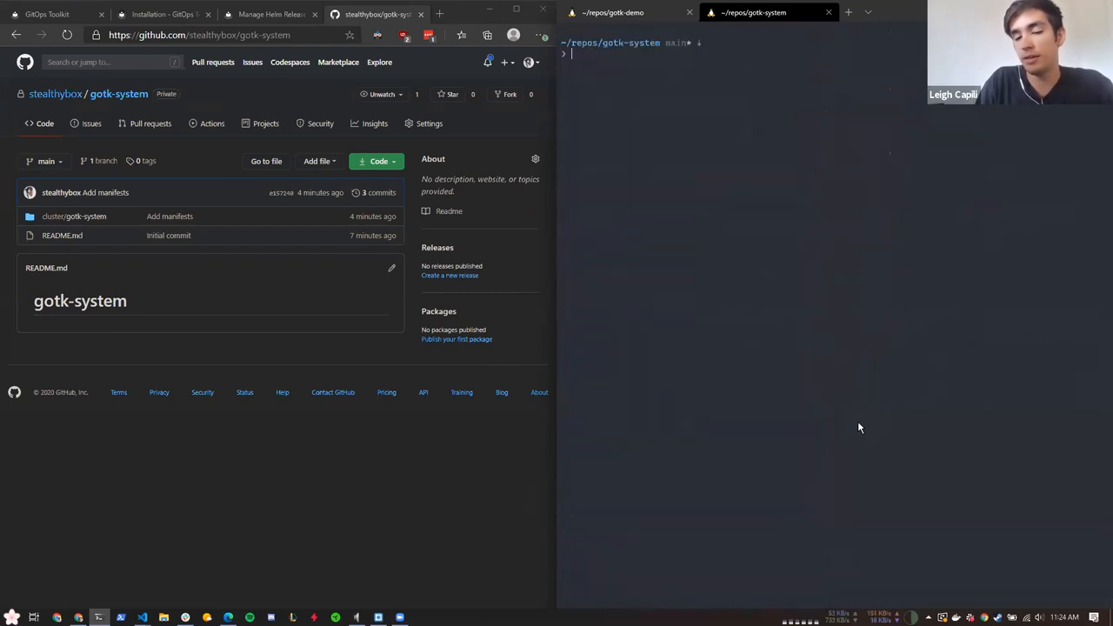
Git pull, check status, and draft a 'Deploy a new frontend app' commit followed by git push
{"action": "type", "text": "git pull"}
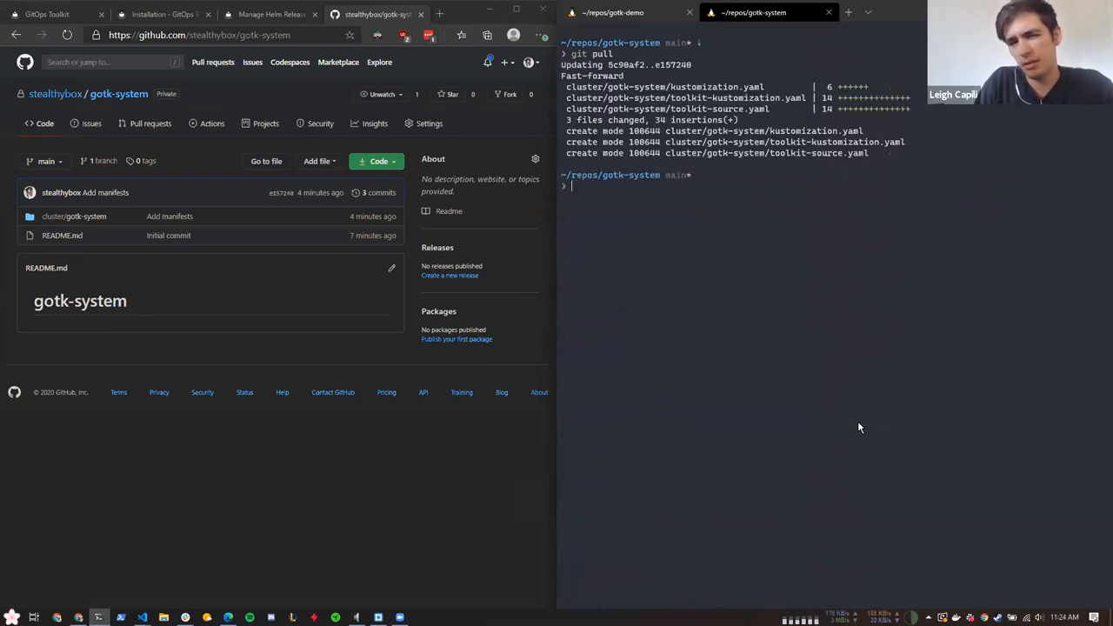
{"action": "type", "text": "git"}
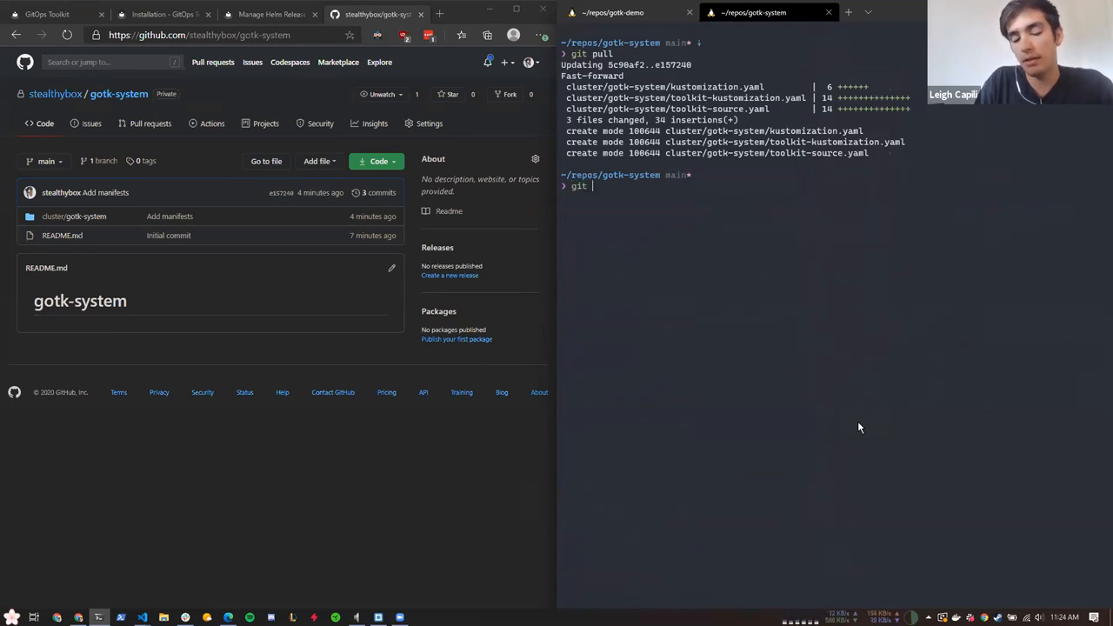
{"action": "type", "text": "status"}
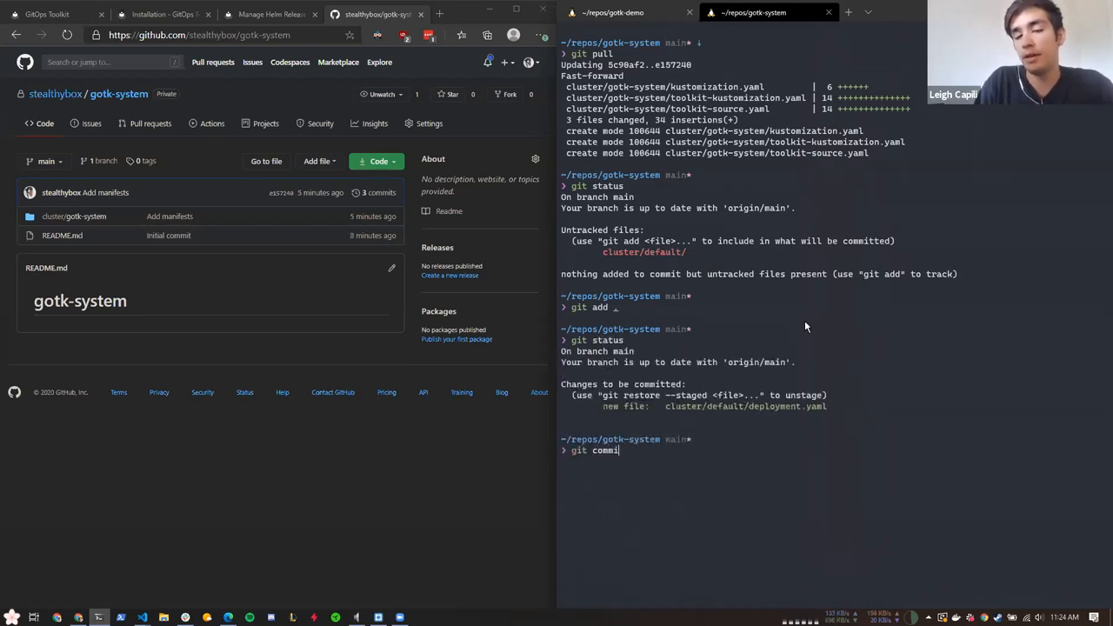
{"action": "type", "text": "-am ''"}
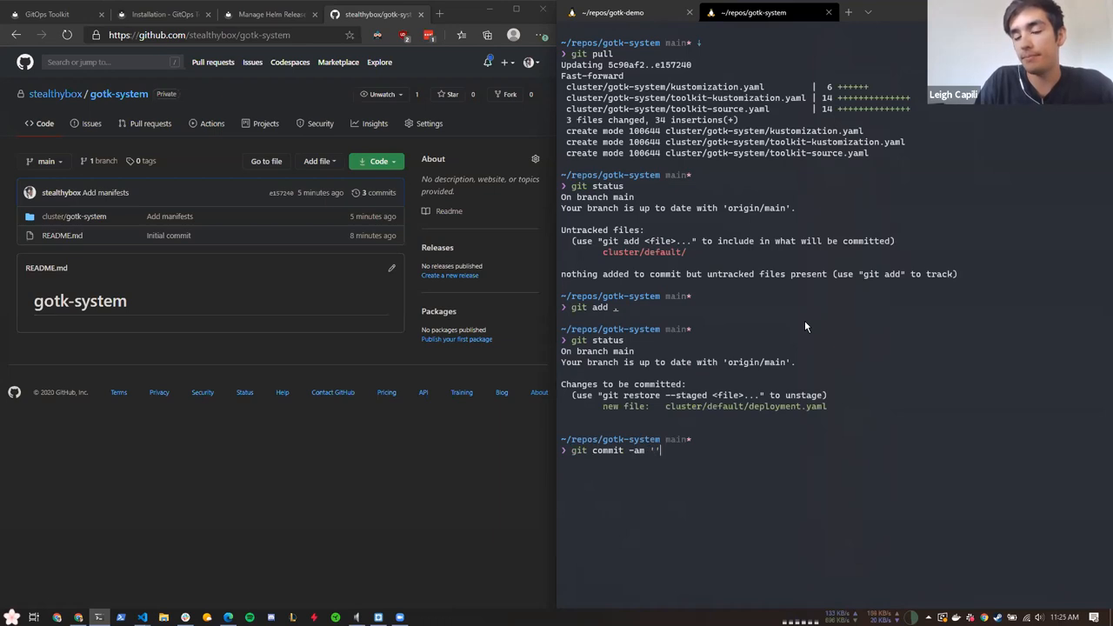
{"action": "key", "text": "BackSpace"}
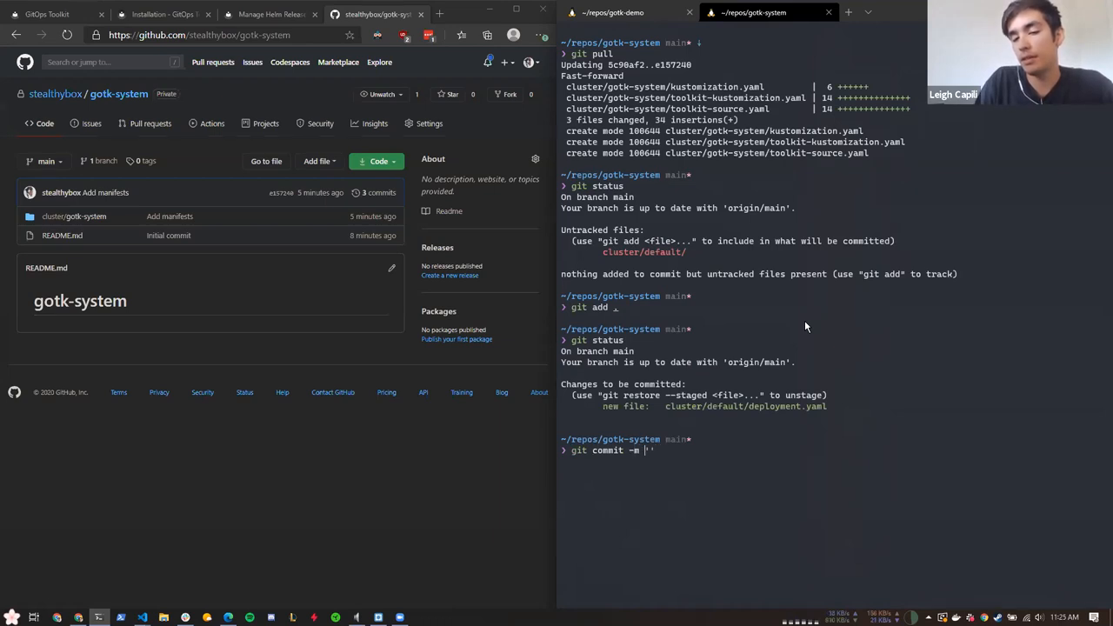
{"action": "type", "text": "Deploy a new frontend a"}
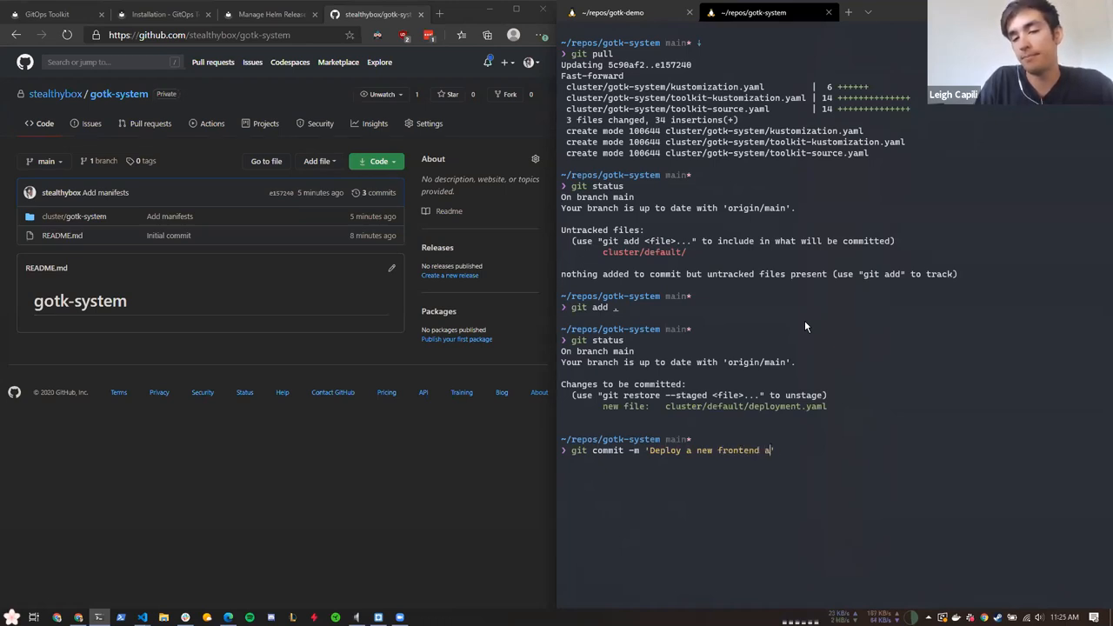
{"action": "type", "text": "git push"}
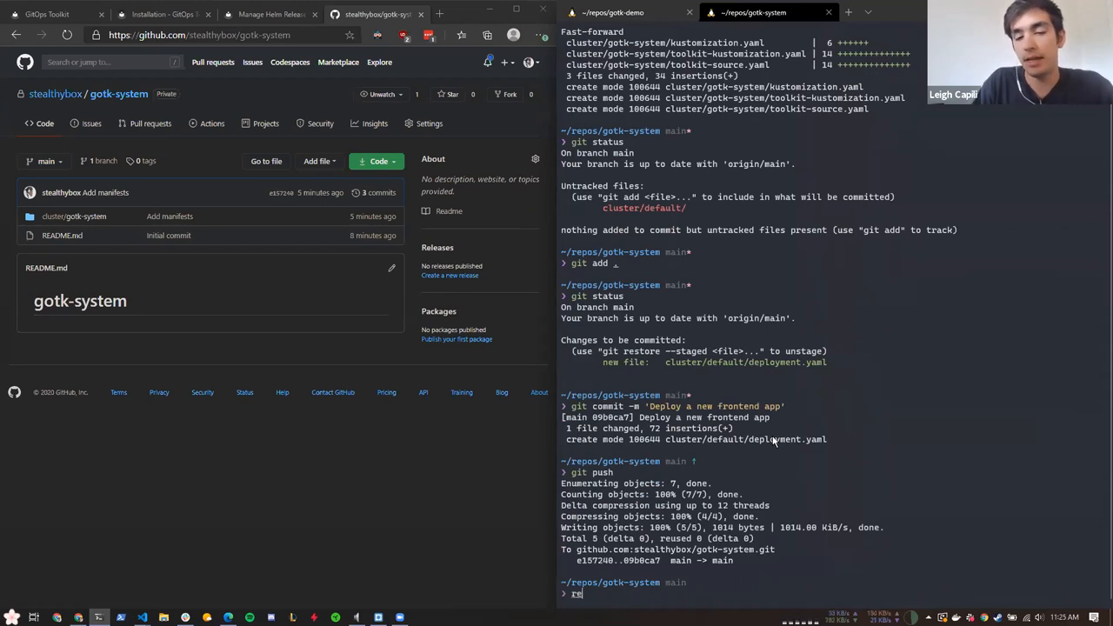
Reconcile the gotk-system git source with gotk, list git repositories and select the fetched main revision
{"action": "type", "text": "otk reconcile source git -n gotk-system gotk-system"}
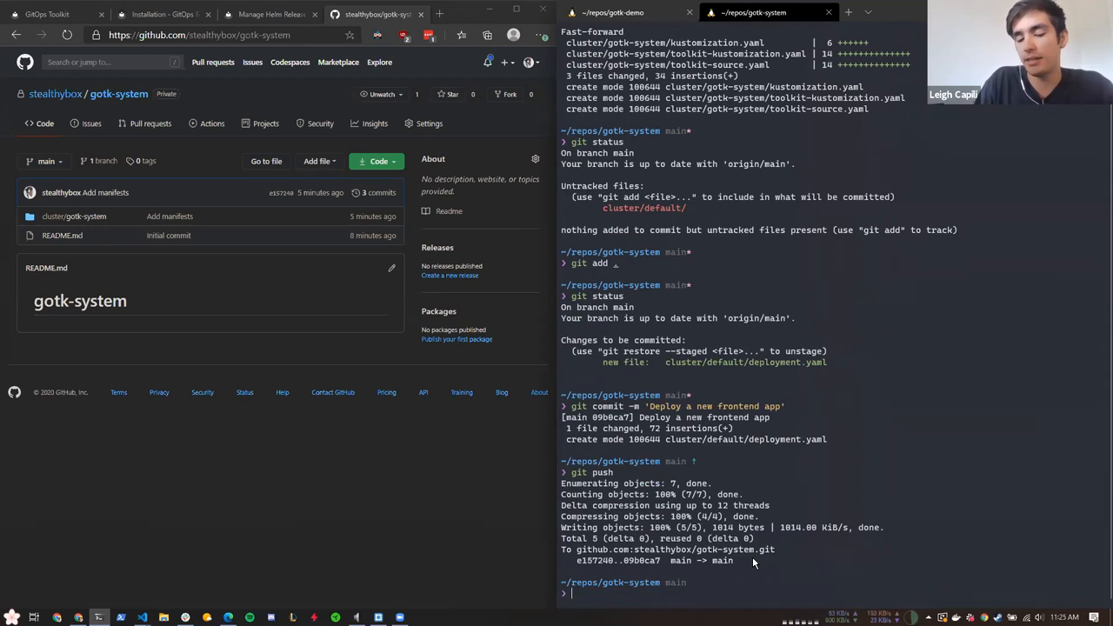
{"action": "type", "text": "k get"}
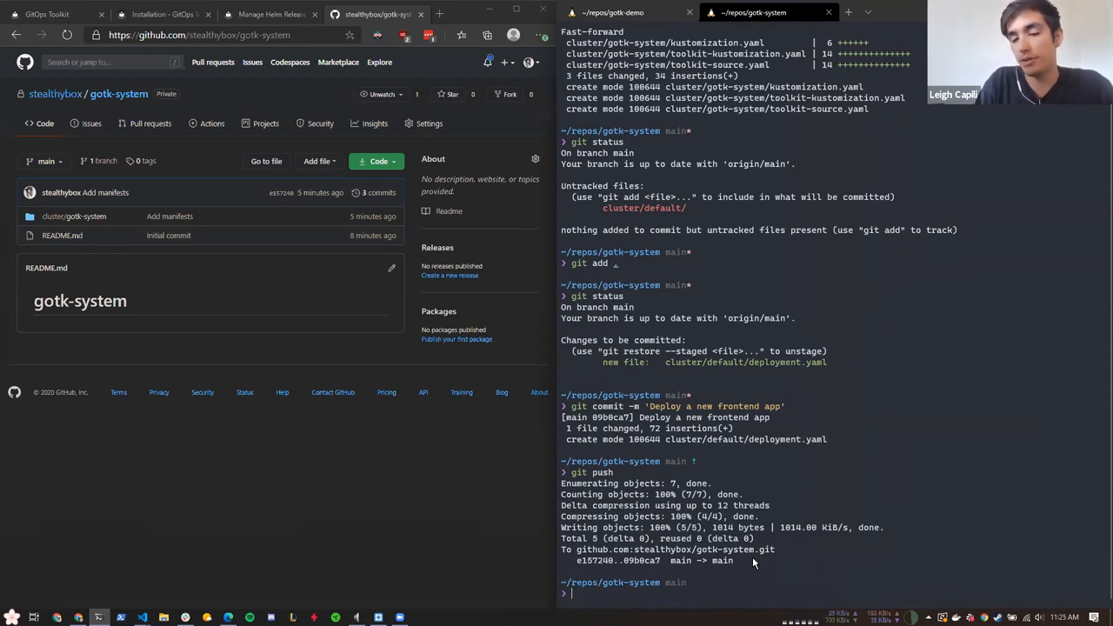
{"action": "mouse_move", "coordinate": [577, 567]}
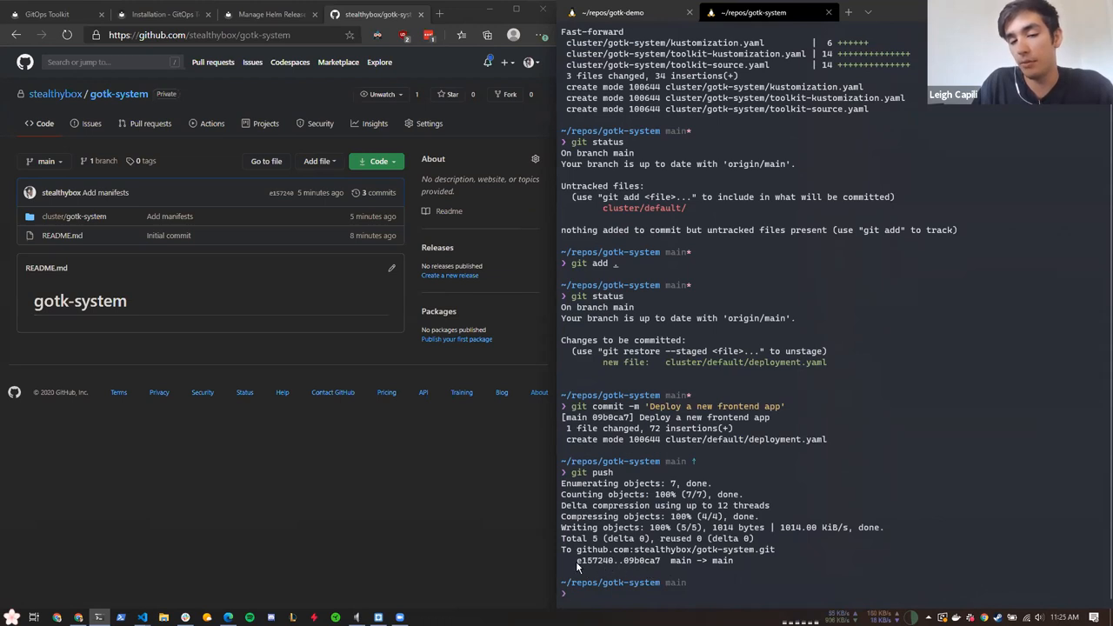
{"action": "mouse_move", "coordinate": [589, 566]}
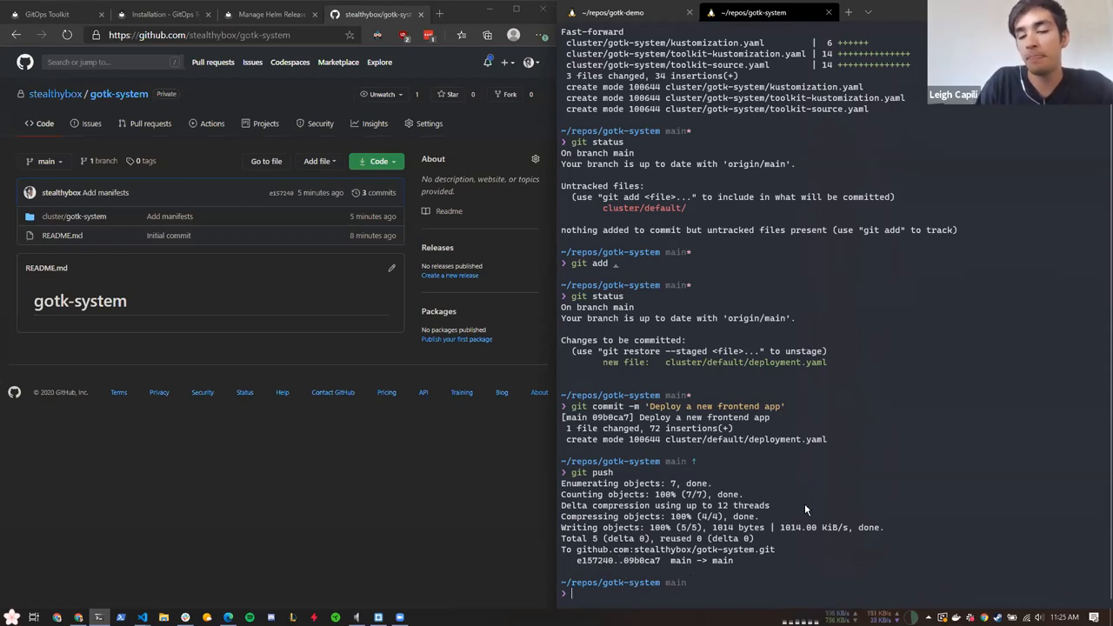
{"action": "type", "text": "k get"}
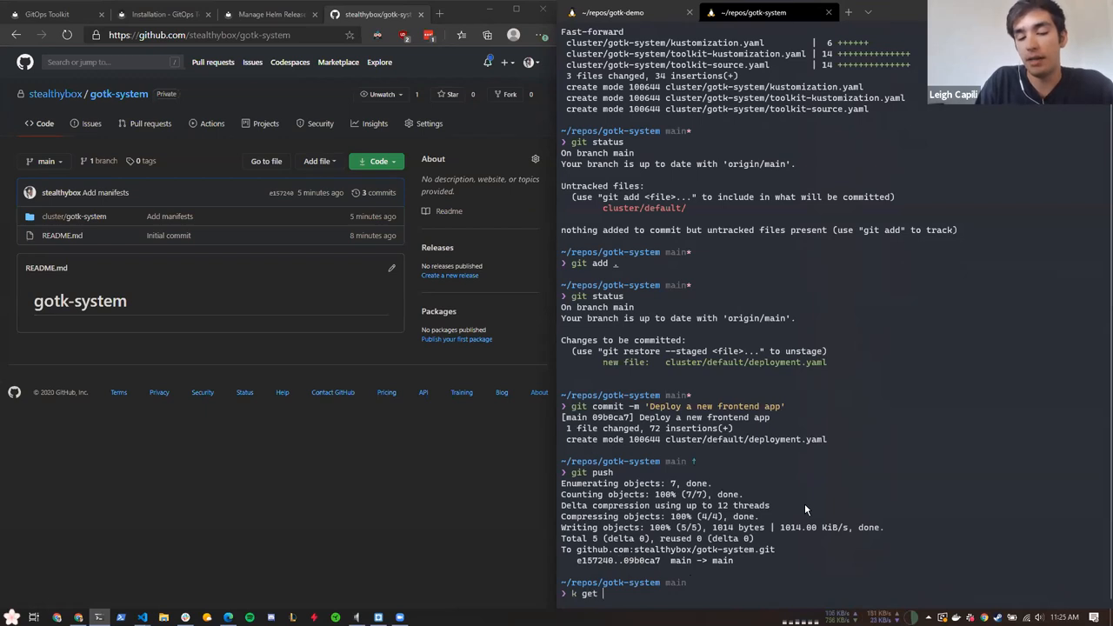
{"action": "type", "text": "gitrepositories.source.toolkit.fluxcd.io -A"}
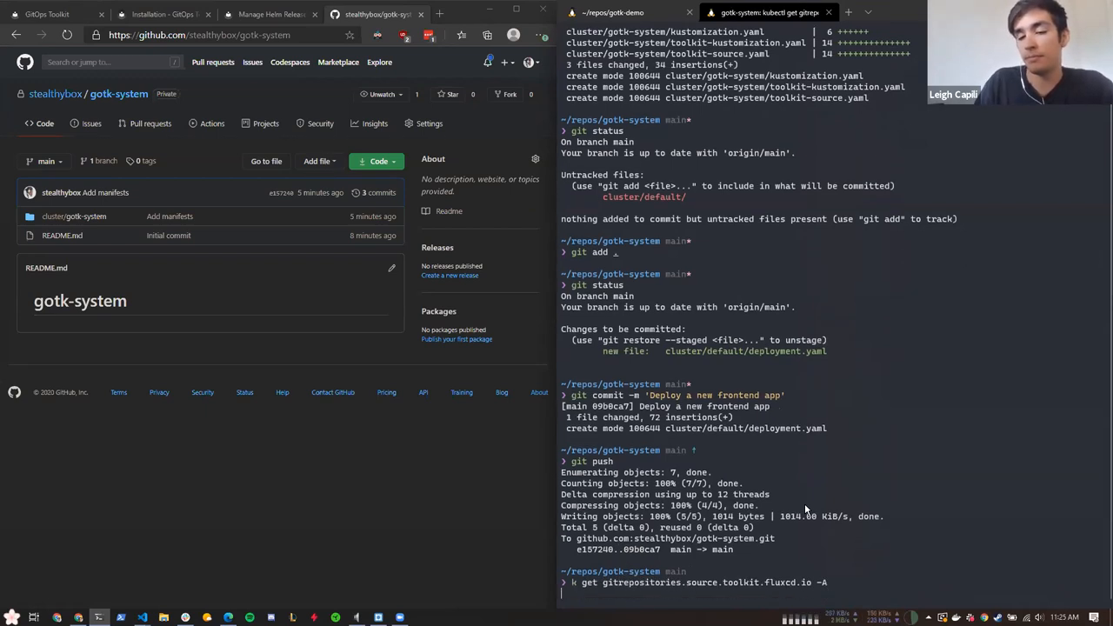
{"action": "key", "text": "Return"}
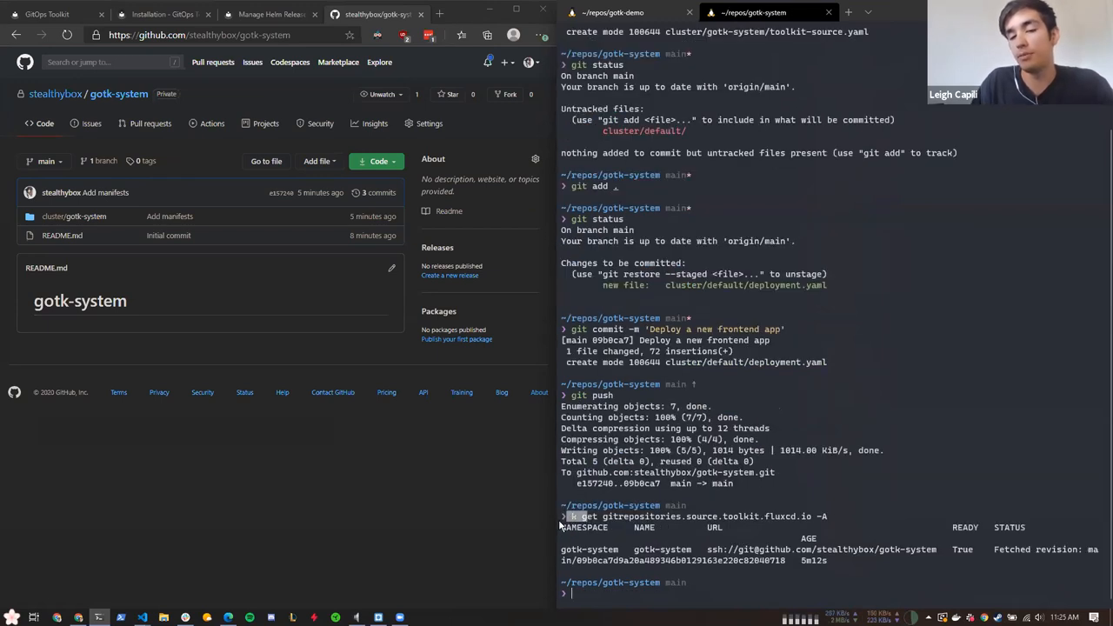
{"action": "mouse_move", "coordinate": [977, 580]}
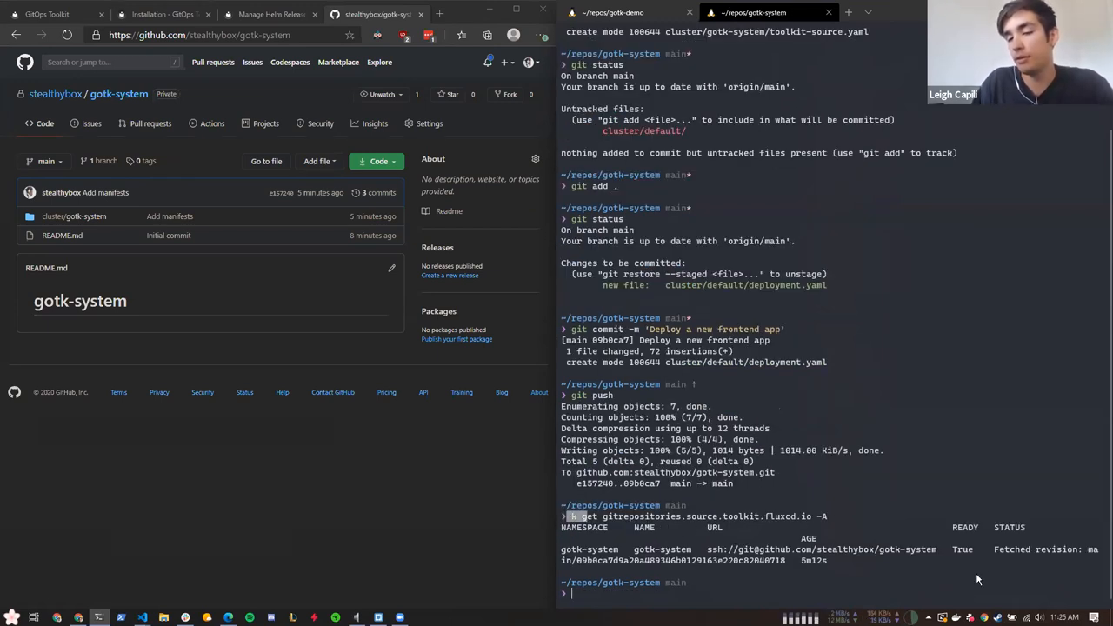
{"action": "mouse_move", "coordinate": [576, 565]}
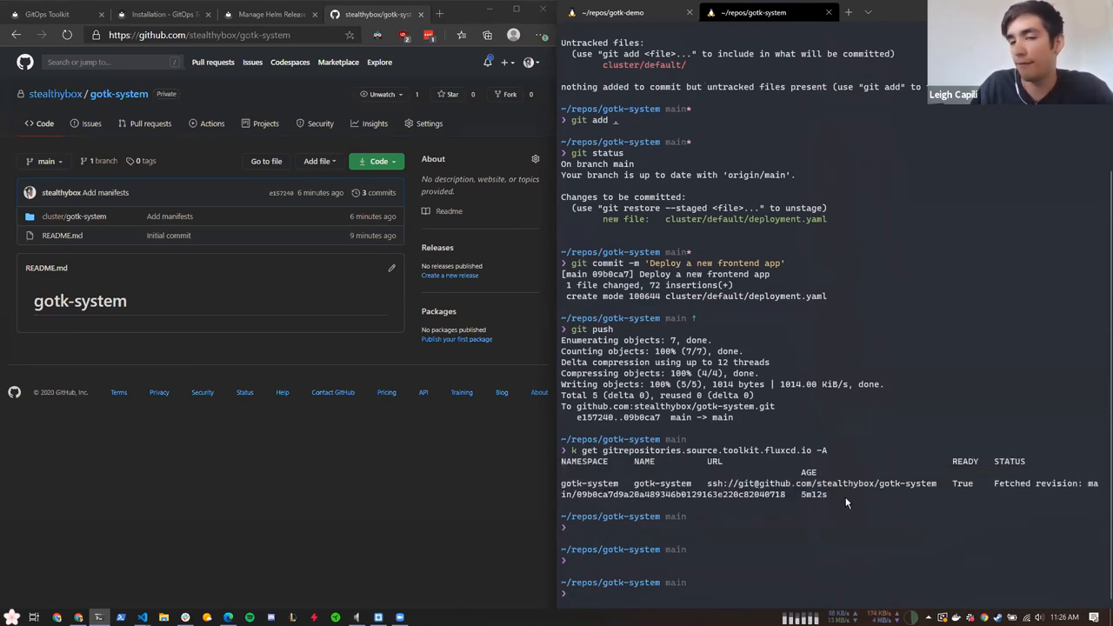
{"action": "left_click_drag", "start_coordinate": [574, 483], "coordinate": [826, 494]}
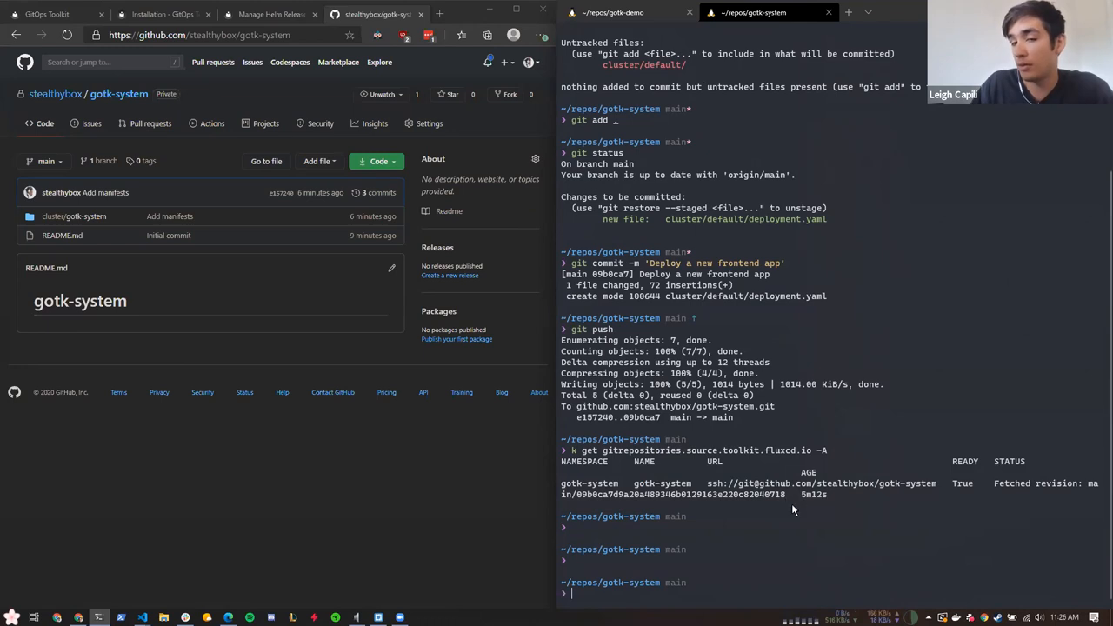
{"action": "mouse_move", "coordinate": [711, 490]}
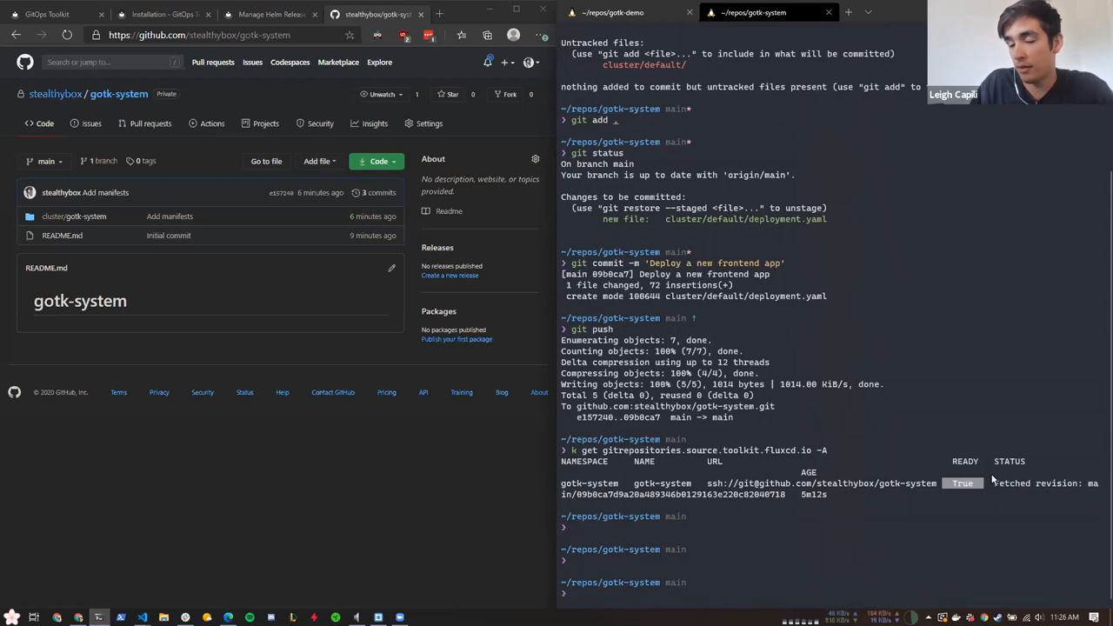
{"action": "mouse_move", "coordinate": [878, 551]}
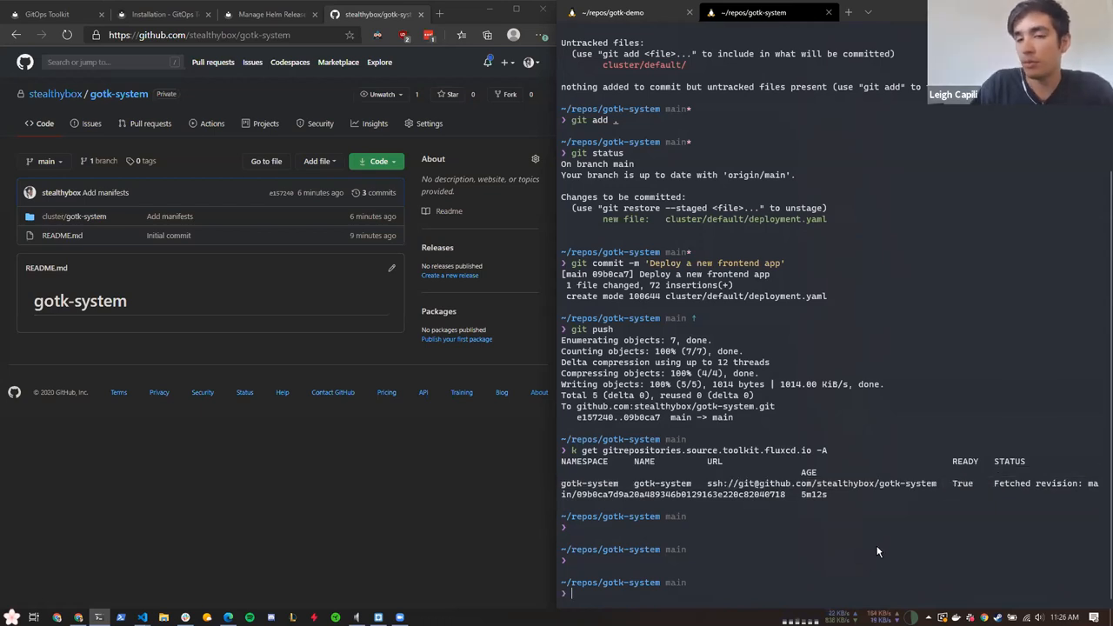
List git repositories again and compose k get -oyaml -n gotk-system kustomizations piped to cat -l yaml
{"action": "type", "text": "k get gitrepositories.source.toolkit.fluxcd.io -A"}
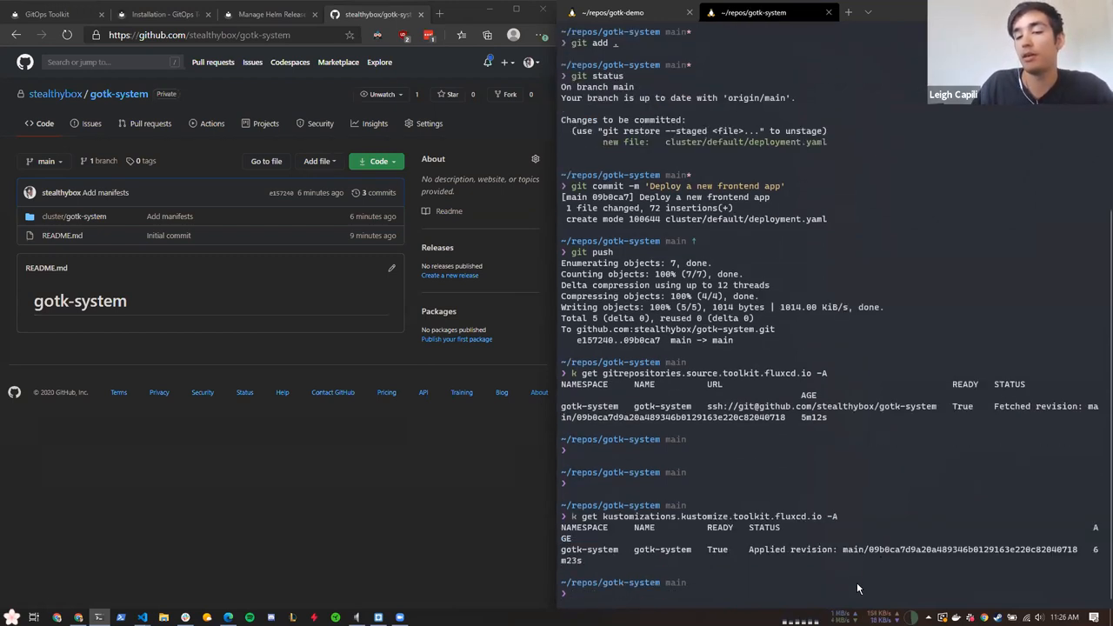
{"action": "mouse_move", "coordinate": [758, 587]}
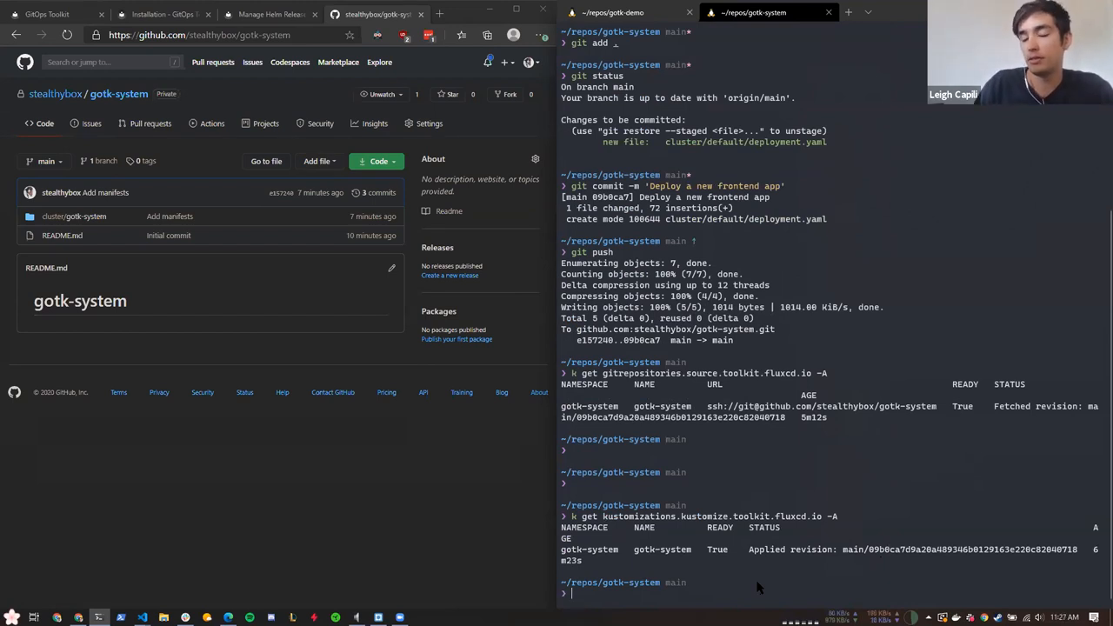
{"action": "type", "text": "git"}
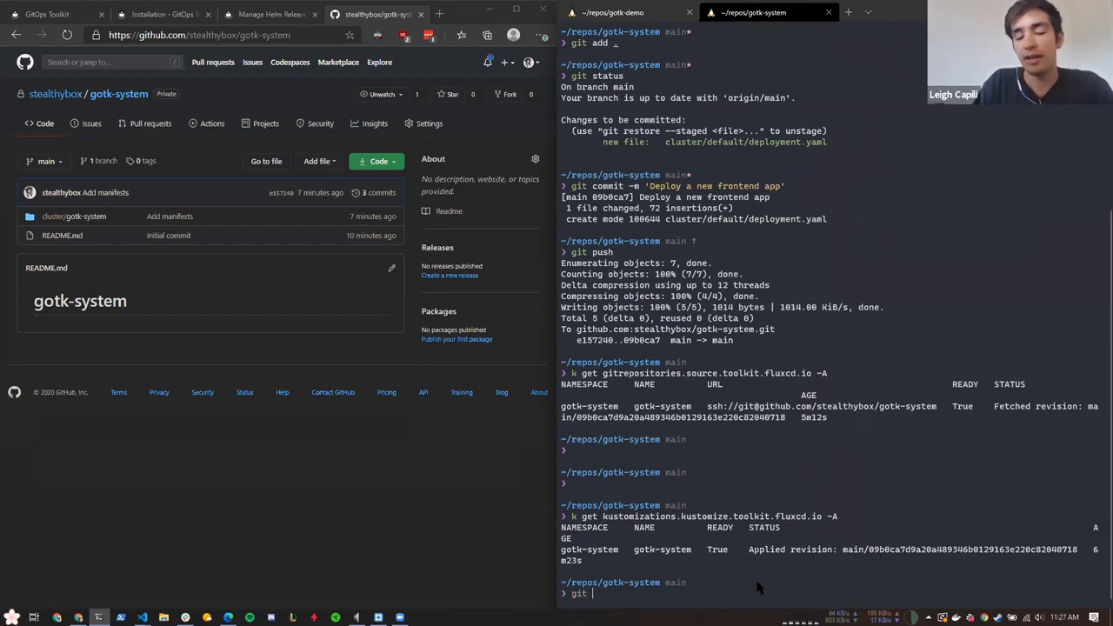
{"action": "type", "text": "de"}
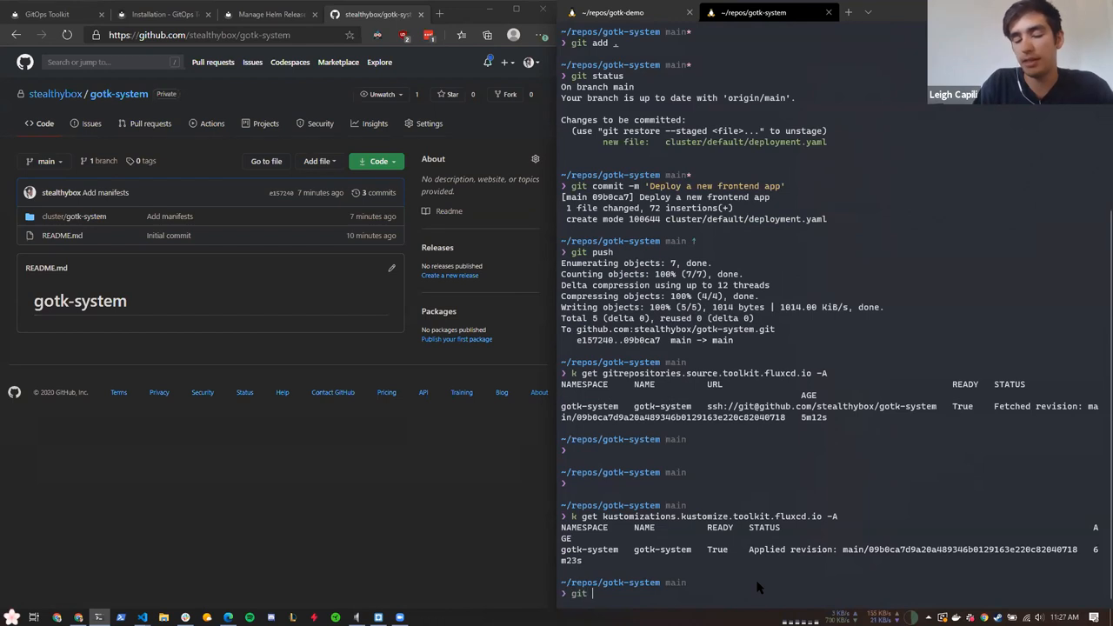
{"action": "type", "text": "get -oyaml"}
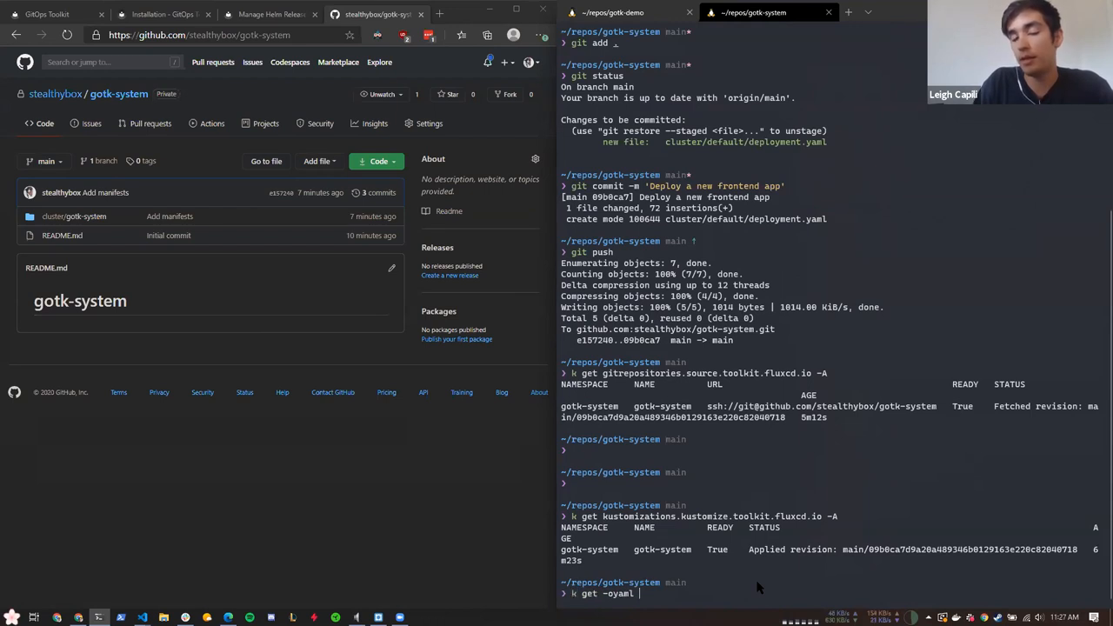
{"action": "type", "text": "-n gotk"}
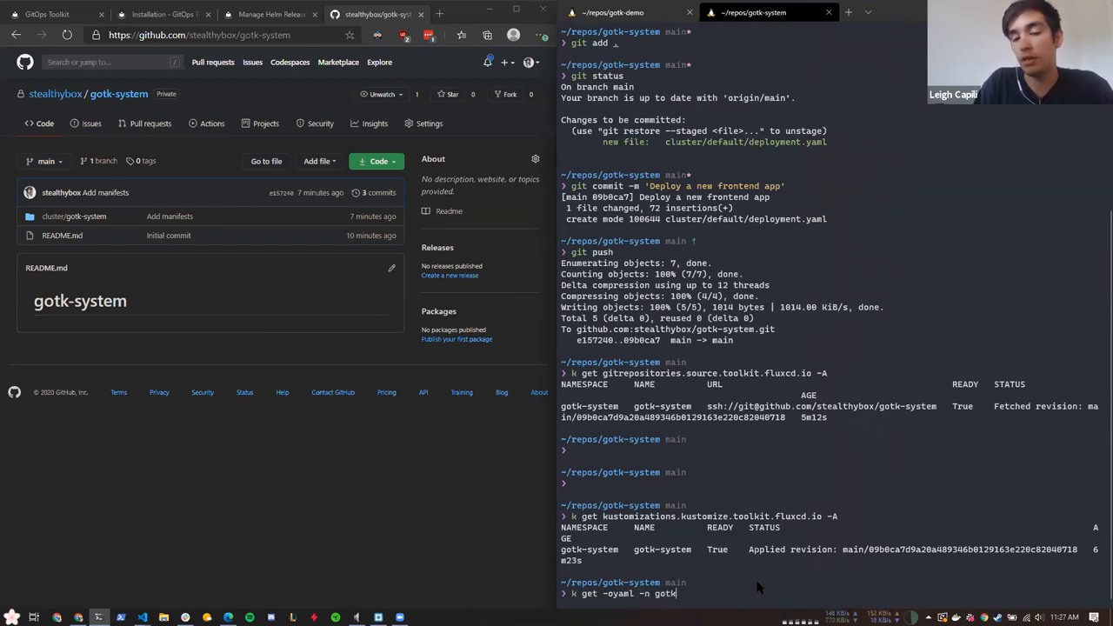
{"action": "type", "text": "-system"}
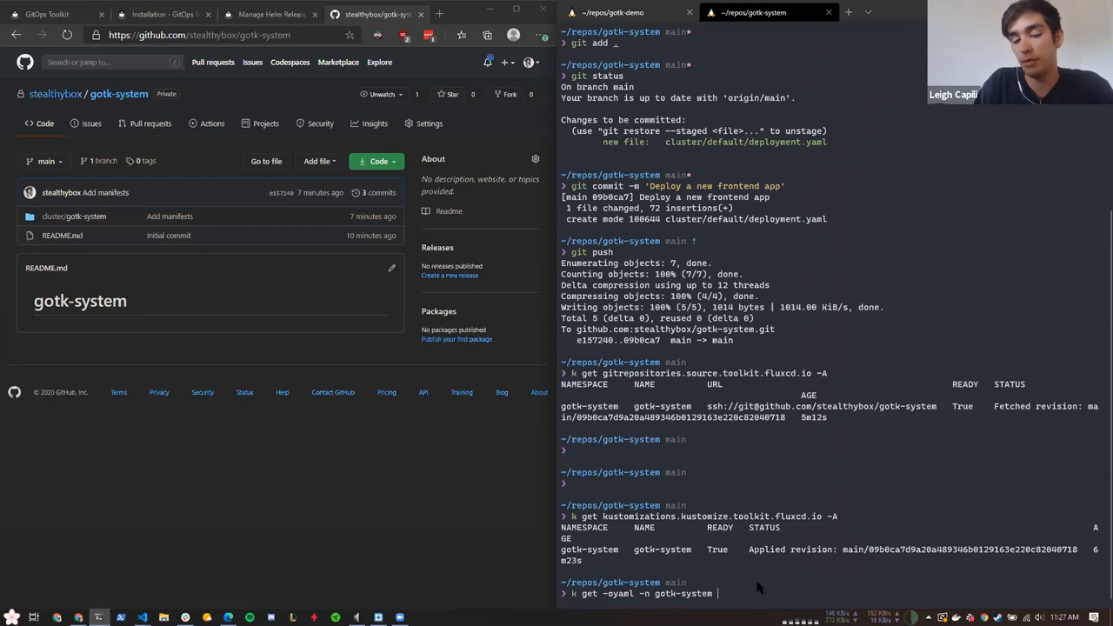
{"action": "type", "text": "kustomizations.kustomize.toolkit.fluxcd.io"}
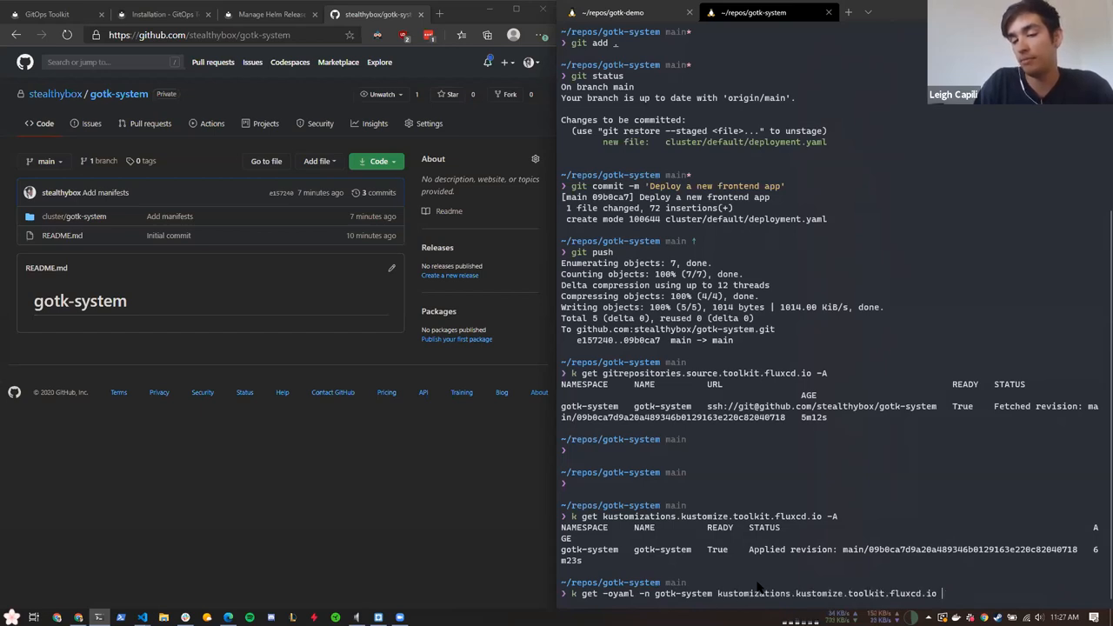
{"action": "type", "text": "cat -l yaml"}
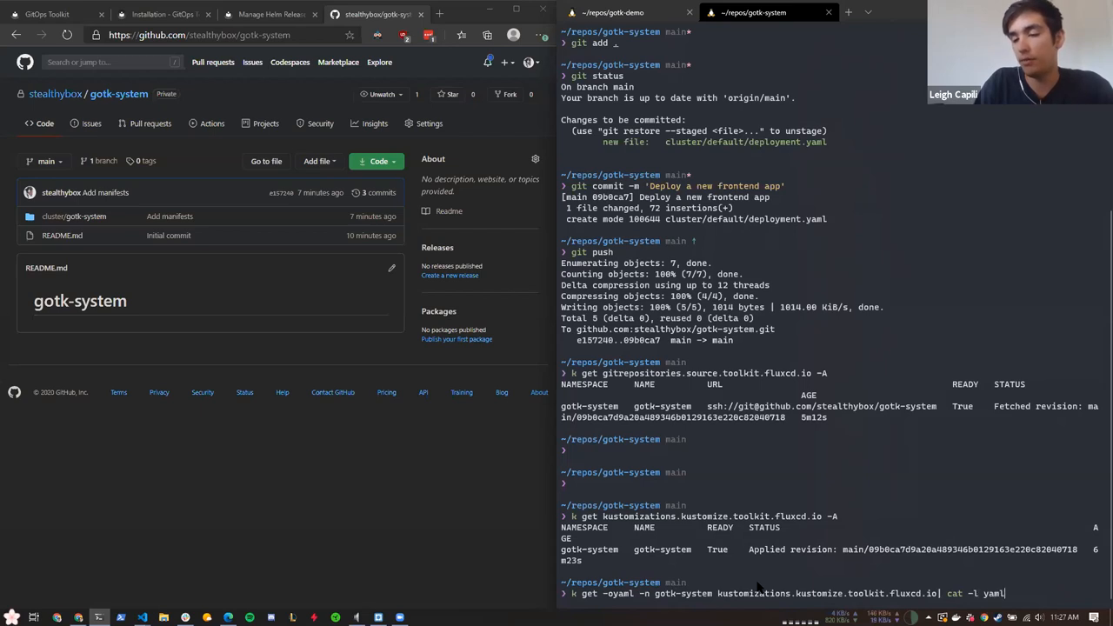
Print the gotk-system Kustomization YAML, scroll to its status and highlight the gotk-system source reference
{"action": "key", "text": "Return"}
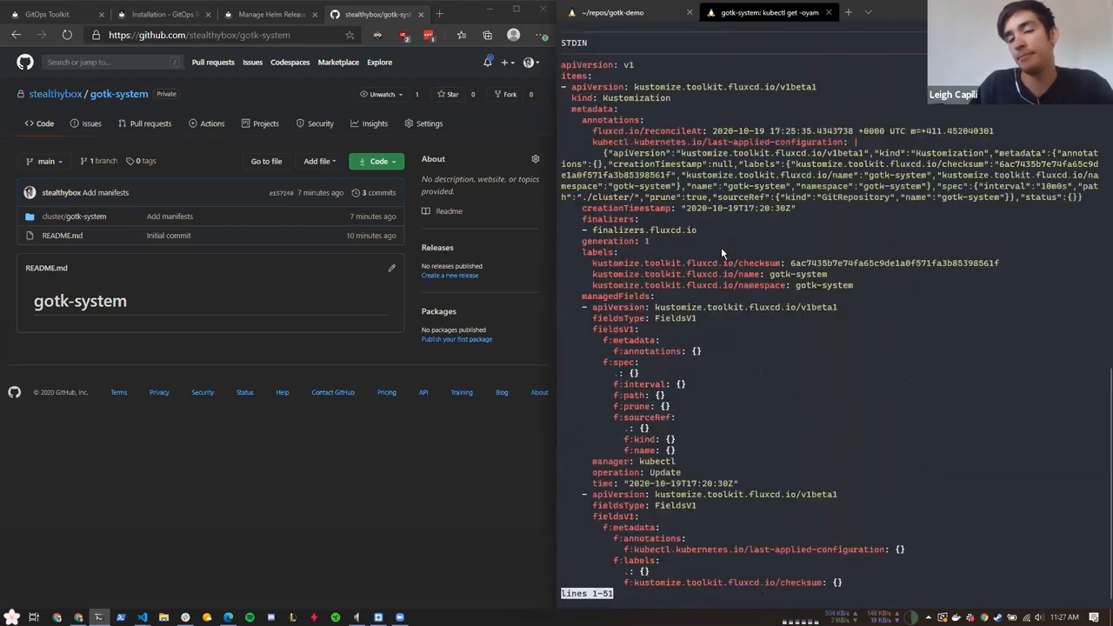
{"action": "scroll", "scroll_direction": "down", "scroll_amount": 3}
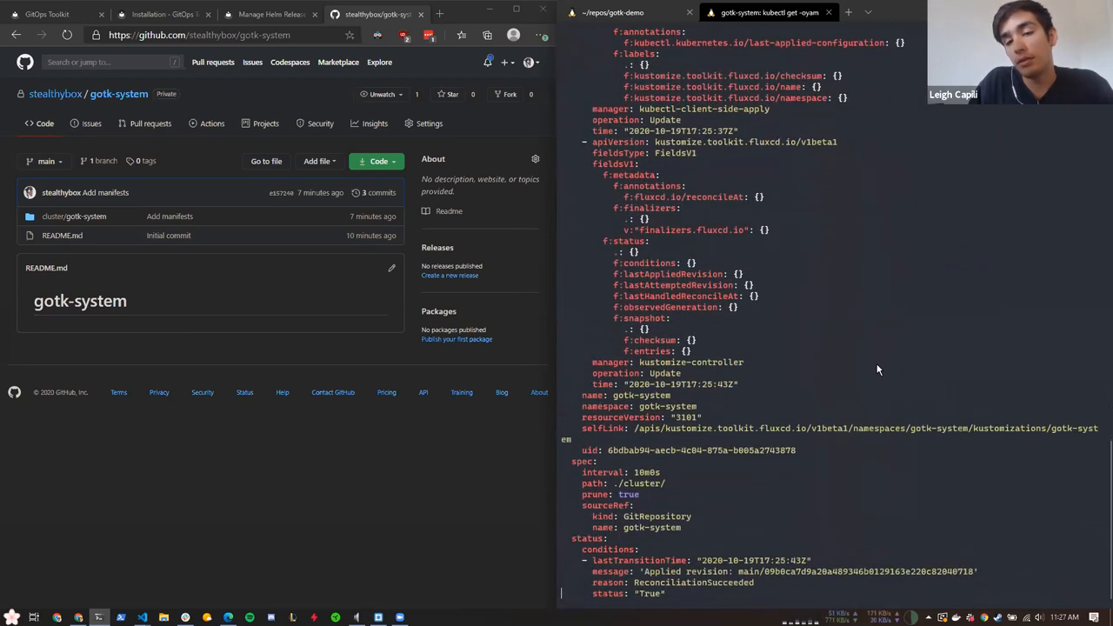
{"action": "scroll", "scroll_direction": "down", "scroll_amount": 3}
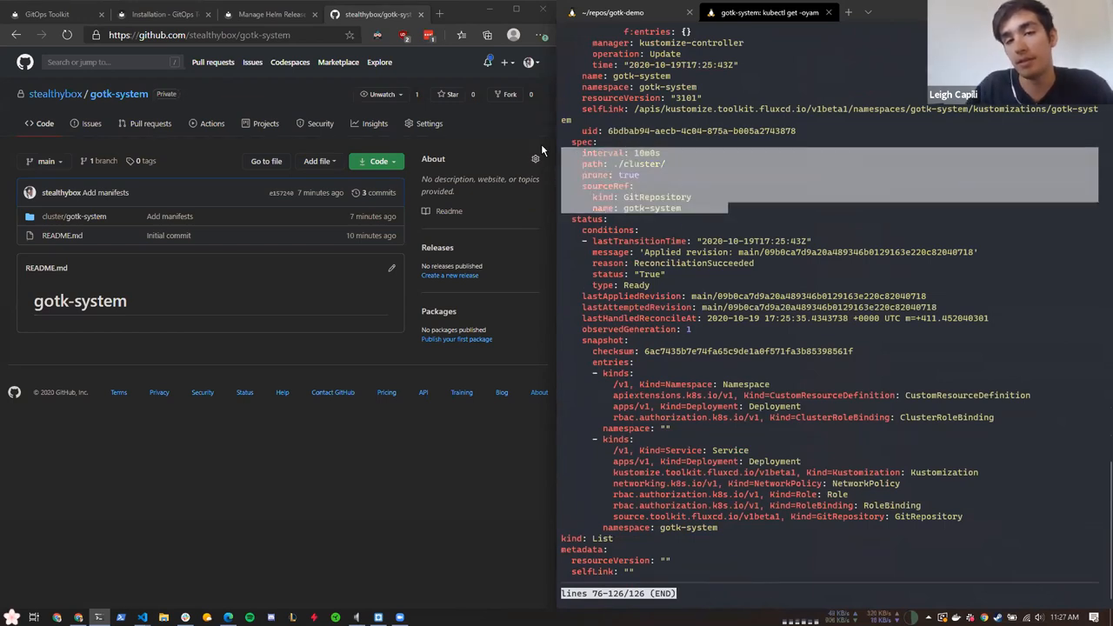
{"action": "mouse_move", "coordinate": [779, 197]}
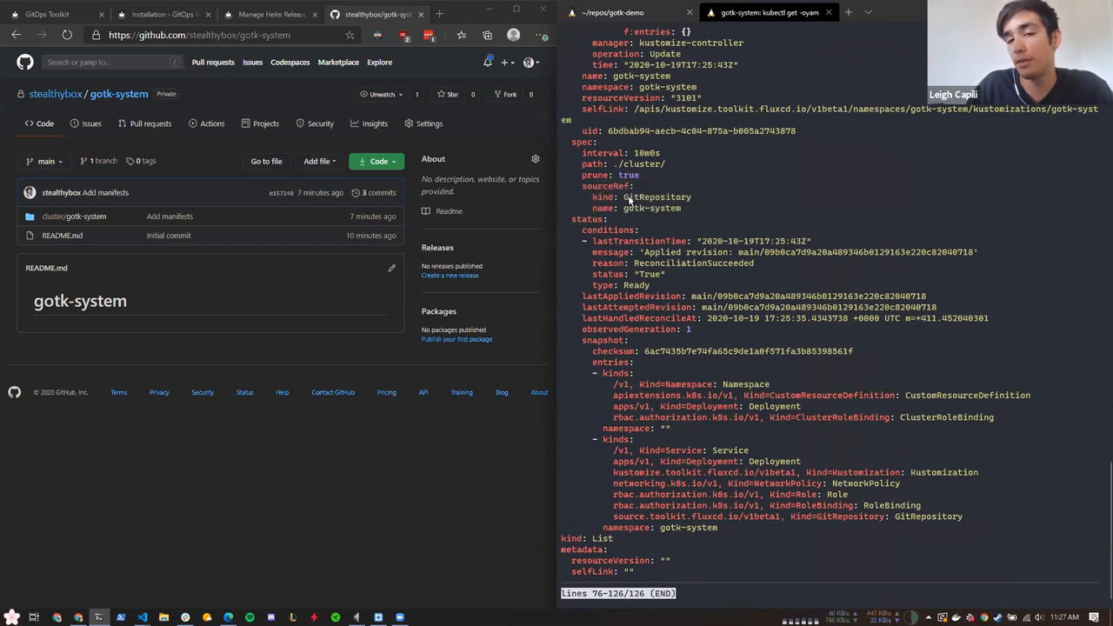
{"action": "double_click", "coordinate": [645, 208]}
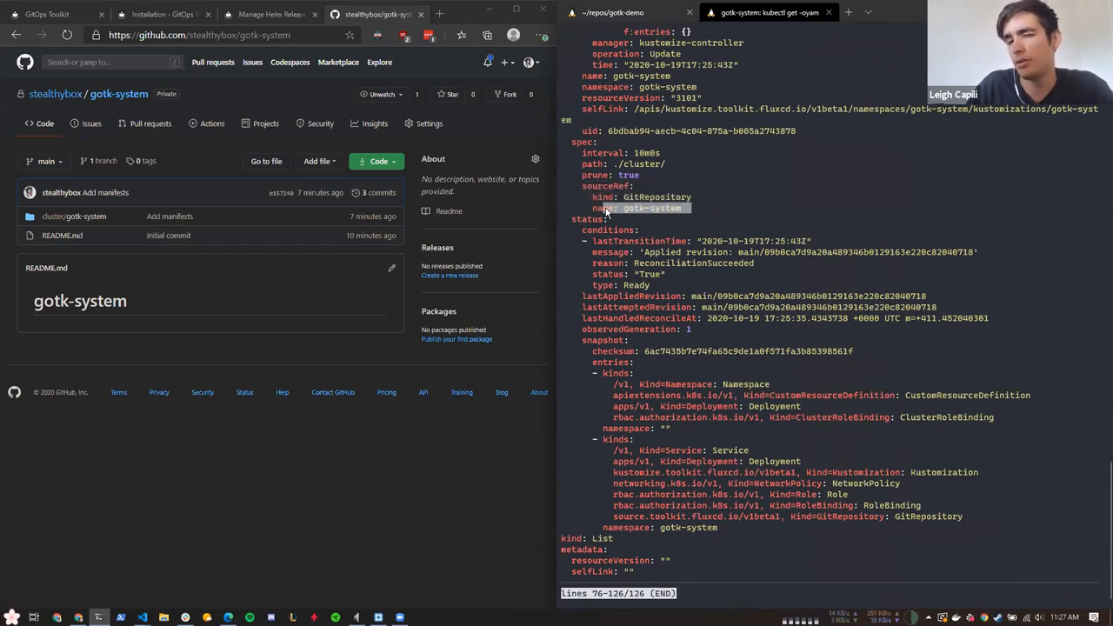
{"action": "mouse_move", "coordinate": [588, 170]}
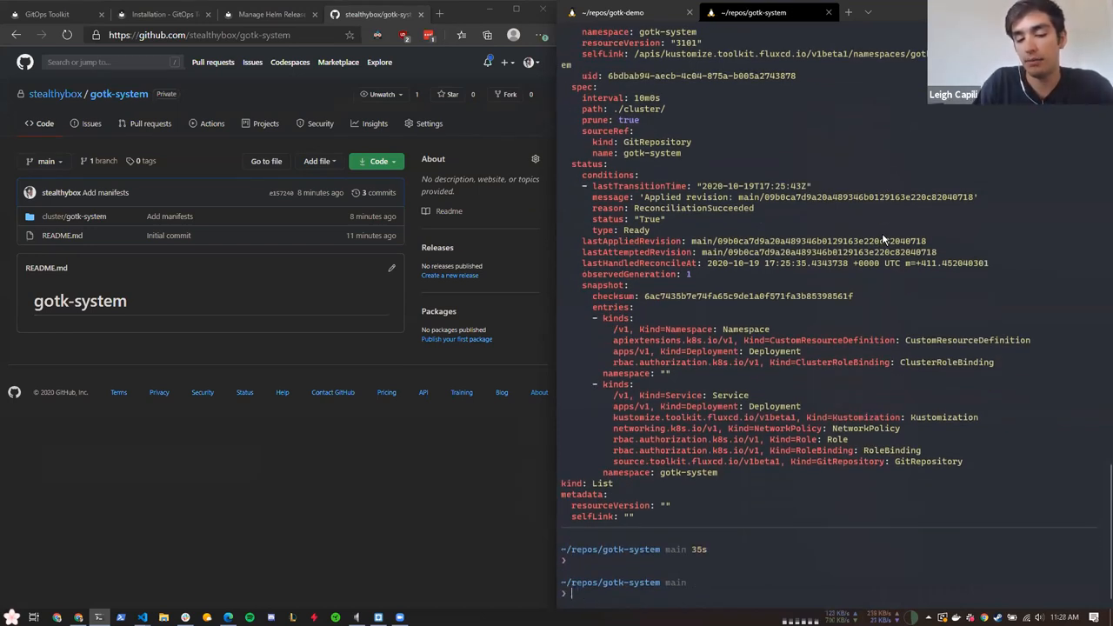
List kustomizations across all namespaces and highlight the gotk-system entry at main/09b0ca7
{"action": "type", "text": "k get j"}
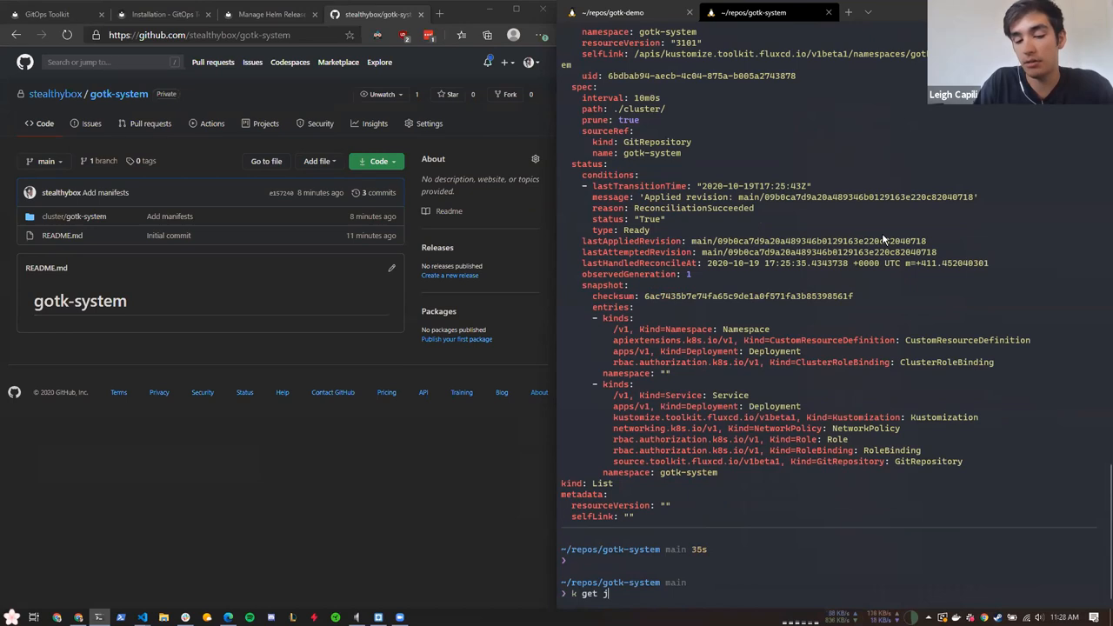
{"action": "type", "text": "ustomizations.kustomize.toolkit.fluxcd.io -A"}
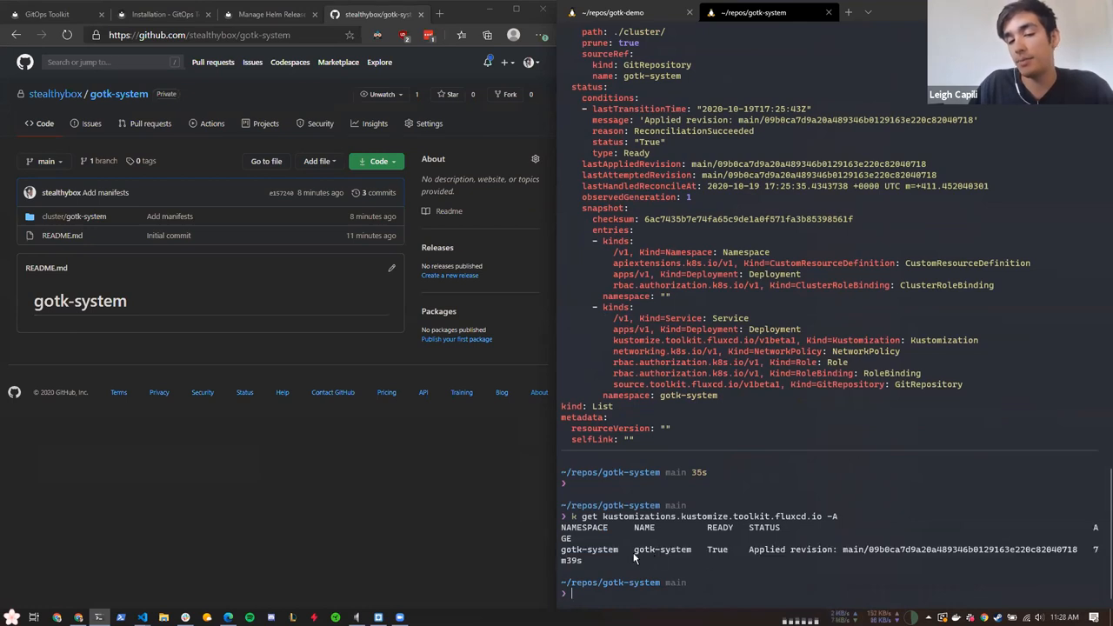
{"action": "double_click", "coordinate": [661, 550]}
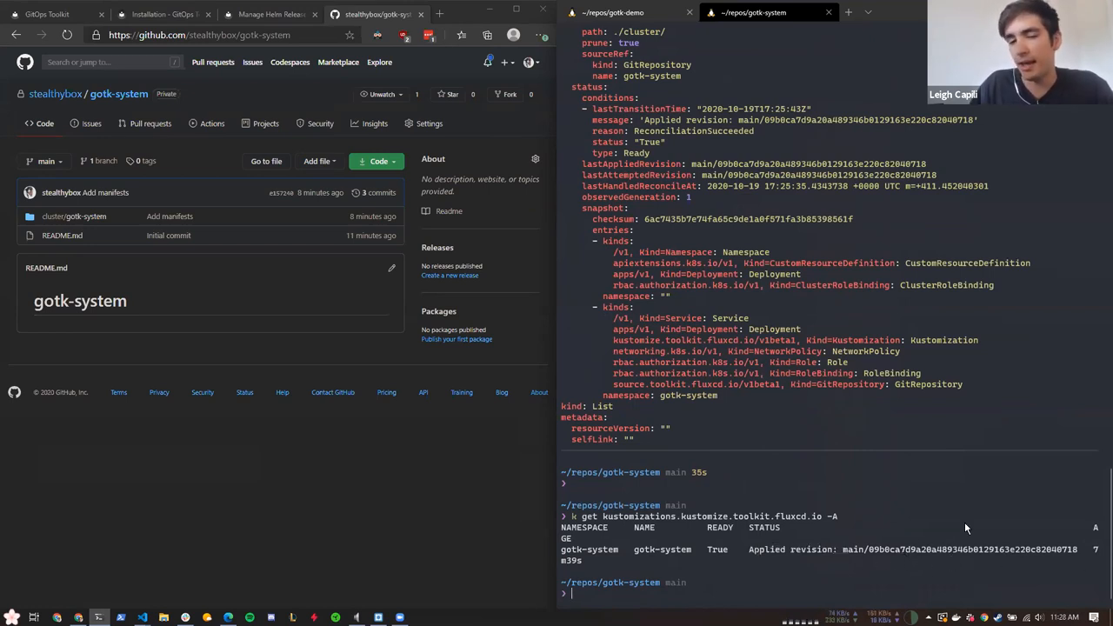
{"action": "type", "text": "k"}
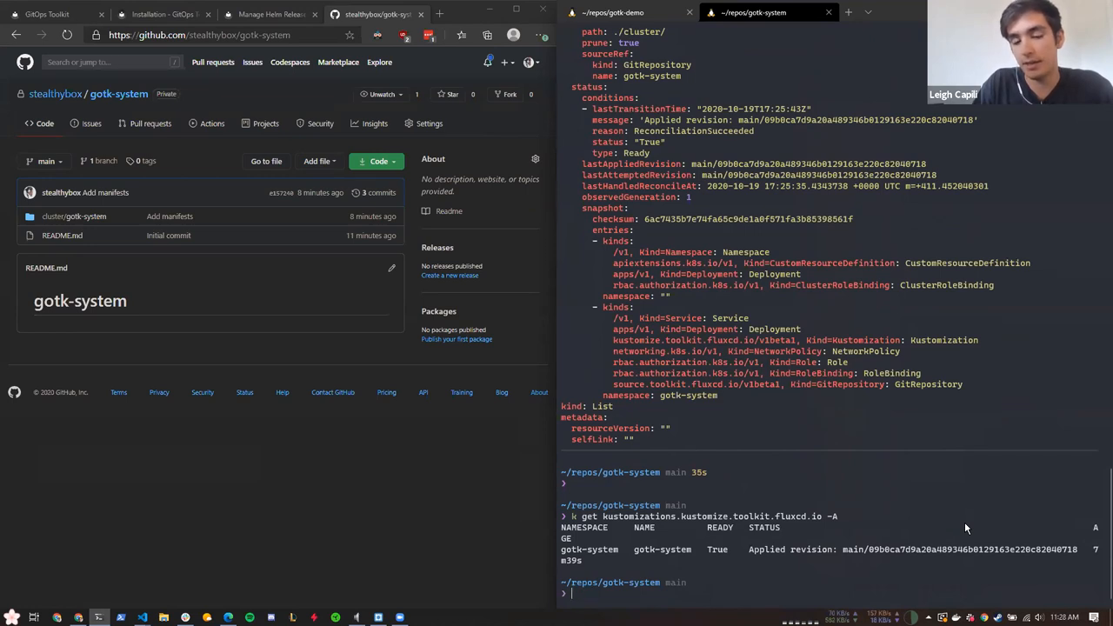
Suspend the gotk-system kustomization with gotk suspend kustomization
{"action": "type", "text": "gotk suspend"}
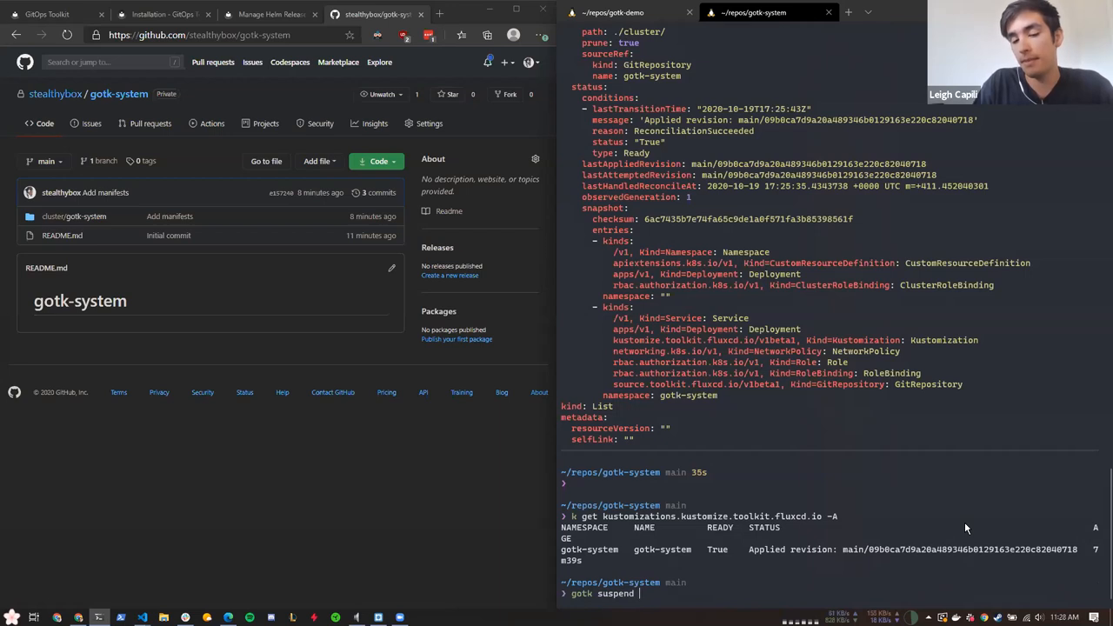
{"action": "type", "text": "kustomization"}
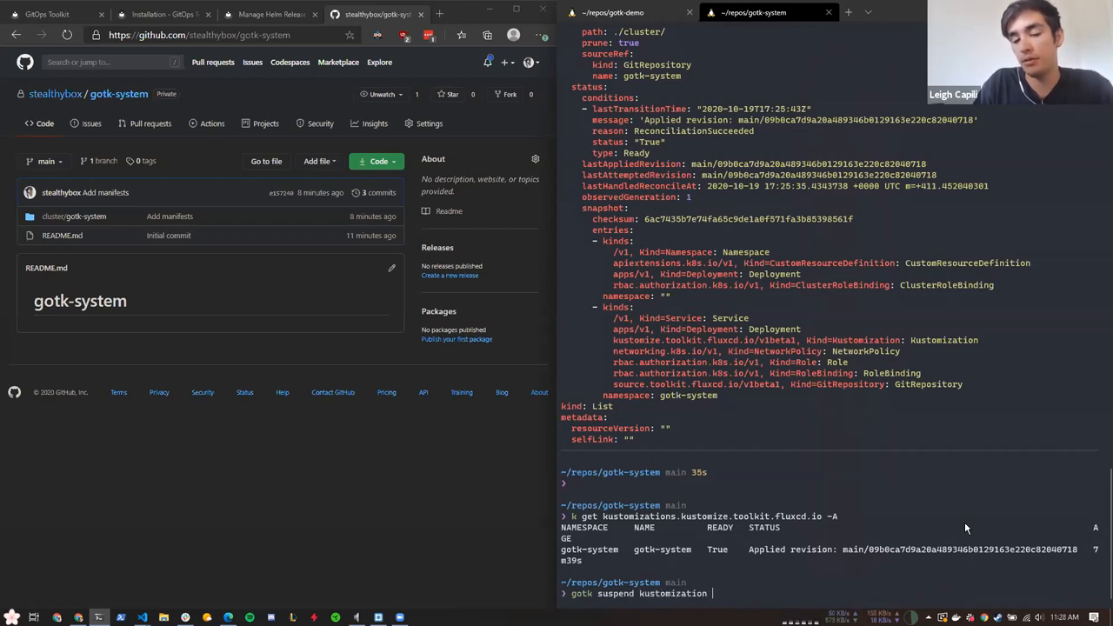
{"action": "type", "text": "-n gotk-"}
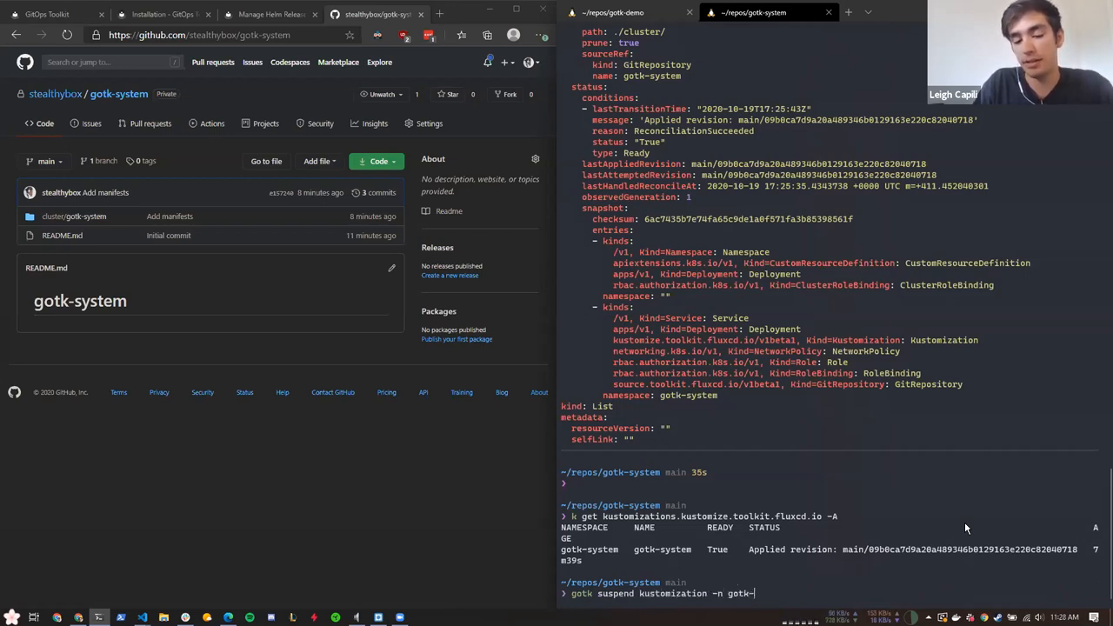
{"action": "key", "text": "BackSpace"}
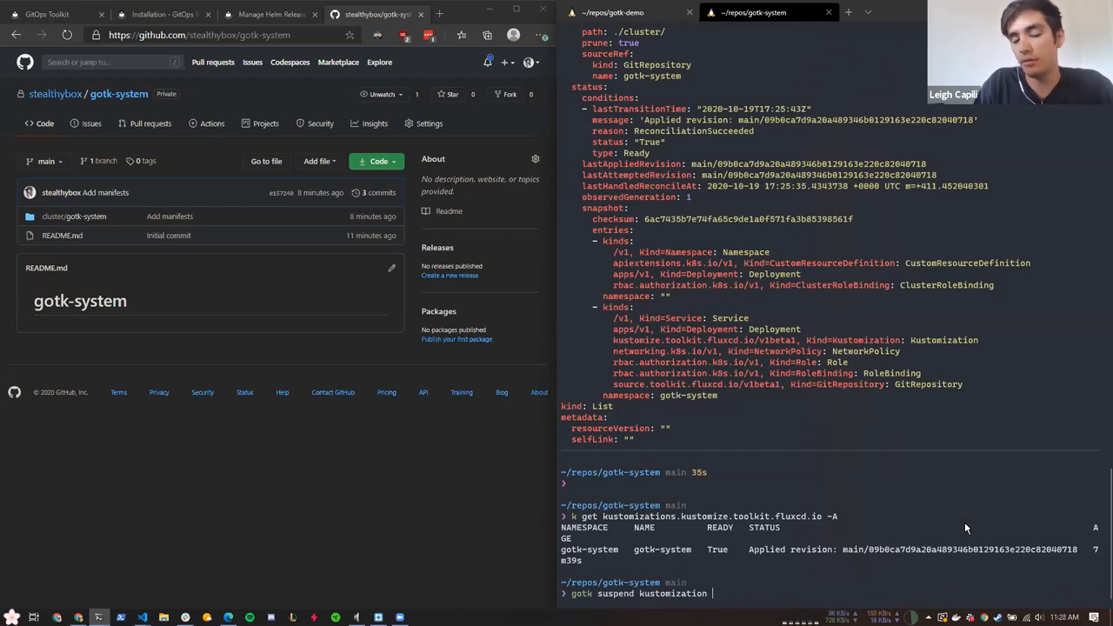
{"action": "type", "text": "gotk-system"}
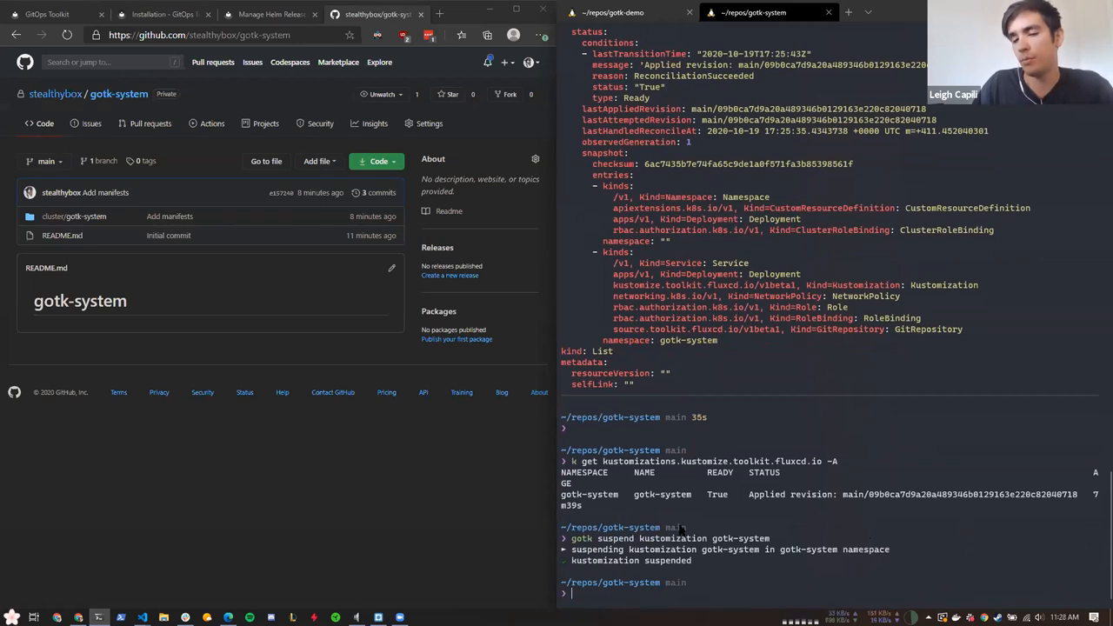
Re-list kustomizations to confirm gotk-system is False and reconciliation skipped
{"action": "type", "text": "k get kustomizations.kustomize.toolkit.fluxcd.io -A"}
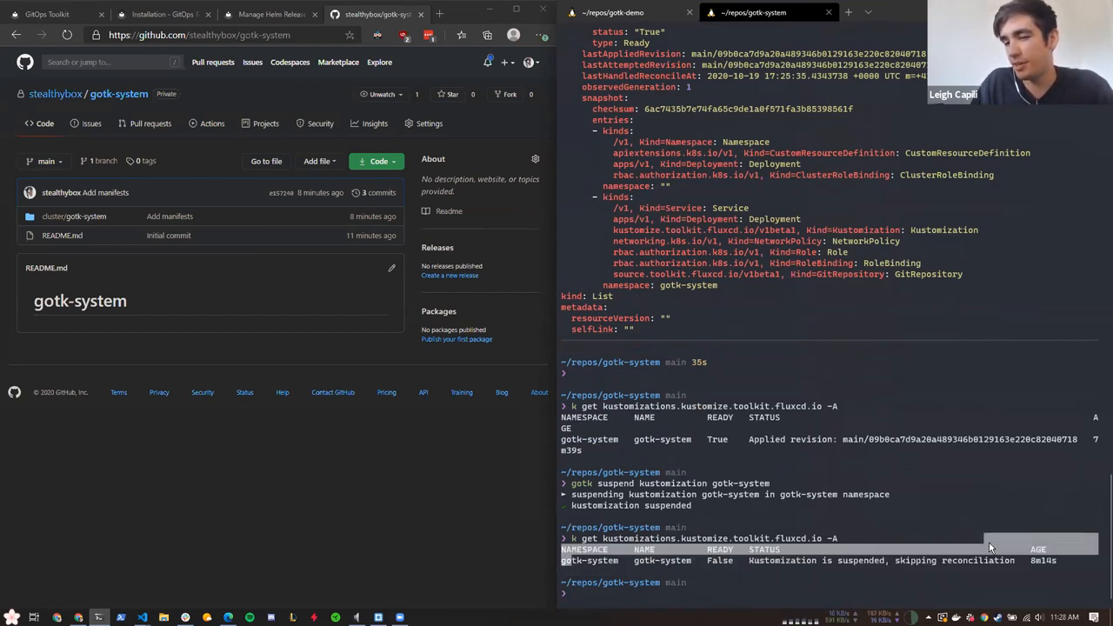
{"action": "type", "text": "k get kustomizations.kustomize.toolkit.fluxcd.io -A"}
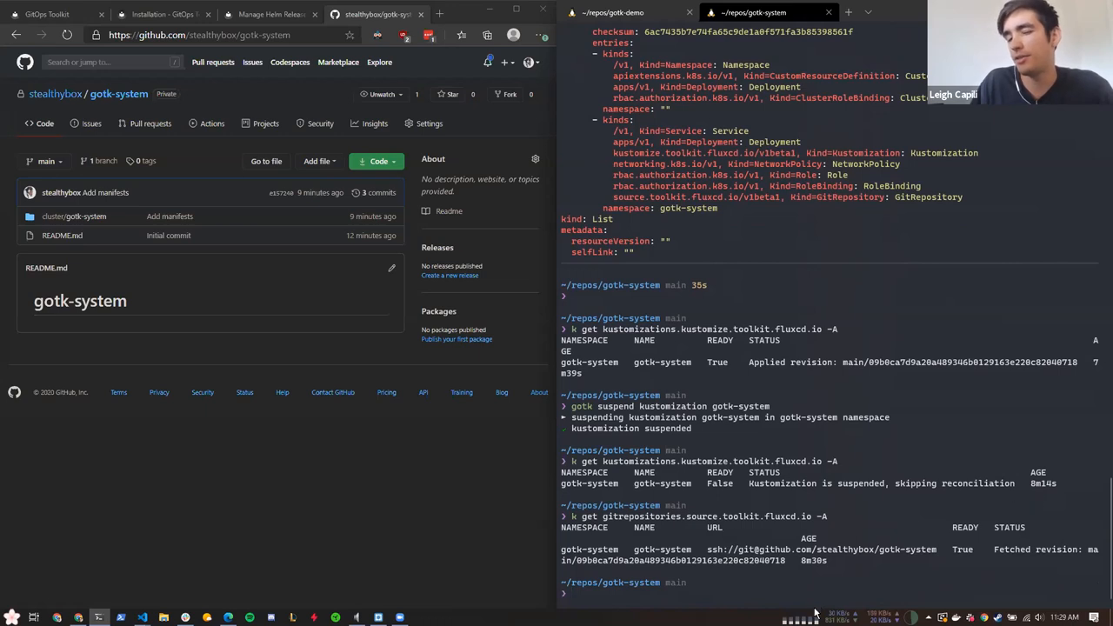
{"action": "mouse_move", "coordinate": [753, 567]}
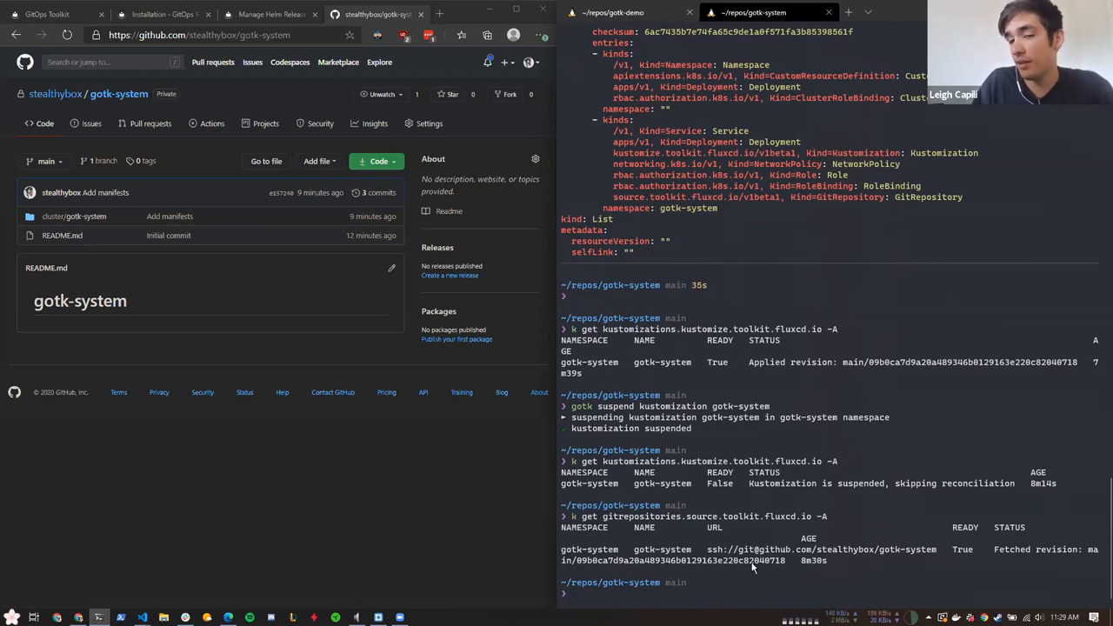
{"action": "mouse_move", "coordinate": [723, 555]}
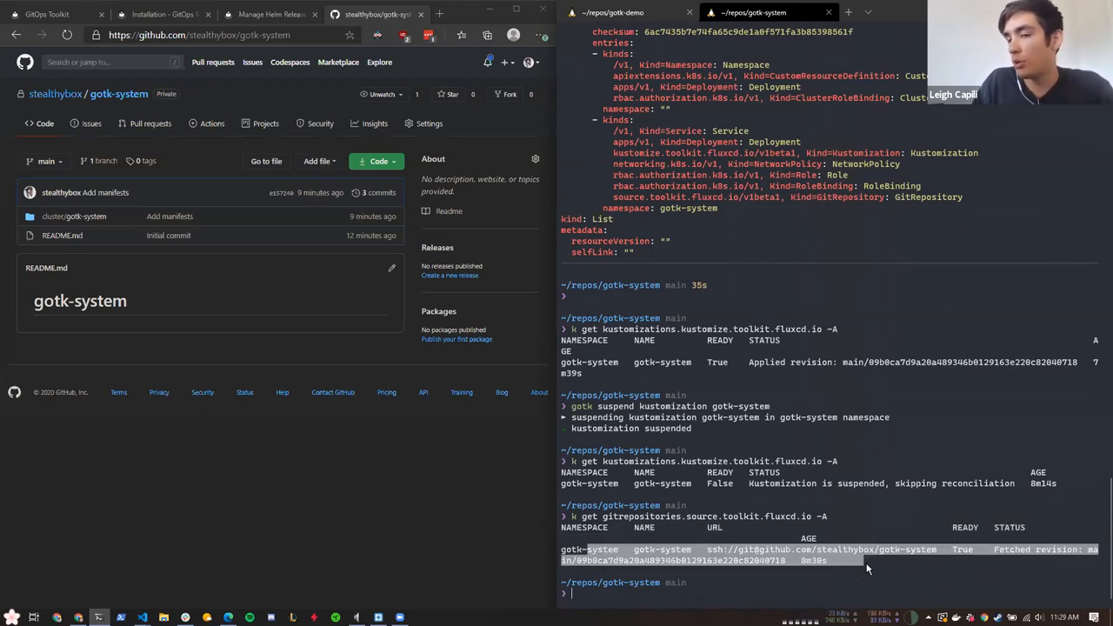
{"action": "mouse_move", "coordinate": [856, 588]}
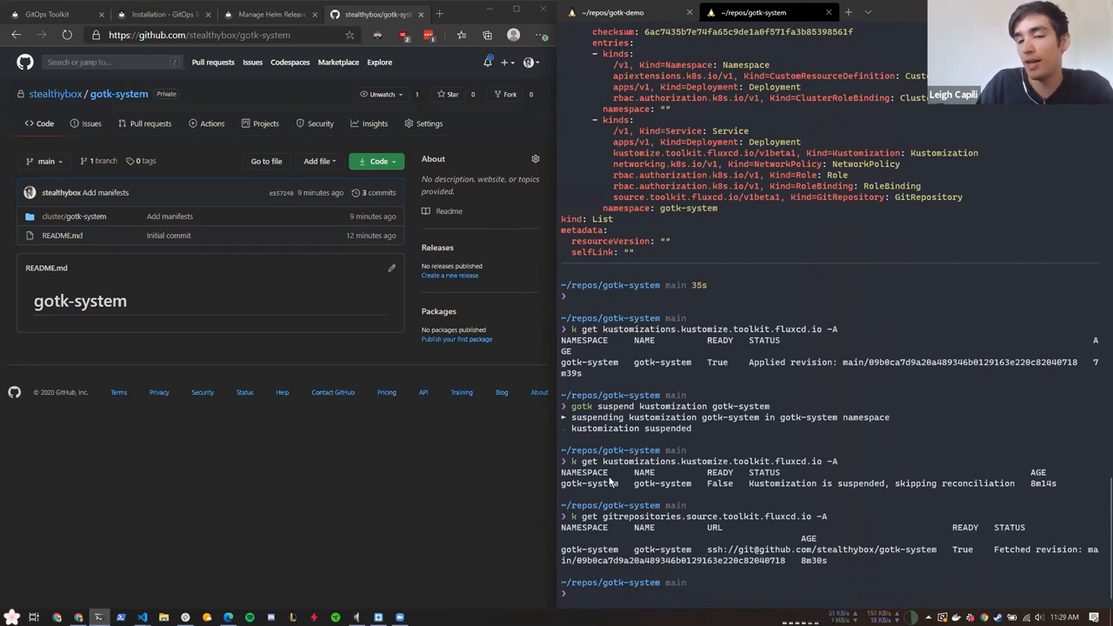
{"action": "double_click", "coordinate": [678, 514]}
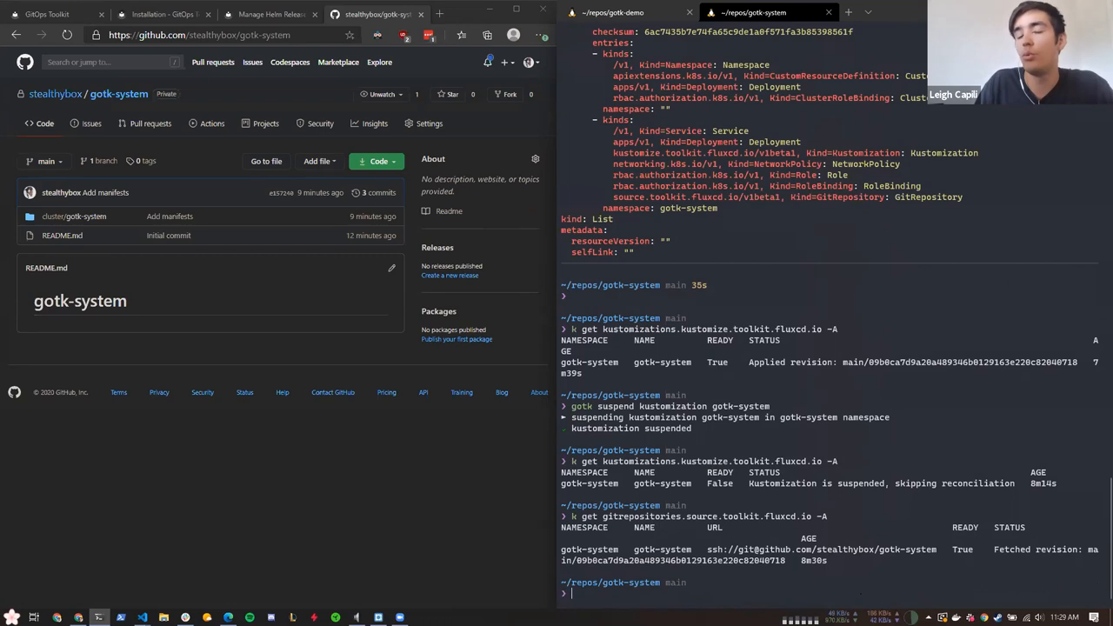
{"action": "mouse_move", "coordinate": [682, 577]}
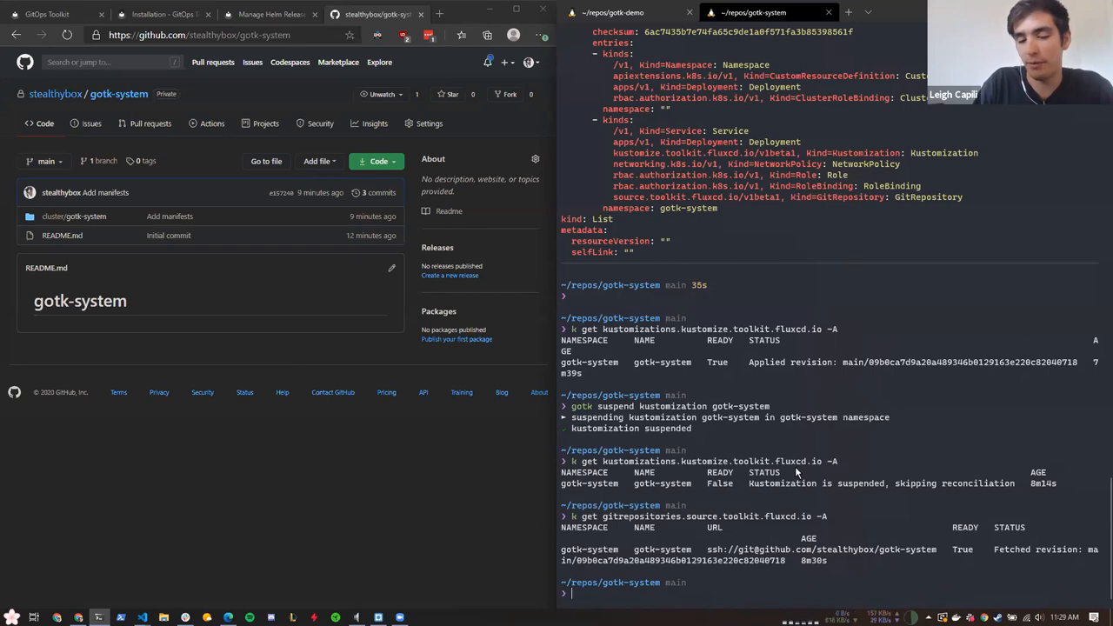
List deployments to show frontend ready 1/1 and available
{"action": "type", "text": "k get"}
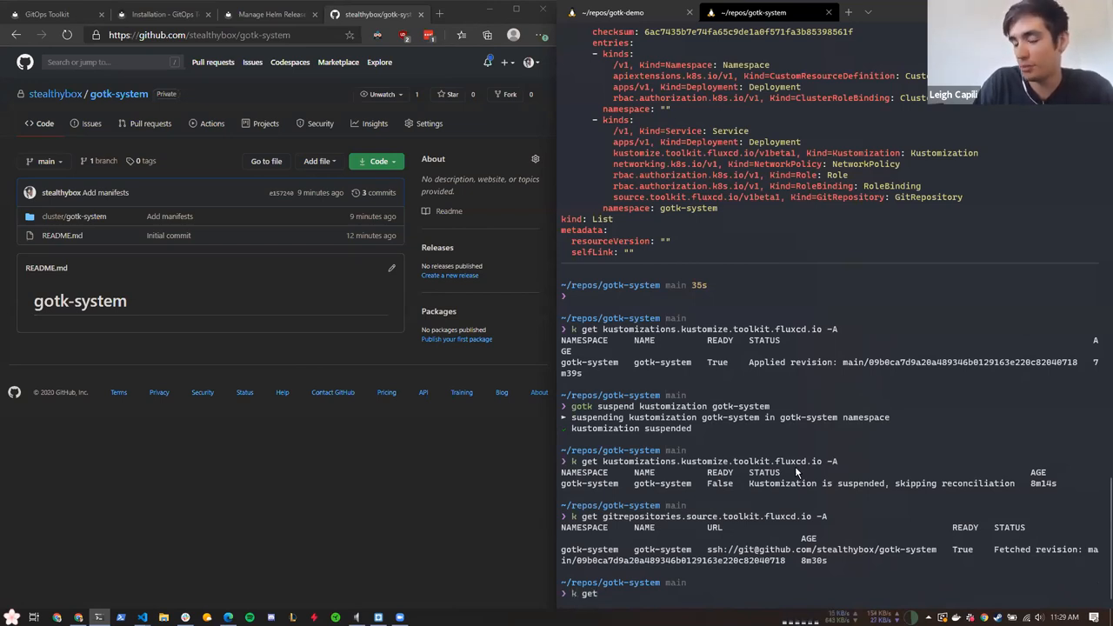
{"action": "type", "text": "k get deploy"}
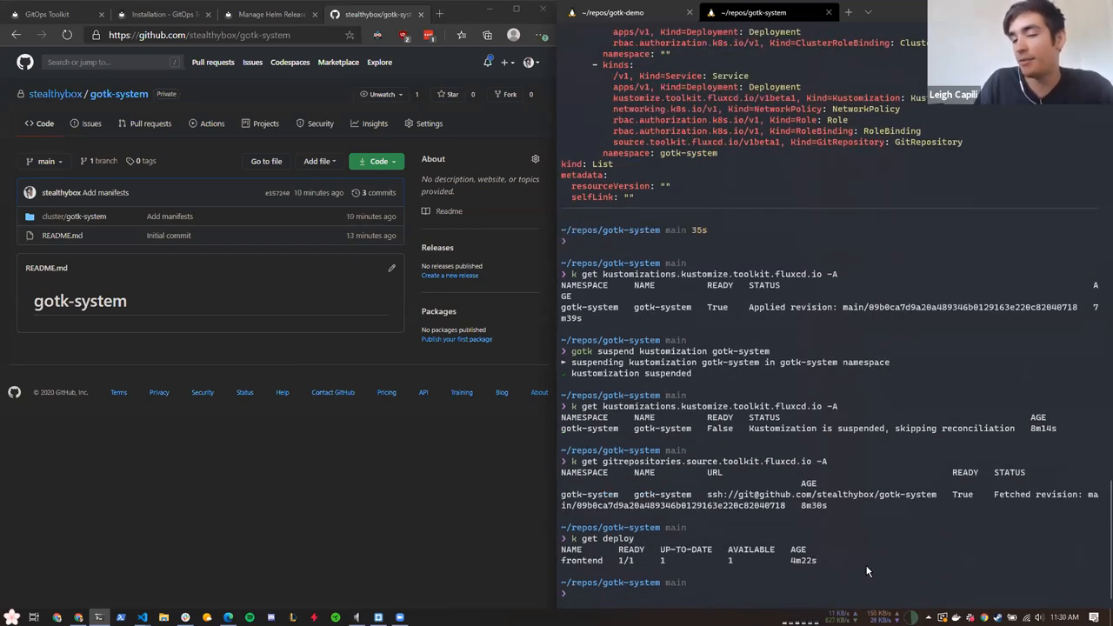
{"action": "mouse_move", "coordinate": [581, 515]}
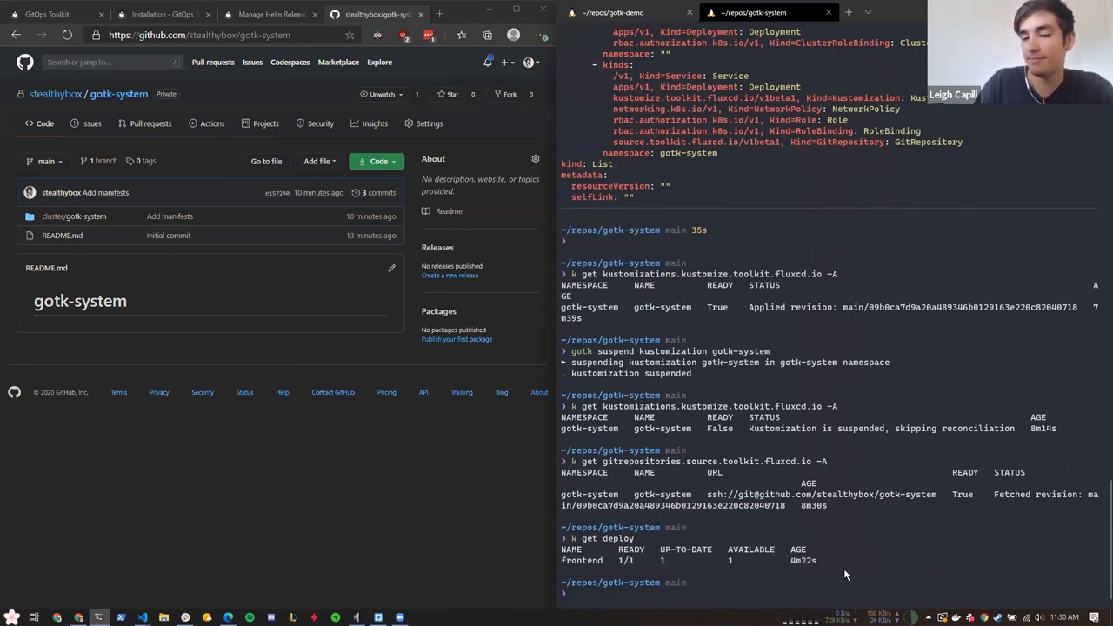
{"action": "mouse_move", "coordinate": [863, 572]}
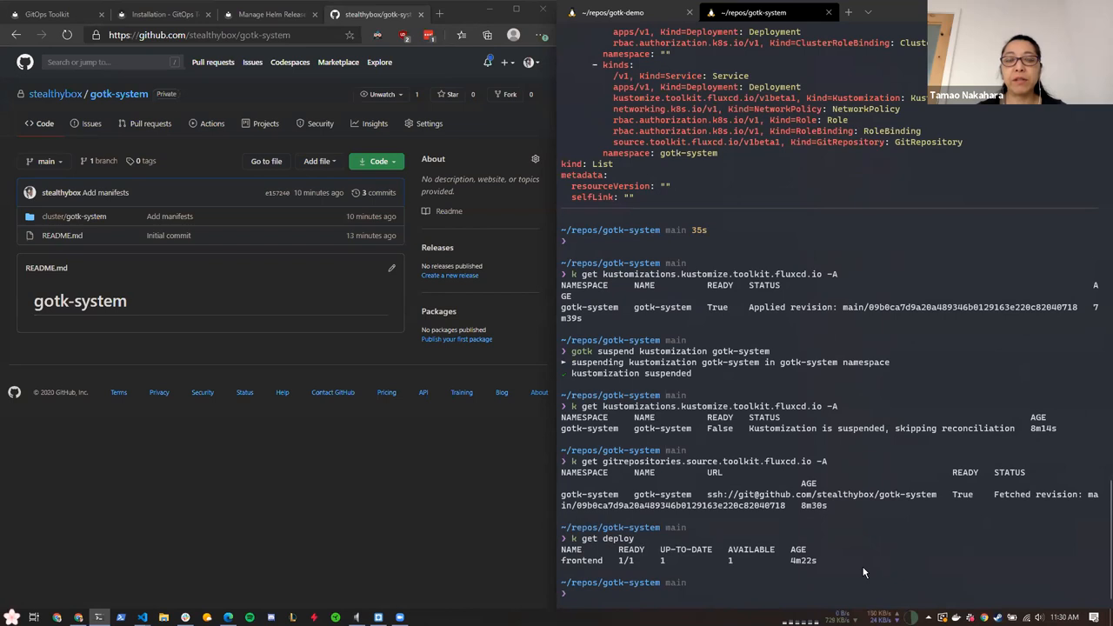
{"action": "mouse_move", "coordinate": [696, 205]}
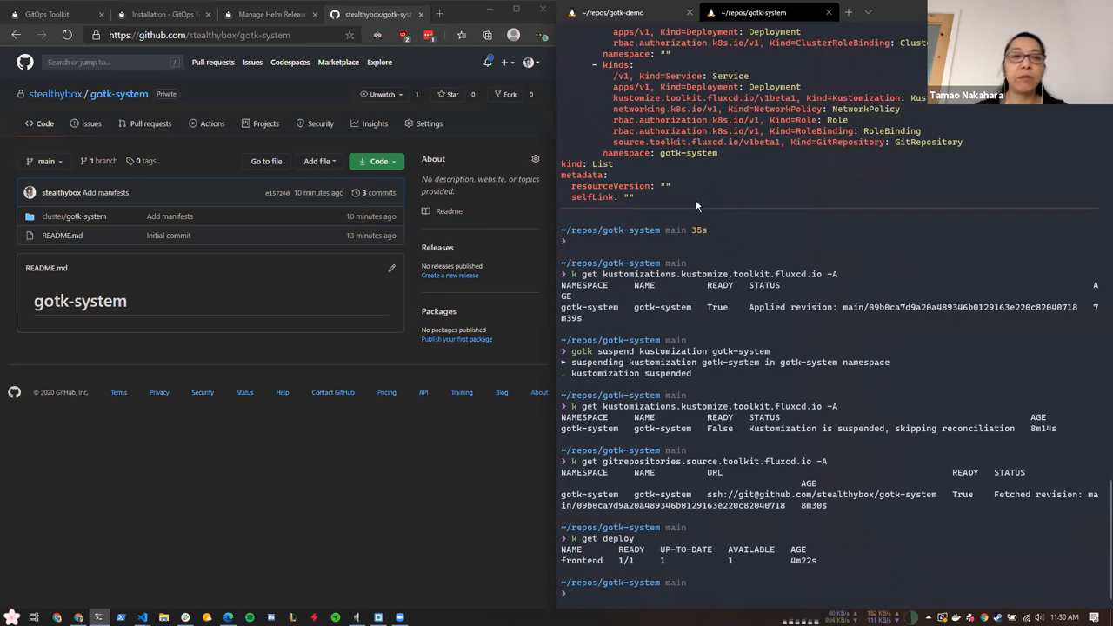
{"action": "mouse_move", "coordinate": [739, 251]}
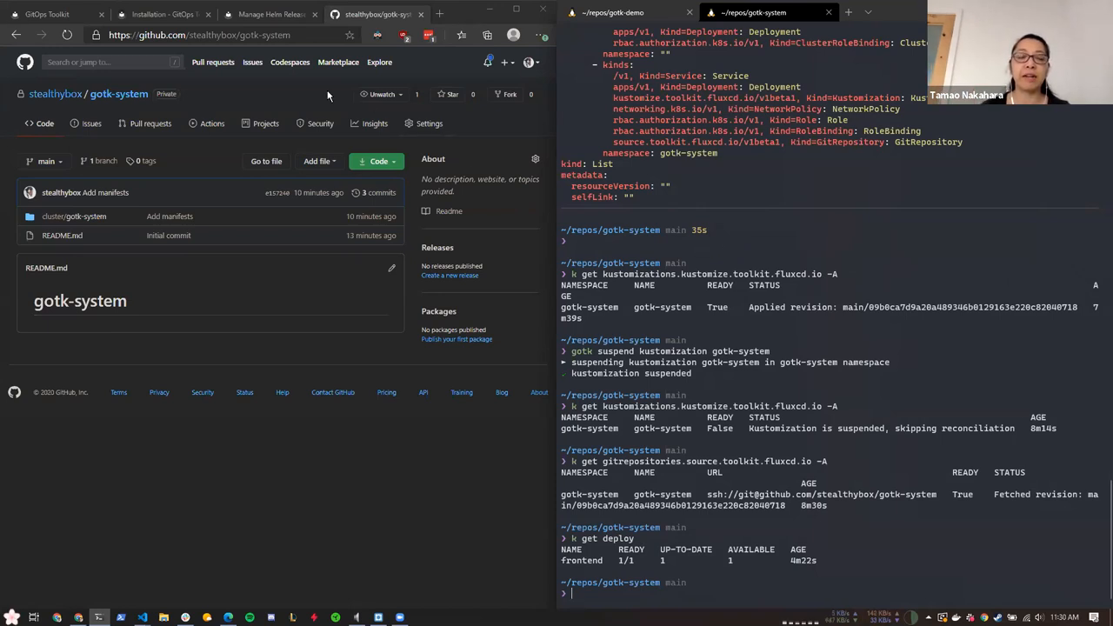
{"action": "mouse_move", "coordinate": [271, 96]}
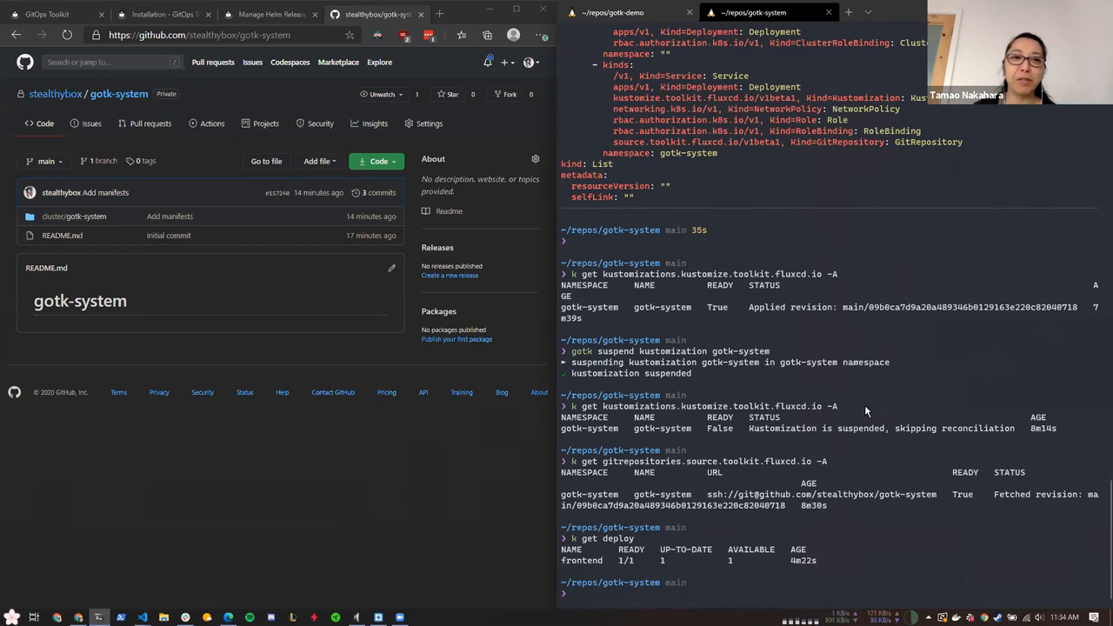
{"action": "mouse_move", "coordinate": [546, 417]}
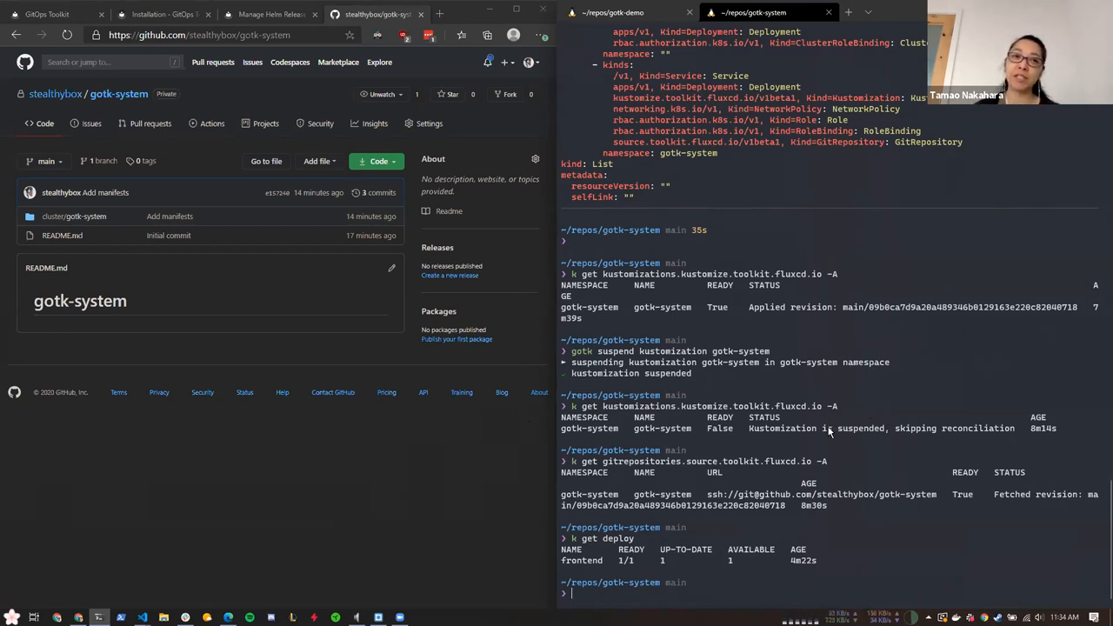
{"action": "mouse_move", "coordinate": [825, 433]}
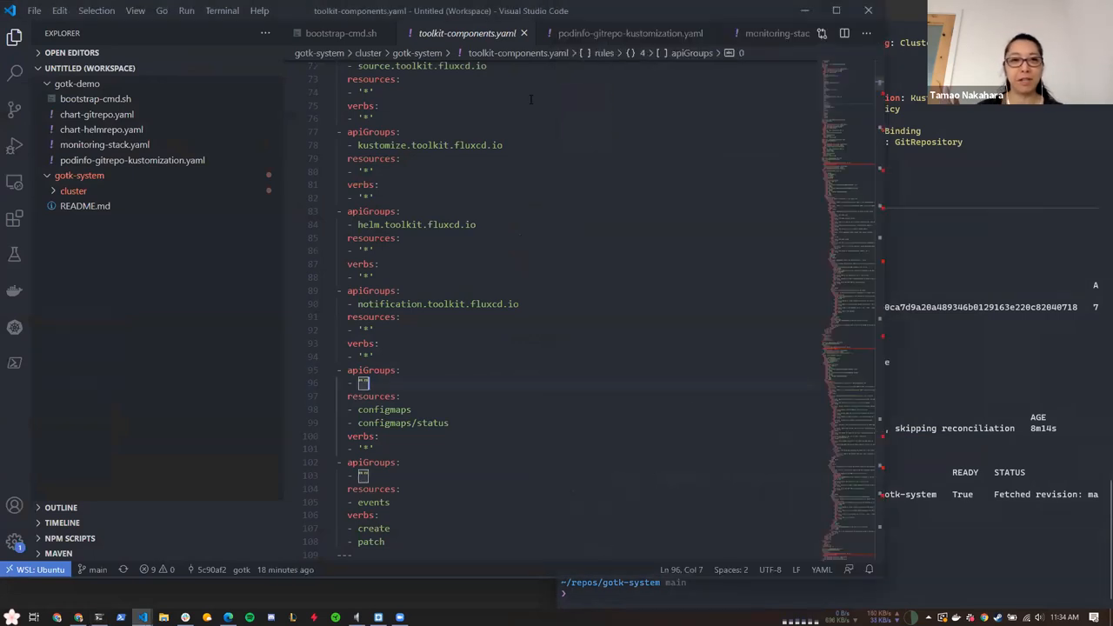
Review monitoring-stack.yaml's GitRepository and Kustomization, selecting the whole file
{"action": "left_click", "coordinate": [341, 33]}
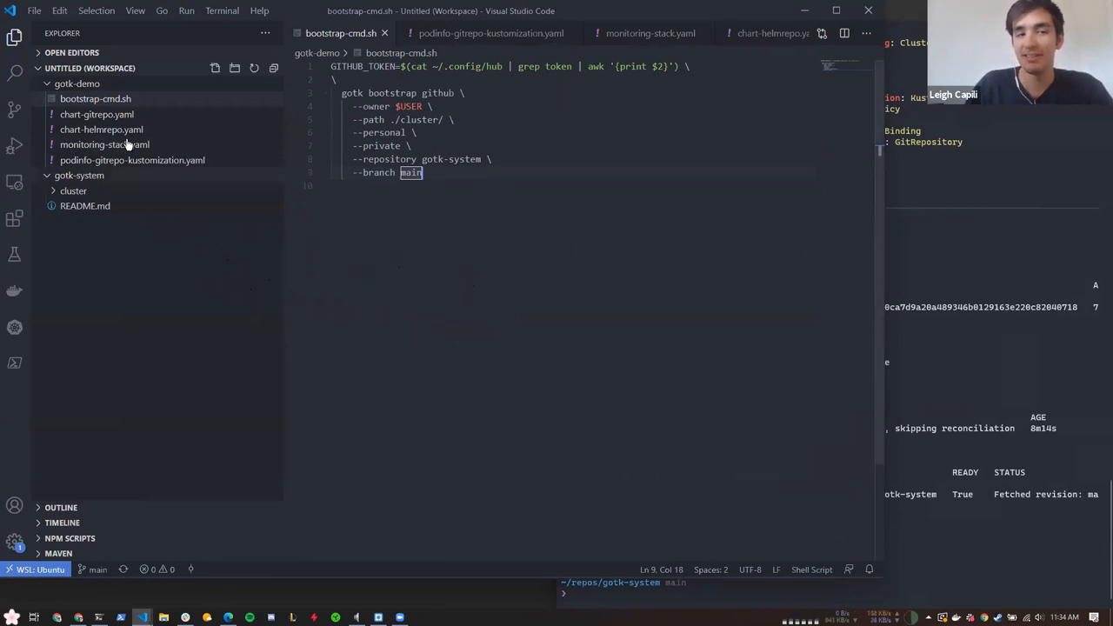
{"action": "left_click", "coordinate": [650, 33]}
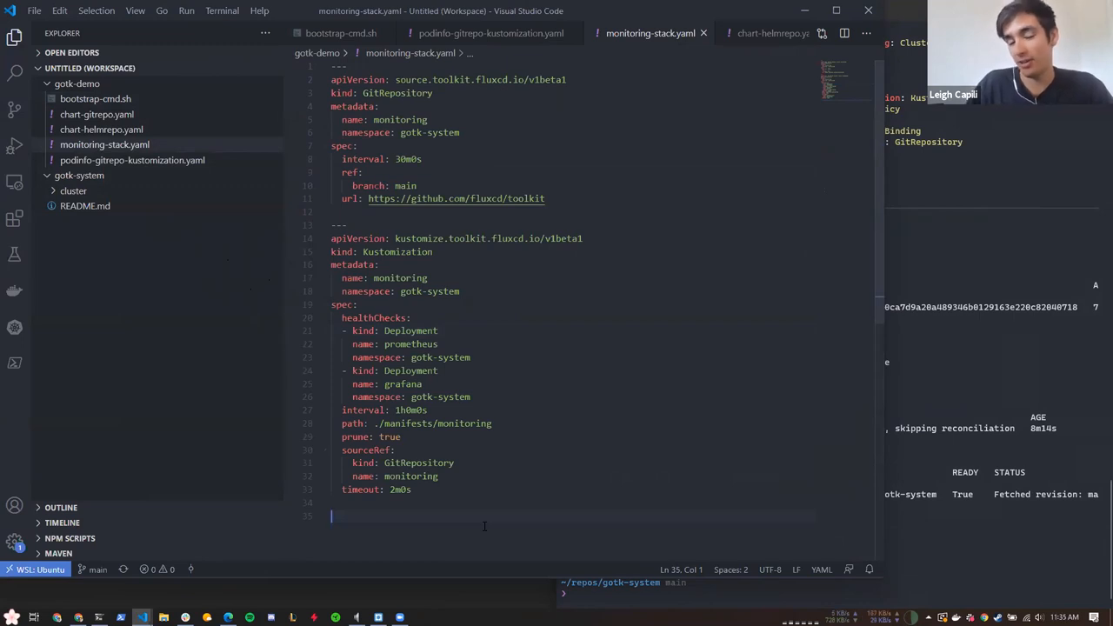
{"action": "key", "text": "ctrl+a"}
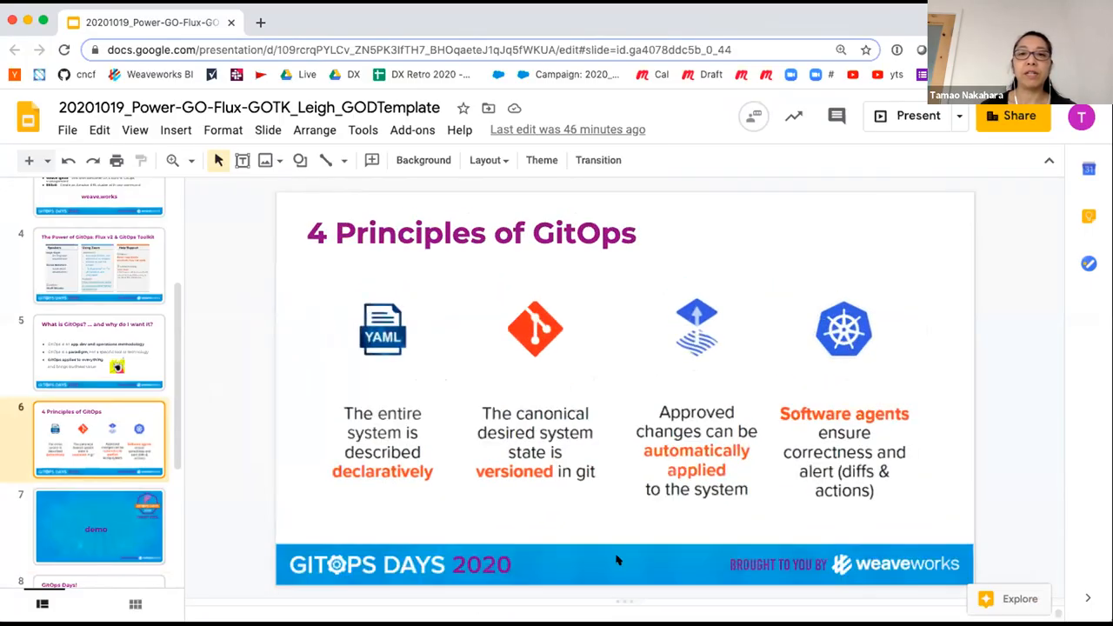
{"action": "mouse_move", "coordinate": [323, 344]}
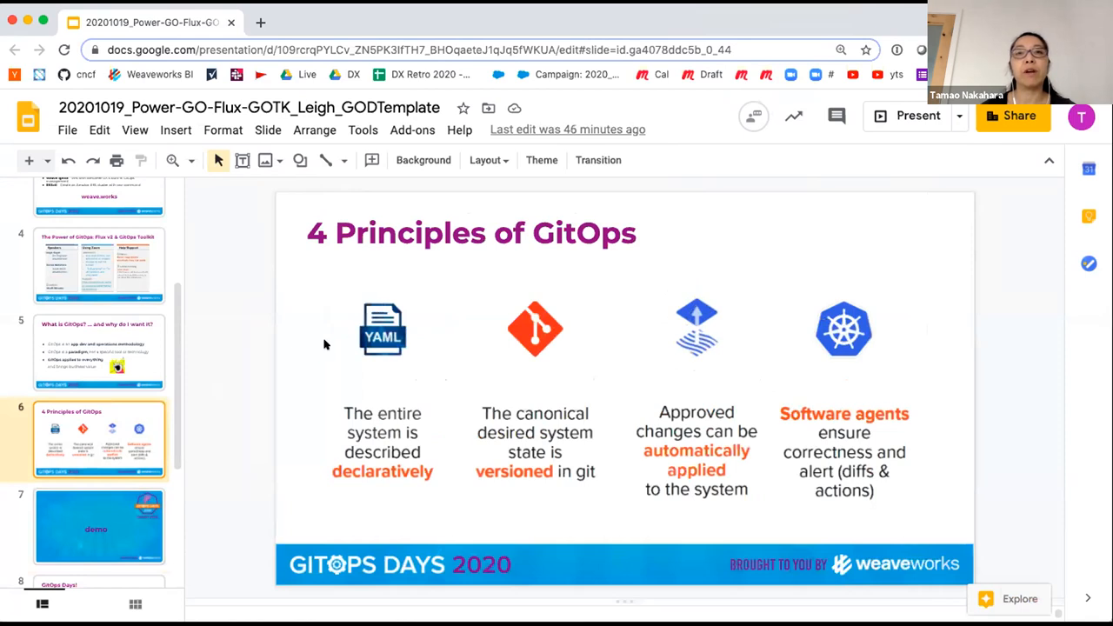
{"action": "mouse_move", "coordinate": [658, 165]}
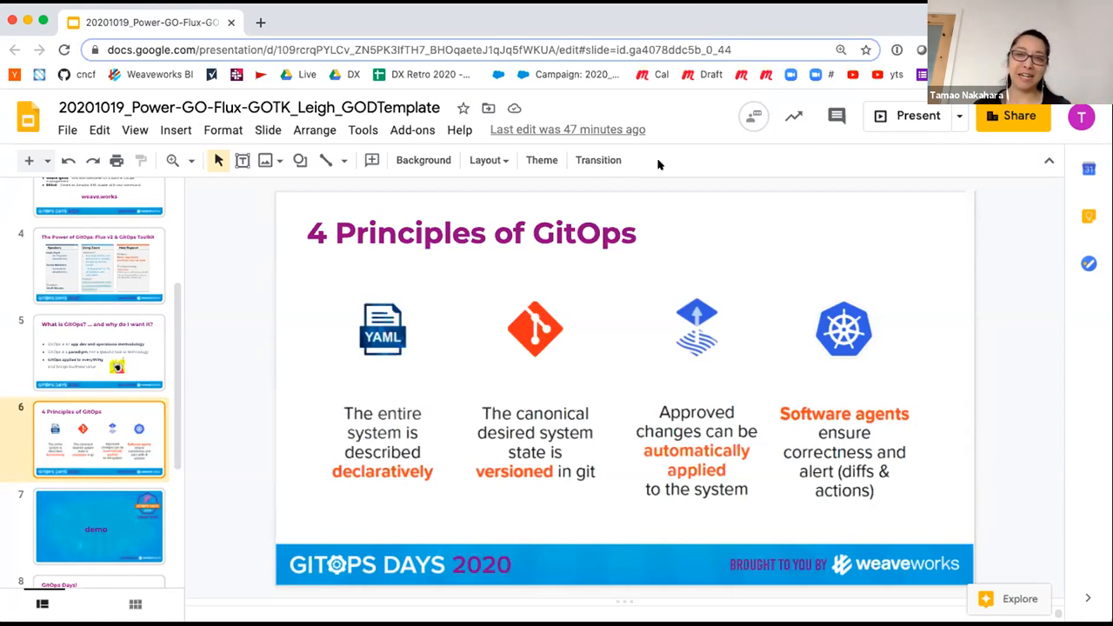
{"action": "mouse_move", "coordinate": [143, 219]}
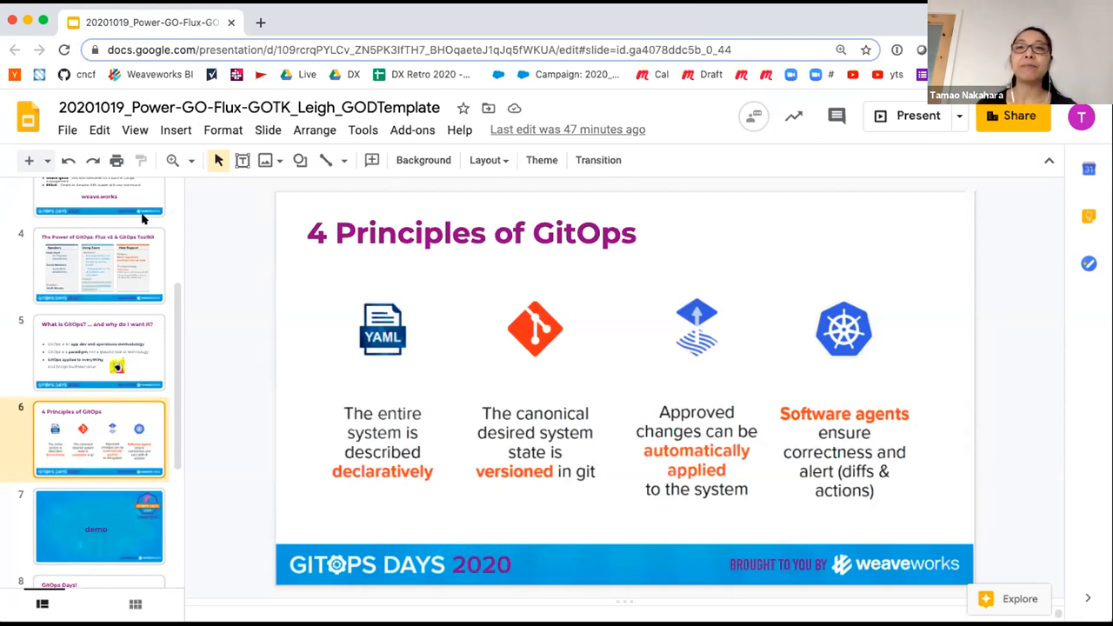
{"action": "mouse_move", "coordinate": [671, 281]}
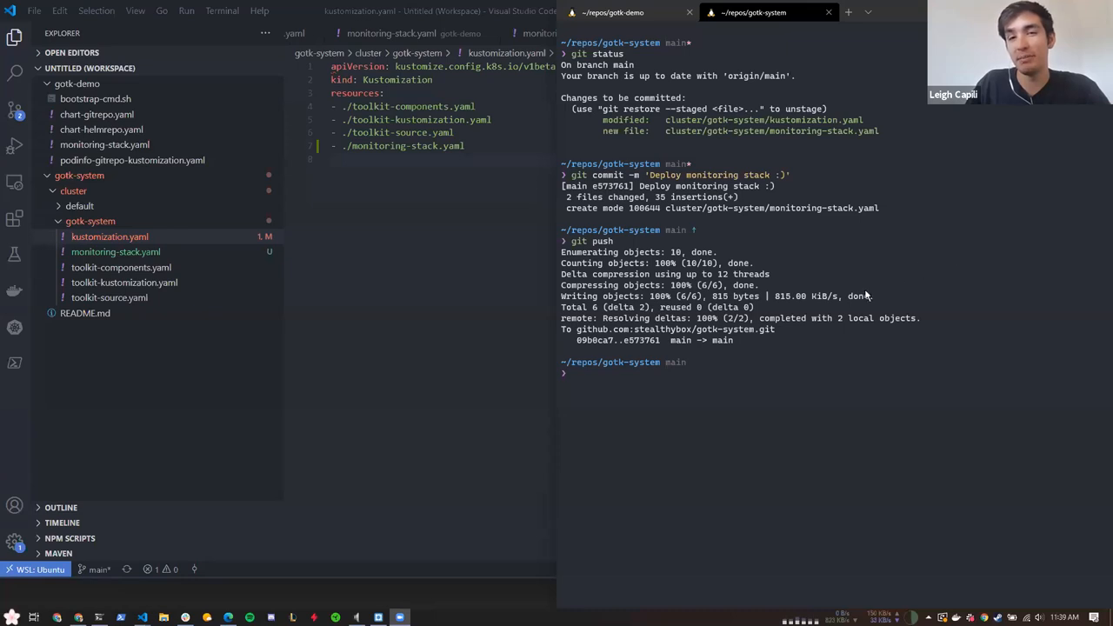
{"action": "mouse_move", "coordinate": [817, 417]}
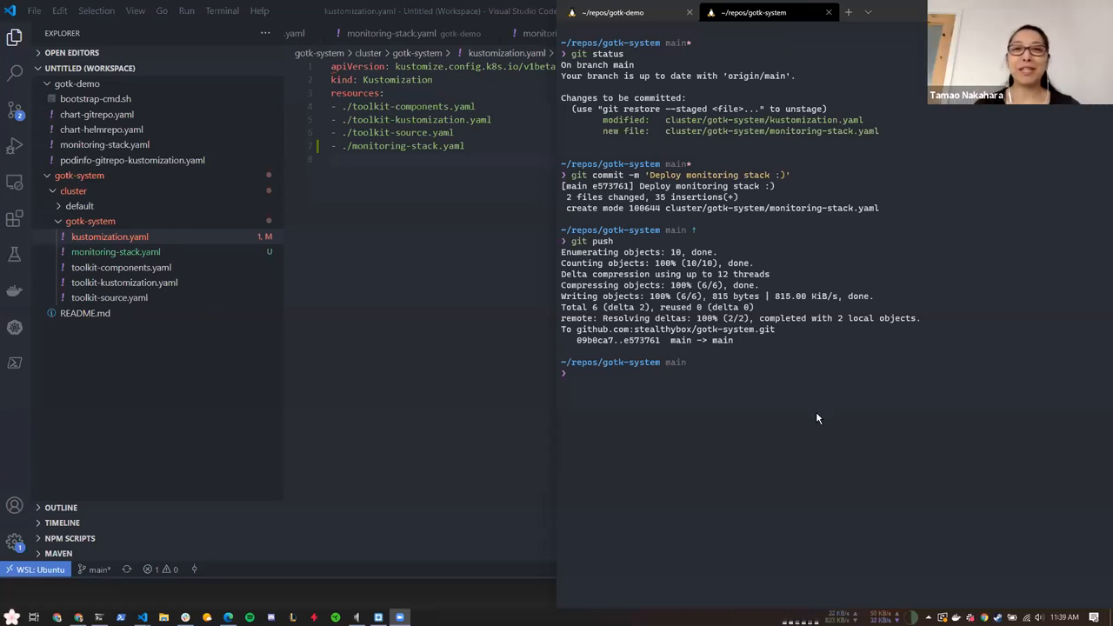
{"action": "mouse_move", "coordinate": [793, 443]}
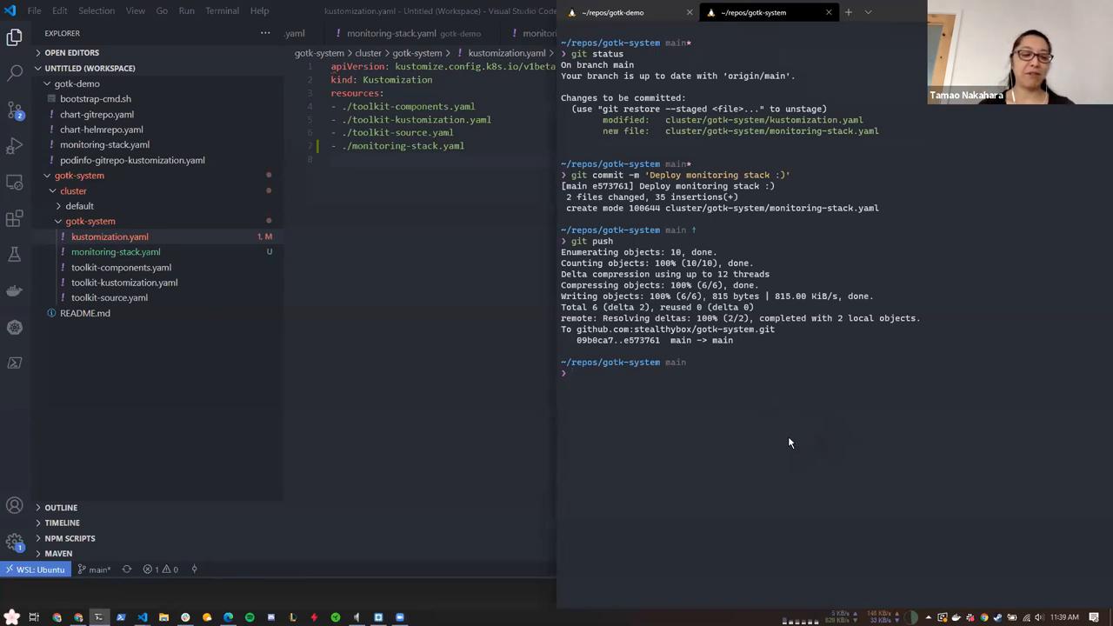
{"action": "mouse_move", "coordinate": [775, 424]}
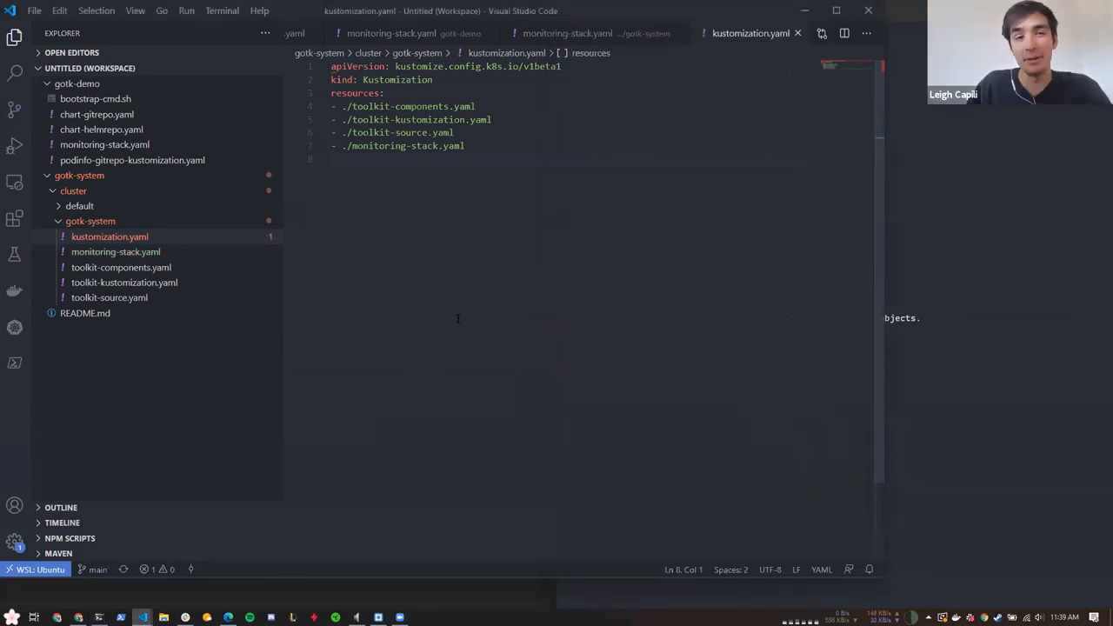
{"action": "mouse_move", "coordinate": [525, 215]}
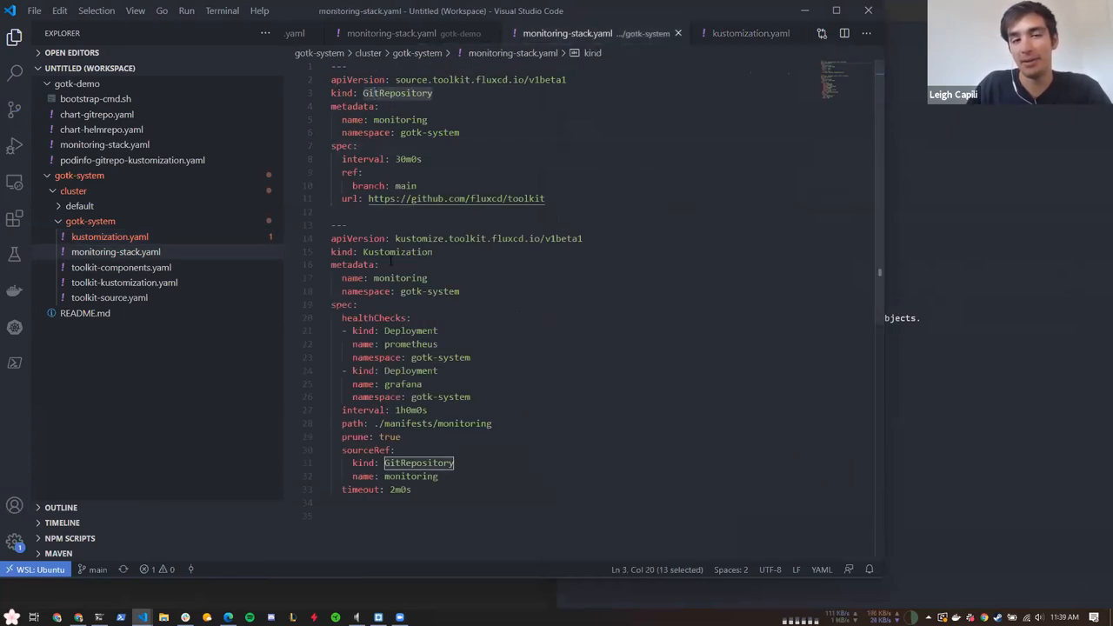
Add ./monitoring-stack.yaml to the resources in cluster/gotk-system/kustomization.yaml
{"action": "double_click", "coordinate": [396, 251]}
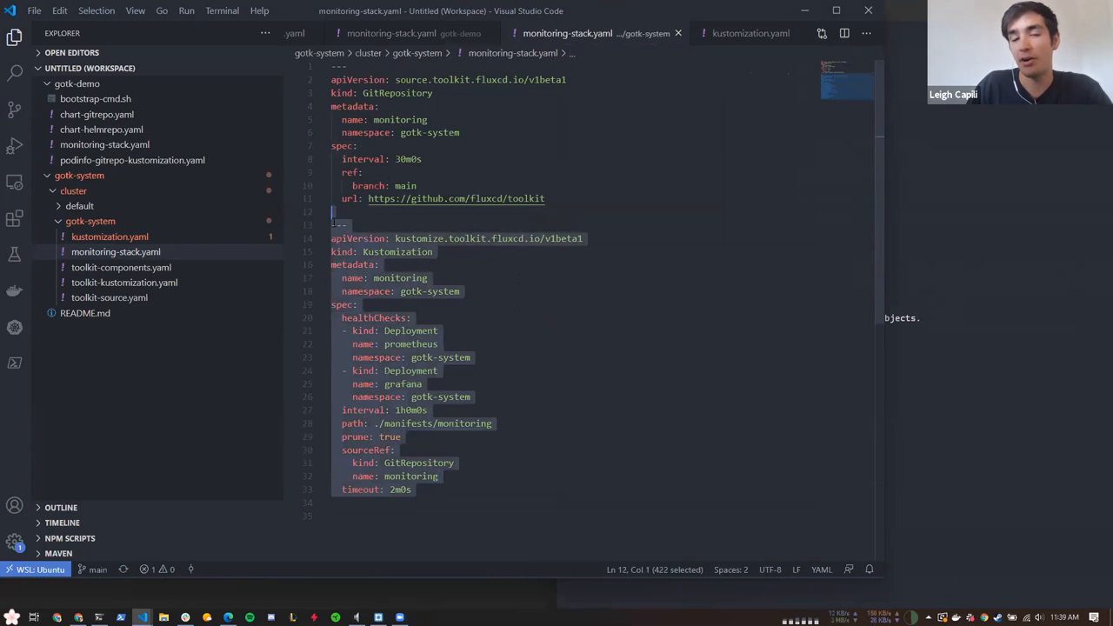
{"action": "left_click", "coordinate": [546, 198]}
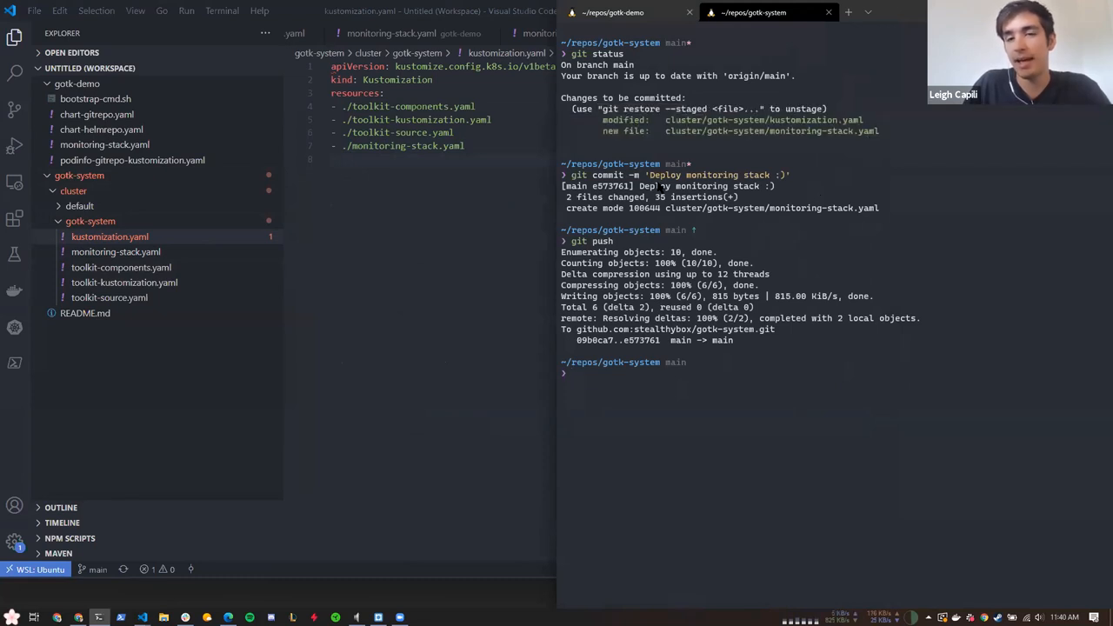
{"action": "mouse_move", "coordinate": [644, 268]}
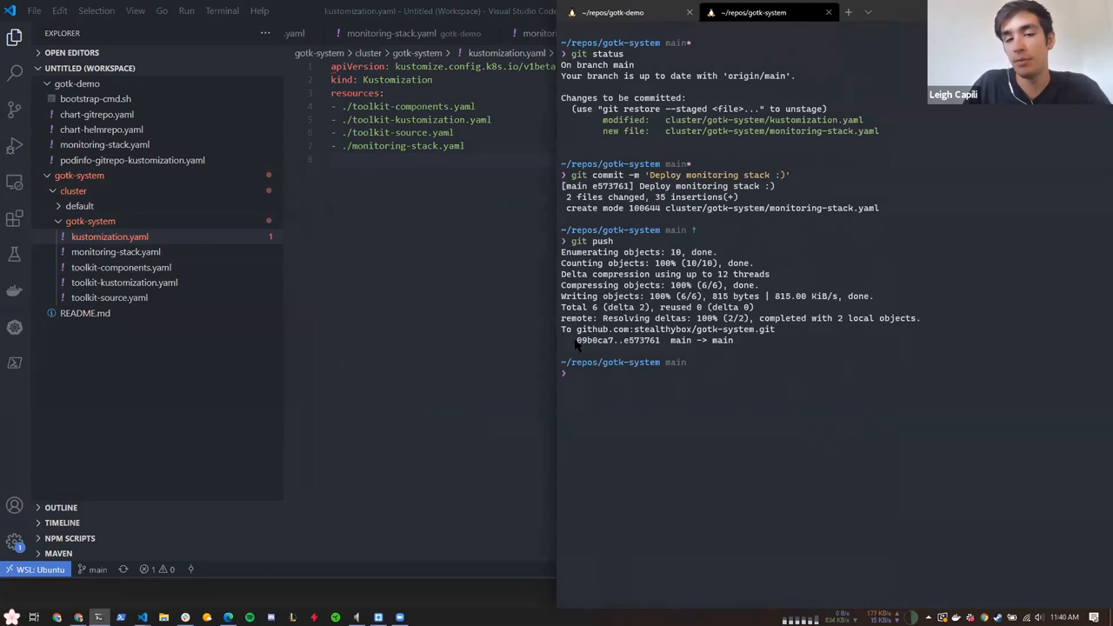
List git repository sources across all namespaces
{"action": "double_click", "coordinate": [594, 339]}
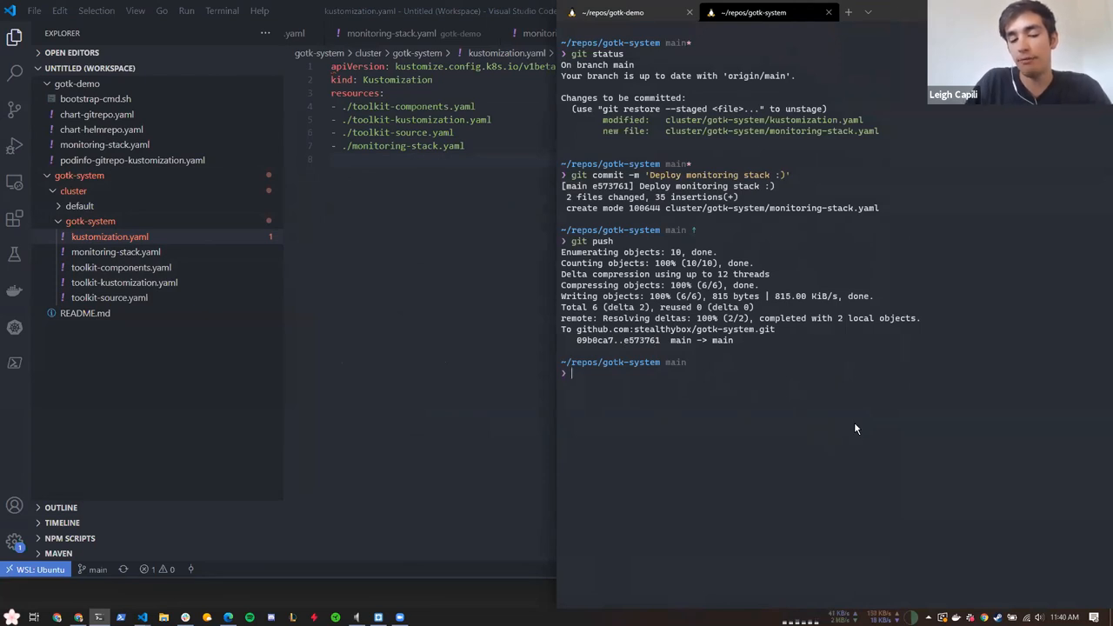
{"action": "type", "text": "get gitrepo"}
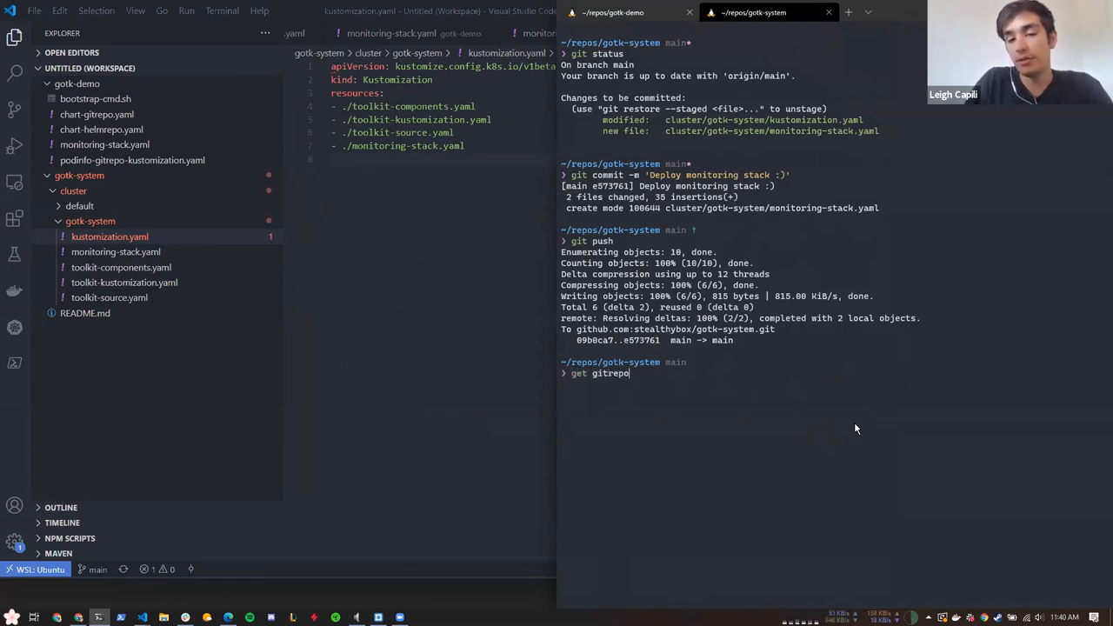
{"action": "key", "text": "Return"}
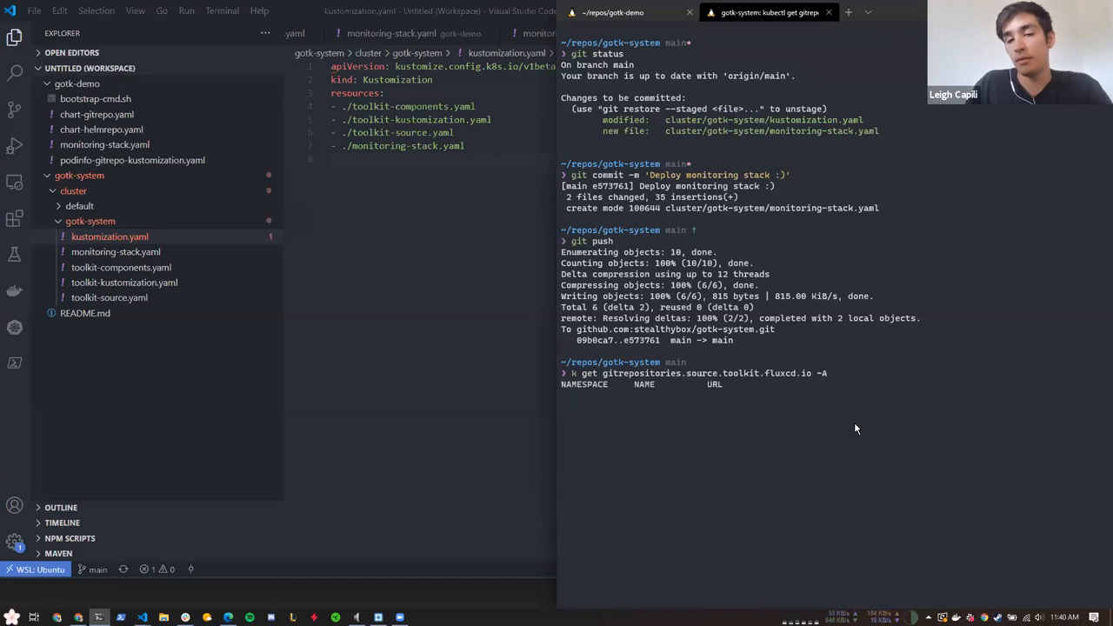
{"action": "key", "text": "Return"}
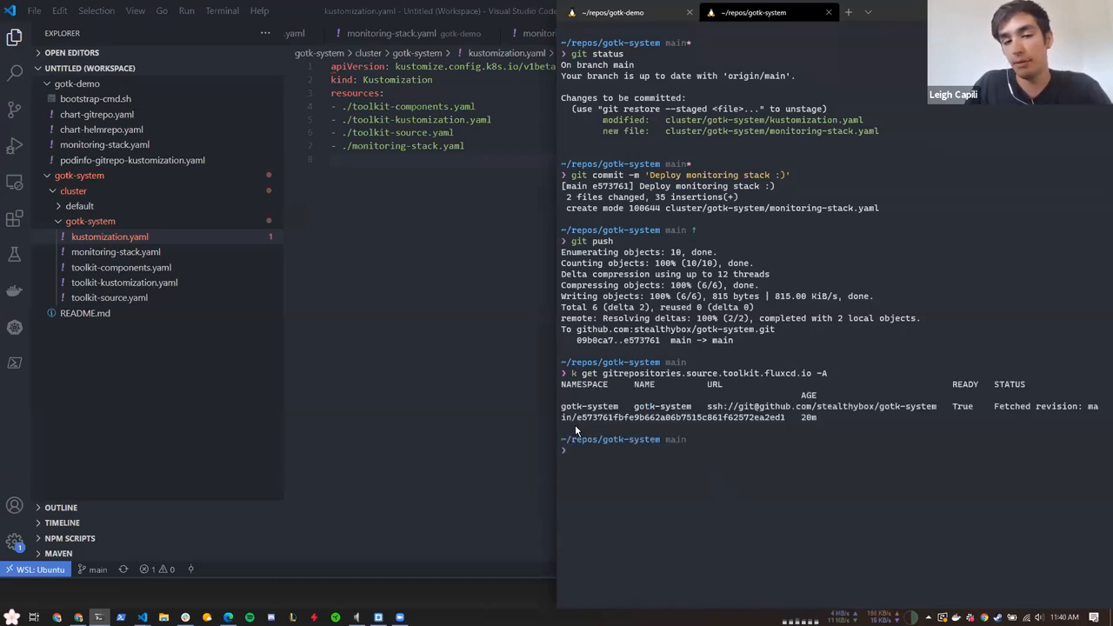
{"action": "mouse_move", "coordinate": [661, 344]}
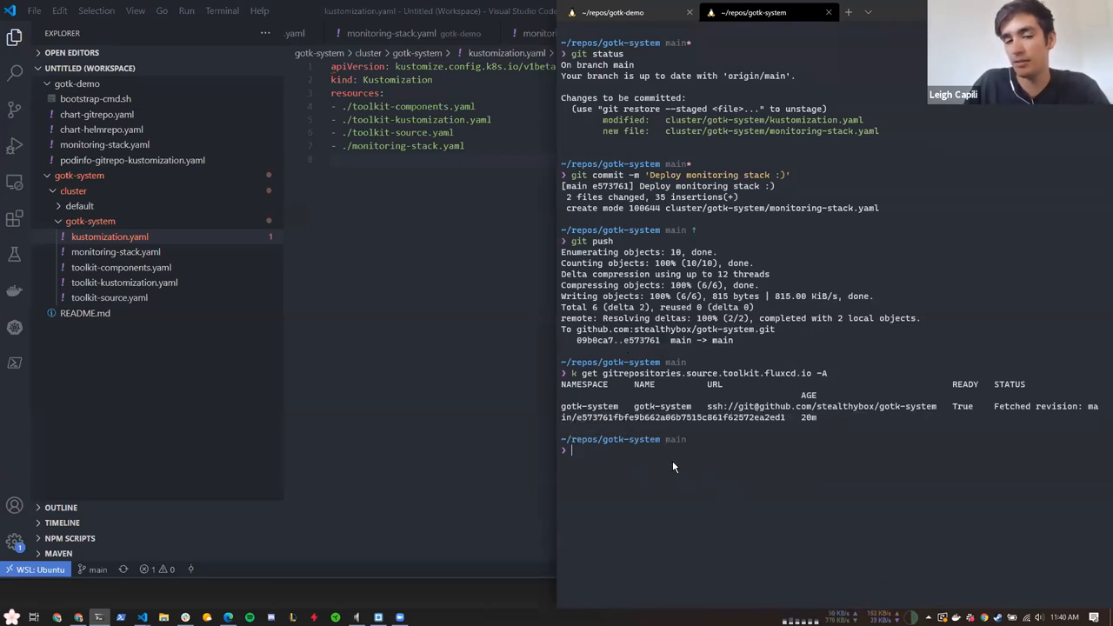
Reconcile the gotk-system git source to the latest revision
{"action": "type", "text": "reconcile"}
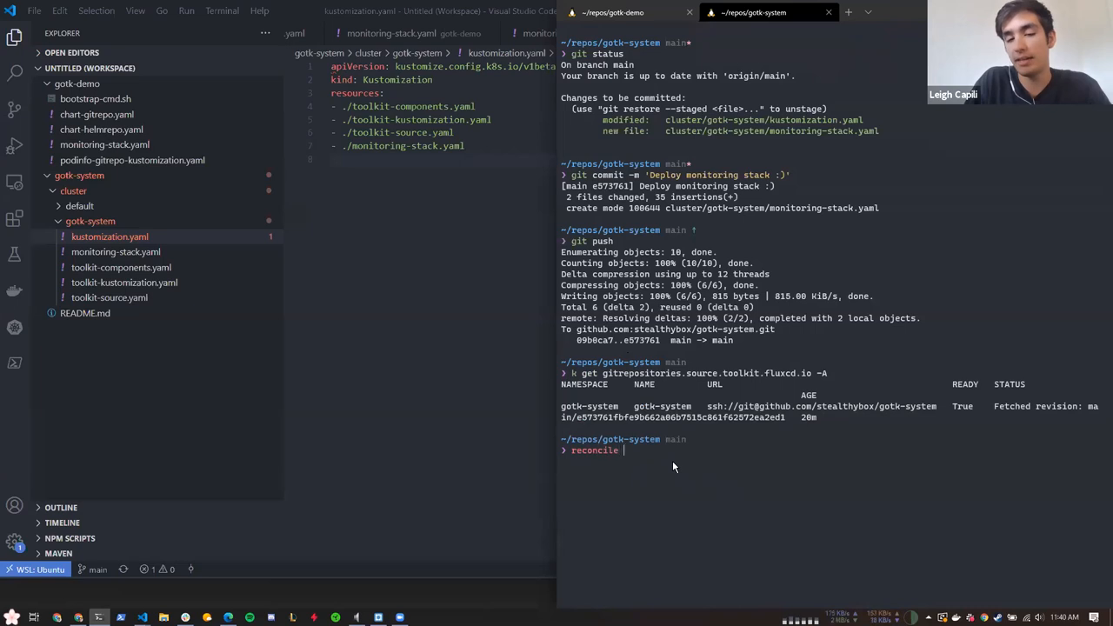
{"action": "type", "text": "gotk reconcile source git -n gotk-system gotk-system"}
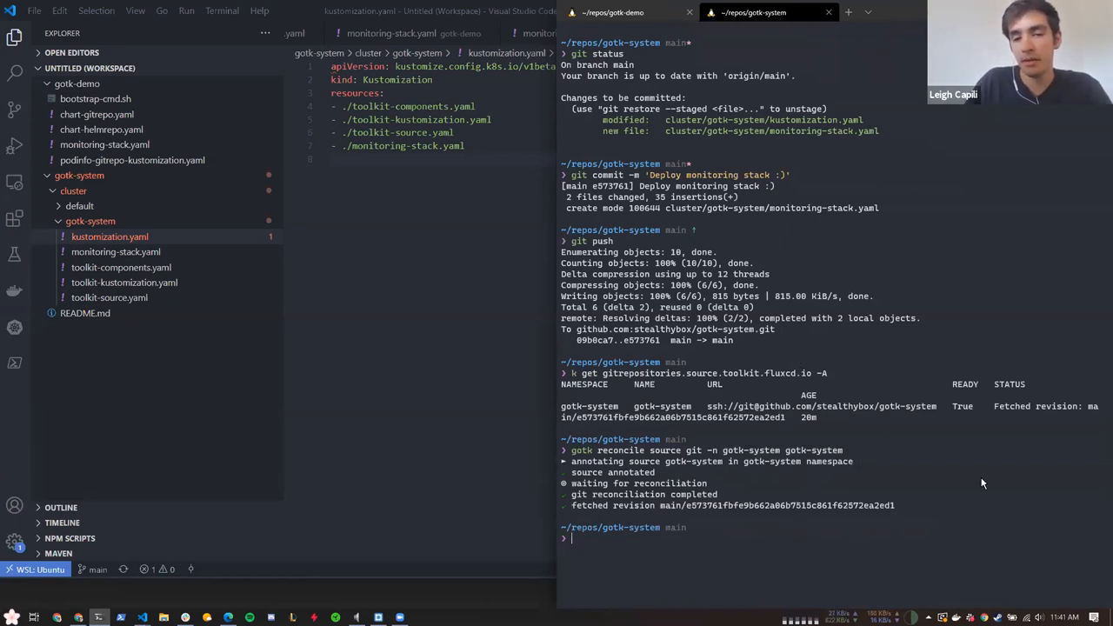
{"action": "type", "text": "gotk reconcile source git -n gotk-system gotk-system"}
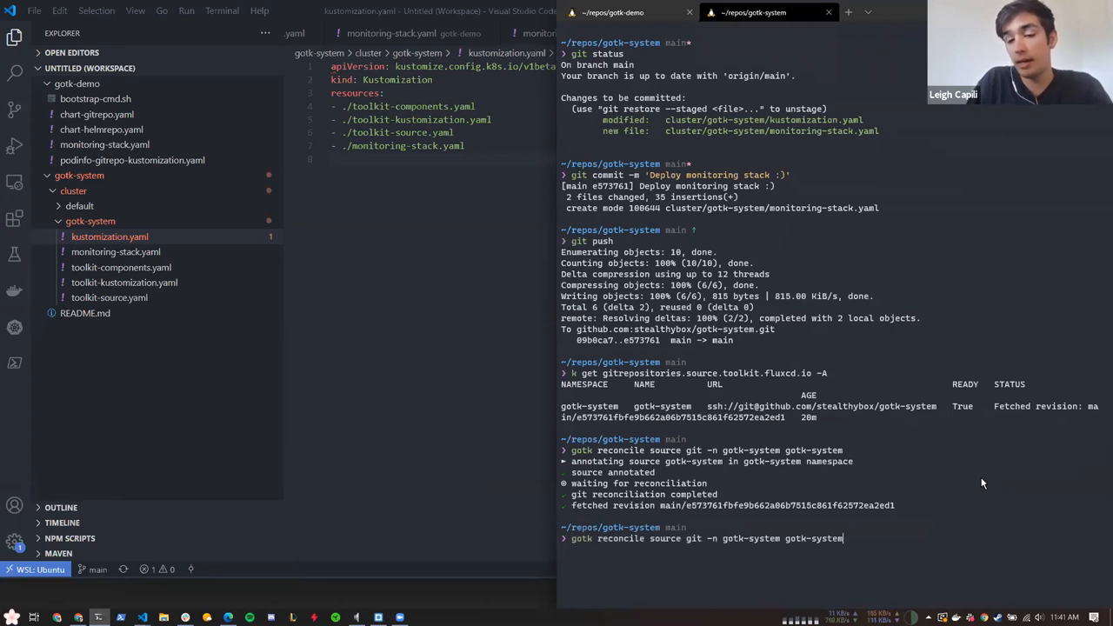
List kustomizations, then resume the suspended gotk-system kustomization
{"action": "type", "text": "k get  -A"}
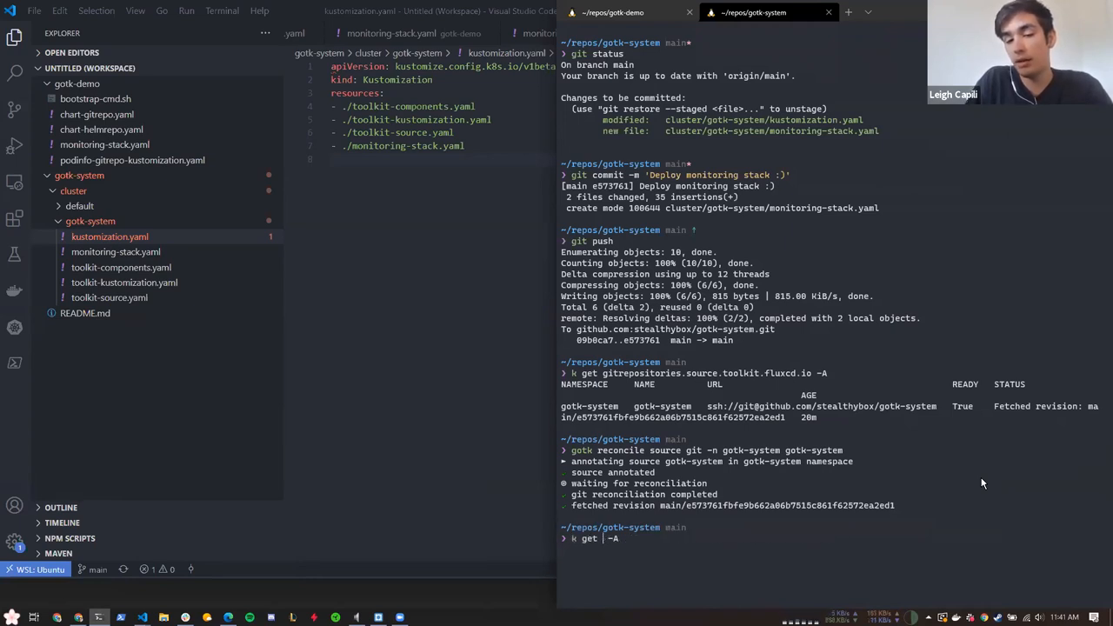
{"action": "type", "text": "kustomizations.kustomize.toolkit.fluxcd.io"}
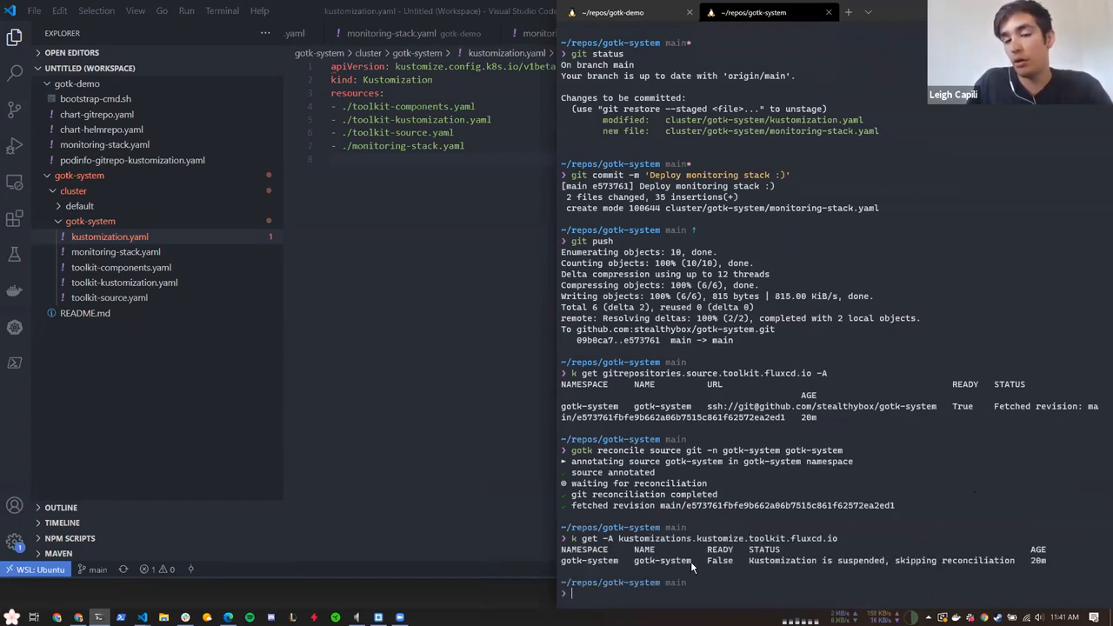
{"action": "type", "text": "k get -A kustomizations.kustomize.toolkit.fluxcd.io"}
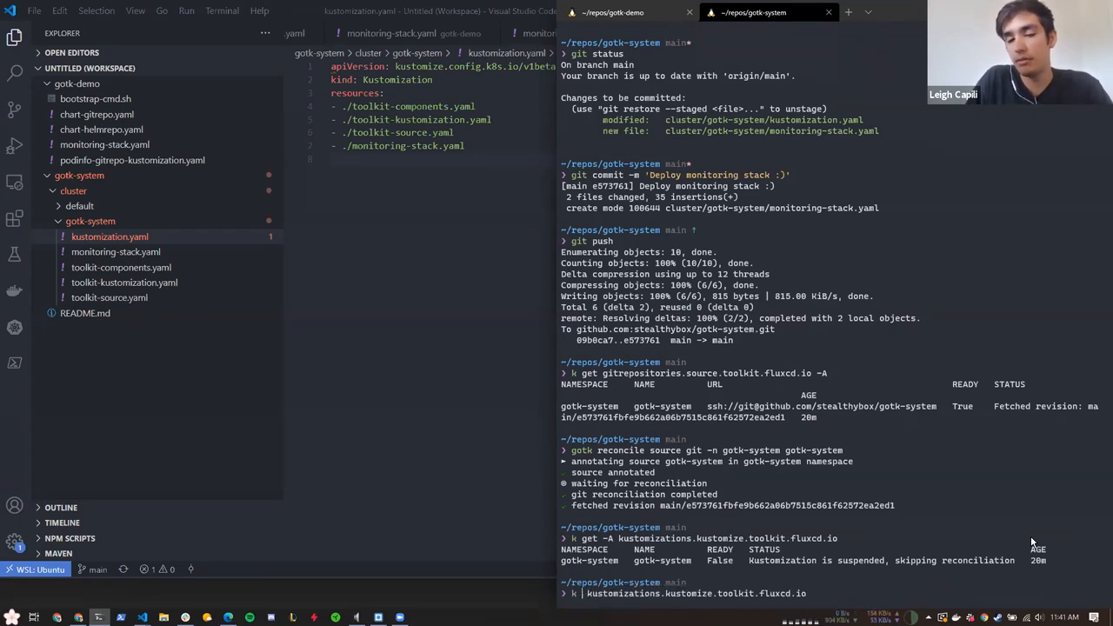
{"action": "type", "text": "res"}
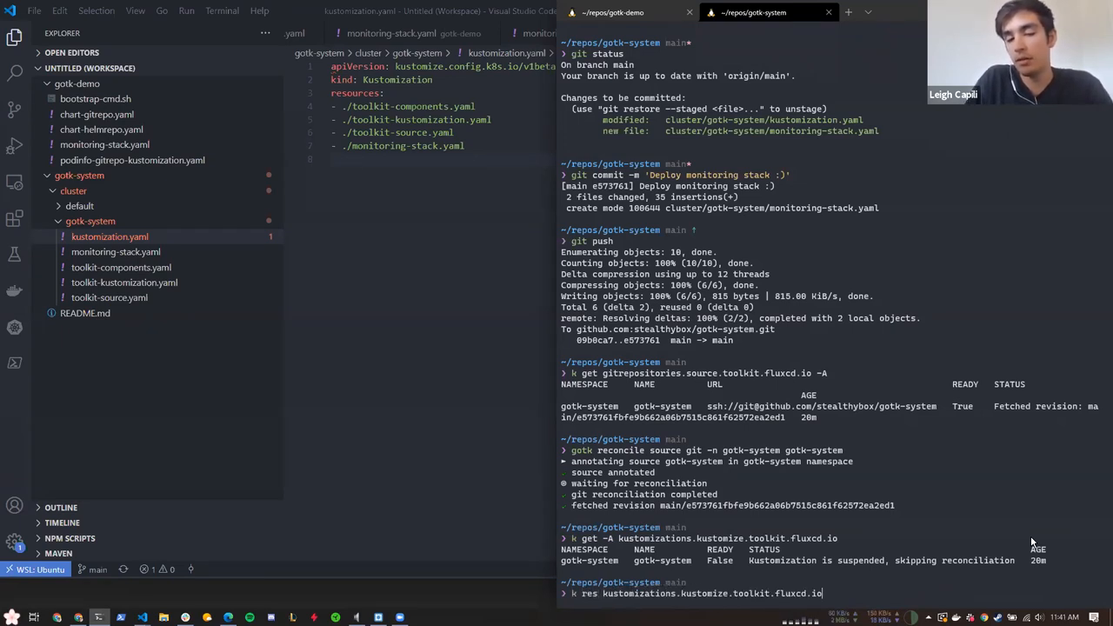
{"action": "type", "text": "lgotk"}
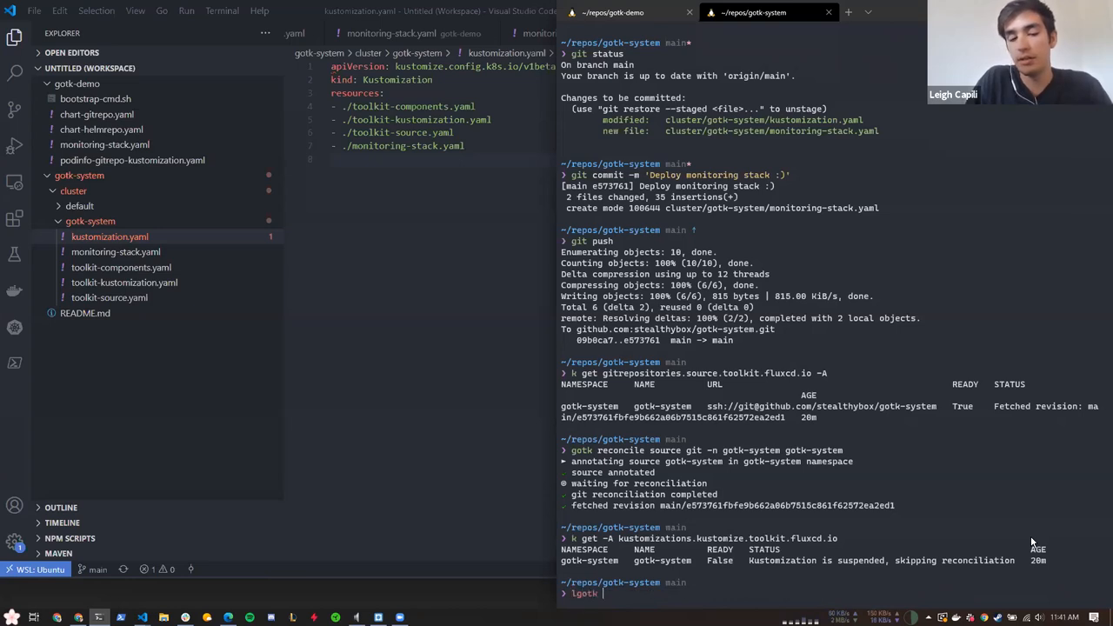
{"action": "key", "text": "Backspace"}
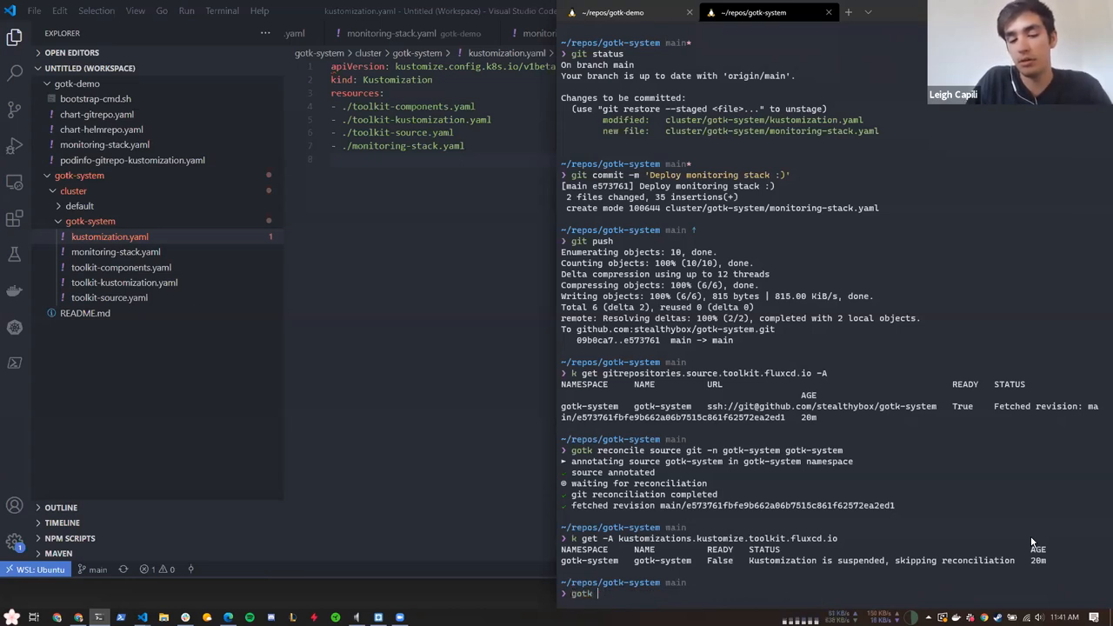
{"action": "type", "text": "resume kustomization gotk-system"}
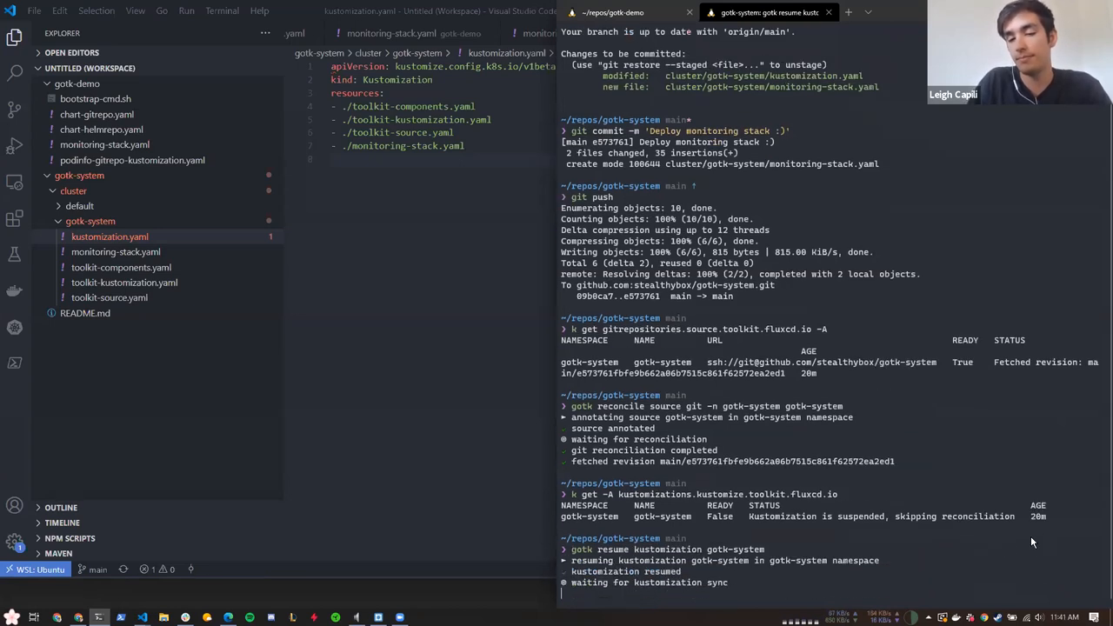
{"action": "mouse_move", "coordinate": [783, 233]}
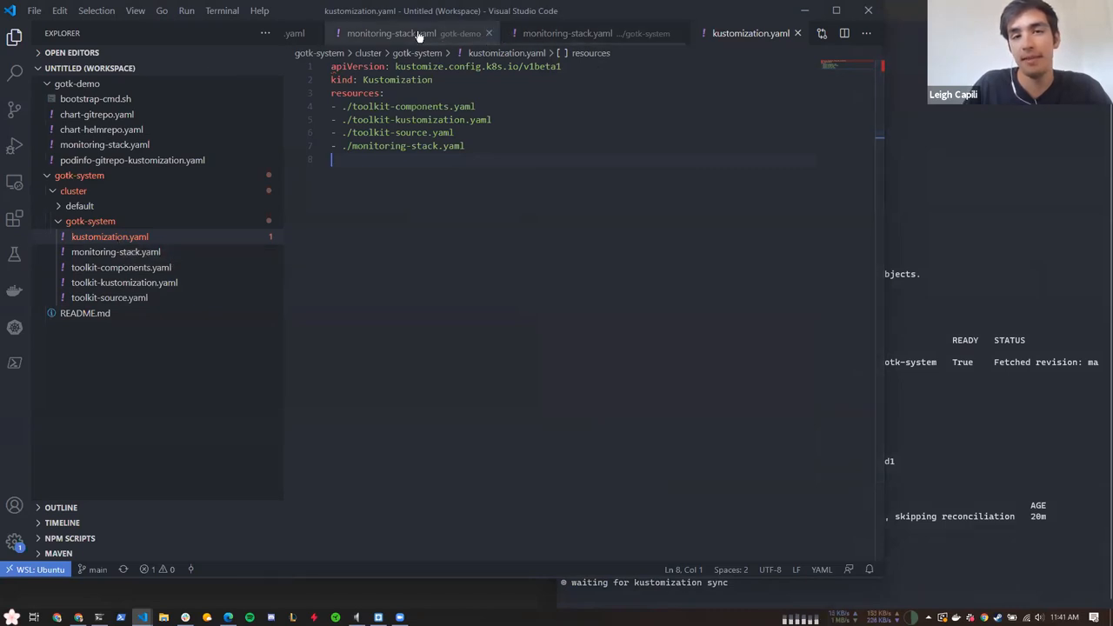
Highlight the prometheus and grafana healthChecks in gotk-system within the demo monitoring-stack.yaml
{"action": "left_click", "coordinate": [391, 33]}
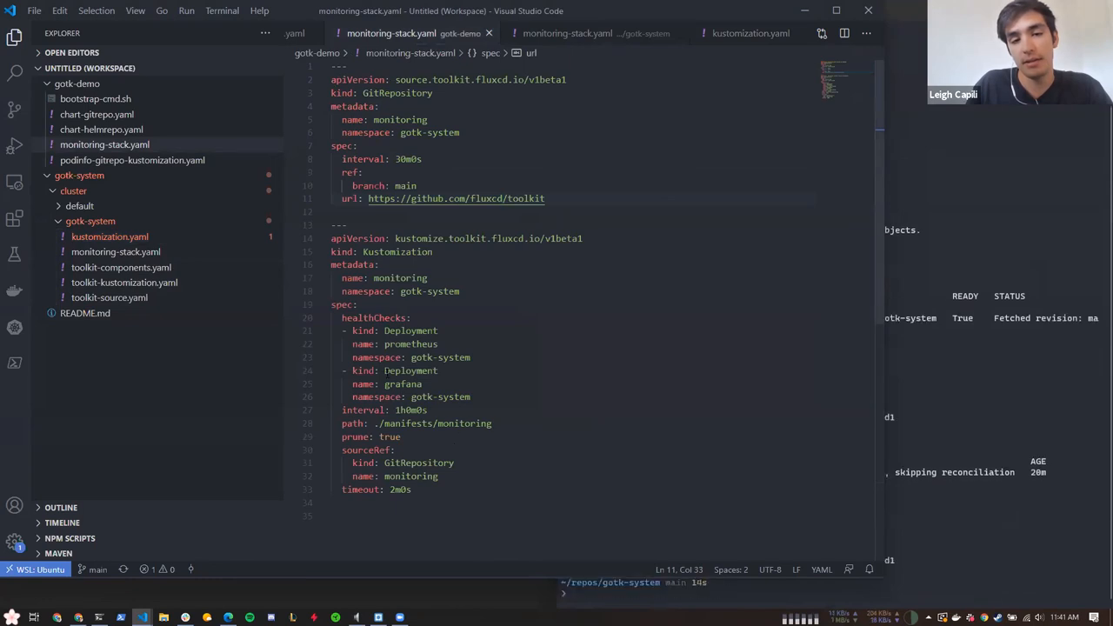
{"action": "left_click_drag", "start_coordinate": [341, 317], "coordinate": [469, 397]}
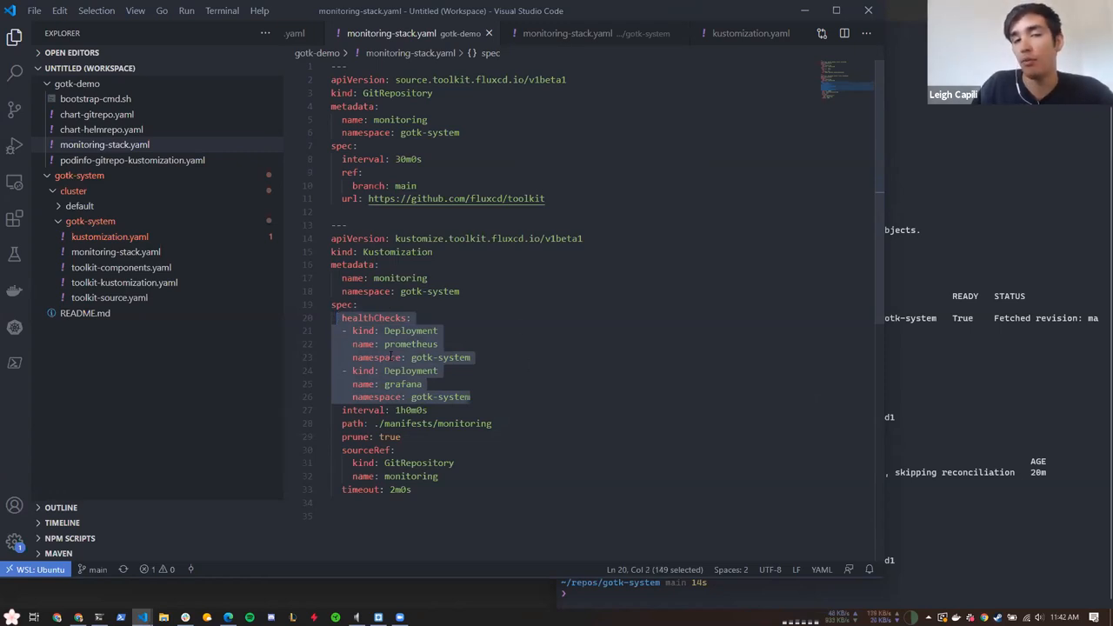
{"action": "left_click", "coordinate": [389, 251]}
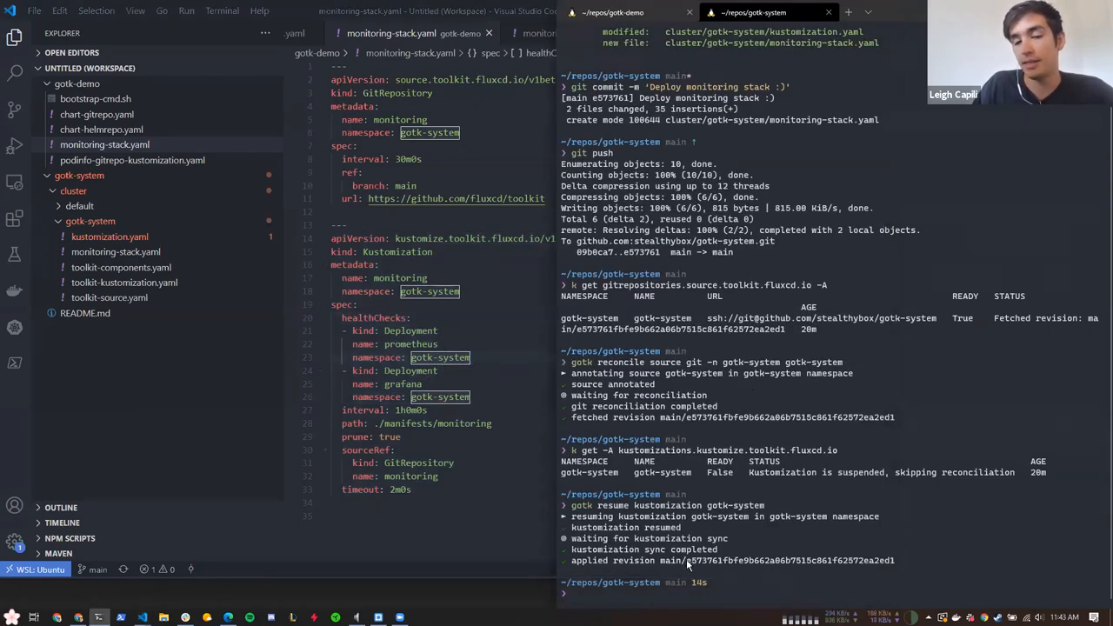
{"action": "mouse_move", "coordinate": [873, 538]}
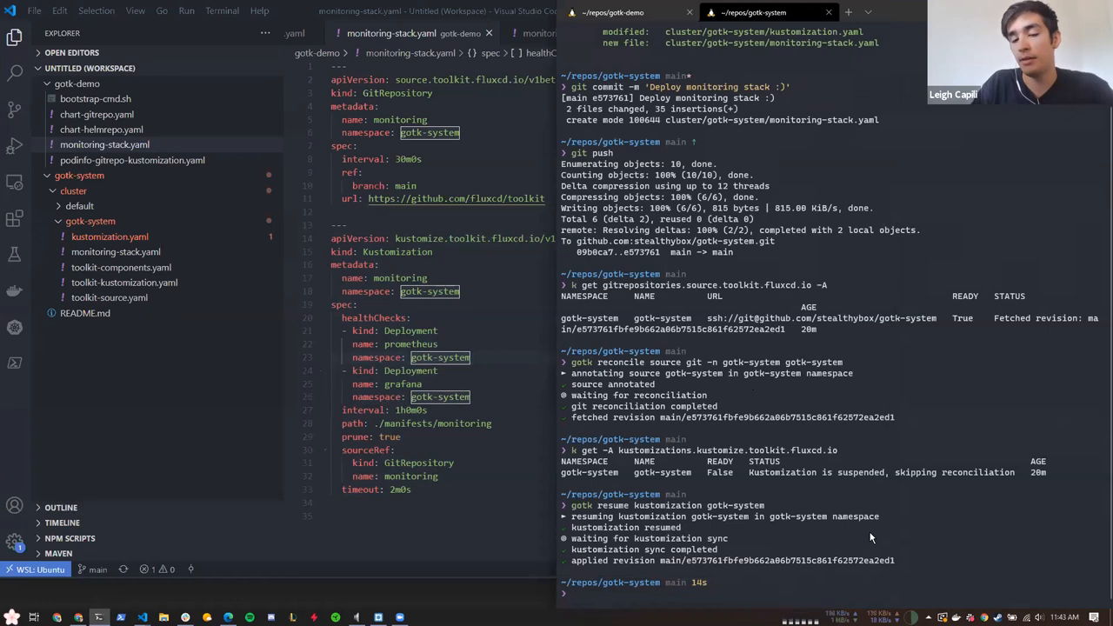
Confirm the monitoring kustomization is ready and grafana and prometheus deployments are 1/1 in gotk-system
{"action": "type", "text": "k get -A kustomizations.kustomize.toolkit.fluxcd.io"}
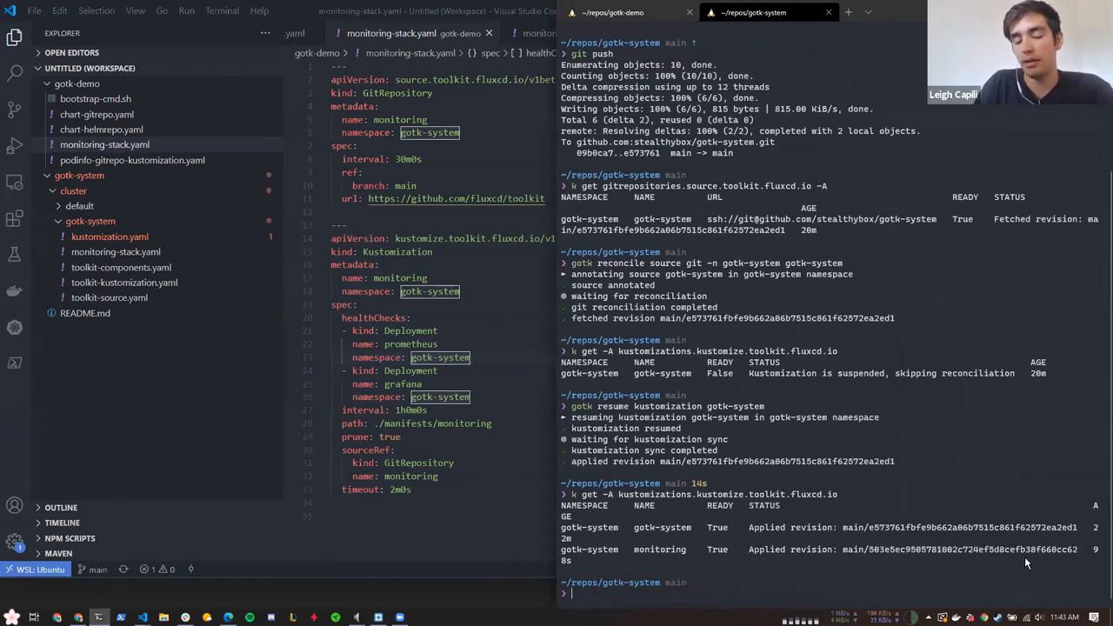
{"action": "type", "text": "k get deploy -n gotk-system"}
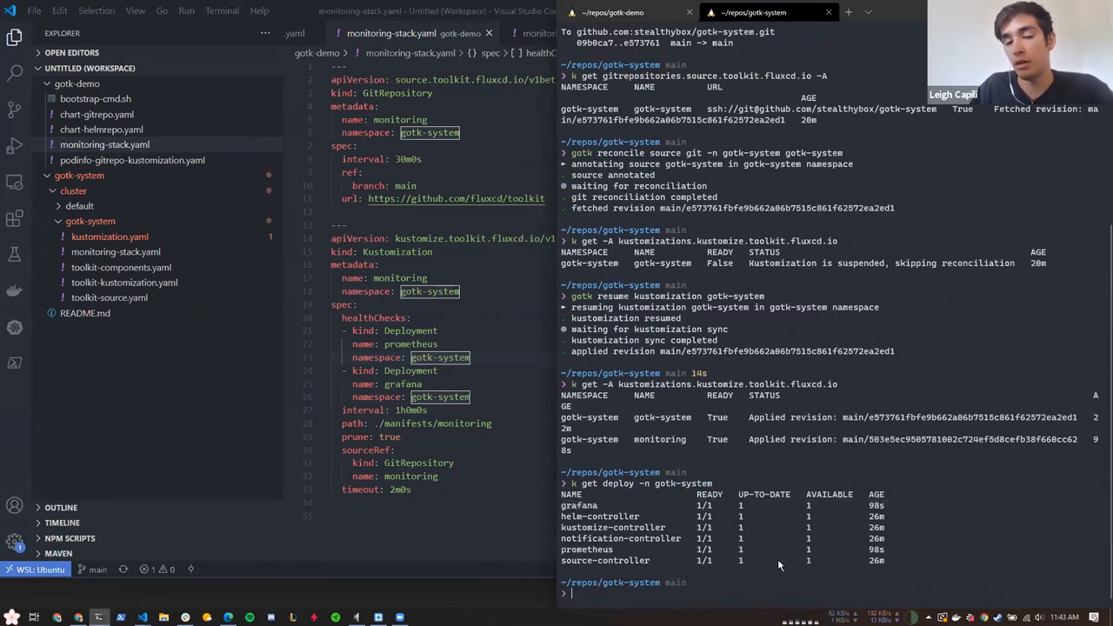
{"action": "type", "text": "port-for"}
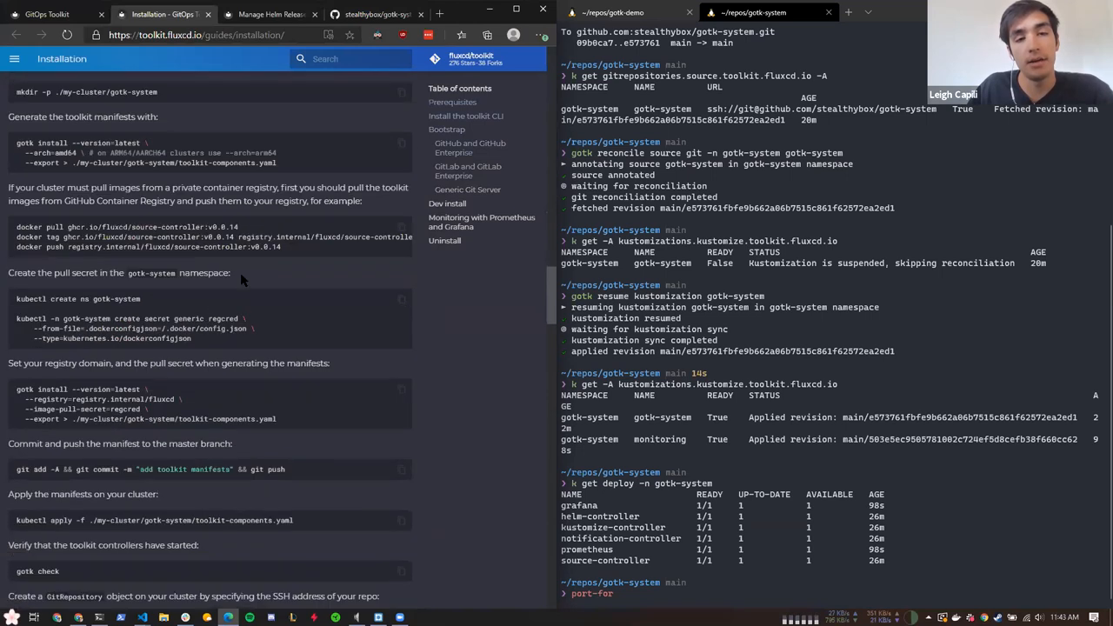
View the Prometheus and Grafana monitoring docs and port-forward svc/grafana to local port 3000
{"action": "left_click", "coordinate": [482, 222]}
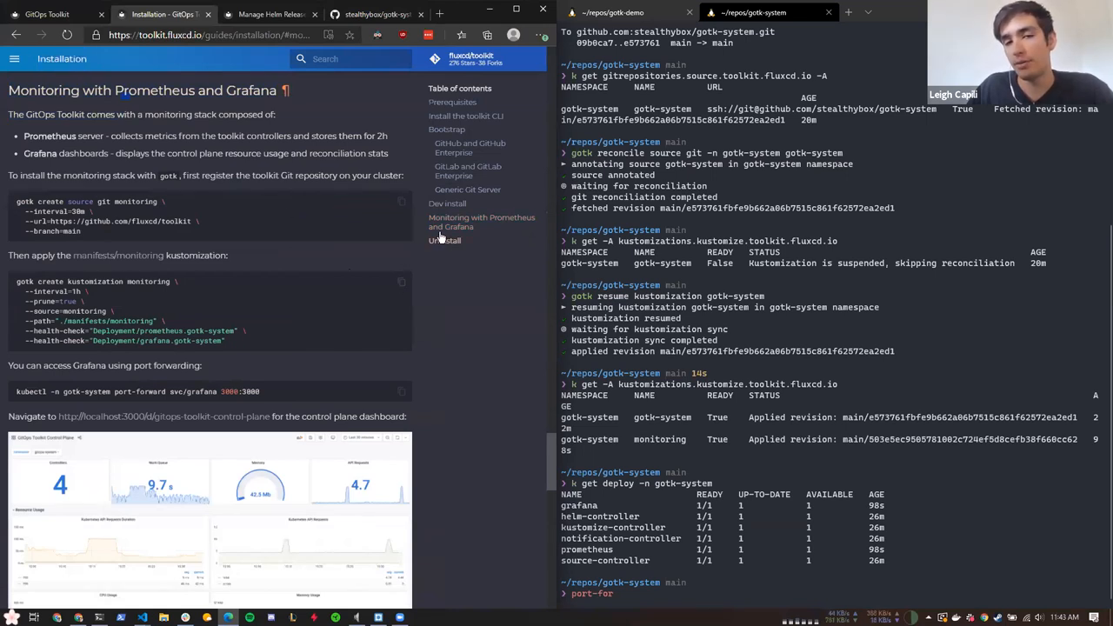
{"action": "scroll", "scroll_direction": "down", "scroll_amount": 3}
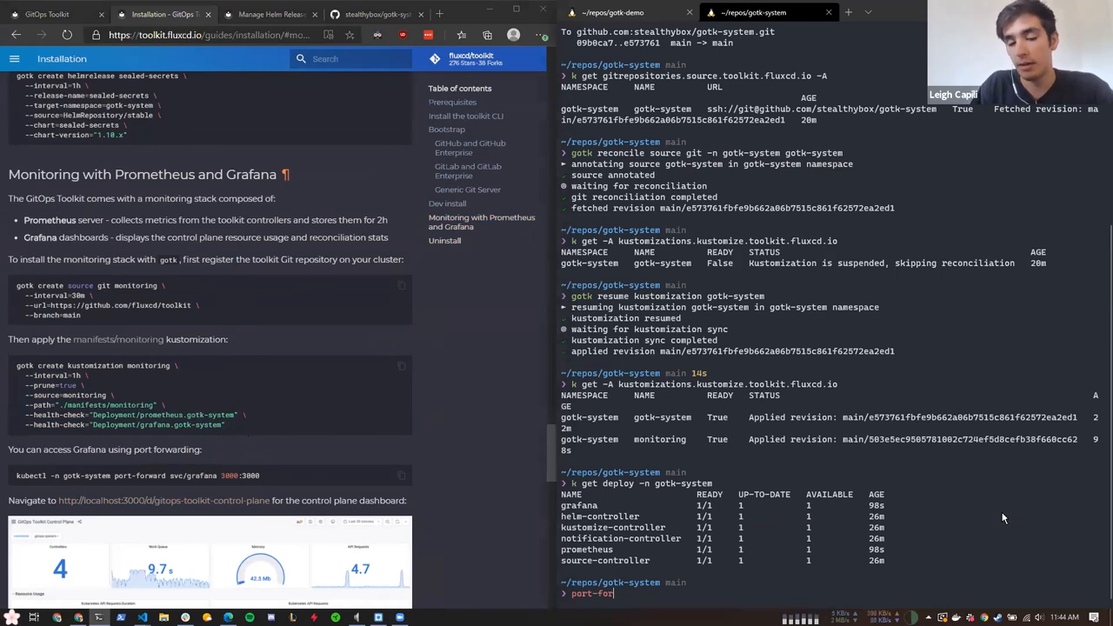
{"action": "type", "text": "ward svc/grafana 3001:3000"}
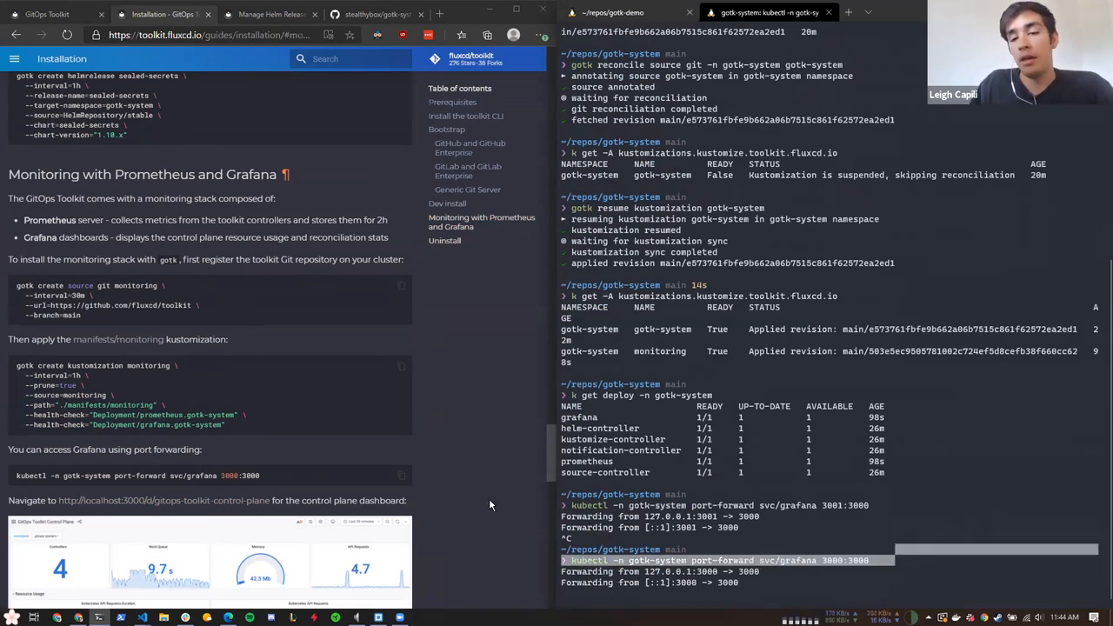
Open the GitOps Toolkit Control Plane dashboard from Grafana at localhost:3000
{"action": "left_click", "coordinate": [438, 14]}
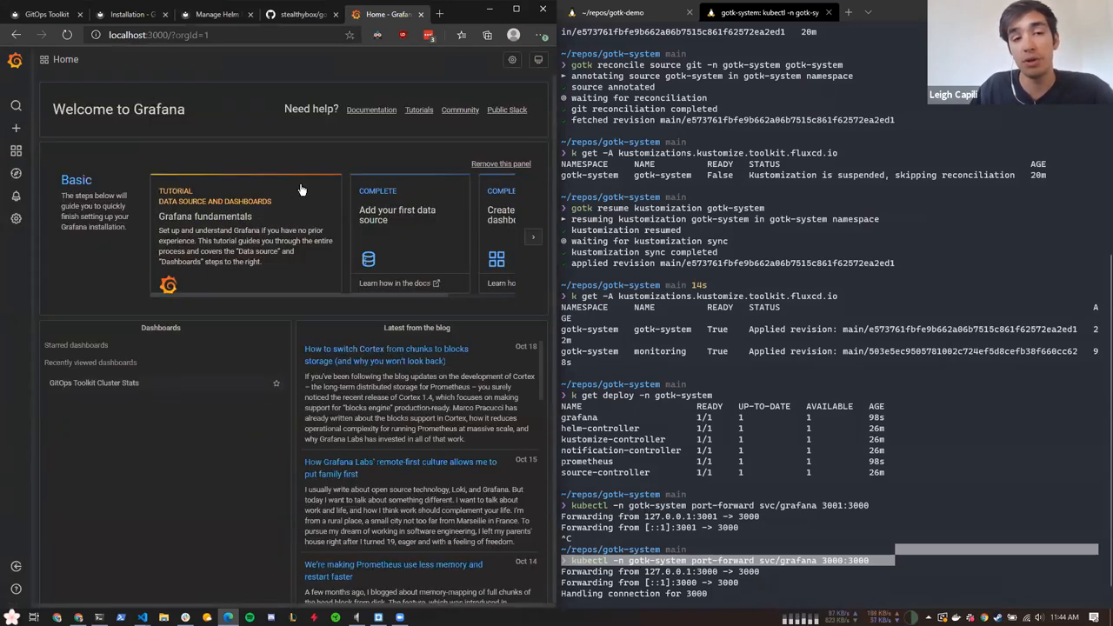
{"action": "mouse_move", "coordinate": [281, 410]}
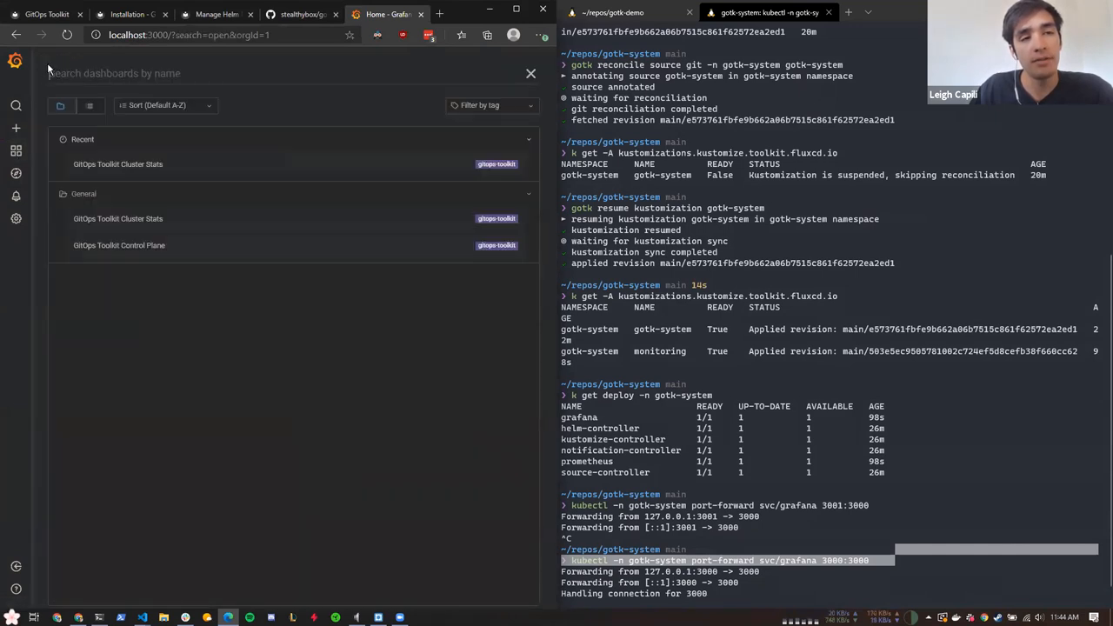
{"action": "left_click", "coordinate": [531, 73]}
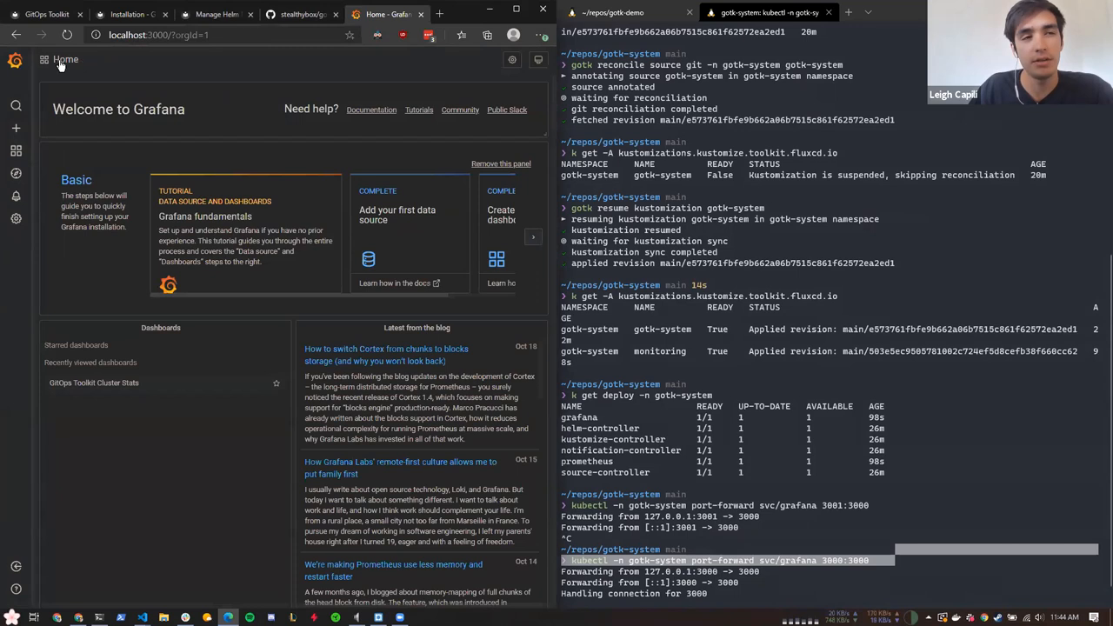
{"action": "left_click", "coordinate": [16, 106]}
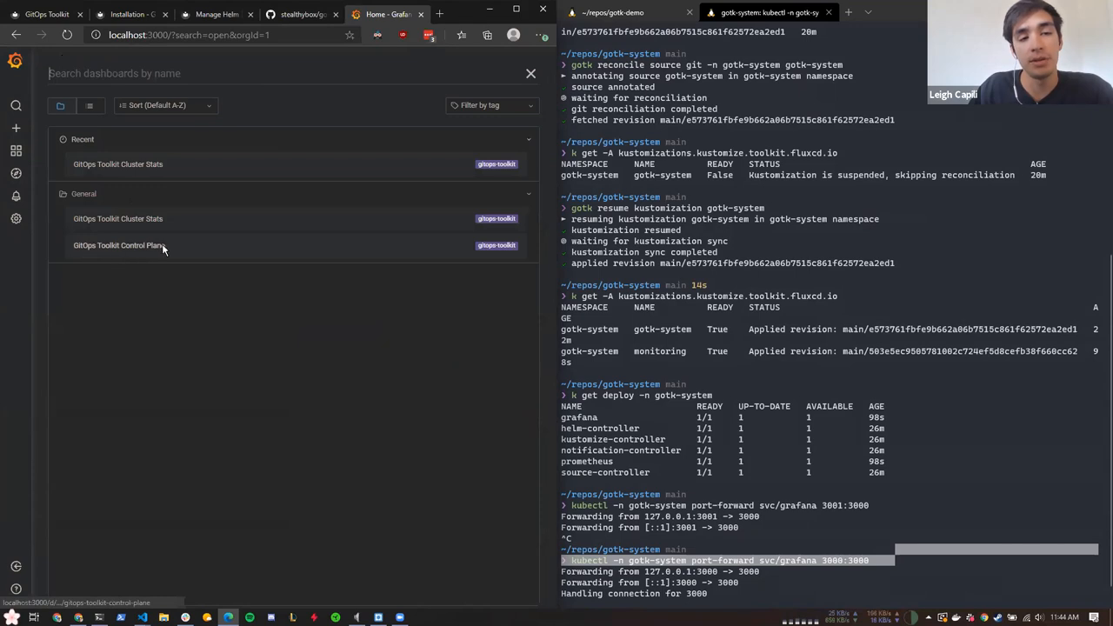
{"action": "left_click", "coordinate": [118, 245]}
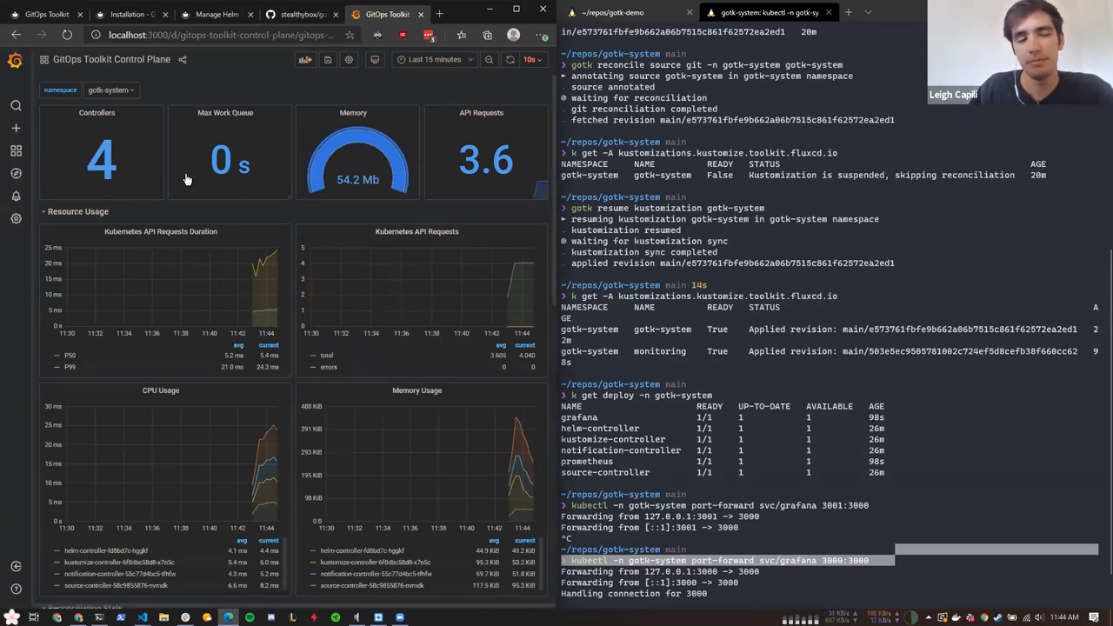
Scroll through the Control Plane dashboard's per-controller CPU and memory usage panels
{"action": "scroll", "scroll_direction": "down", "scroll_amount": 3}
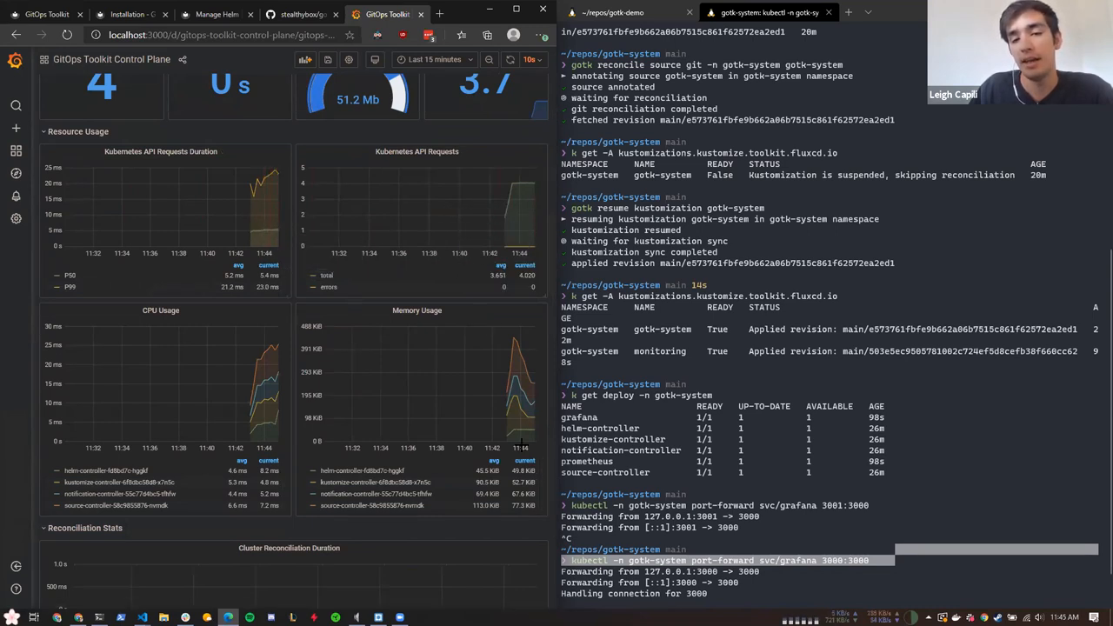
{"action": "scroll", "scroll_direction": "down", "scroll_amount": 3}
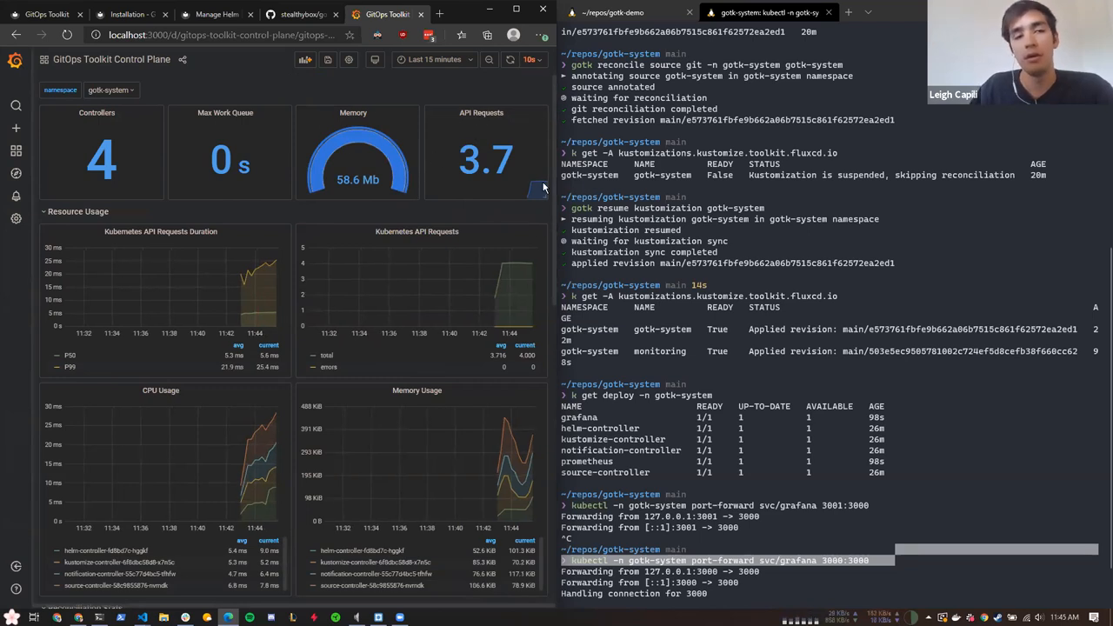
{"action": "mouse_move", "coordinate": [559, 254]}
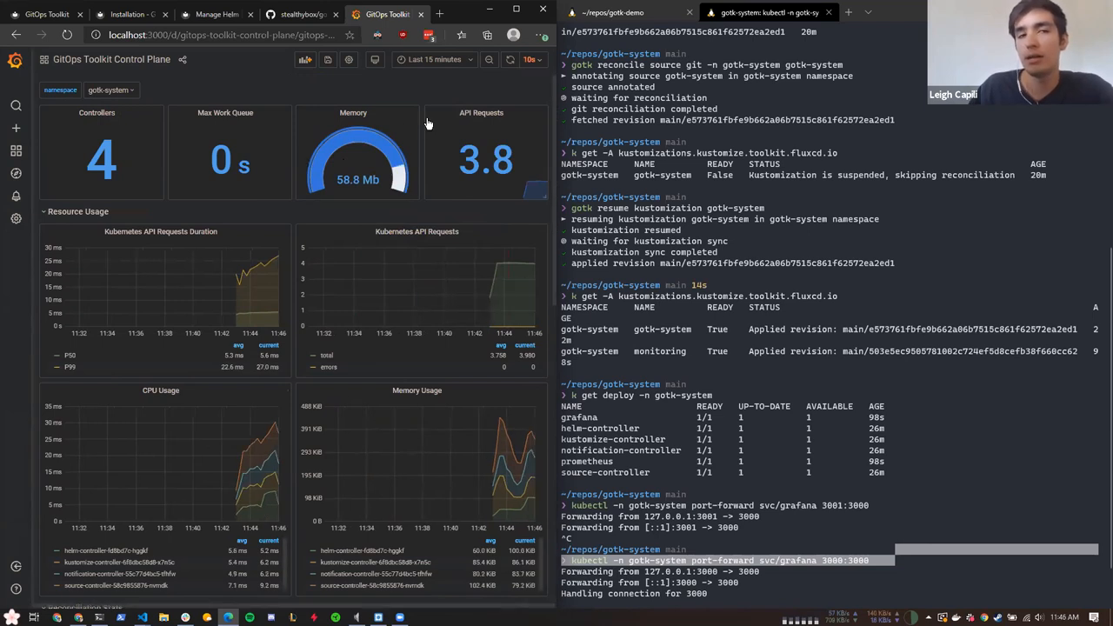
{"action": "mouse_move", "coordinate": [424, 94]}
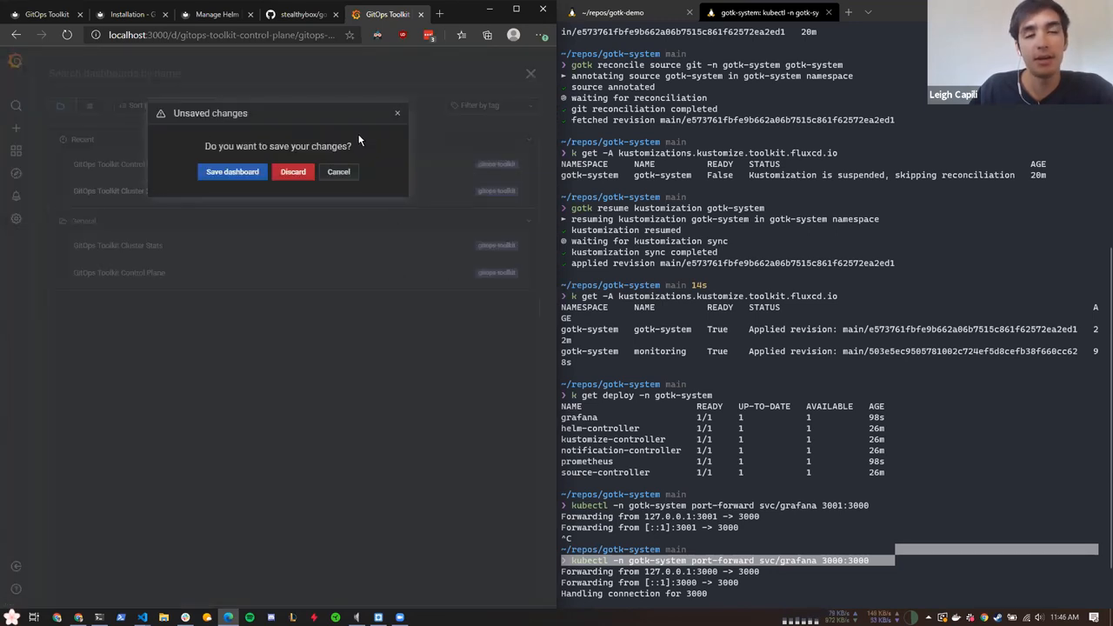
Discard the unsaved changes and review the GitOps Toolkit Cluster Stats panels: 2 reconcilers, 2 sources, all Ready
{"action": "left_click", "coordinate": [292, 172]}
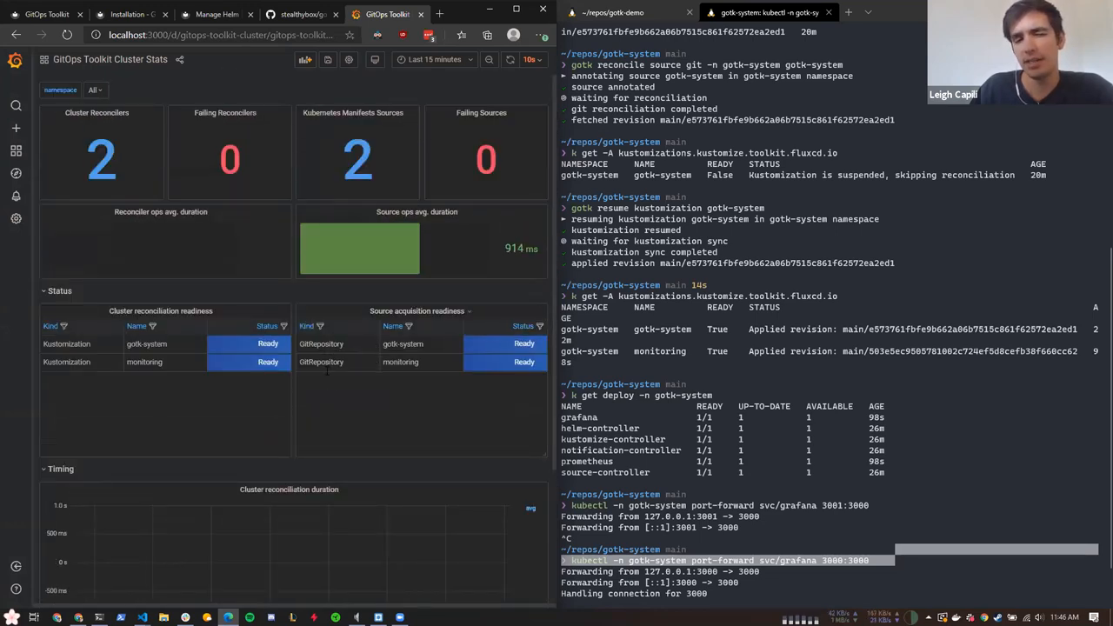
{"action": "mouse_move", "coordinate": [495, 369]}
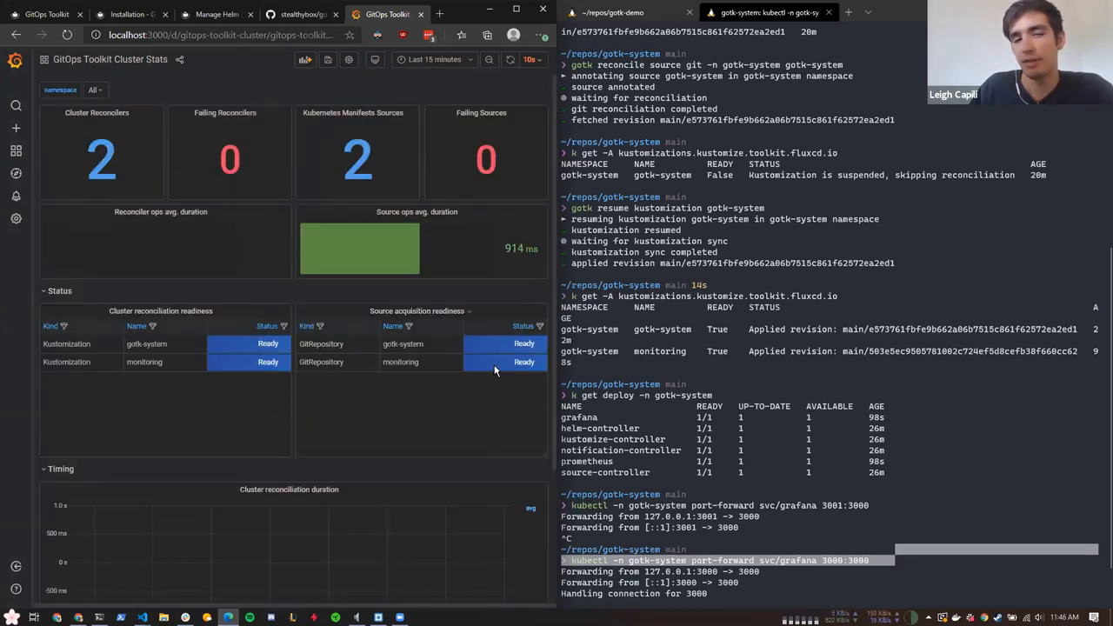
{"action": "mouse_move", "coordinate": [257, 376]}
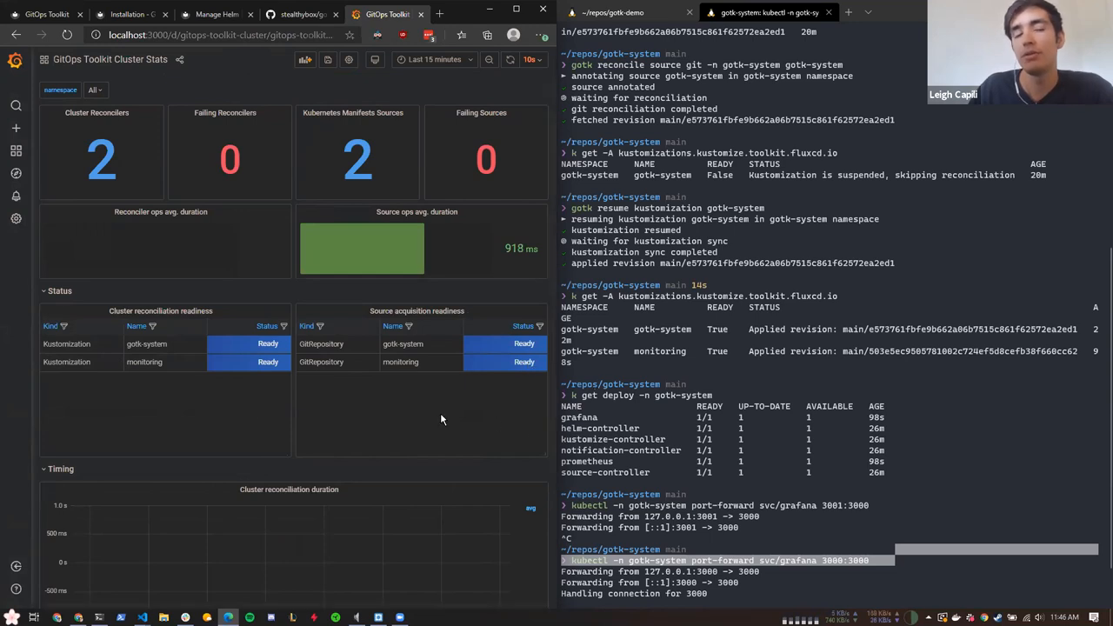
{"action": "mouse_move", "coordinate": [183, 438]}
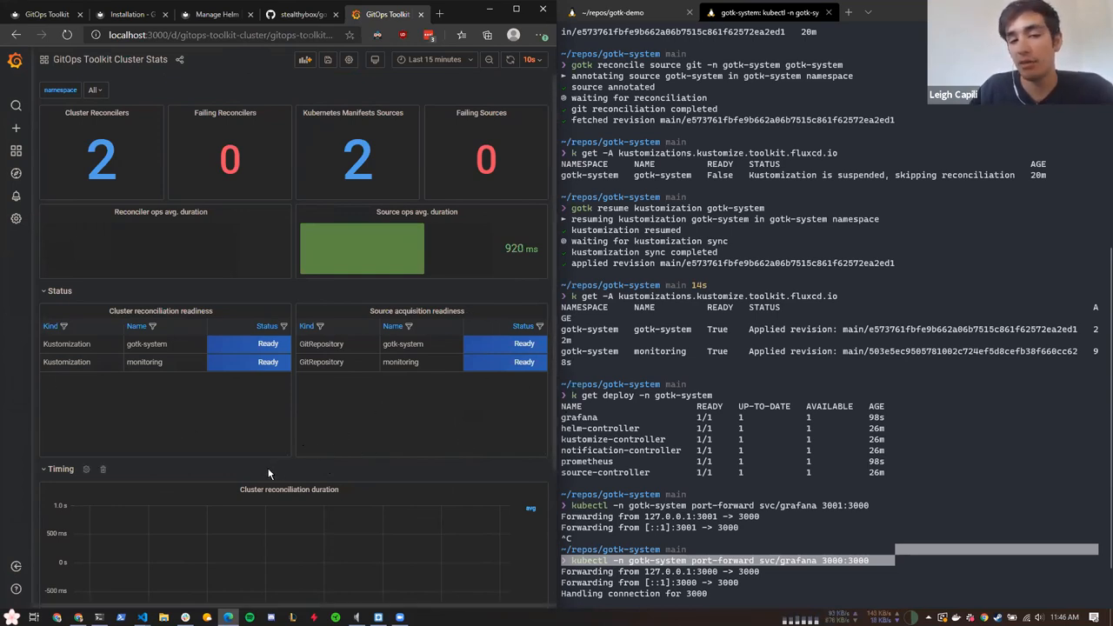
{"action": "mouse_move", "coordinate": [247, 410]}
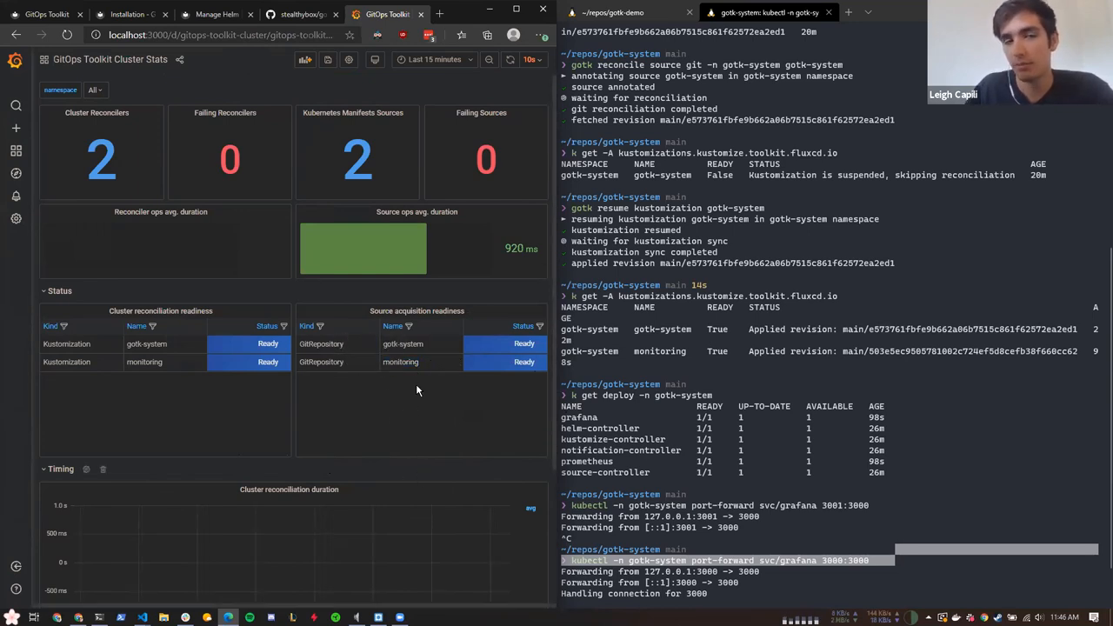
{"action": "scroll", "scroll_direction": "down", "scroll_amount": 3}
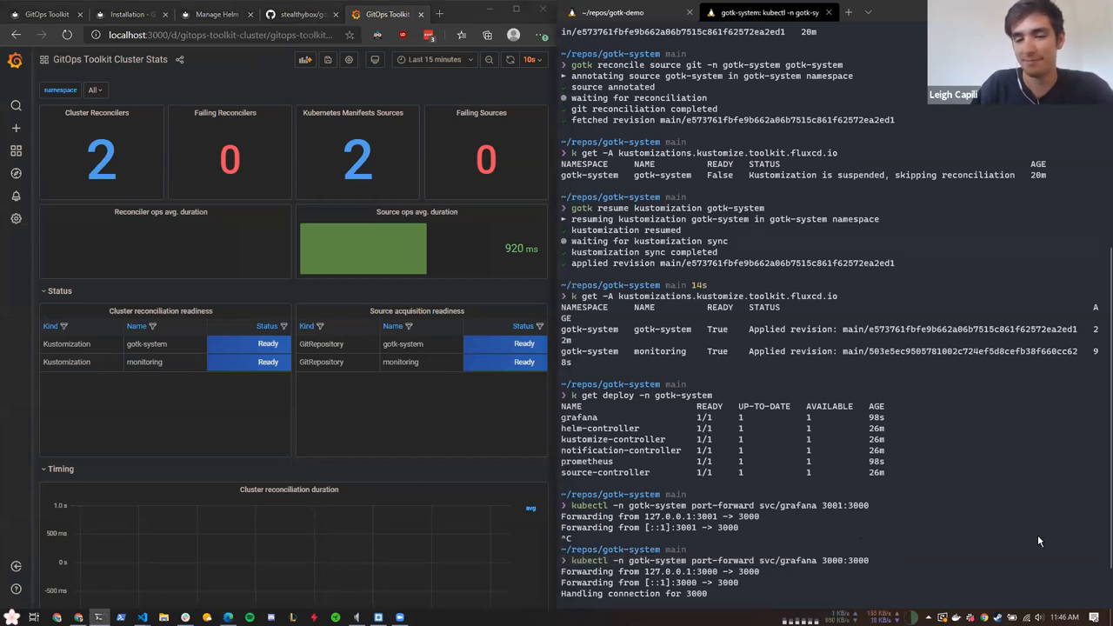
{"action": "mouse_move", "coordinate": [578, 518]}
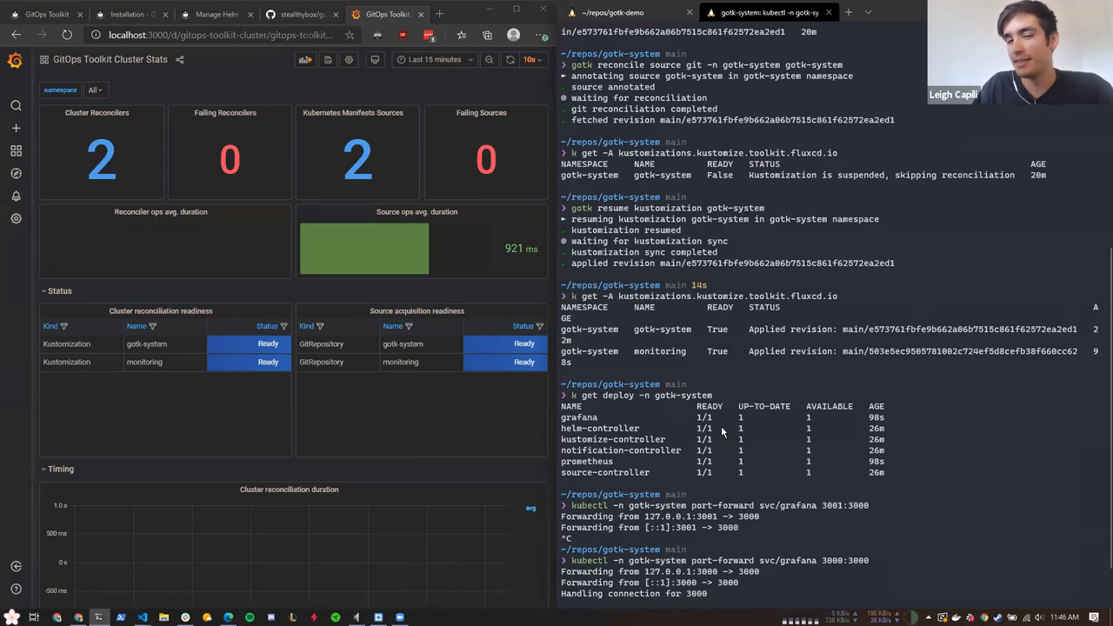
{"action": "scroll", "scroll_direction": "down", "scroll_amount": 3}
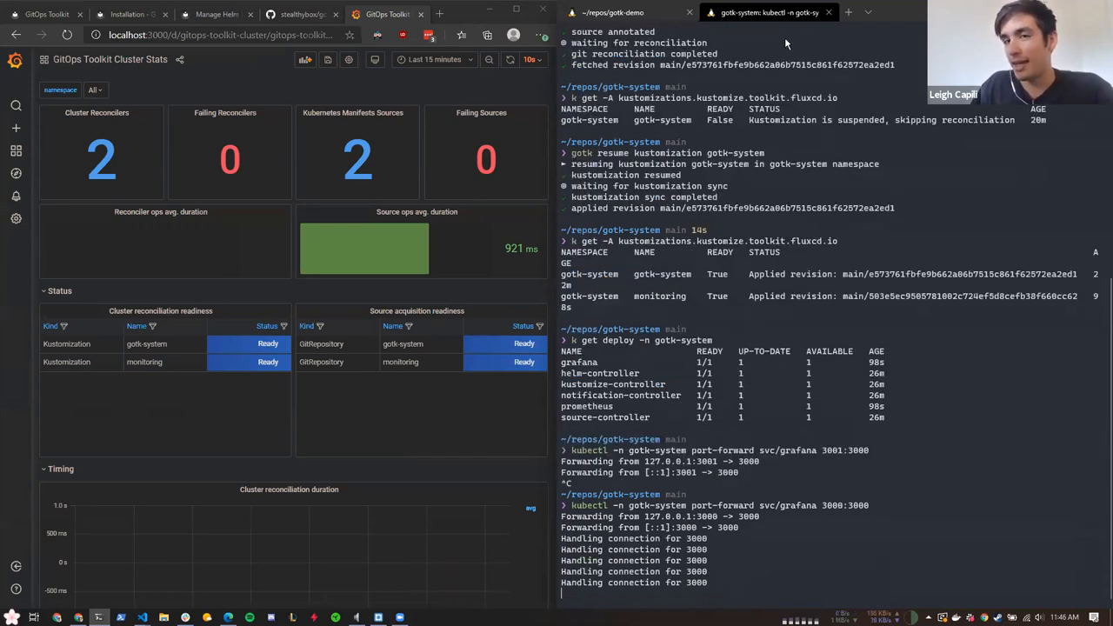
In a new terminal tab run octant.exe, then copy ~/.kube/config to the Windows profile and relaunch it
{"action": "left_click", "coordinate": [849, 12]}
{"action": "type", "text": "octa"}
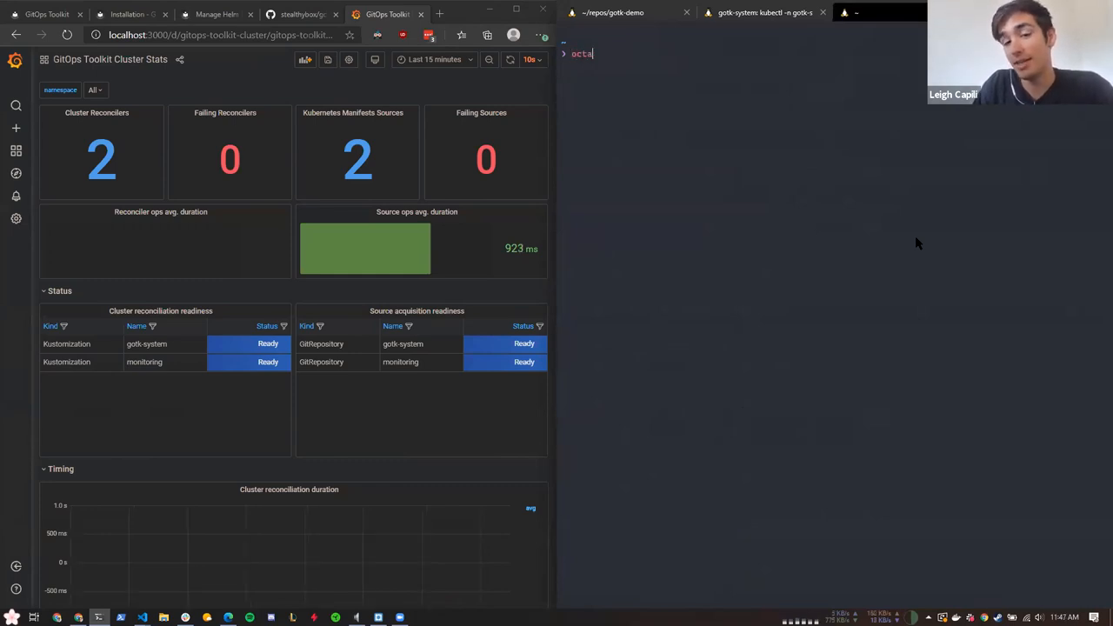
{"action": "type", "text": "/mnt/c/Users/stealthybox/Downloads/octant.exe"}
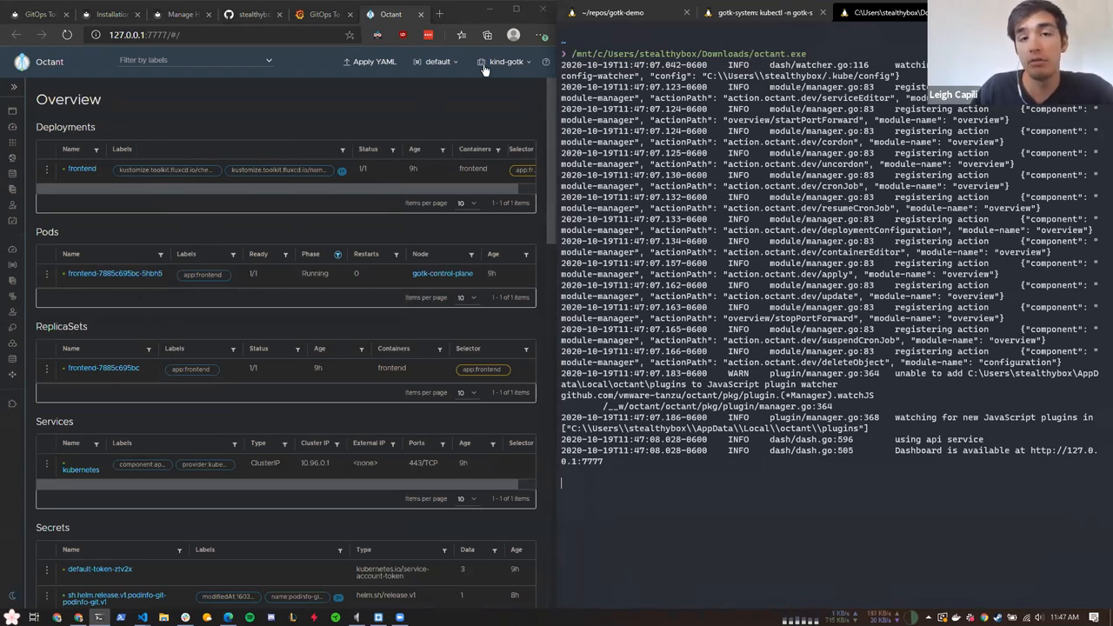
{"action": "left_click", "coordinate": [506, 61]}
{"action": "type", "text": "cp ../podinfo/deploy/bases/frontend/deployment.yaml cluster/default"}
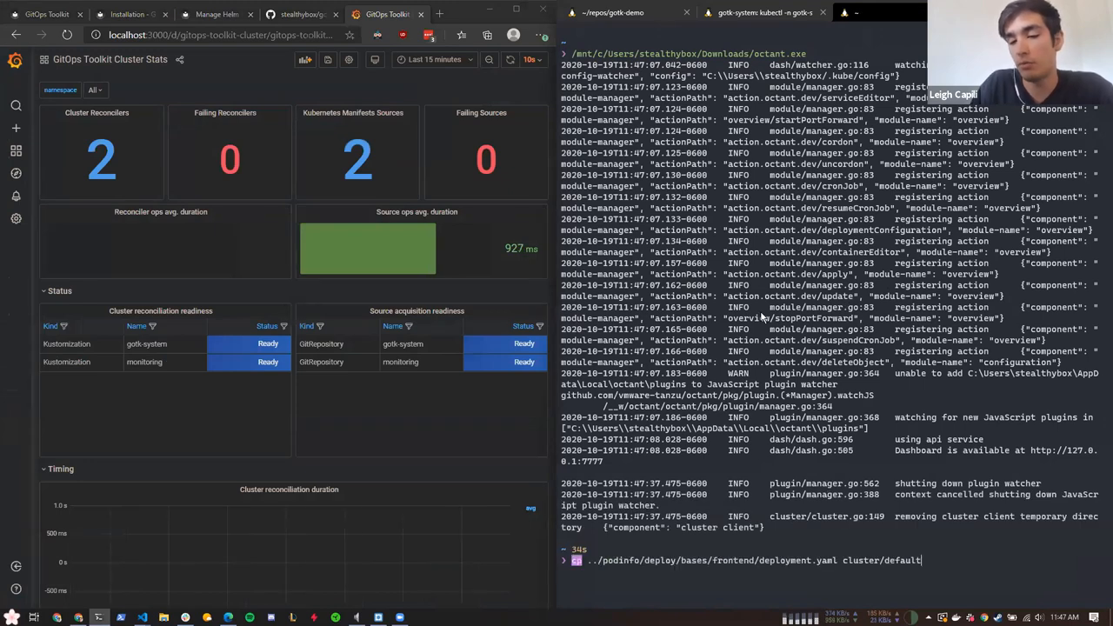
{"action": "key", "text": "Enter"}
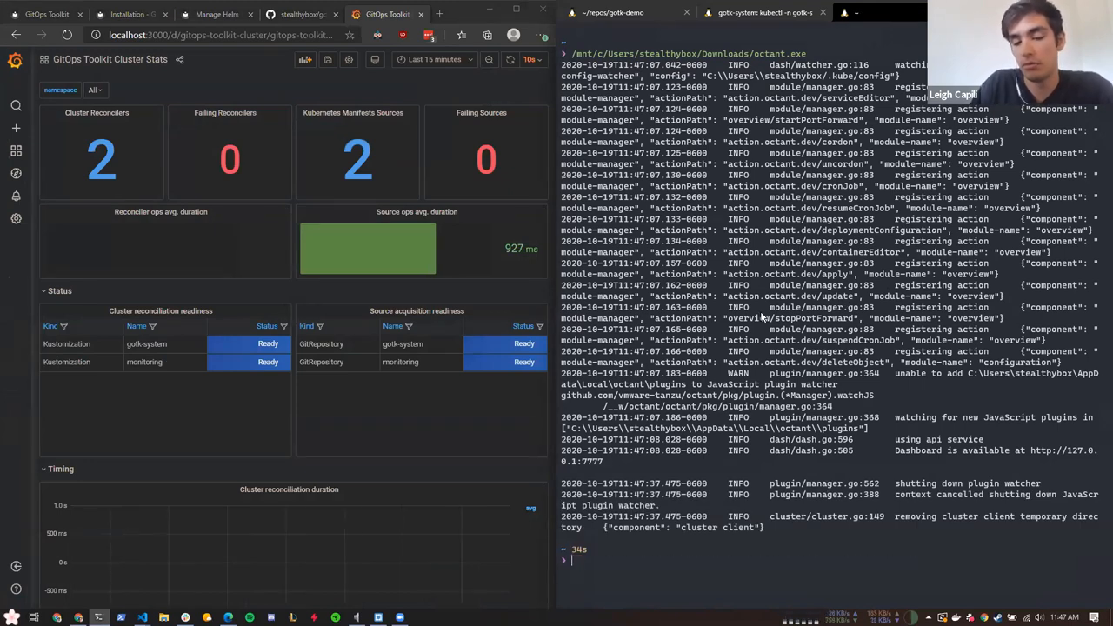
{"action": "type", "text": "kube/config /mnt/c/Users/stealthybox/.kube/config"}
{"action": "type", "text": "/mnt/c/Users/stealthybox/Downloads/octant.exe"}
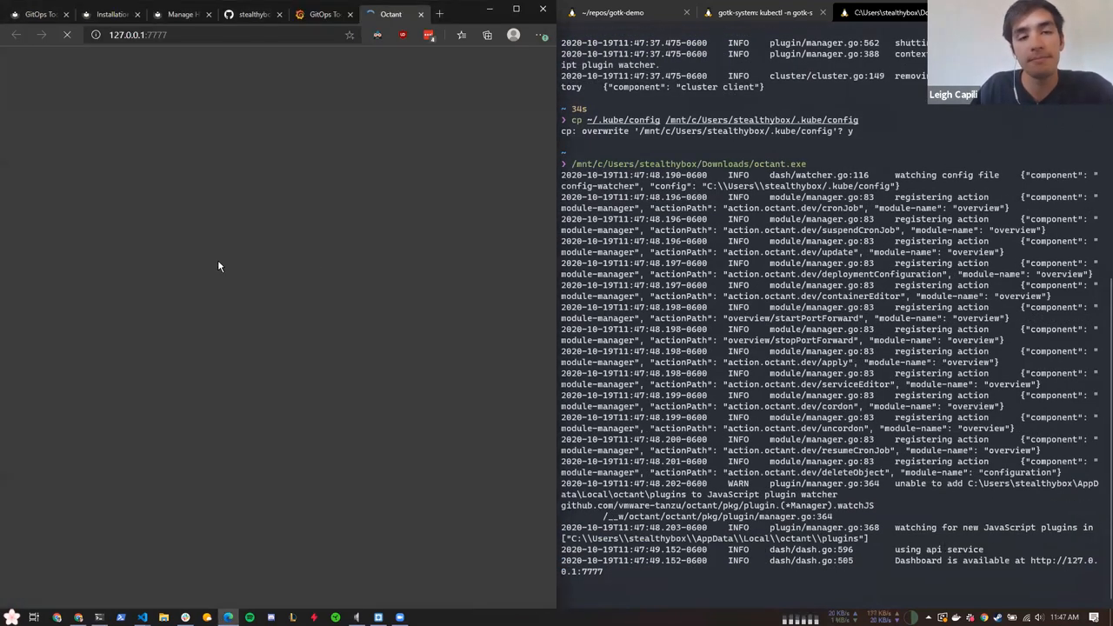
{"action": "mouse_move", "coordinate": [243, 265]}
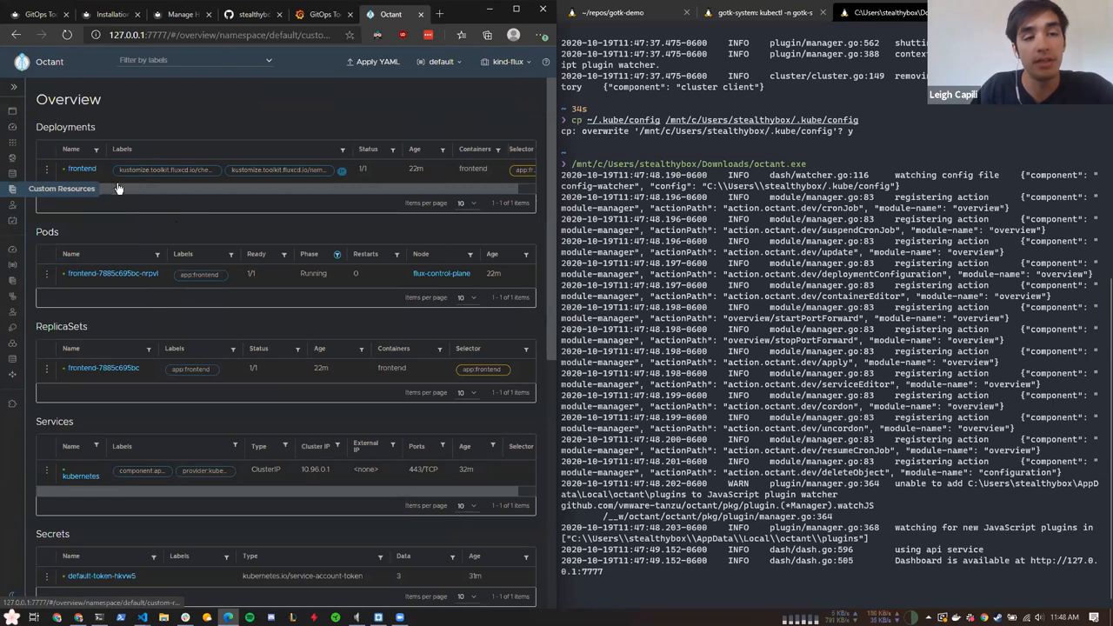
Browse to the cluster's Custom Resources overview in the Octant sidebar
{"action": "left_click", "coordinate": [61, 188]}
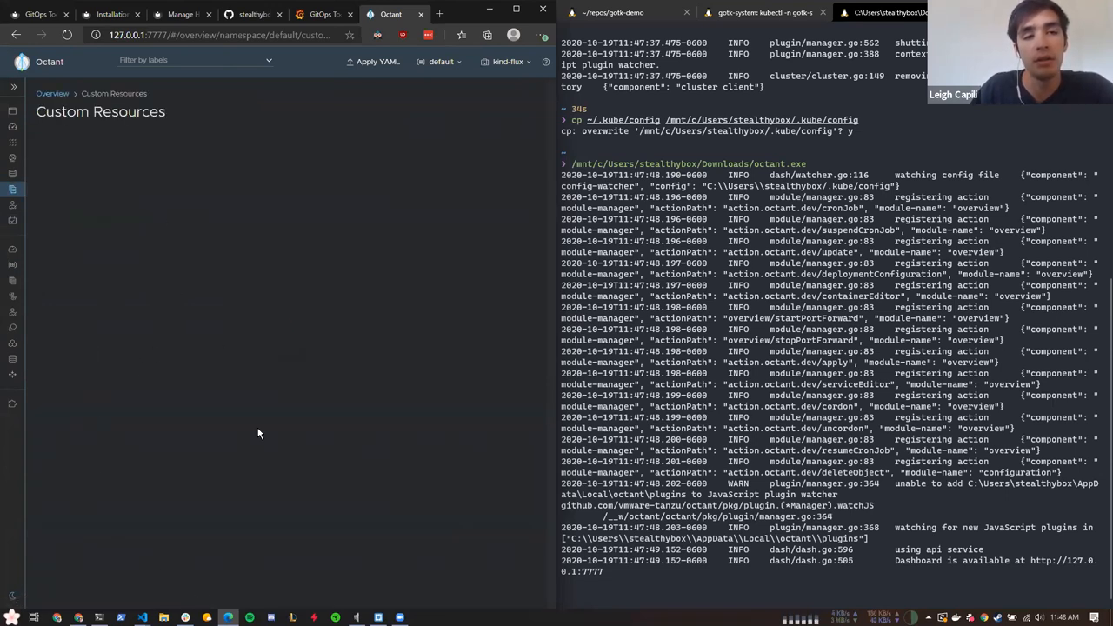
{"action": "mouse_move", "coordinate": [409, 334]}
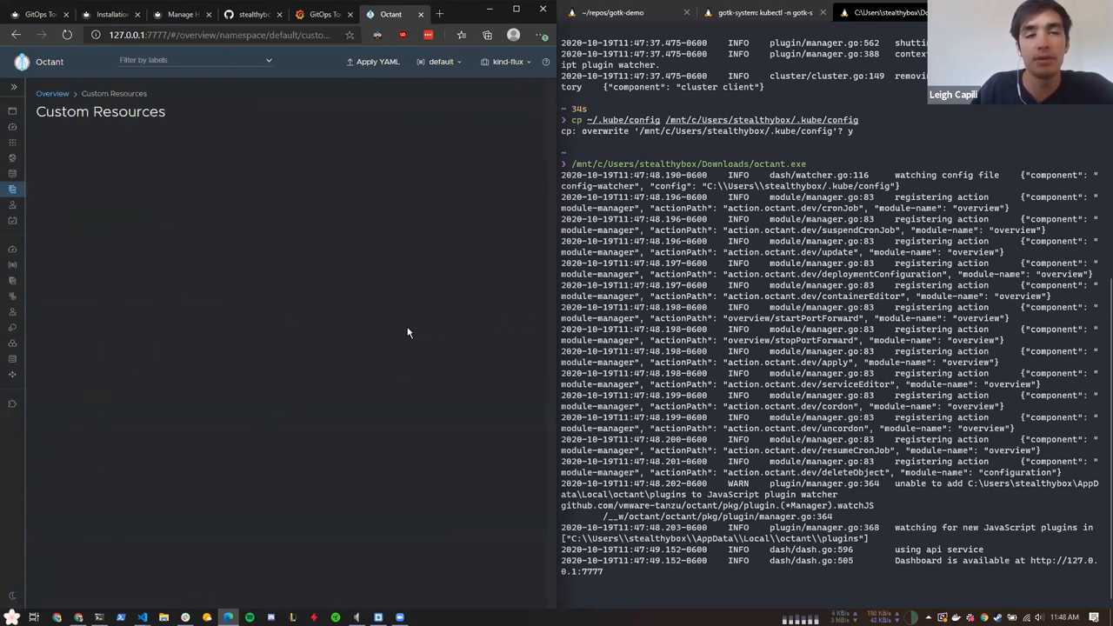
{"action": "left_click", "coordinate": [12, 172]}
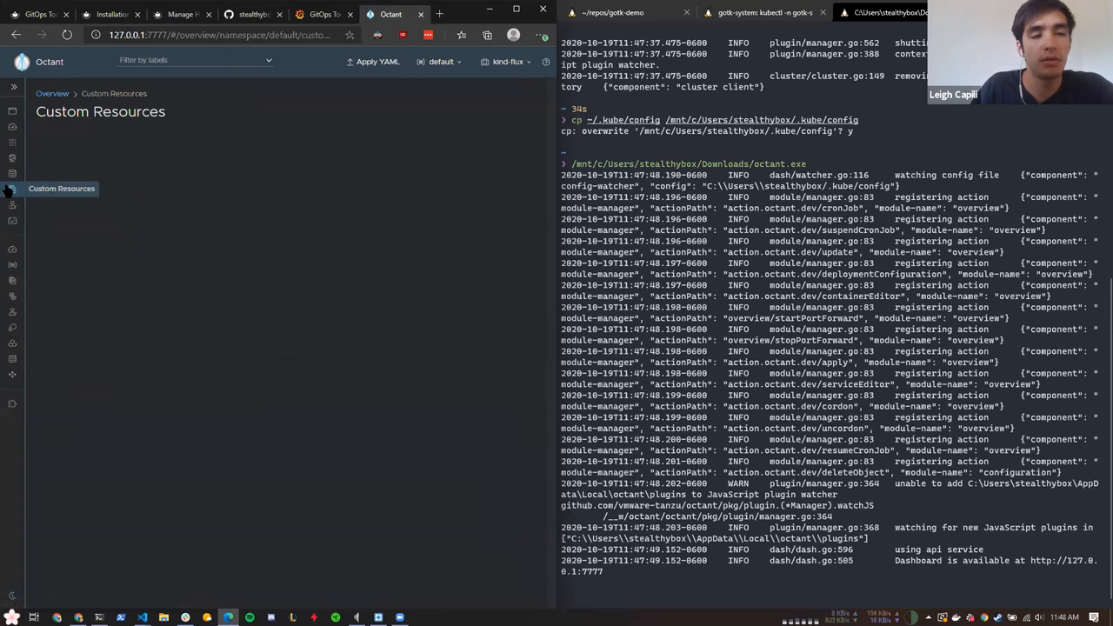
{"action": "left_click", "coordinate": [508, 61]}
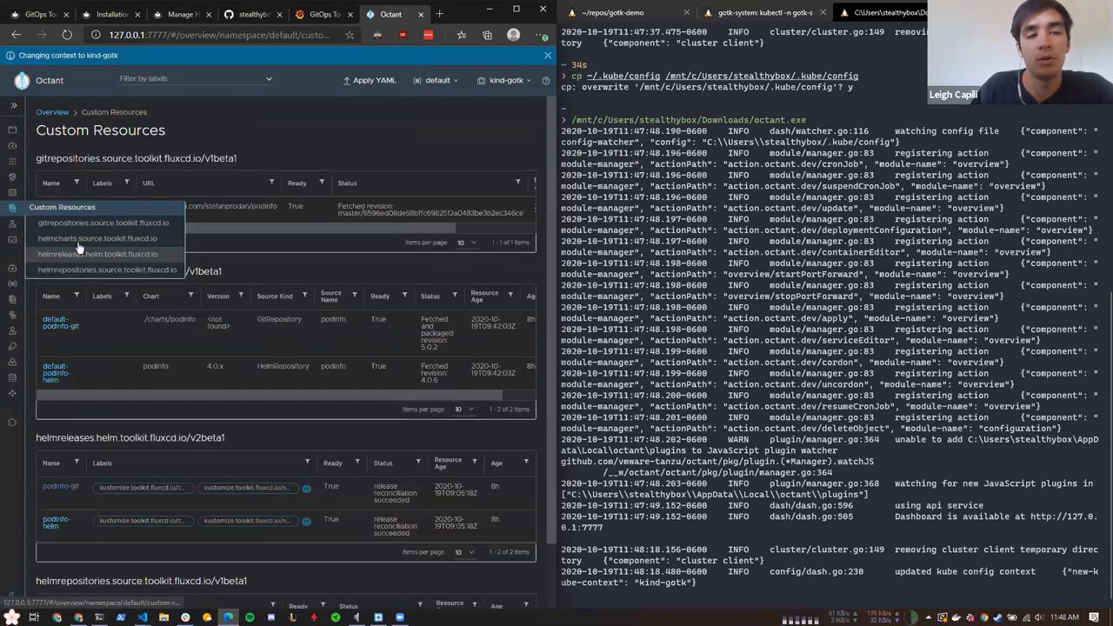
Filter to helmreleases, then switch to helmcharts to reach default-podinfo-git
{"action": "left_click", "coordinate": [97, 254]}
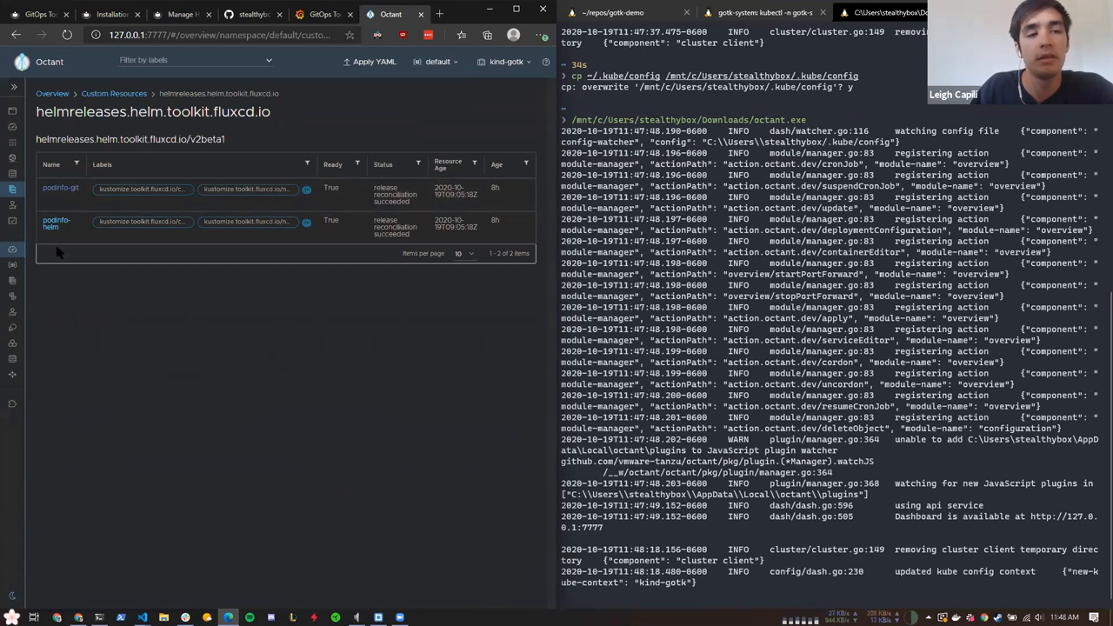
{"action": "left_click", "coordinate": [115, 94]}
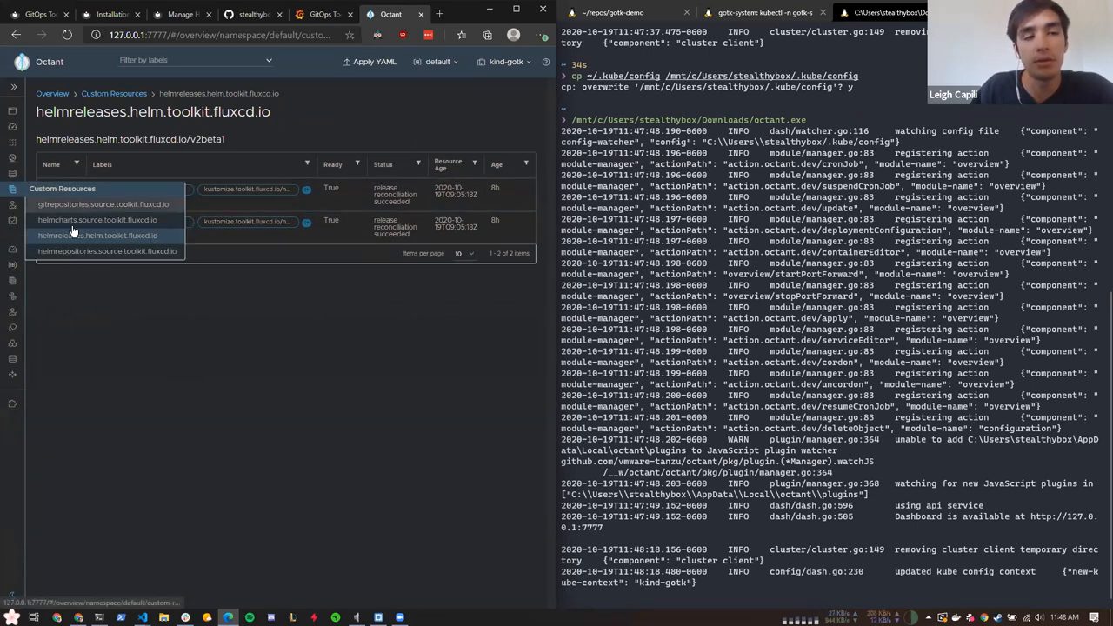
{"action": "left_click", "coordinate": [97, 235]}
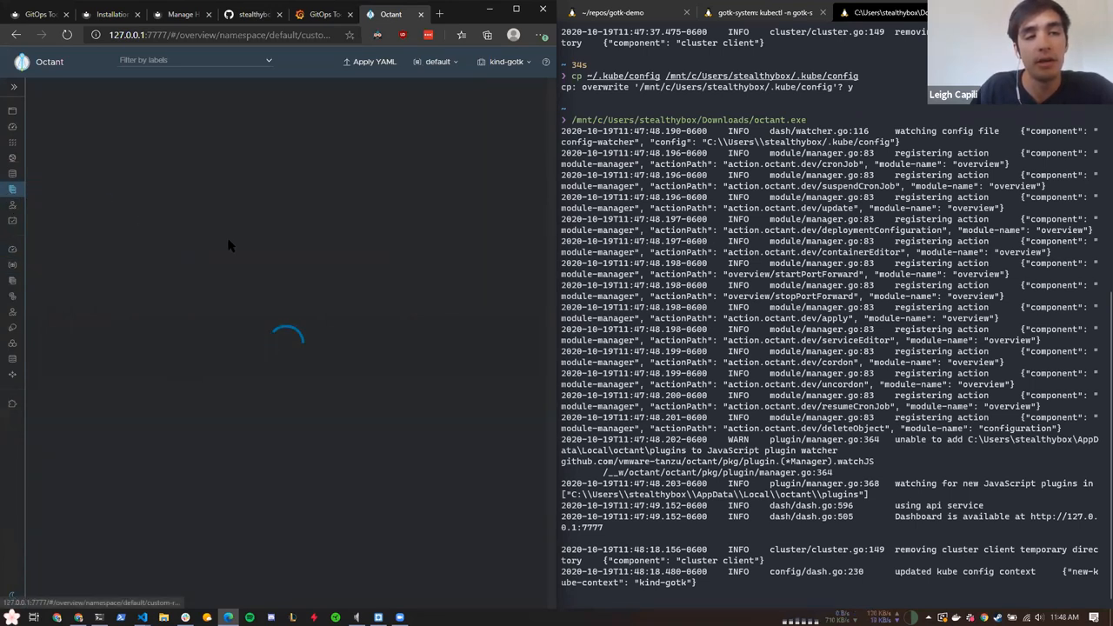
{"action": "mouse_move", "coordinate": [351, 301]}
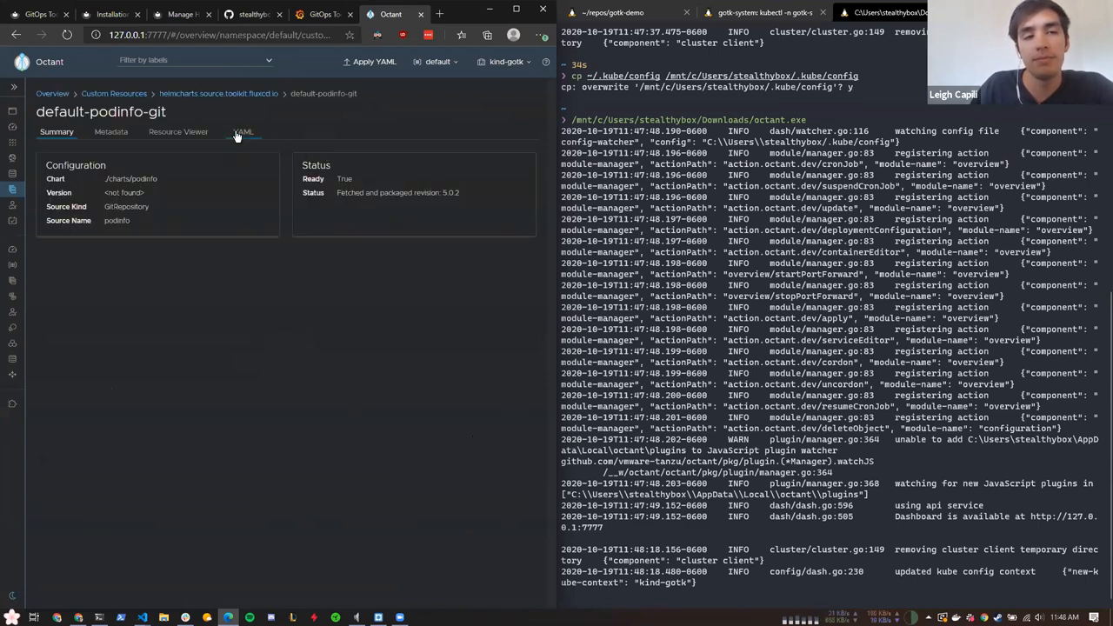
View the default-podinfo-git HelmChart's full YAML manifest down to its status and artifact
{"action": "left_click", "coordinate": [243, 132]}
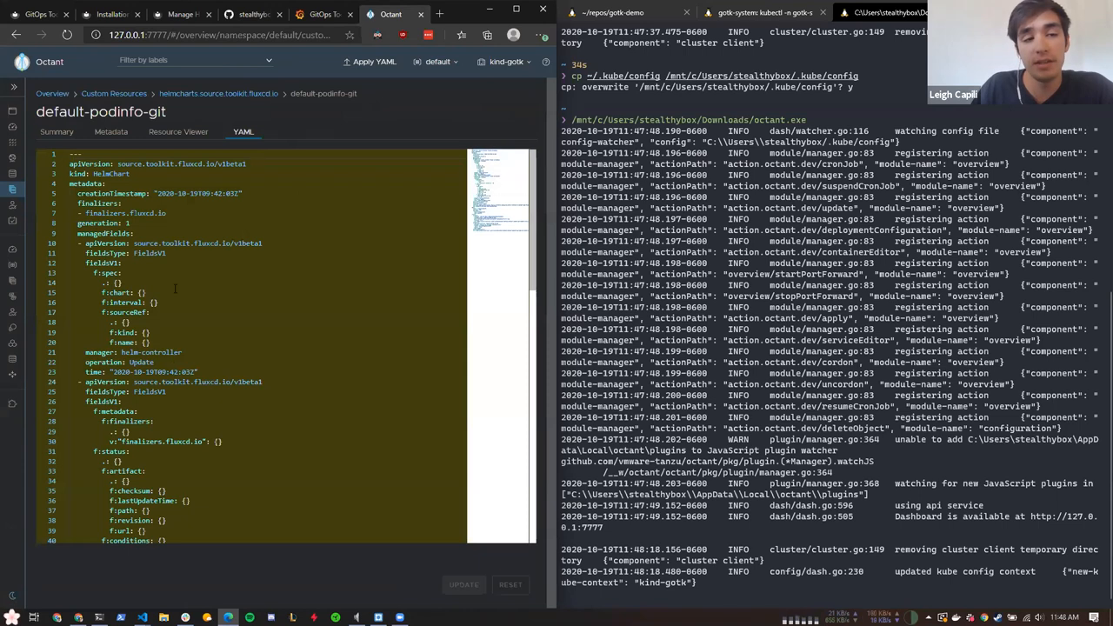
{"action": "scroll", "scroll_direction": "down", "scroll_amount": 3}
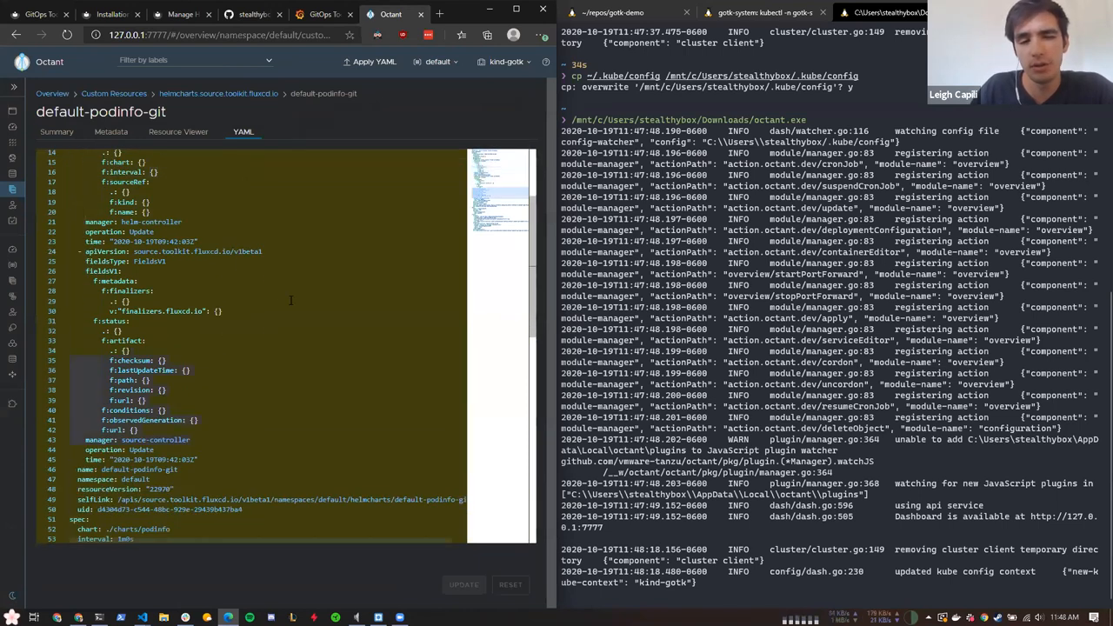
{"action": "scroll", "scroll_direction": "down", "scroll_amount": 3}
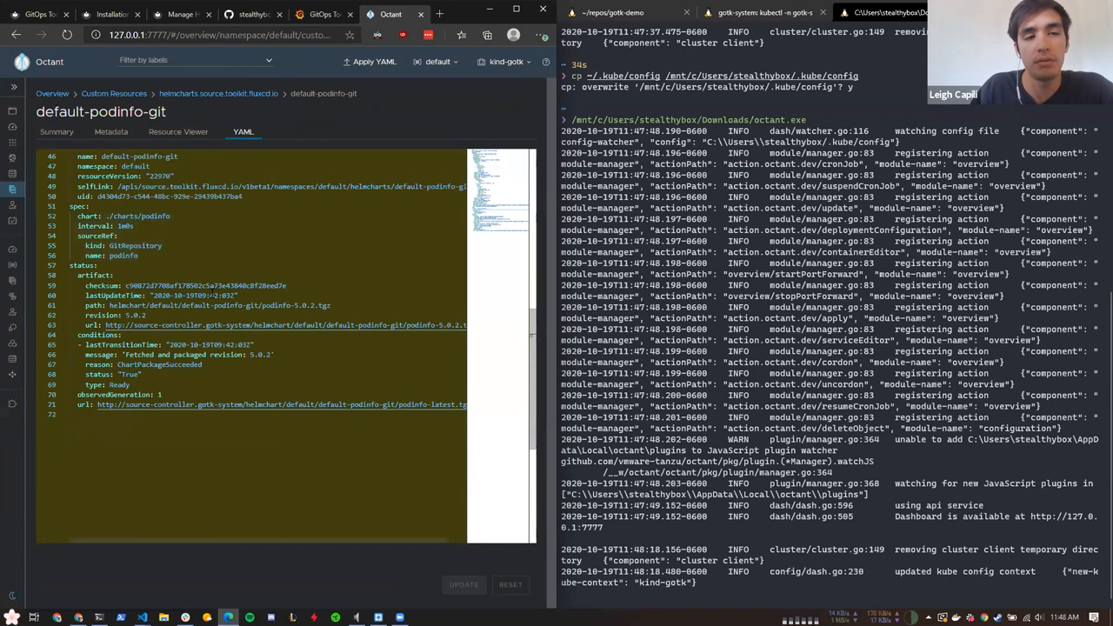
{"action": "scroll", "scroll_direction": "down", "scroll_amount": 3}
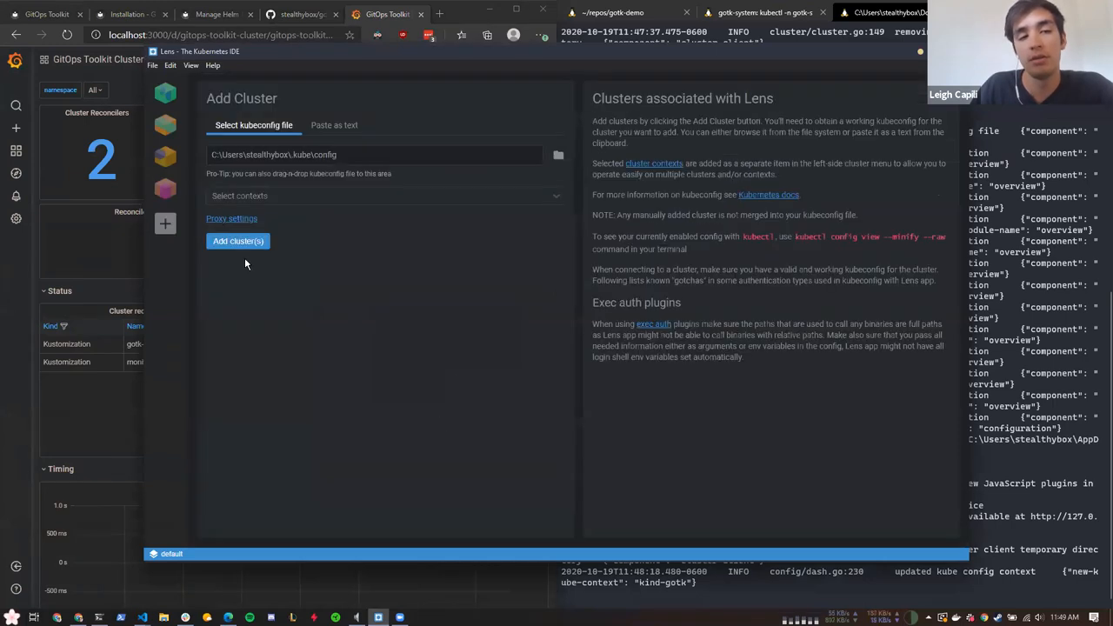
Attempt Add cluster(s) in Lens without a context, getting the context-required warning
{"action": "left_click", "coordinate": [236, 240]}
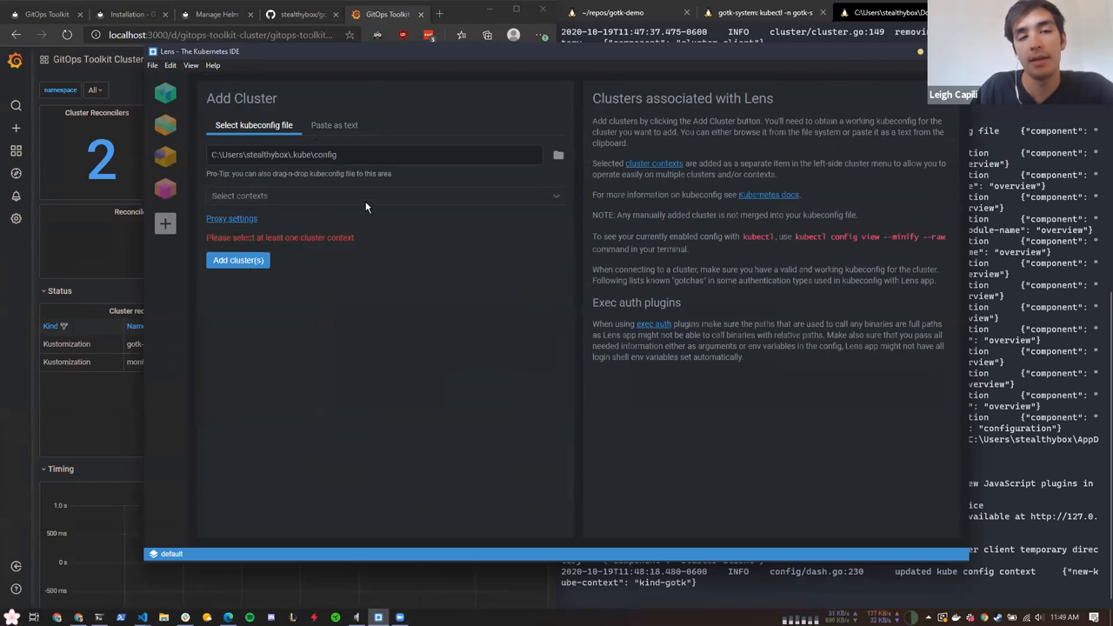
{"action": "mouse_move", "coordinate": [165, 223]}
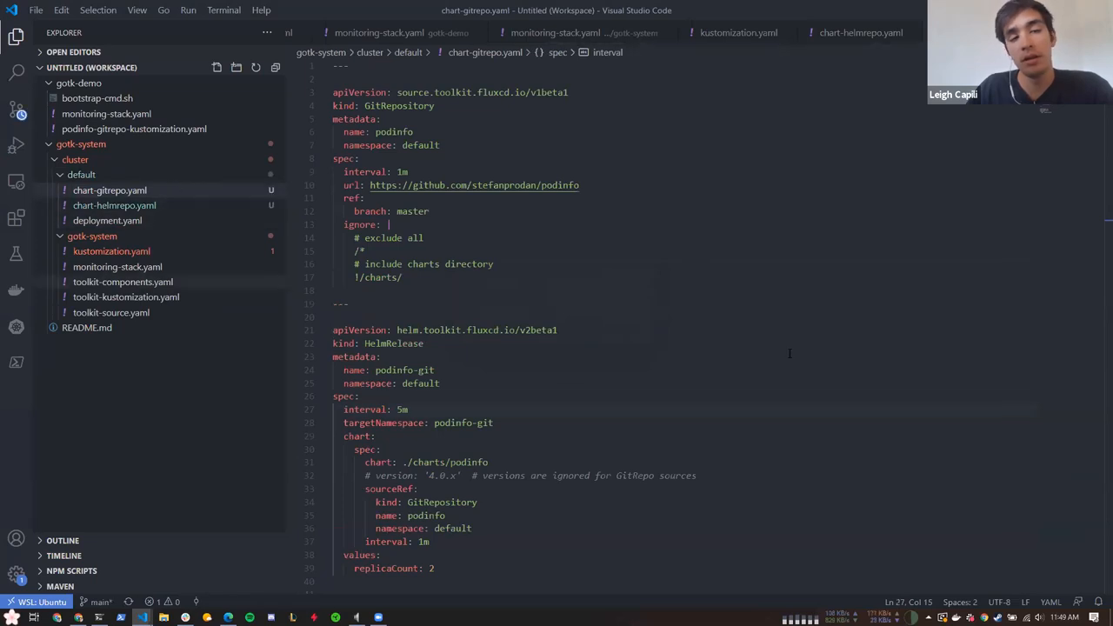
Bring Windows Terminal up beside the chart-gitrepo.yaml editor
{"action": "key", "text": "alt+tab"}
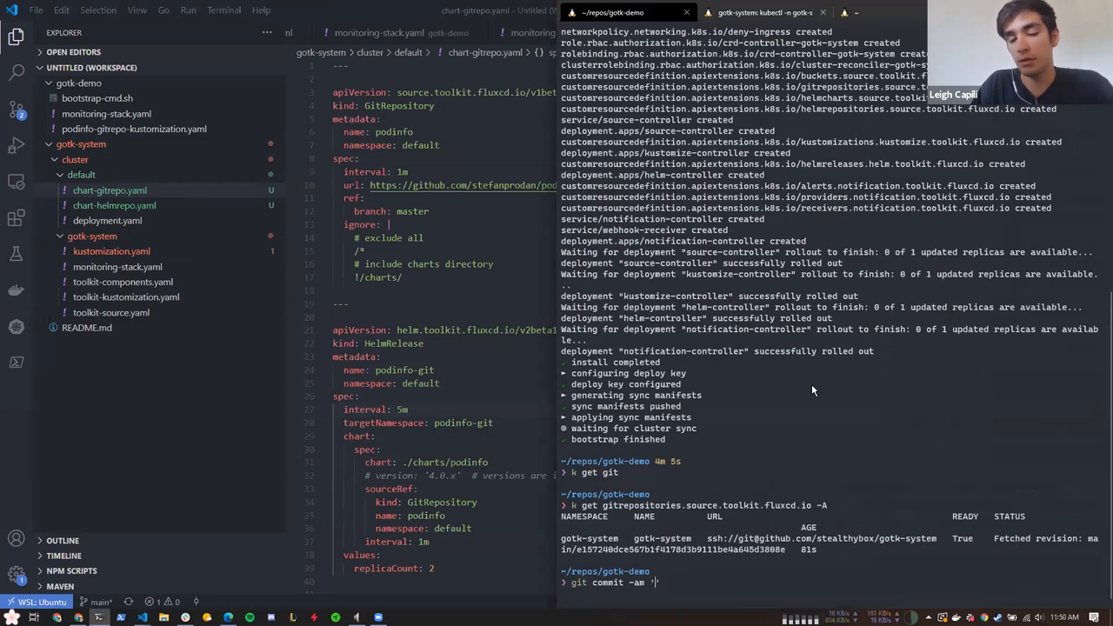
Draft the commit message, rewording 'Deploy Hel...' into 'Release helm apps...'
{"action": "type", "text": "Deploy Hel"}
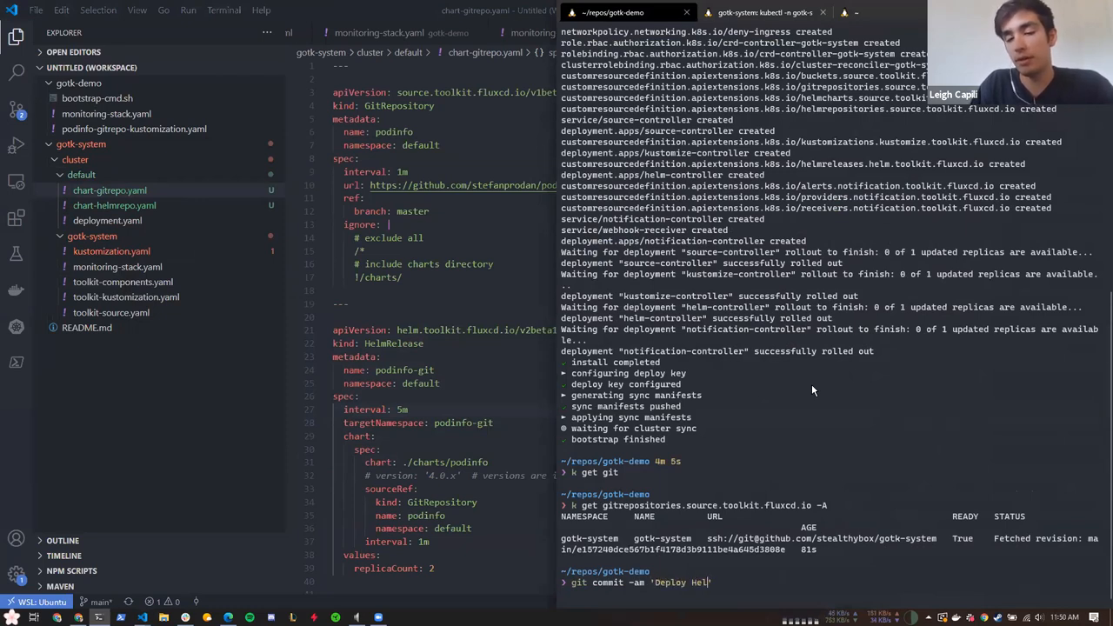
{"action": "key", "text": "BackSpace"}
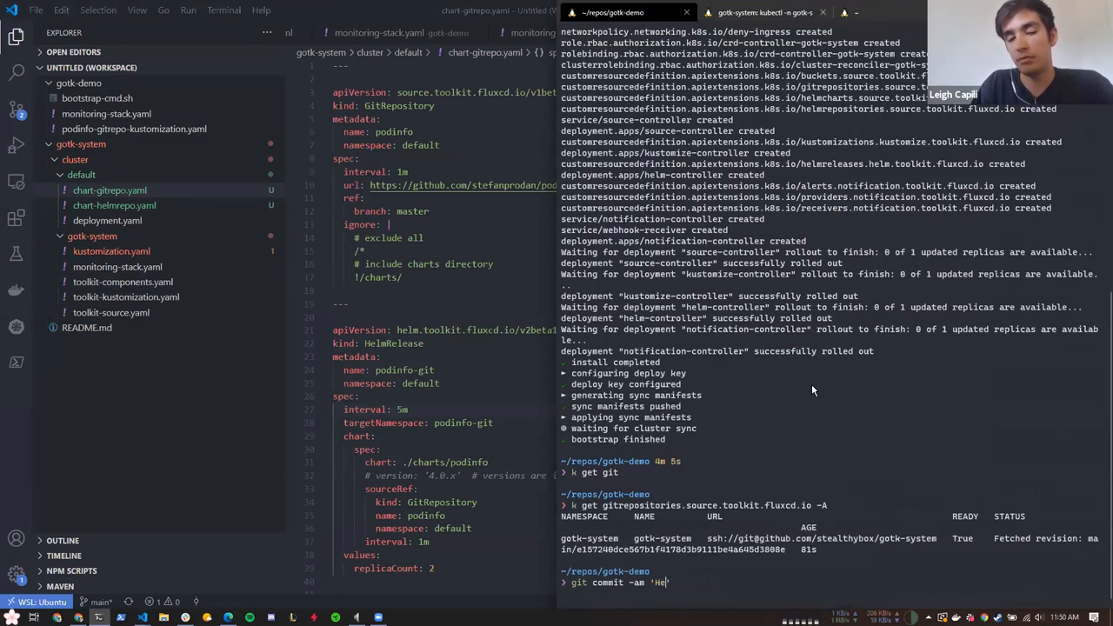
{"action": "type", "text": "Release helm inst"}
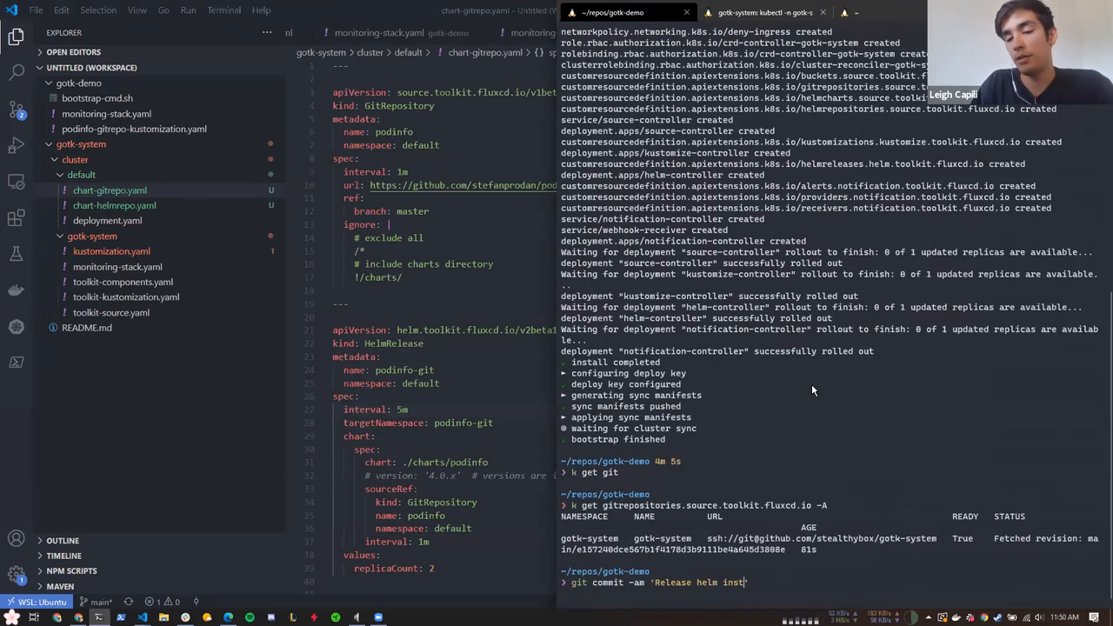
{"action": "type", "text": "apps from helmrepos and git'"}
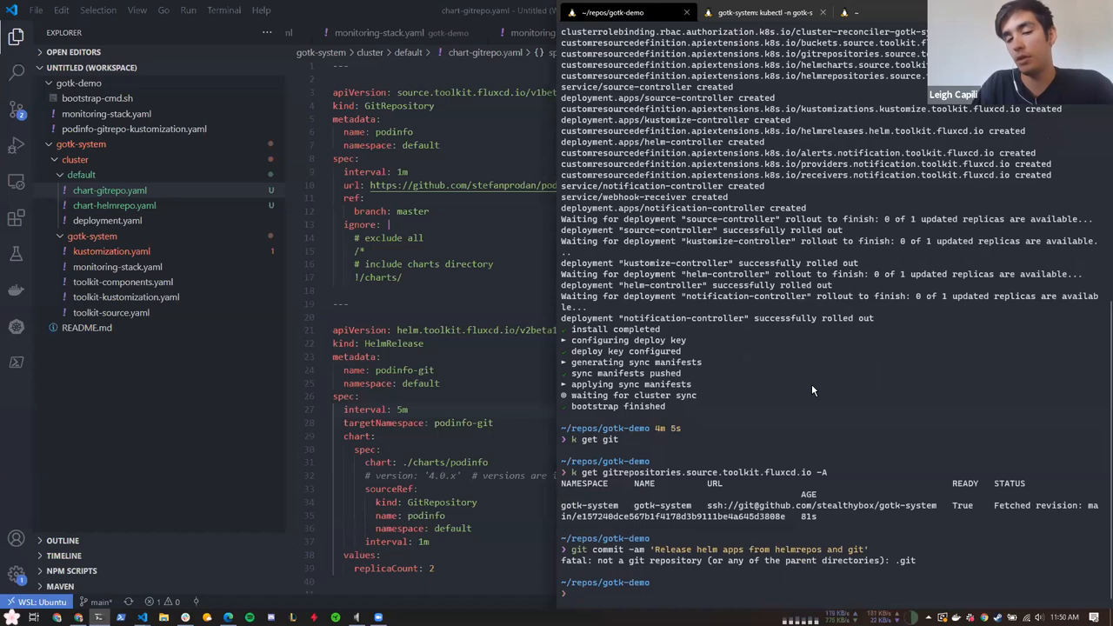
In ../gotk-system, commit as 'Release helm apps from helmrepos and git' and git push
{"action": "type", "text": "cd ."}
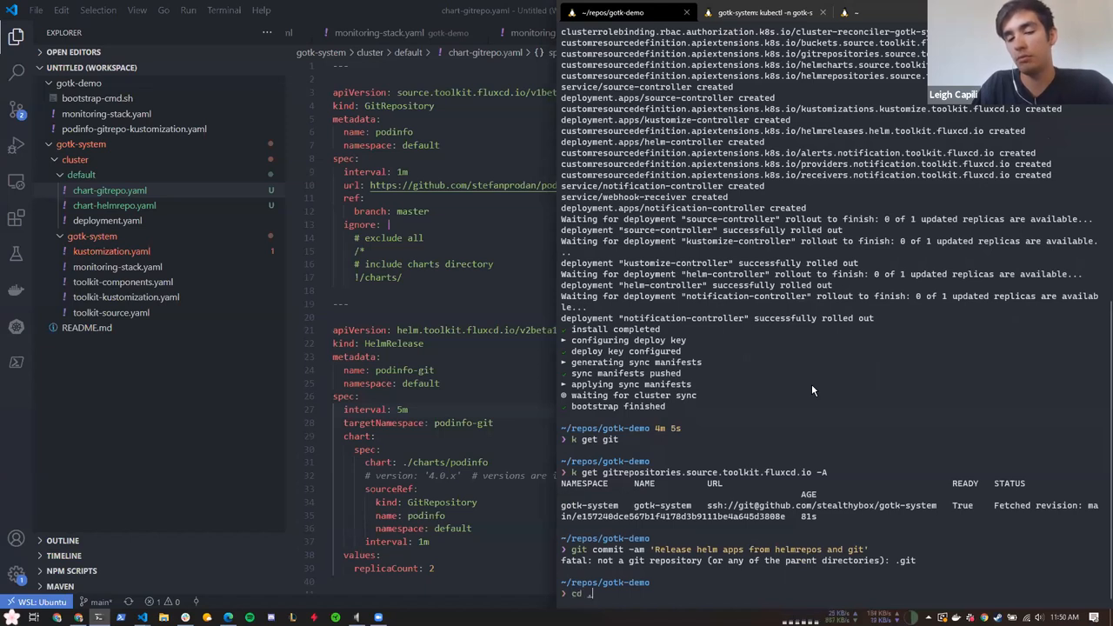
{"action": "type", "text": "../gt"}
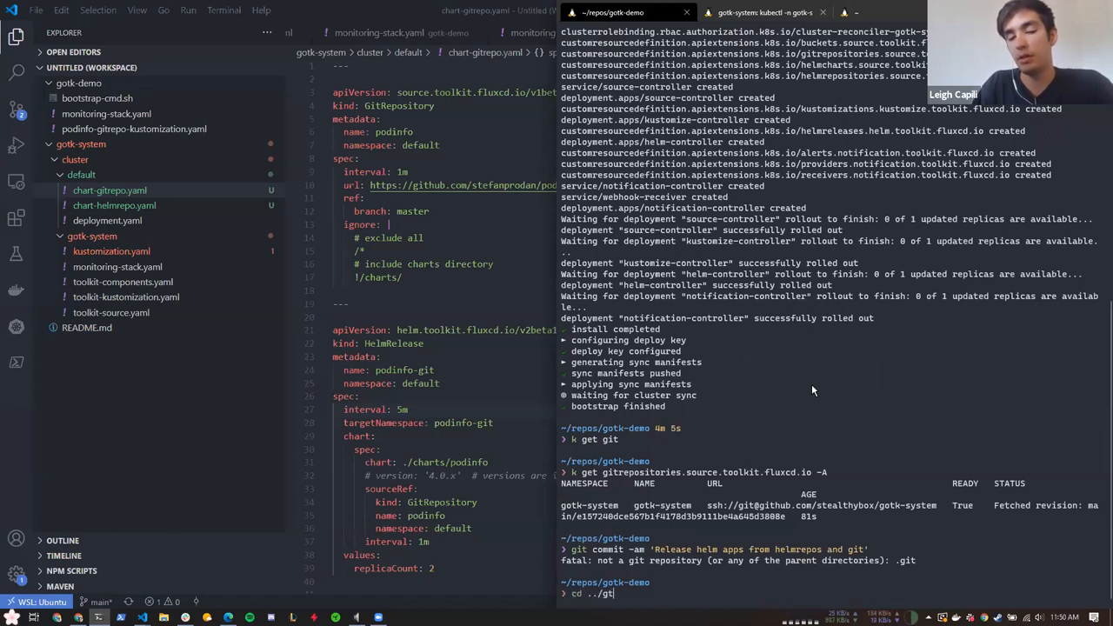
{"action": "type", "text": "otk-system/"}
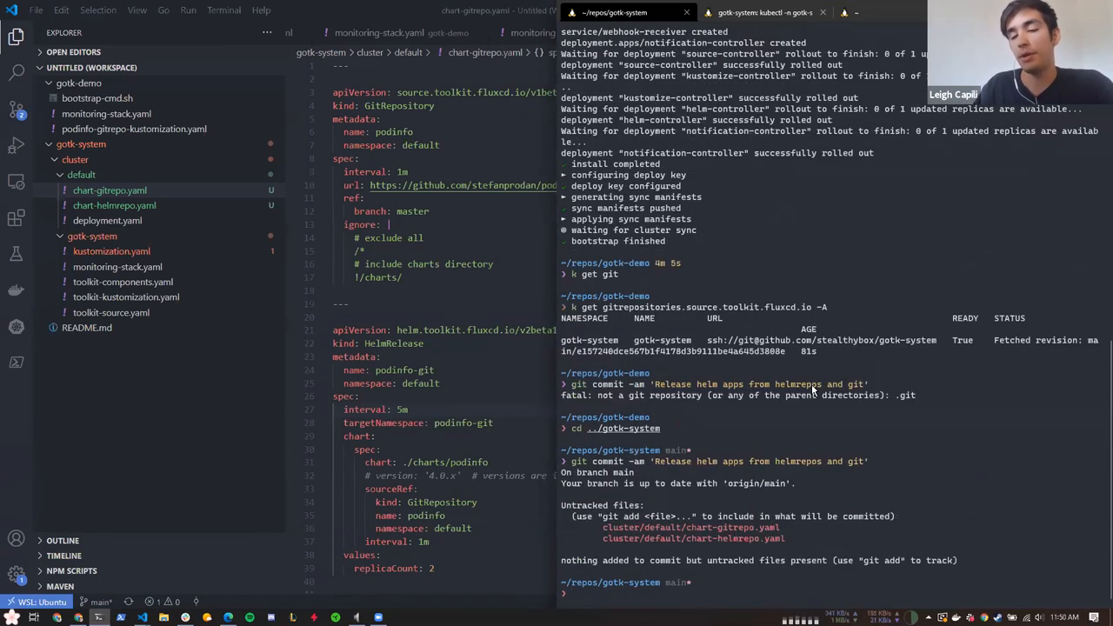
{"action": "type", "text": "git commit -am 'Release helm apps from helmrepos and git'"}
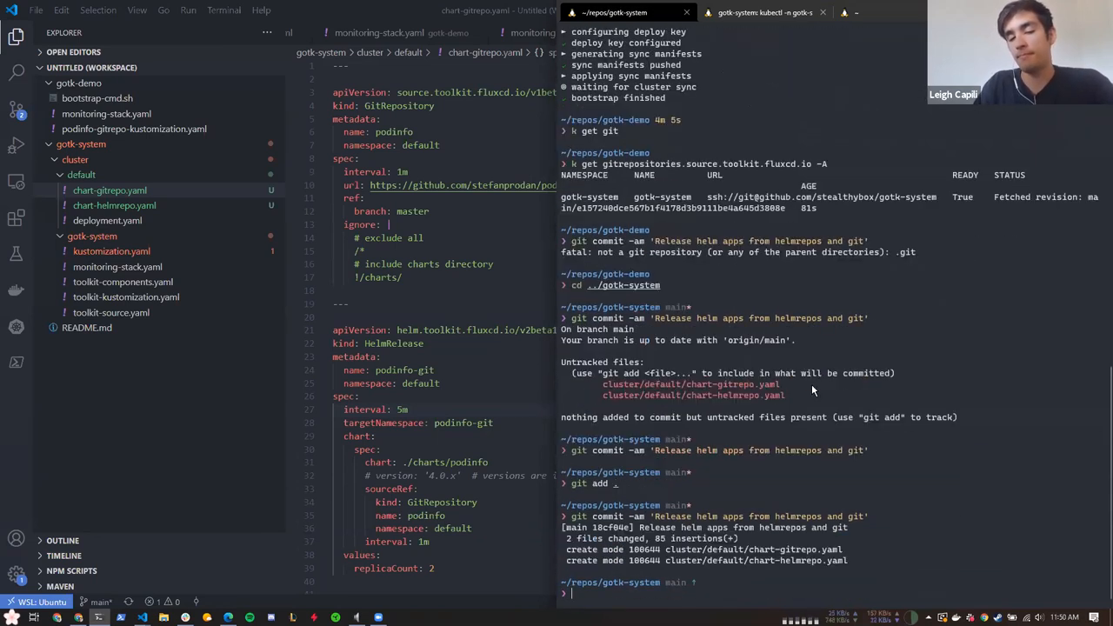
{"action": "type", "text": "git push"}
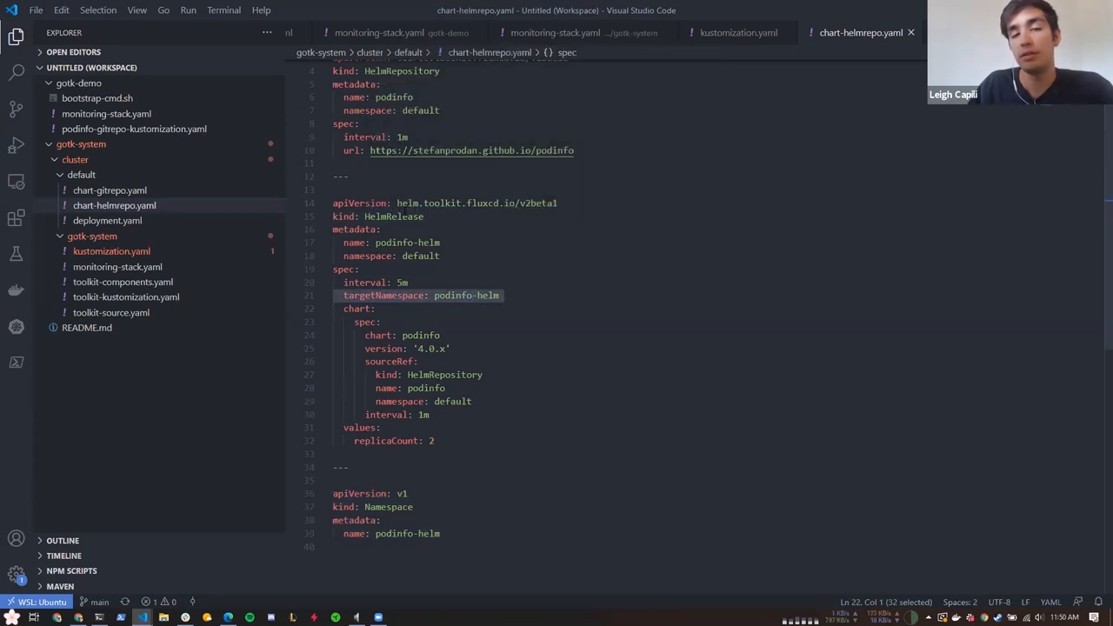
In chart-helmrepo.yaml highlight the podinfo-helm targetNamespace and the replicaCount 2 override
{"action": "double_click", "coordinate": [421, 256]}
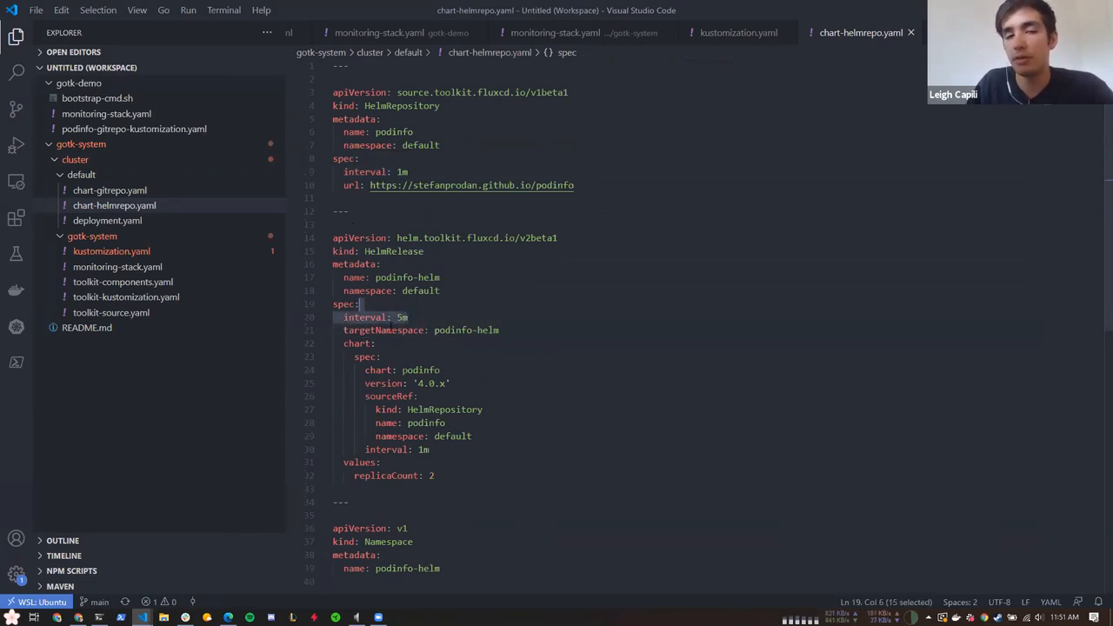
{"action": "scroll", "scroll_direction": "down", "scroll_amount": 3}
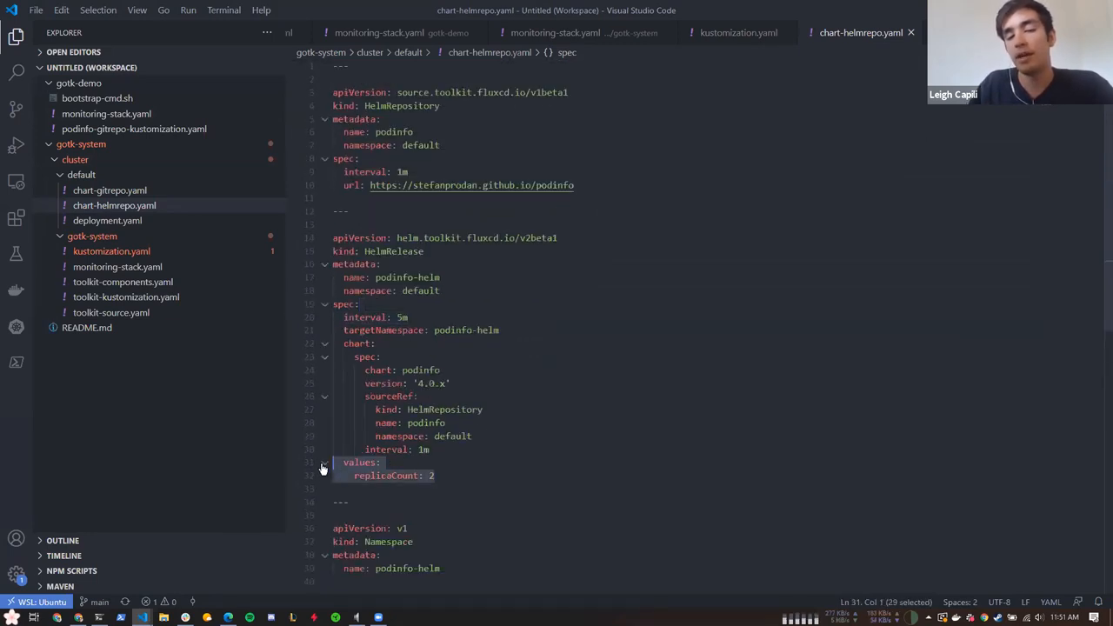
{"action": "left_click", "coordinate": [396, 476]}
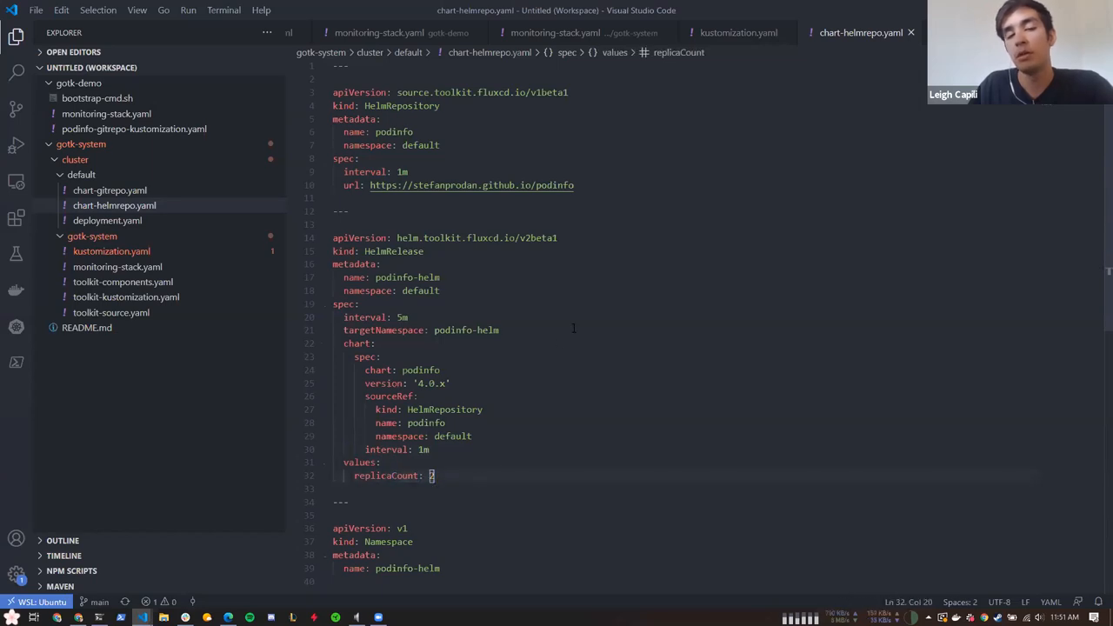
{"action": "mouse_move", "coordinate": [845, 89]}
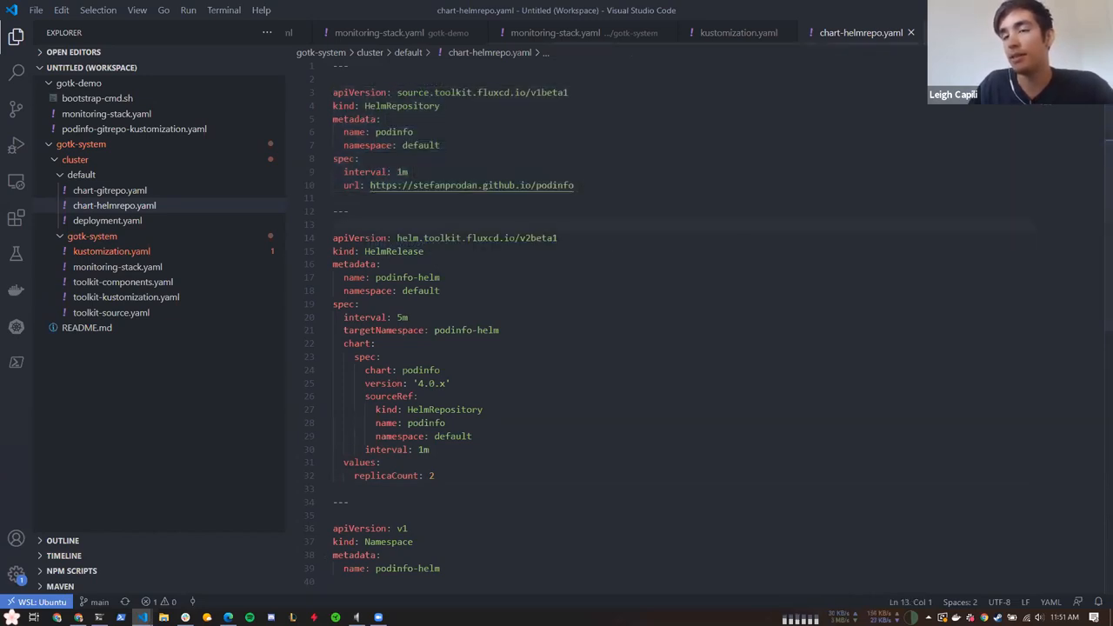
Review chart-gitrepo.yaml's HelmRelease and Namespace blocks, selecting them for explanation
{"action": "left_click", "coordinate": [109, 190]}
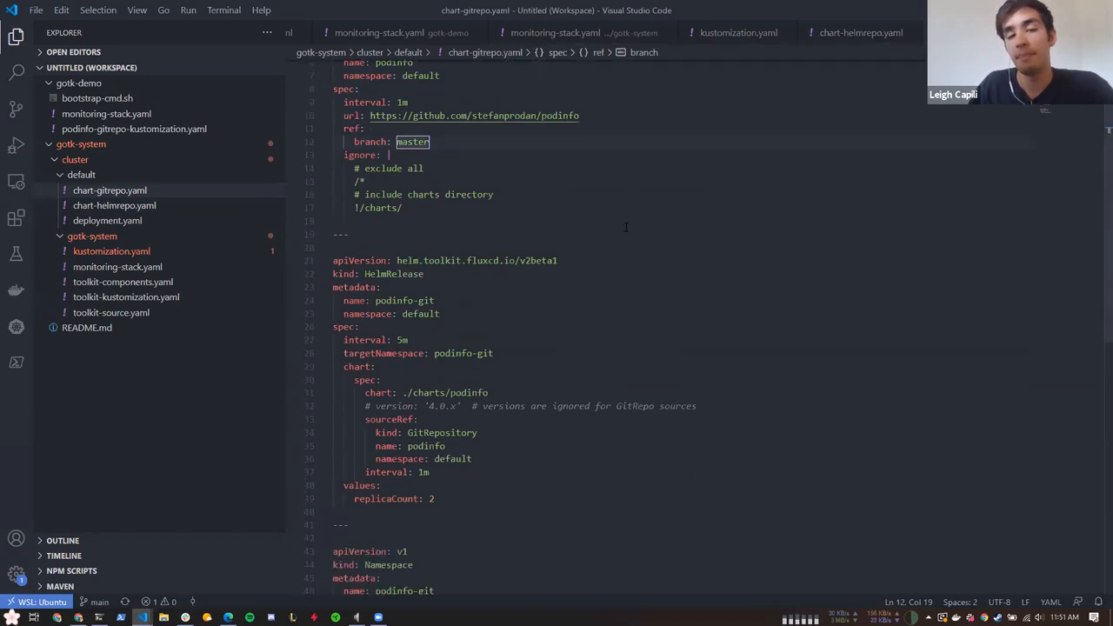
{"action": "scroll", "scroll_direction": "down", "scroll_amount": 3}
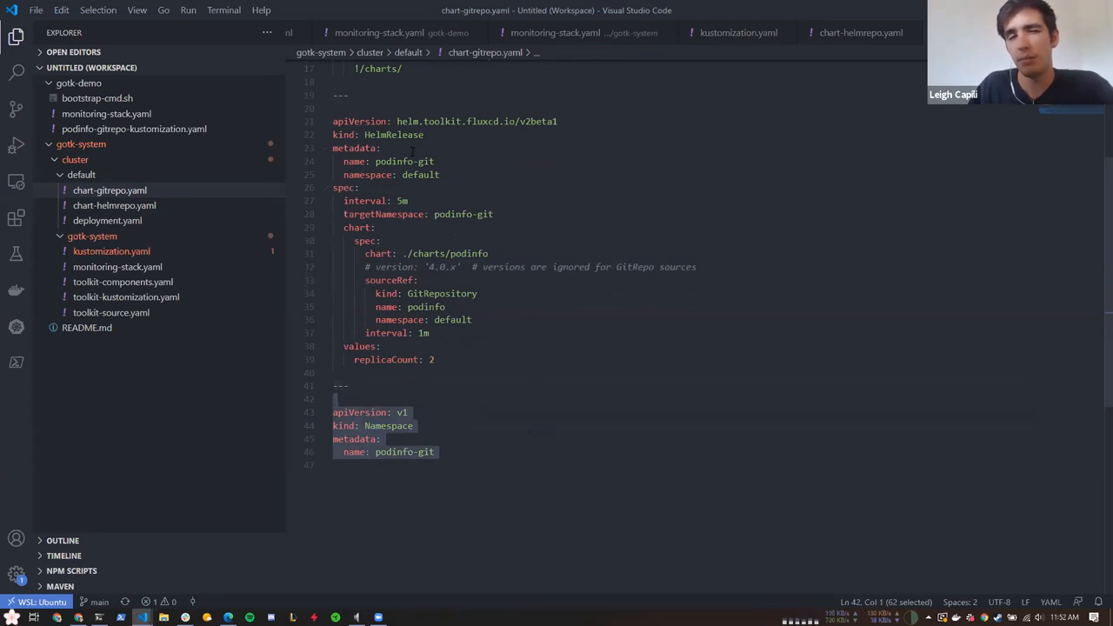
{"action": "left_click", "coordinate": [434, 452]}
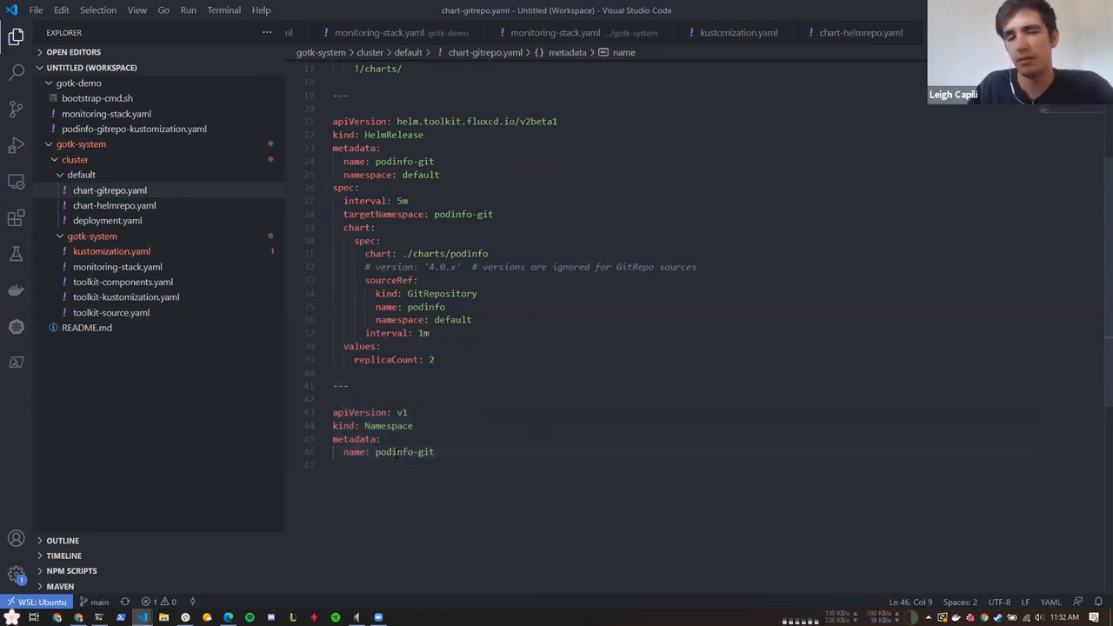
{"action": "left_click_drag", "start_coordinate": [365, 424], "coordinate": [435, 452]}
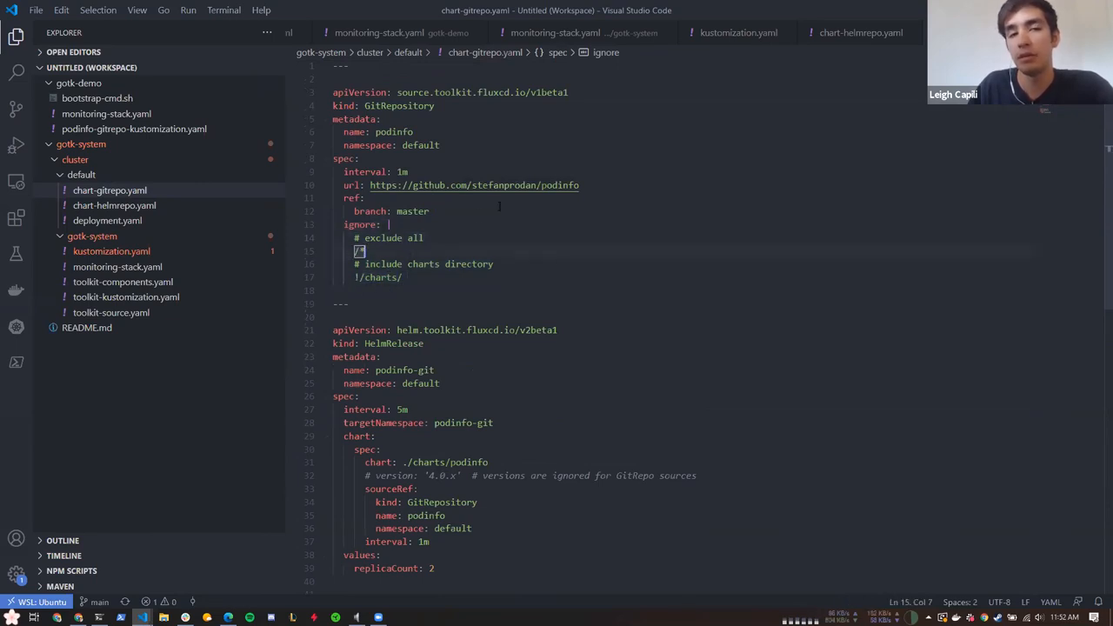
{"action": "double_click", "coordinate": [412, 210]}
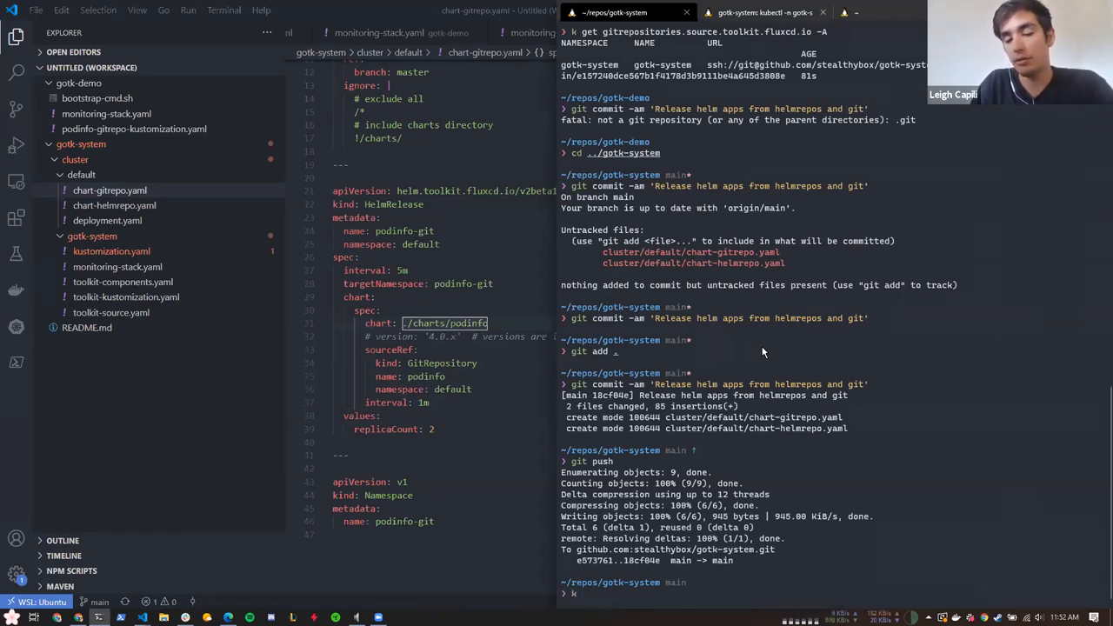
List Helm releases, all cluster resources, and deployed releases with 'k get helmreleases -A', 'k get all -A', 'helm list -A'
{"action": "type", "text": "k get helmreleases.helm.toolkit.fluxcd.io"}
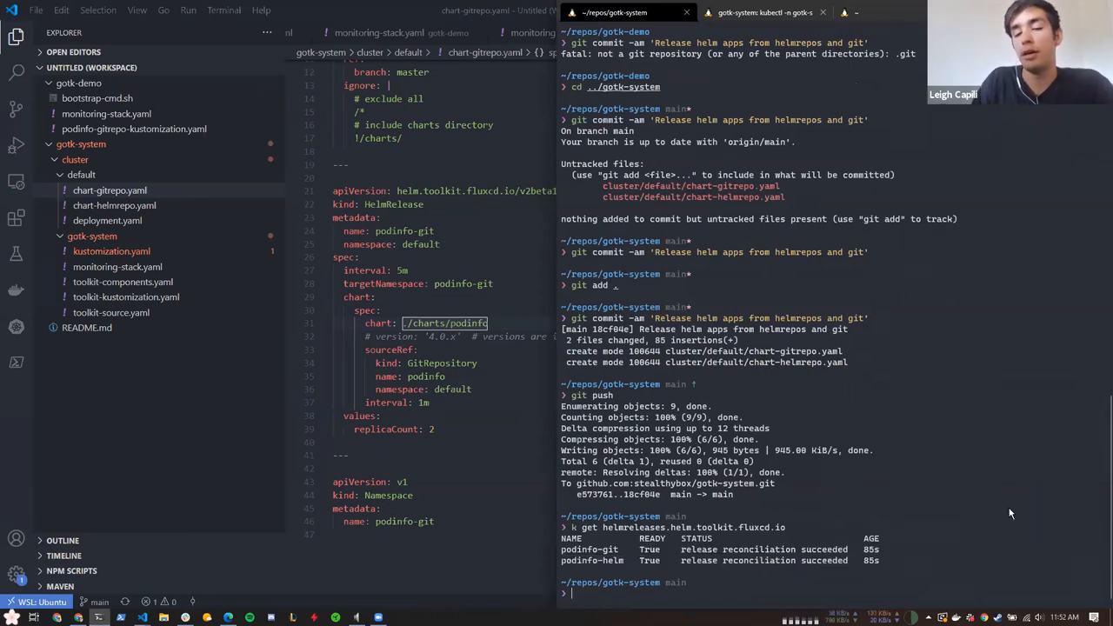
{"action": "type", "text": "k get all -A"}
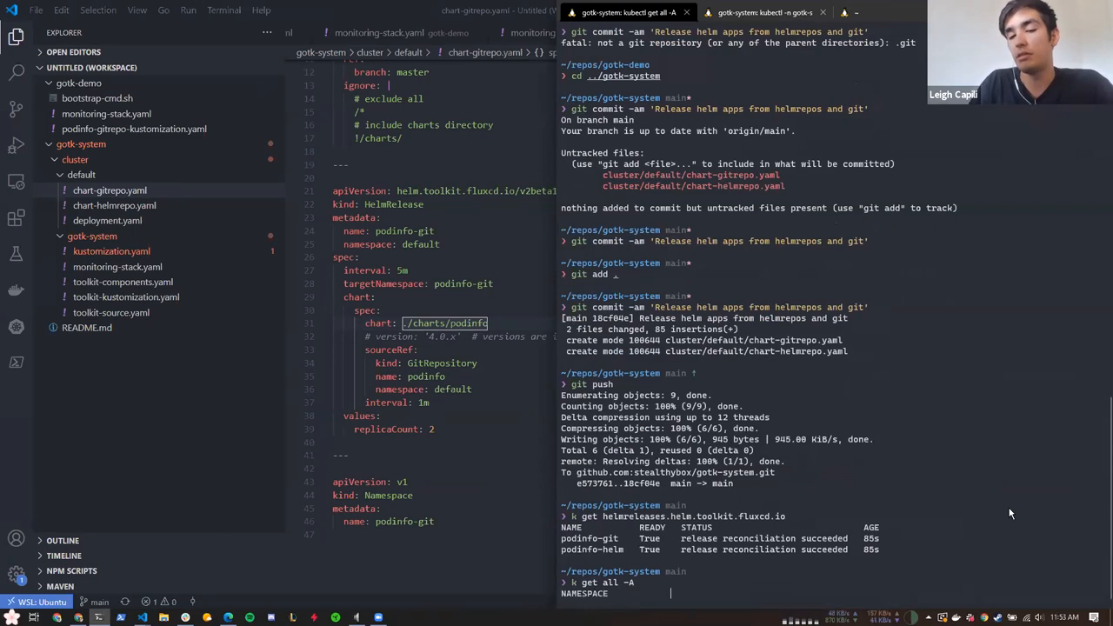
{"action": "key", "text": "Return"}
{"action": "type", "text": "helm"}
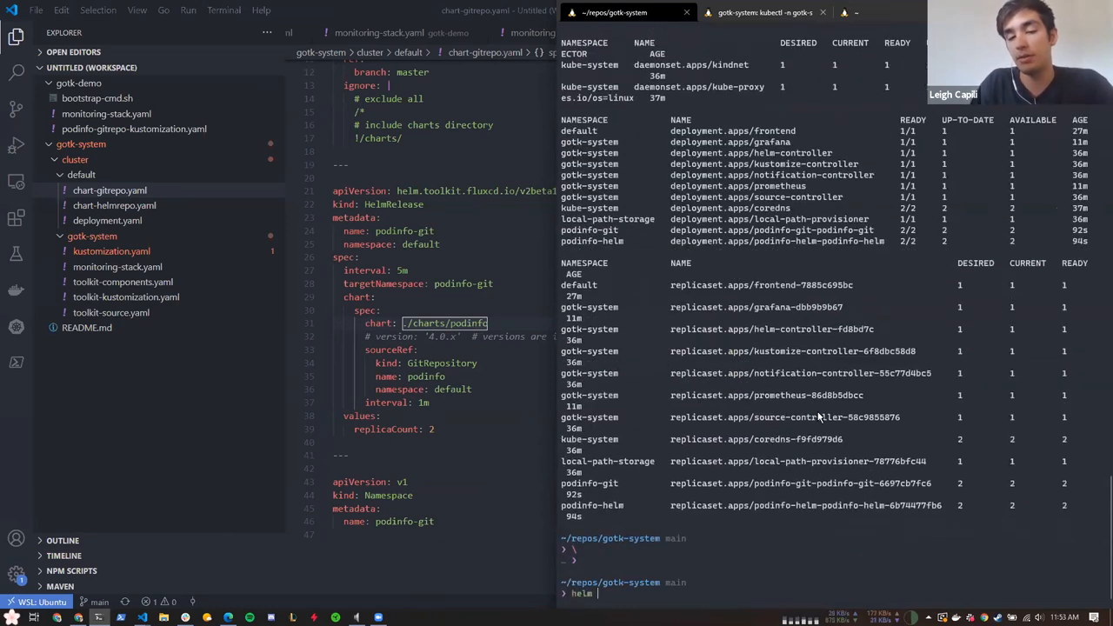
{"action": "type", "text": "list -A"}
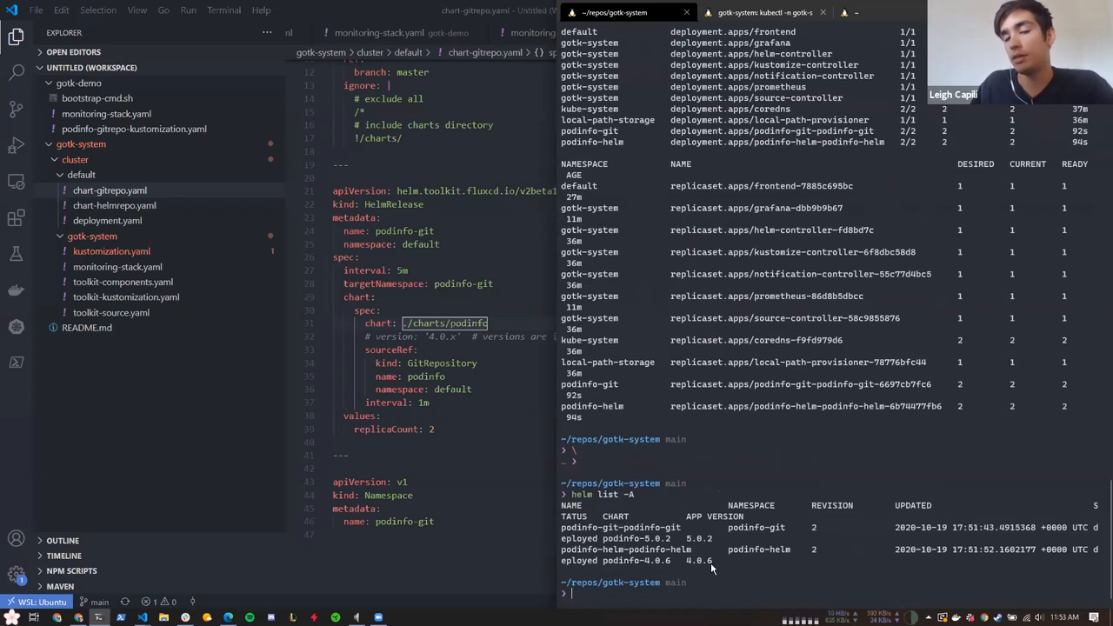
{"action": "mouse_move", "coordinate": [730, 577]}
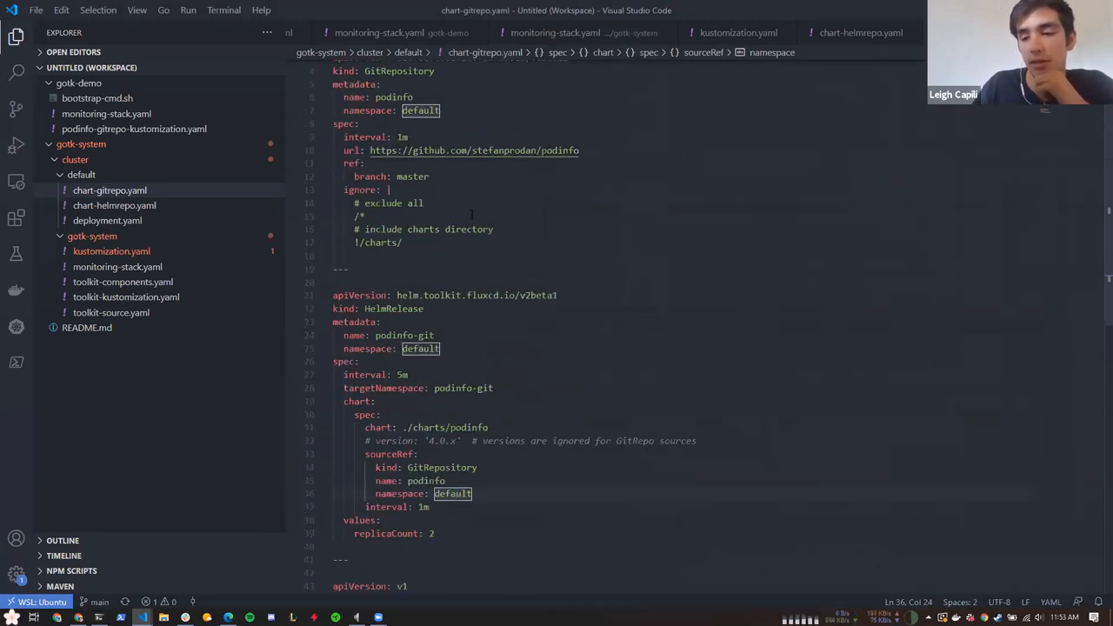
Scroll through chart-gitrepo.yaml to review the podinfo source and release definitions
{"action": "scroll", "scroll_direction": "down", "scroll_amount": 3}
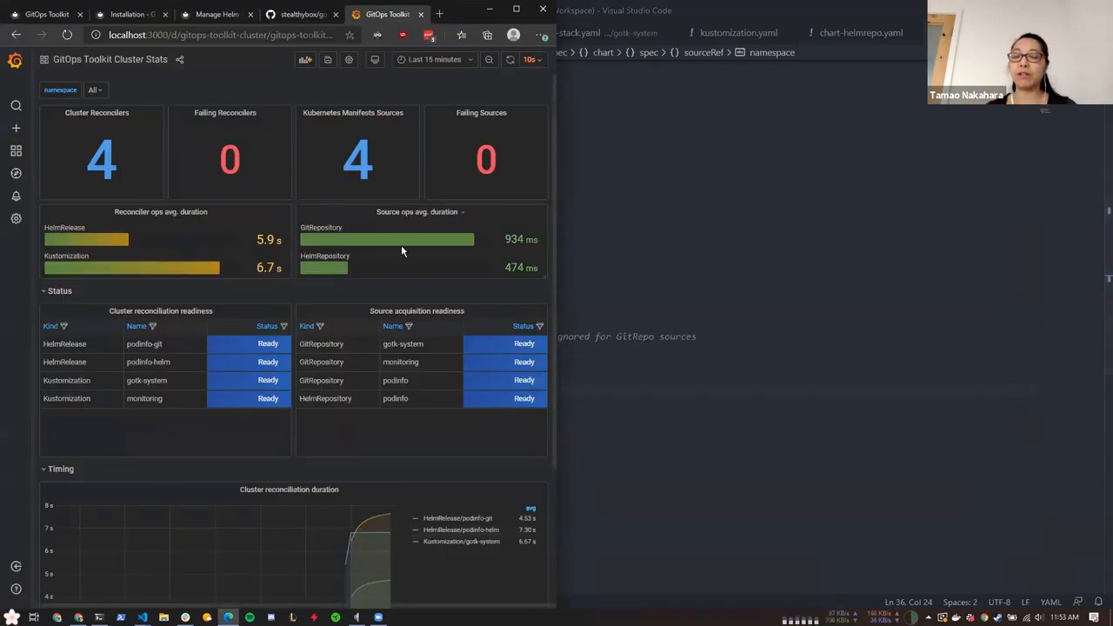
{"action": "scroll", "scroll_direction": "down", "scroll_amount": 3}
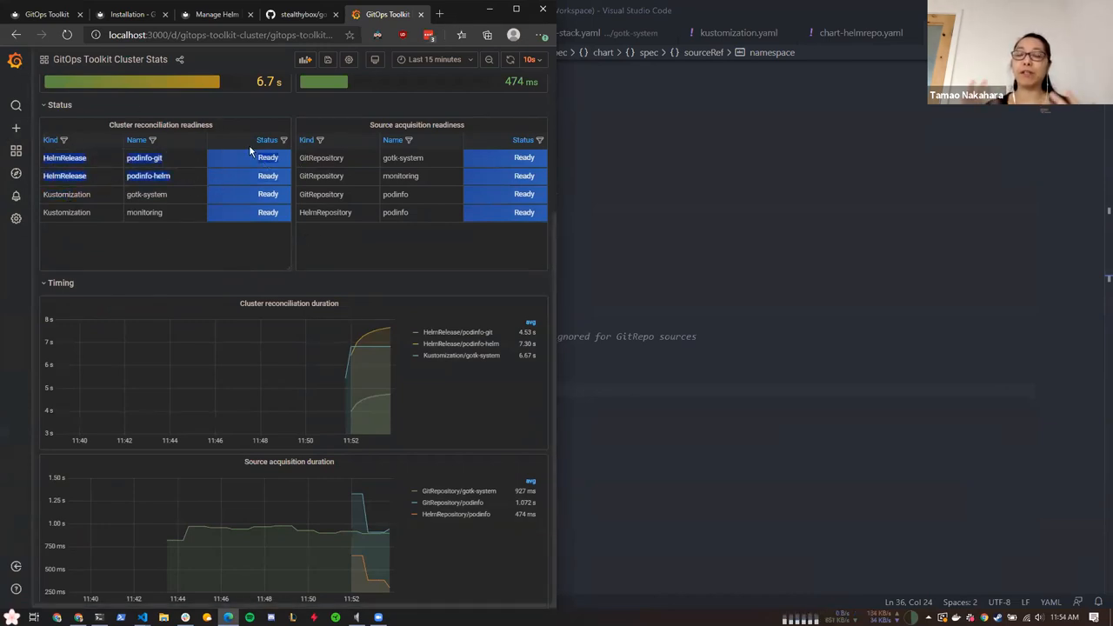
{"action": "key", "text": "ctrl+plus"}
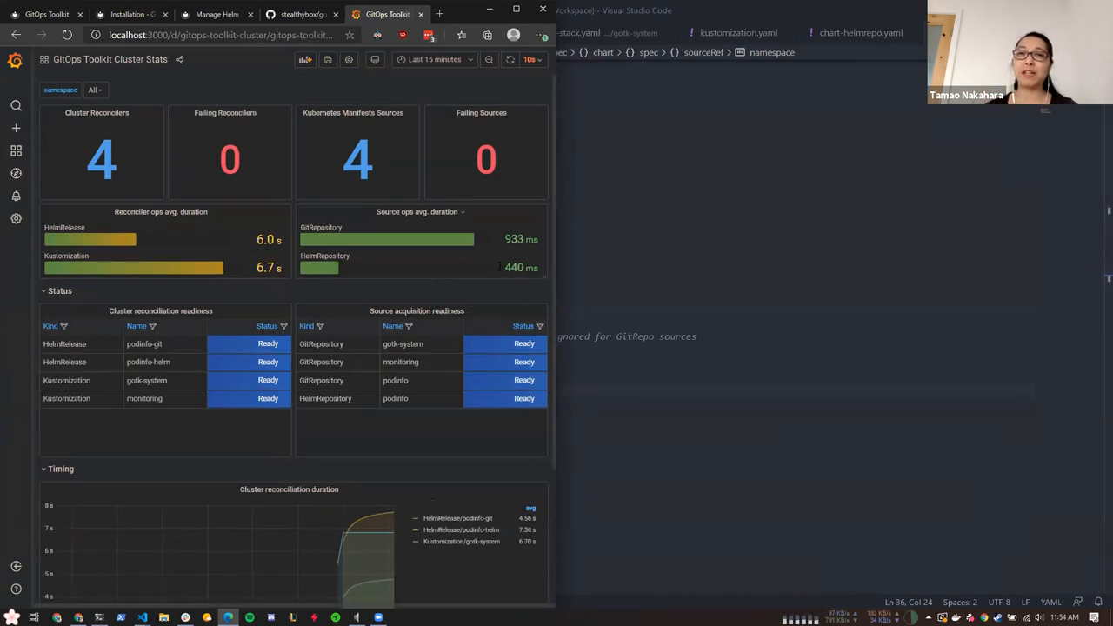
{"action": "mouse_move", "coordinate": [502, 242]}
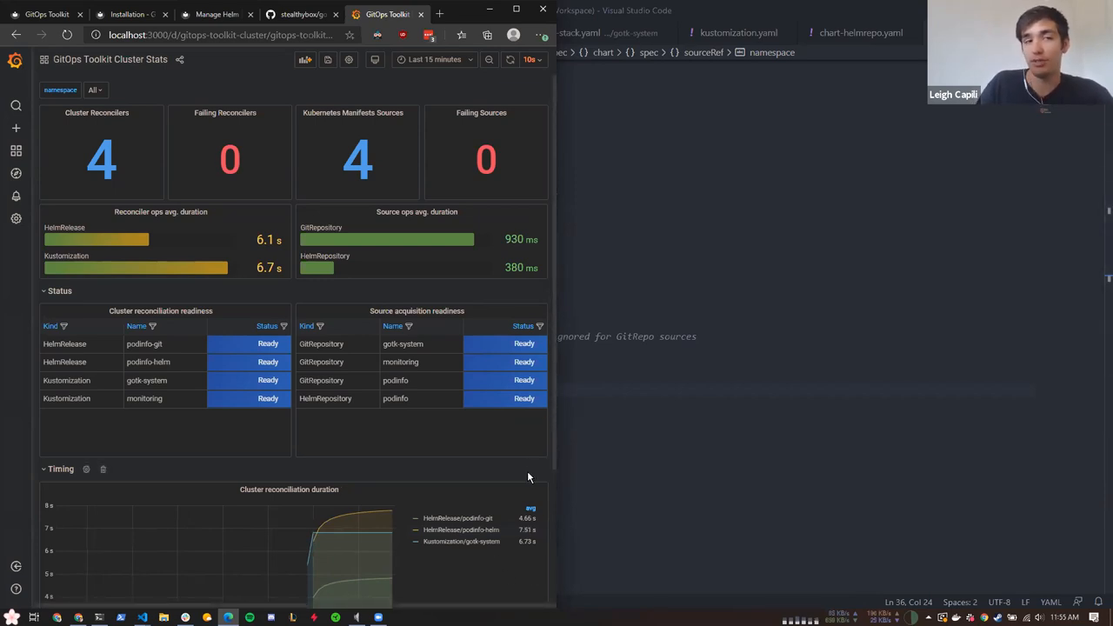
{"action": "mouse_move", "coordinate": [529, 476]}
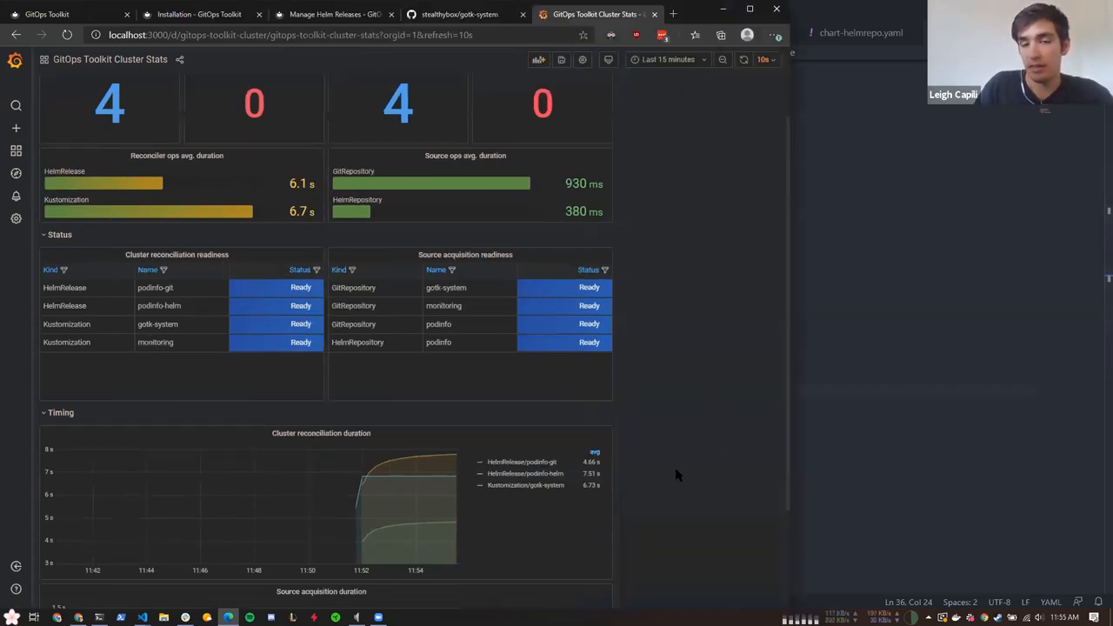
{"action": "scroll", "scroll_direction": "down", "scroll_amount": 3}
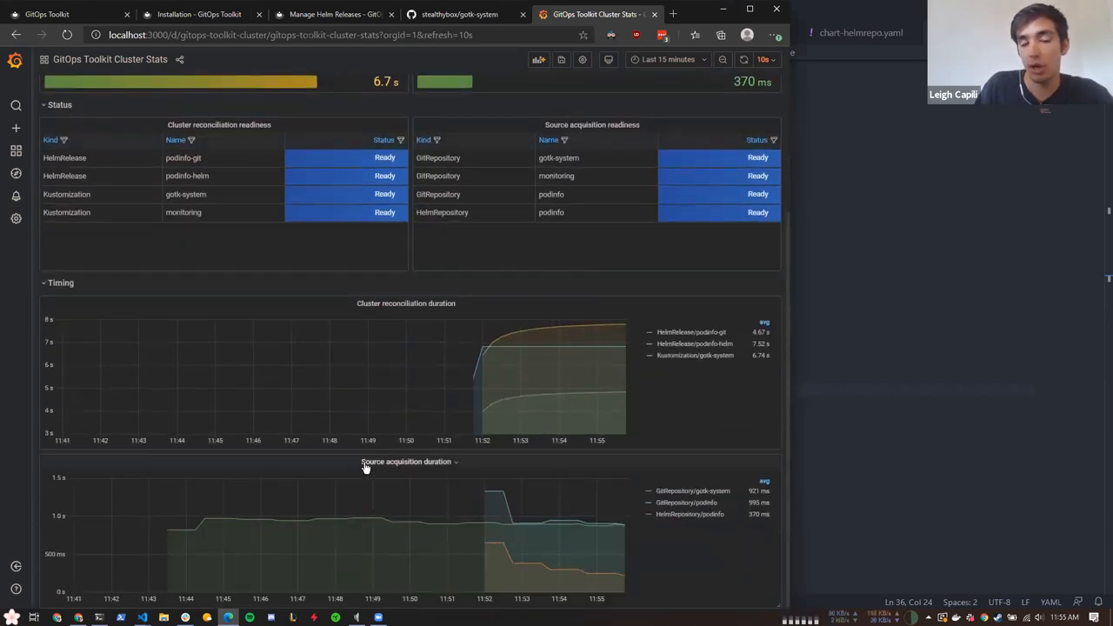
{"action": "mouse_move", "coordinate": [574, 532]}
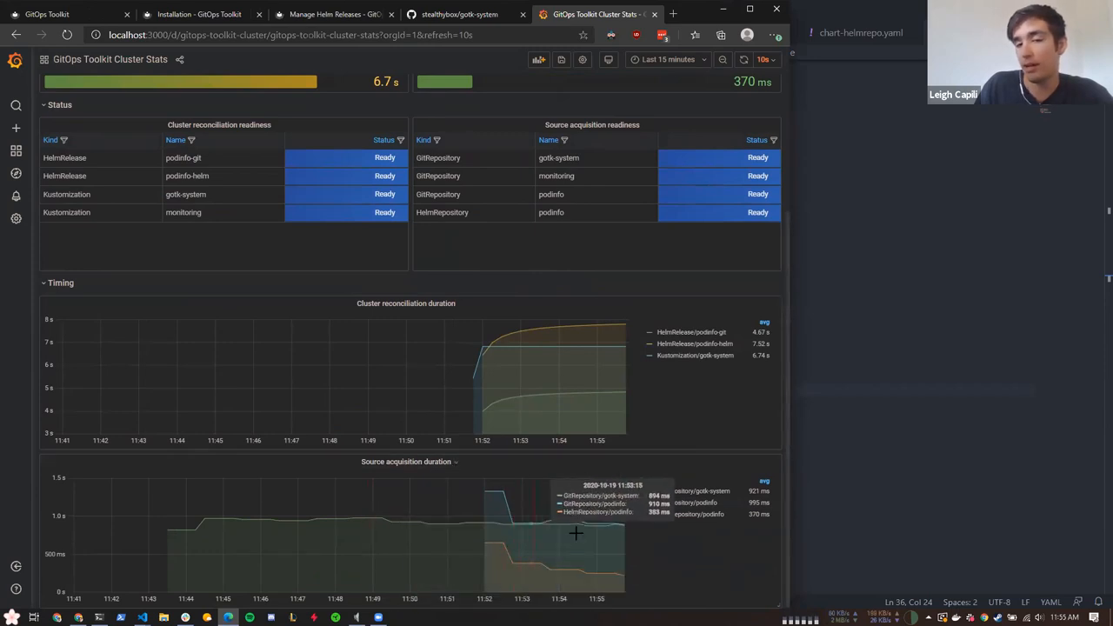
{"action": "mouse_move", "coordinate": [456, 368]}
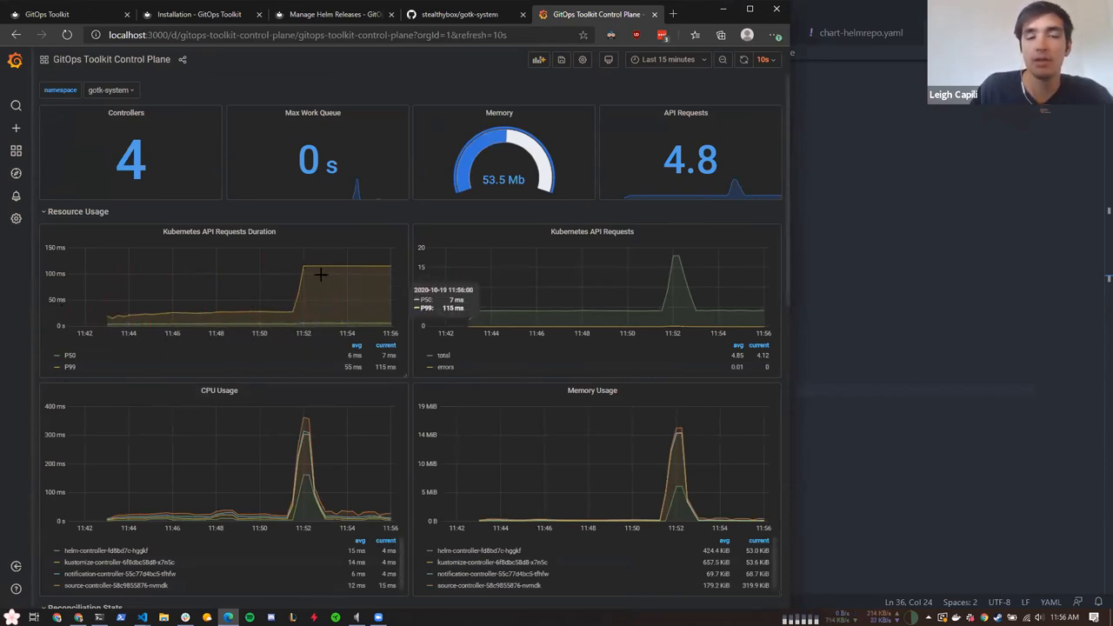
{"action": "mouse_move", "coordinate": [581, 306]}
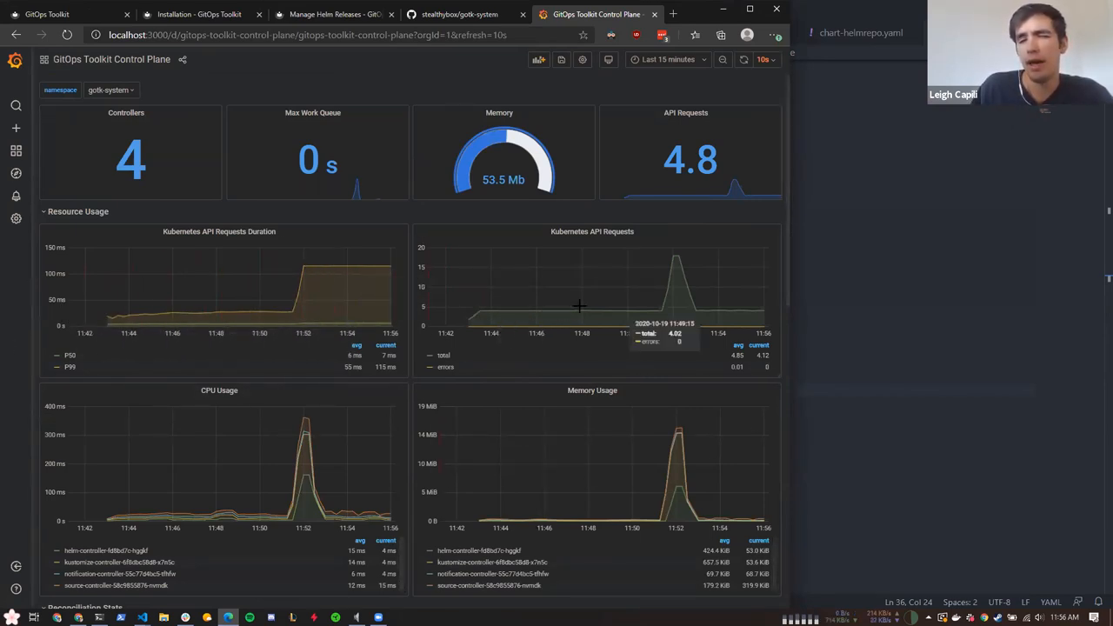
{"action": "mouse_move", "coordinate": [553, 417]}
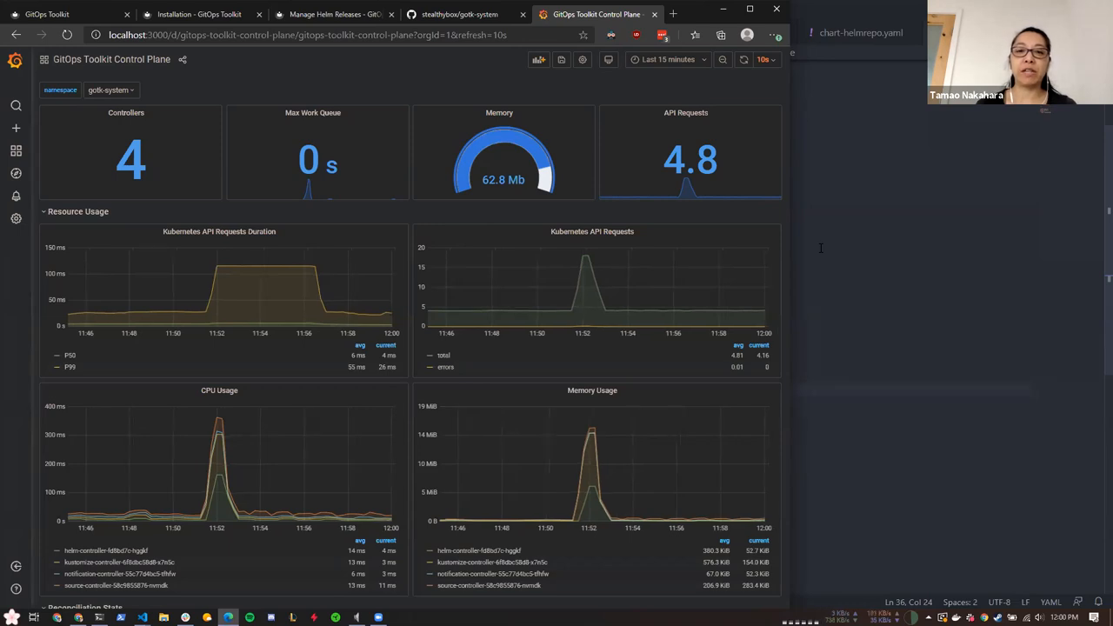
{"action": "mouse_move", "coordinate": [792, 109]}
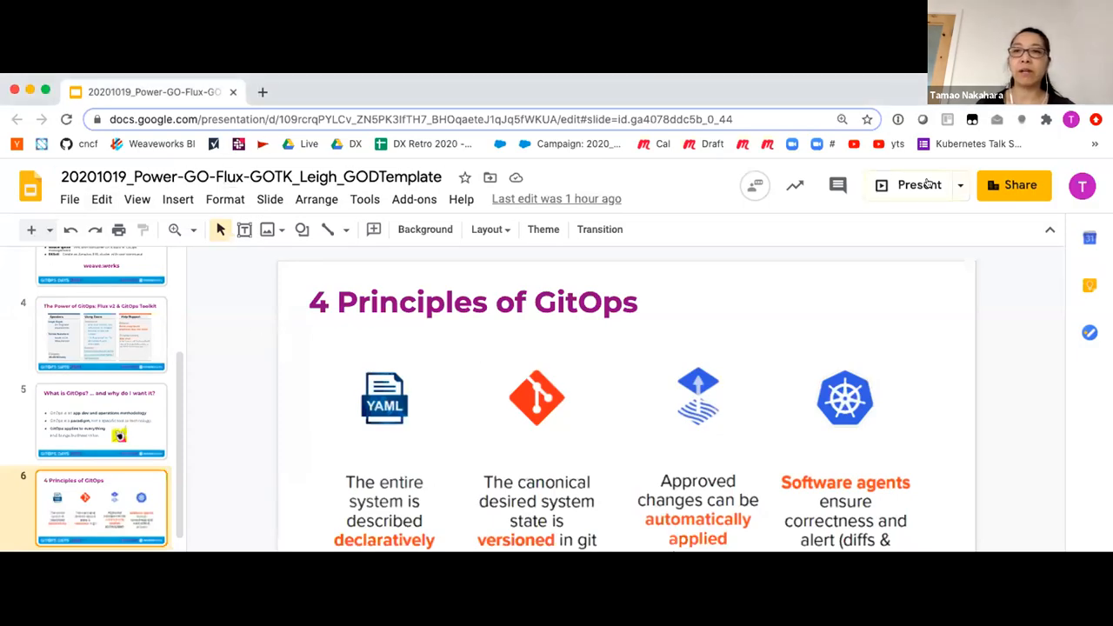
Start presenting the slide deck full-screen toward the Next Steps slide
{"action": "left_click", "coordinate": [912, 184]}
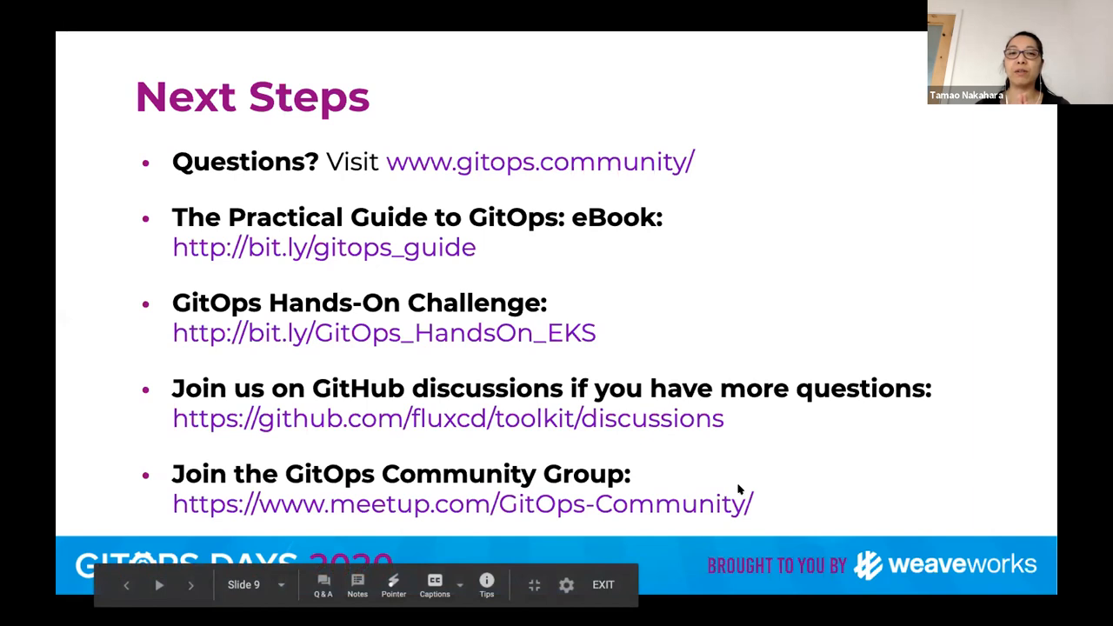
{"action": "mouse_move", "coordinate": [832, 148]}
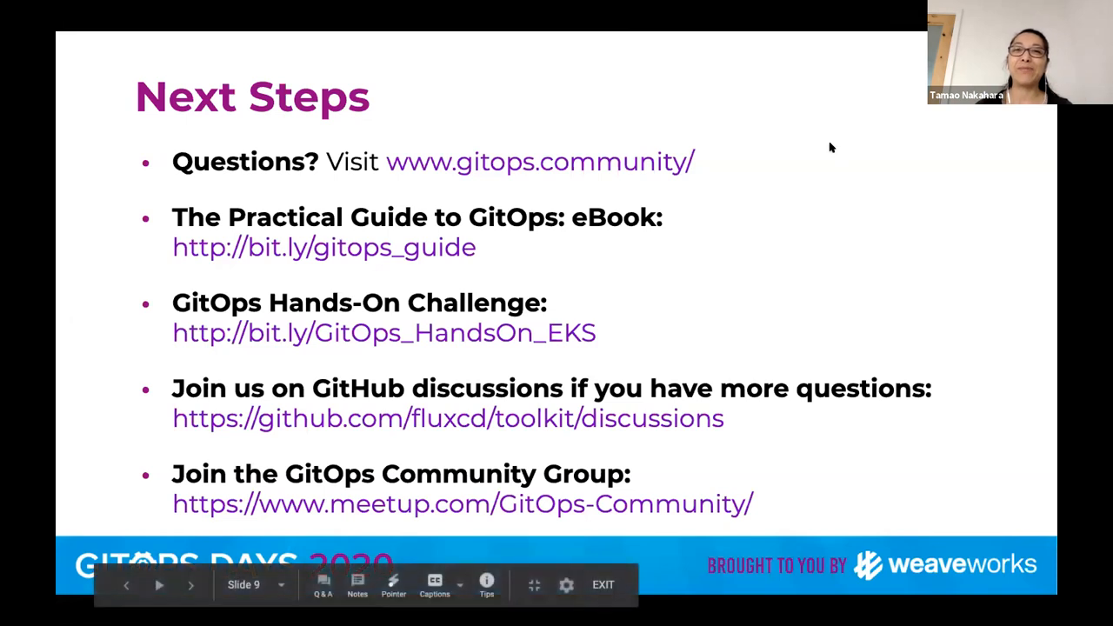